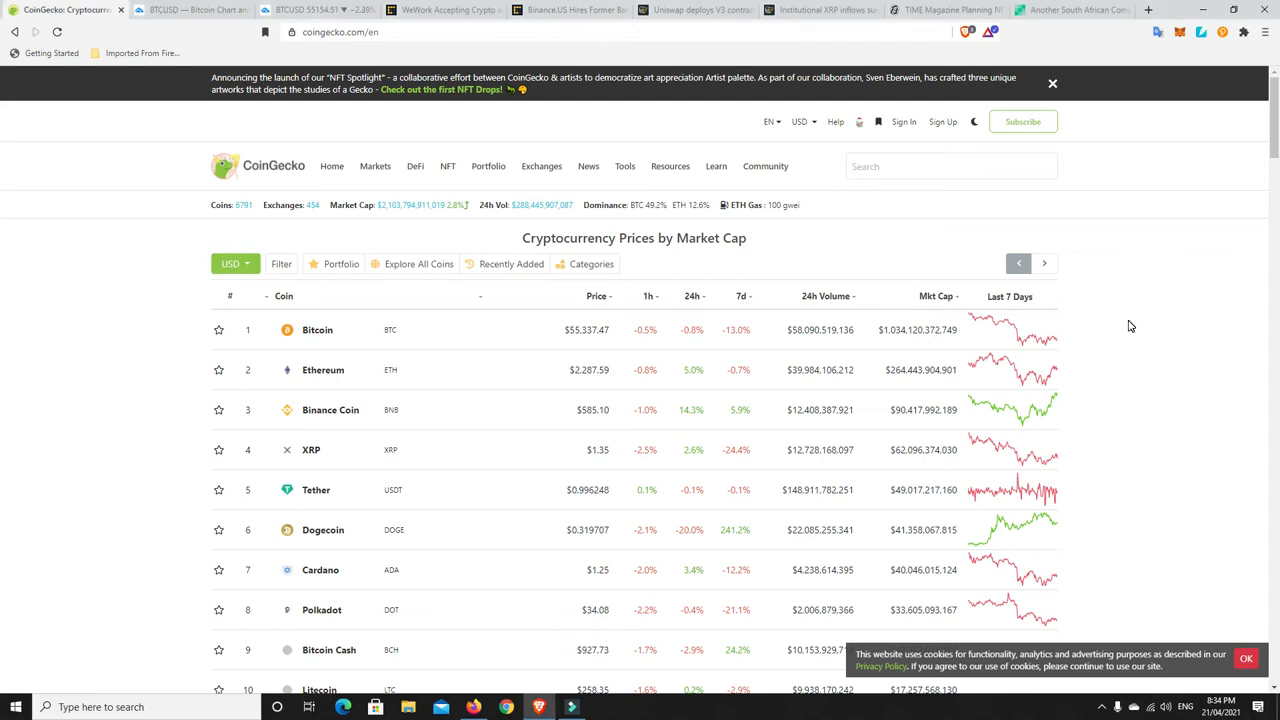
mouse_move(1013, 503)
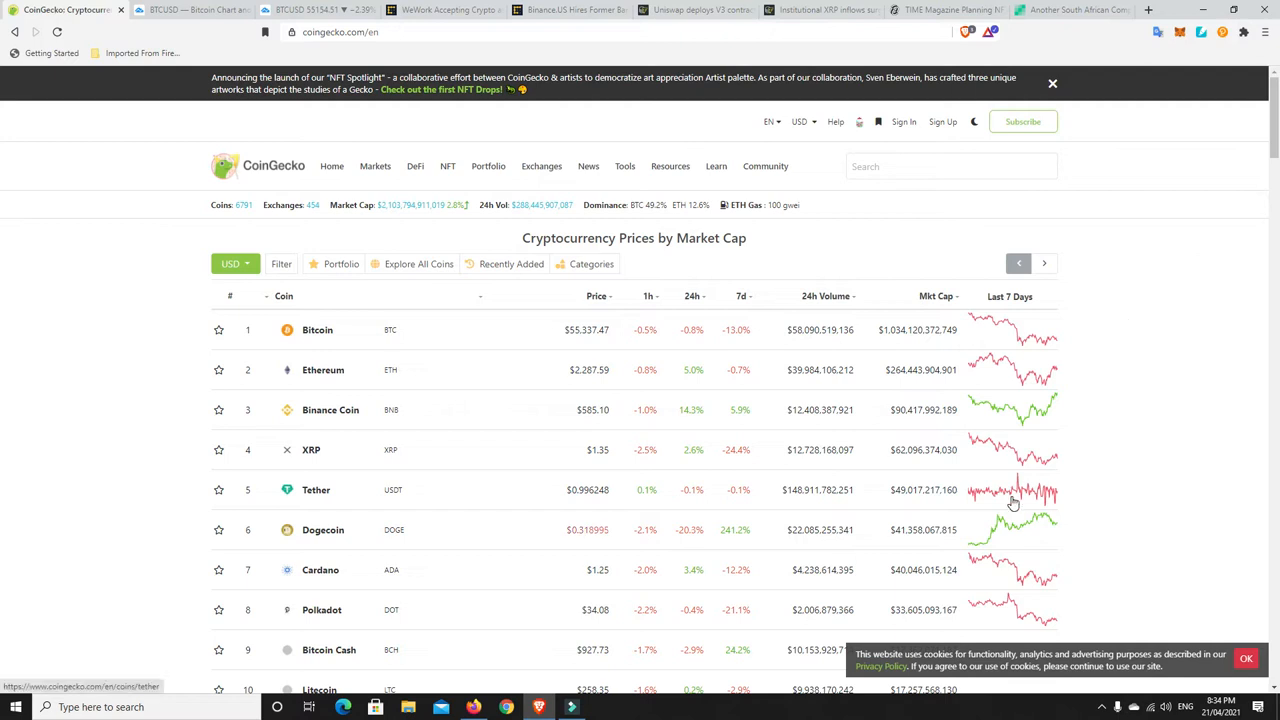
mouse_move(1018, 529)
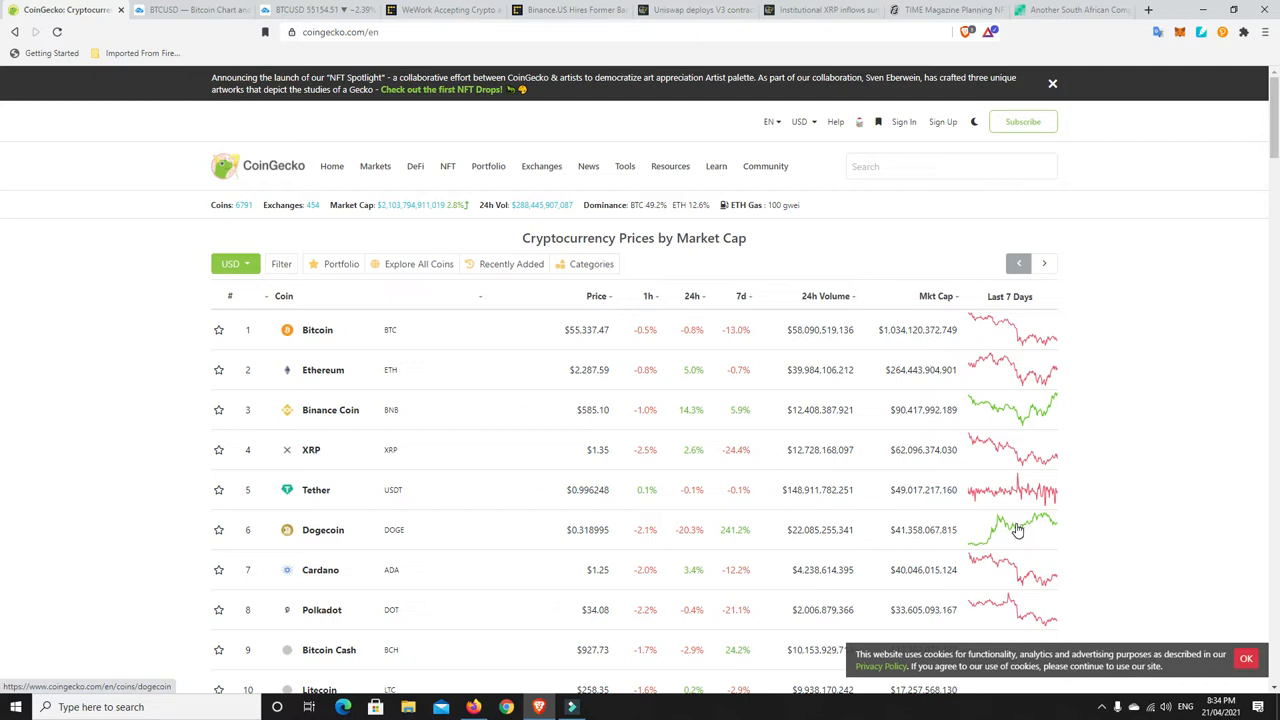
mouse_move(612, 401)
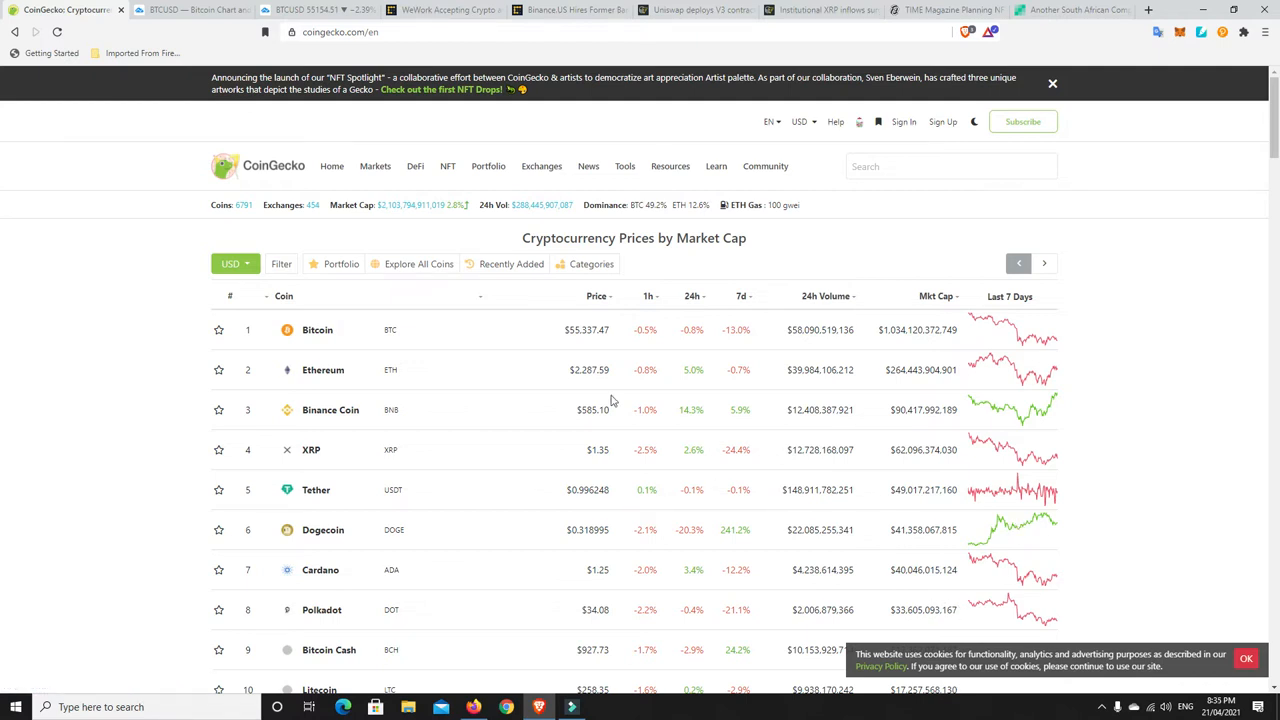
mouse_move(593, 349)
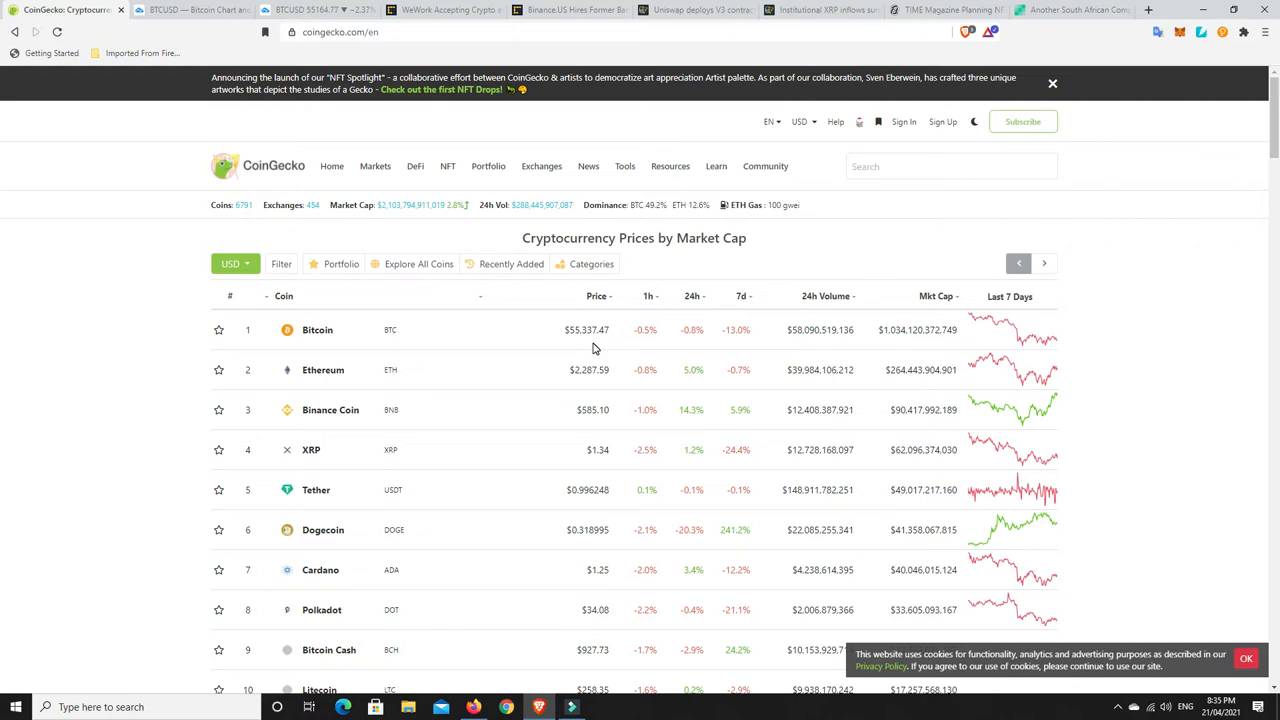
mouse_move(574, 345)
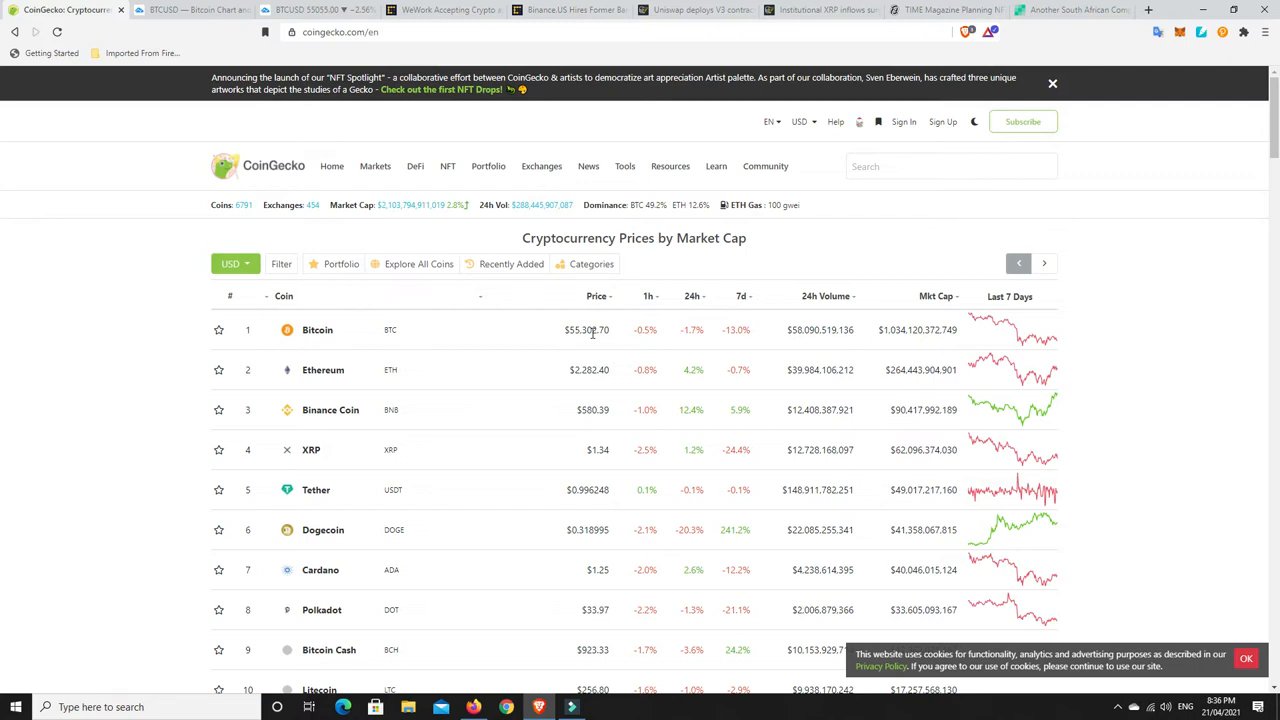
mouse_move(578, 352)
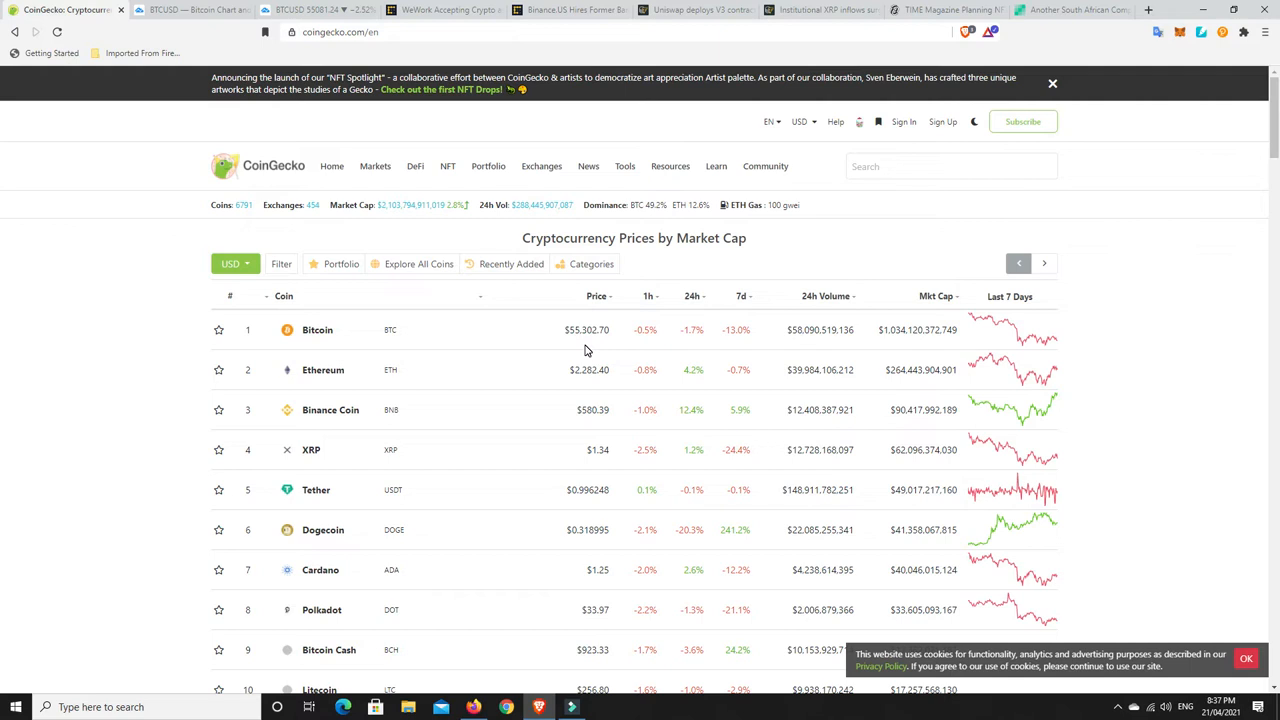
mouse_move(393, 215)
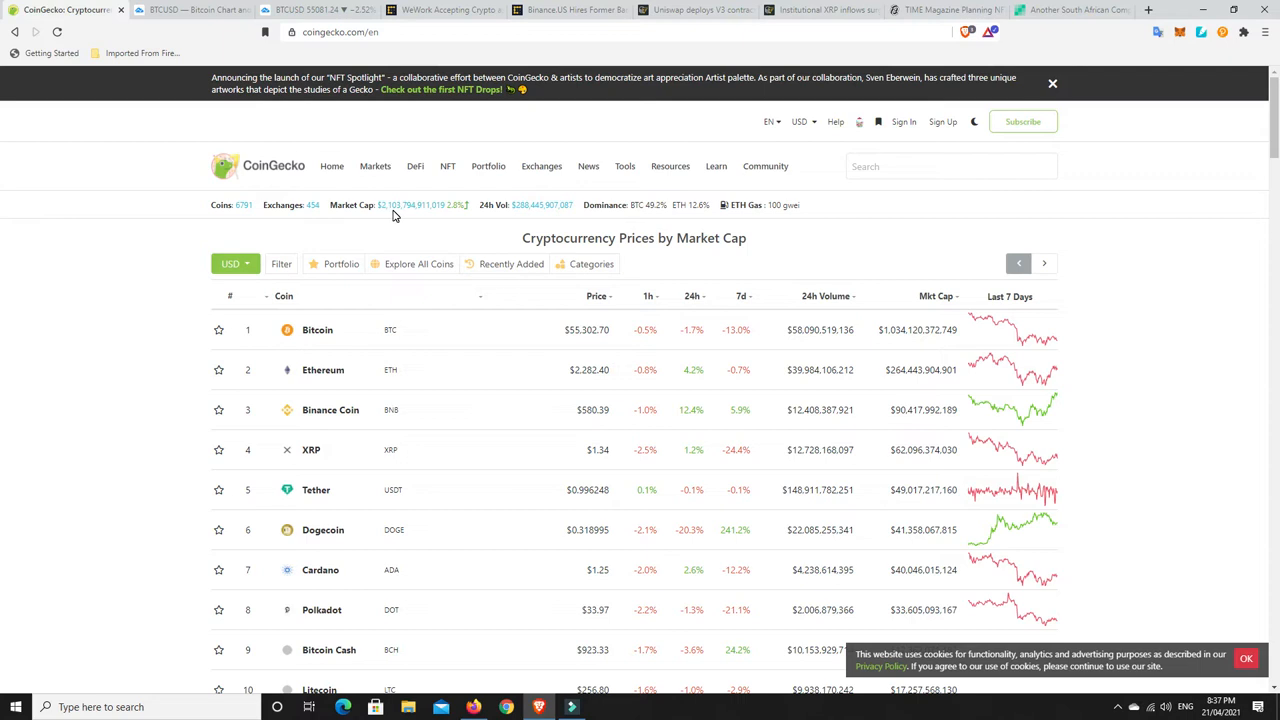
mouse_move(655, 200)
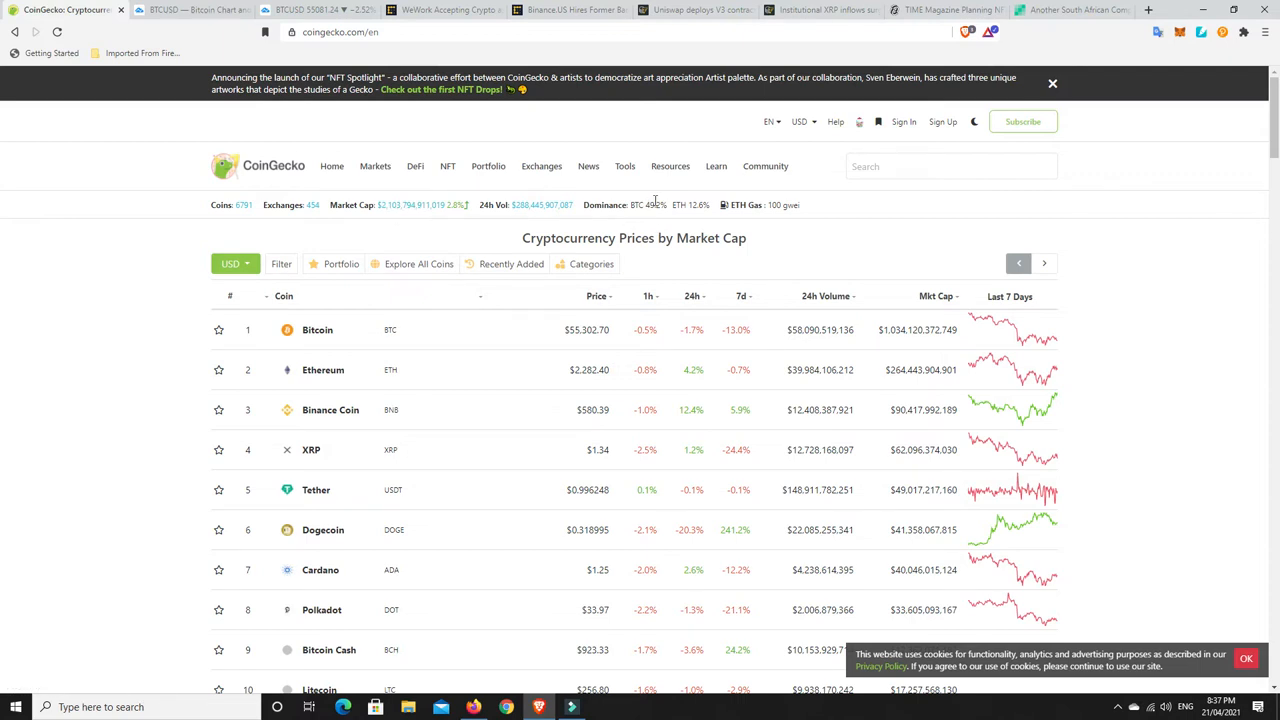
mouse_move(658, 201)
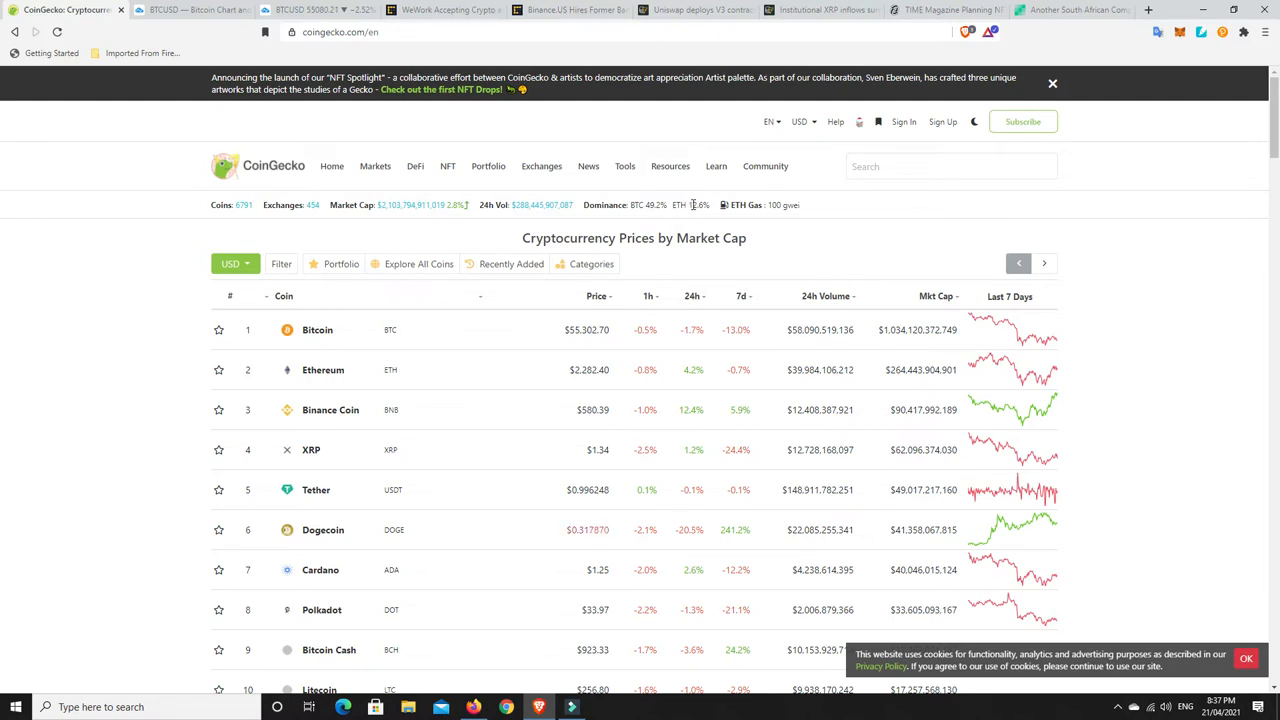
mouse_move(745, 205)
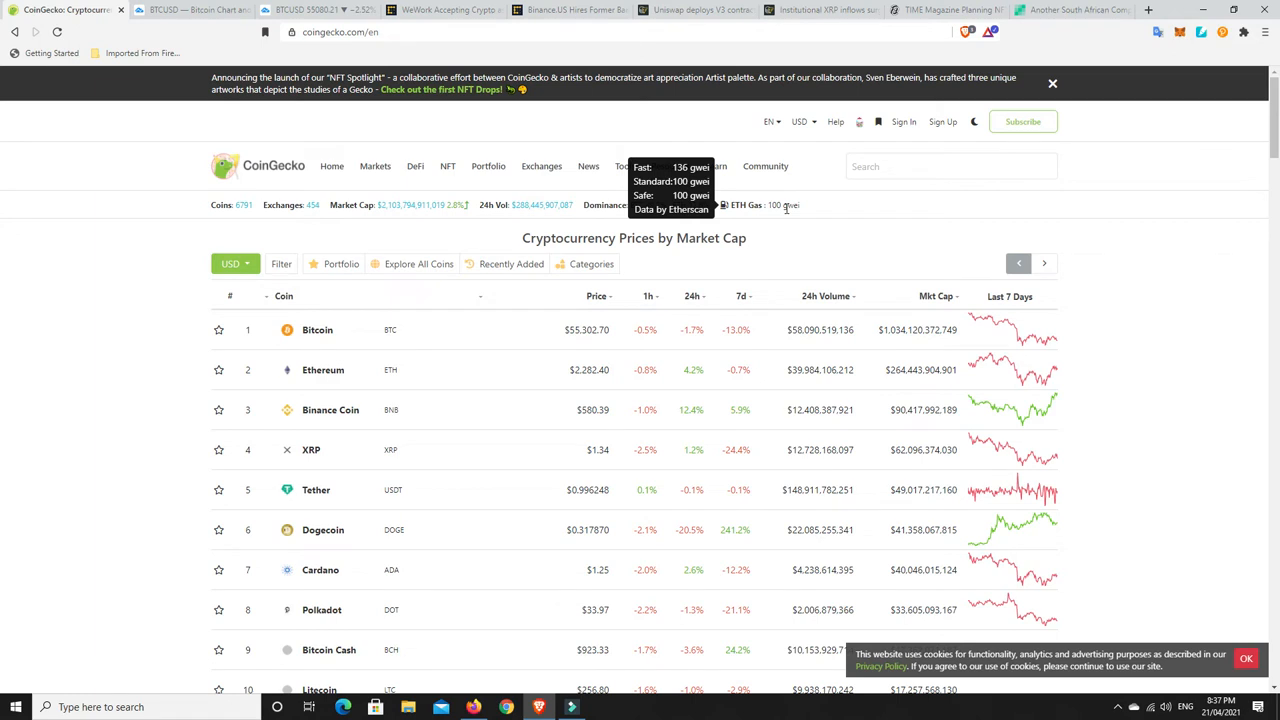
mouse_move(785, 210)
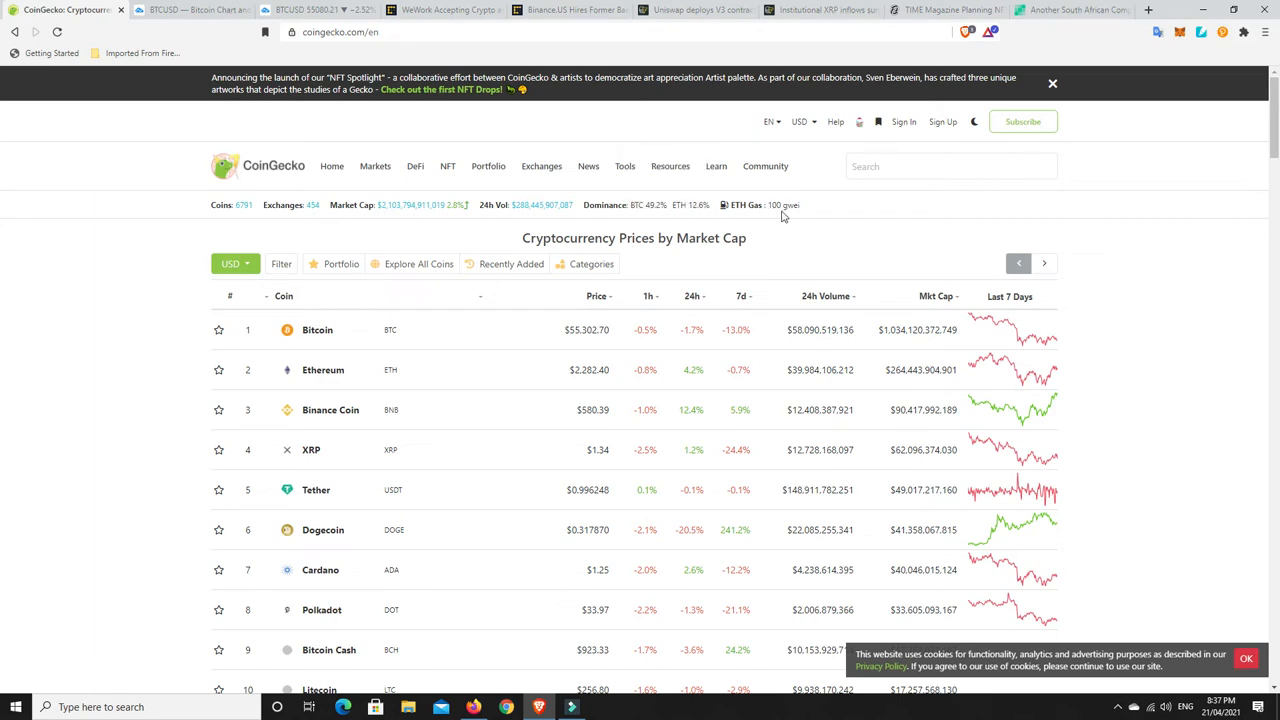
mouse_move(758, 231)
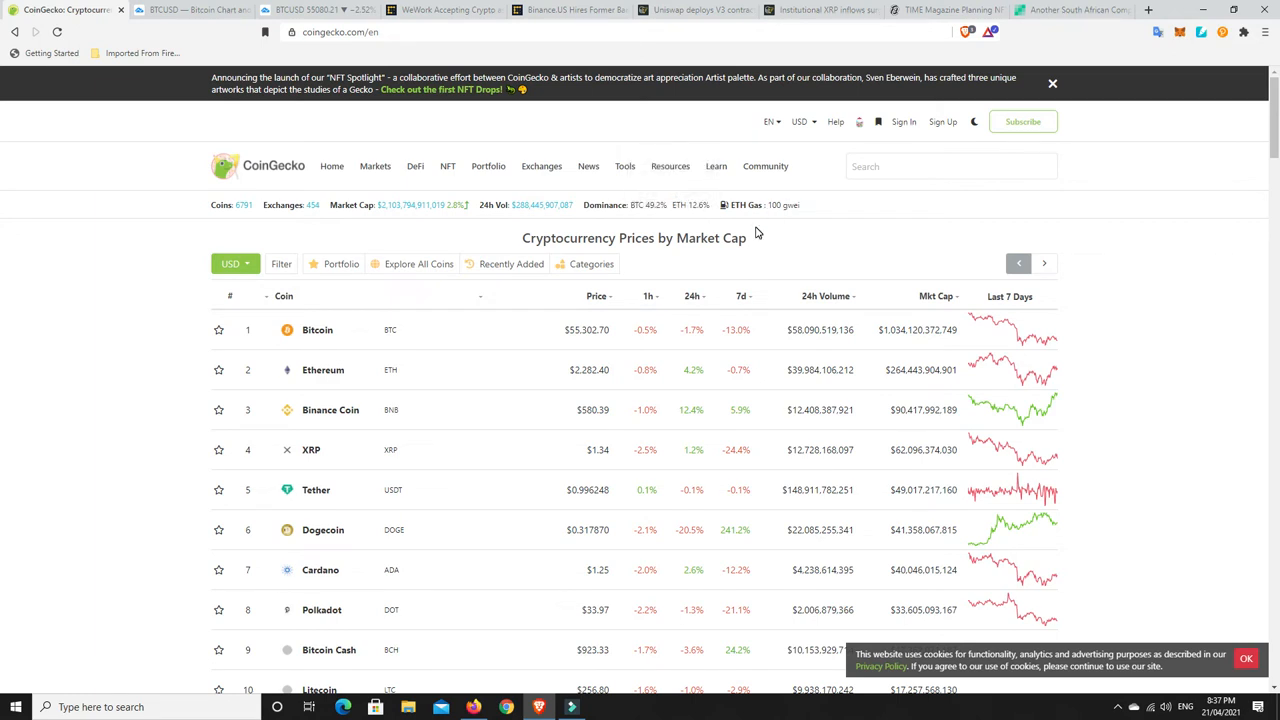
mouse_move(769, 228)
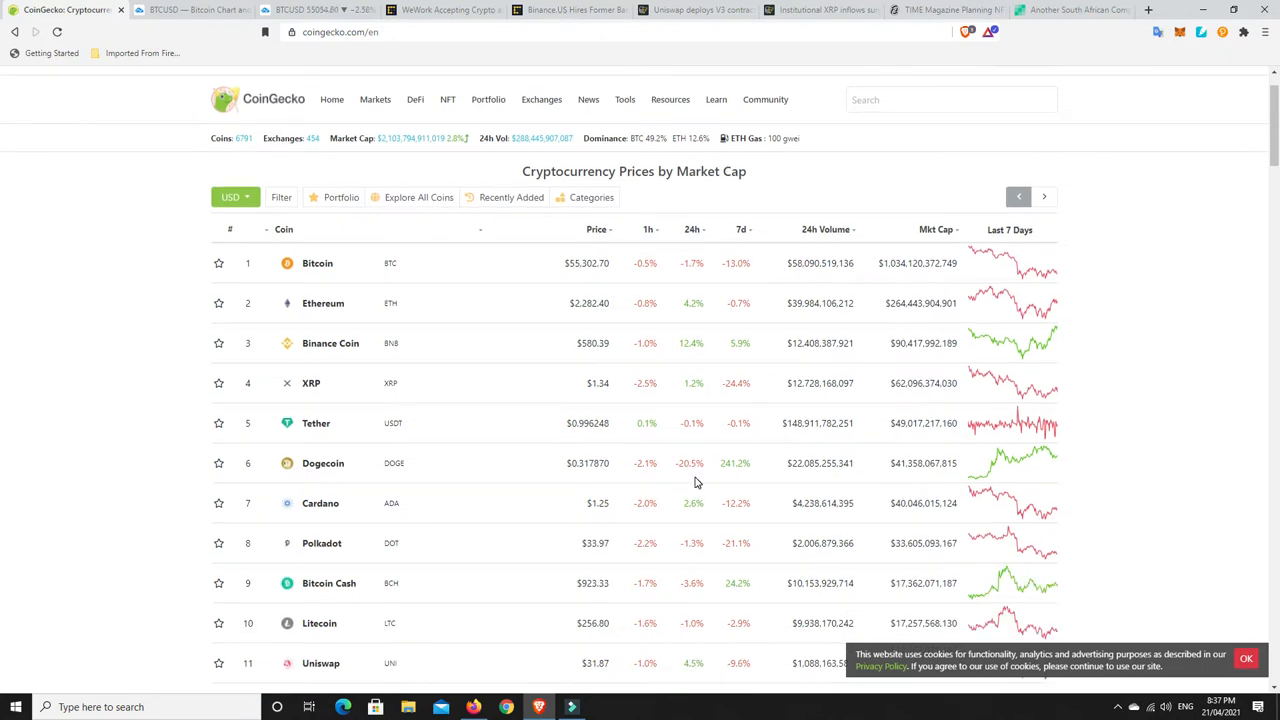
mouse_move(703, 285)
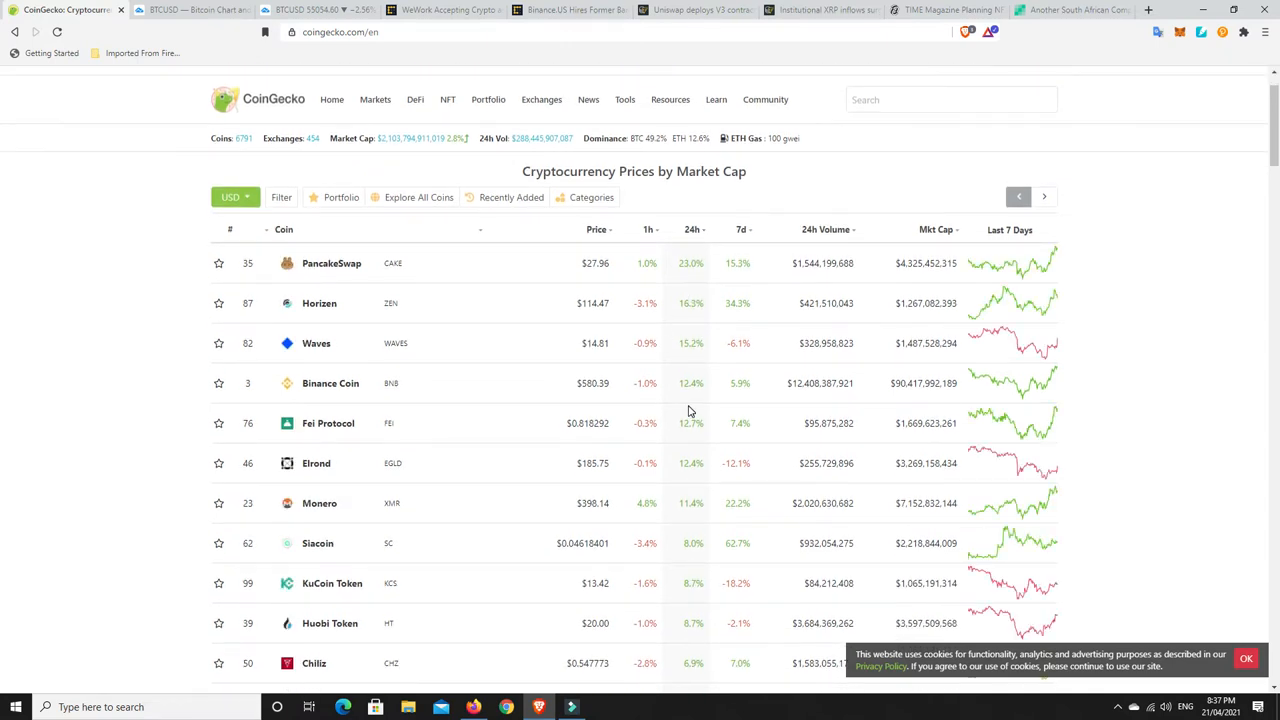
mouse_move(700, 420)
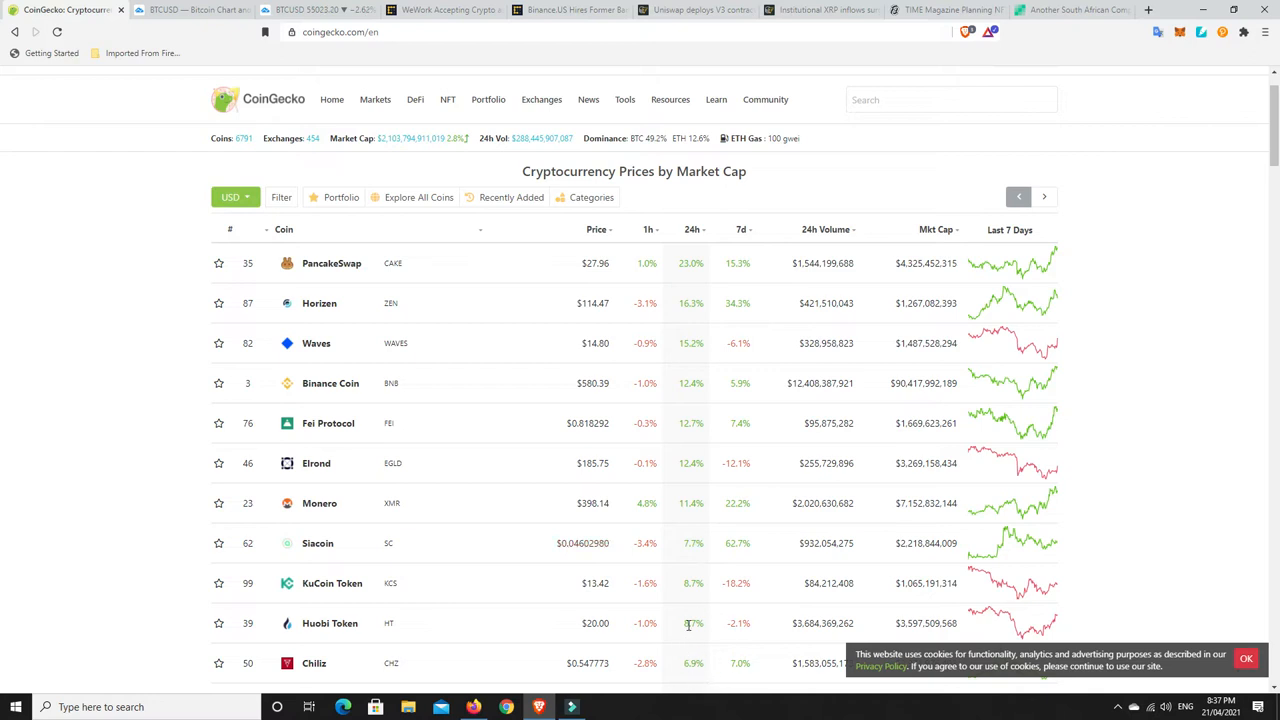
mouse_move(692, 355)
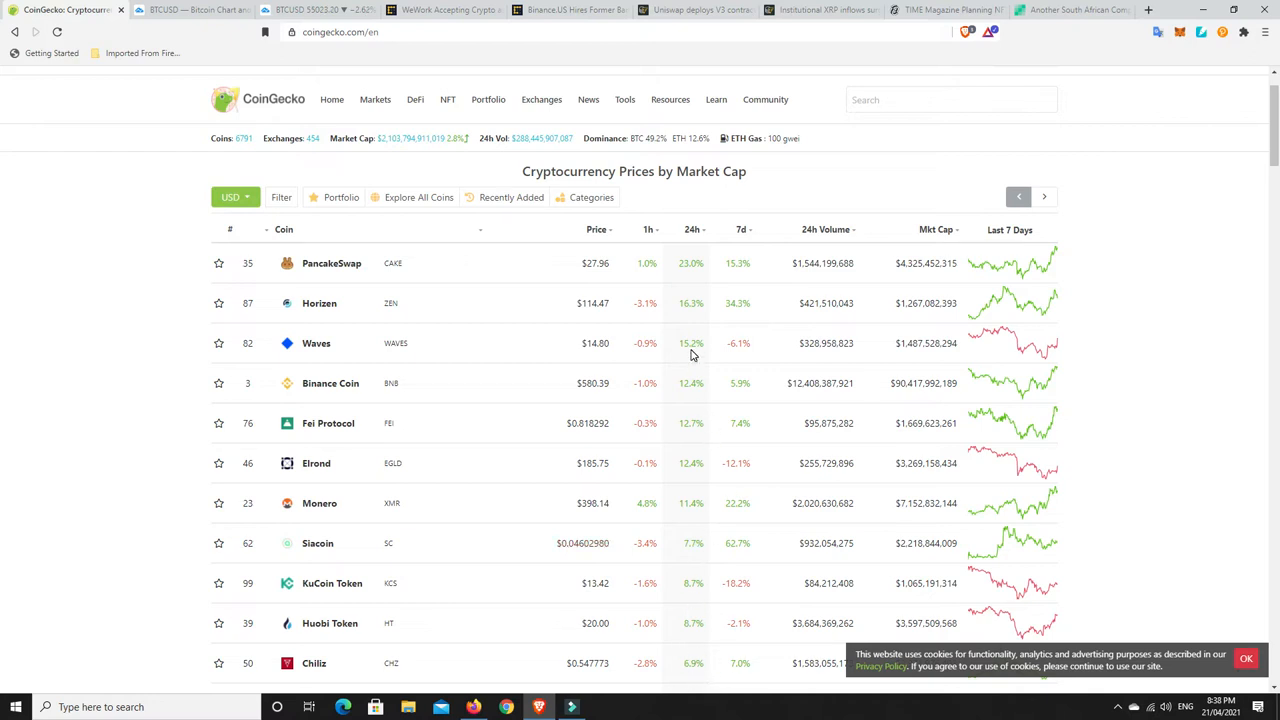
mouse_move(733, 337)
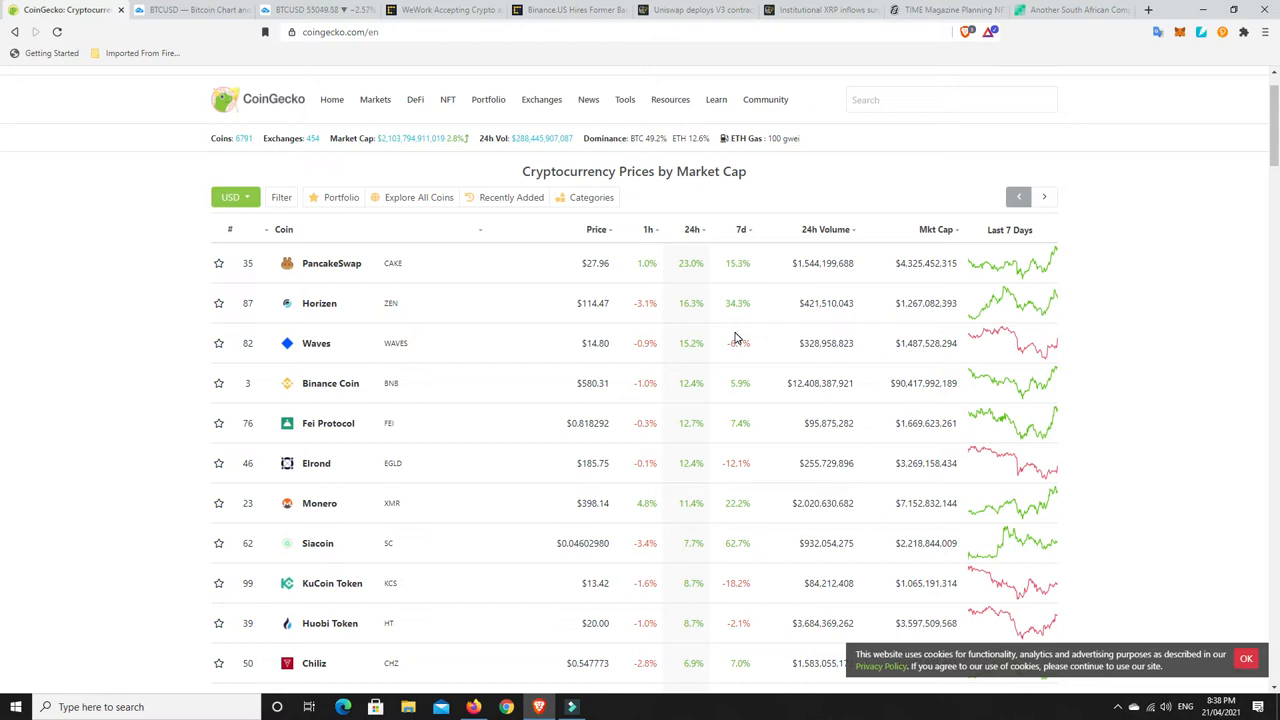
mouse_move(738, 338)
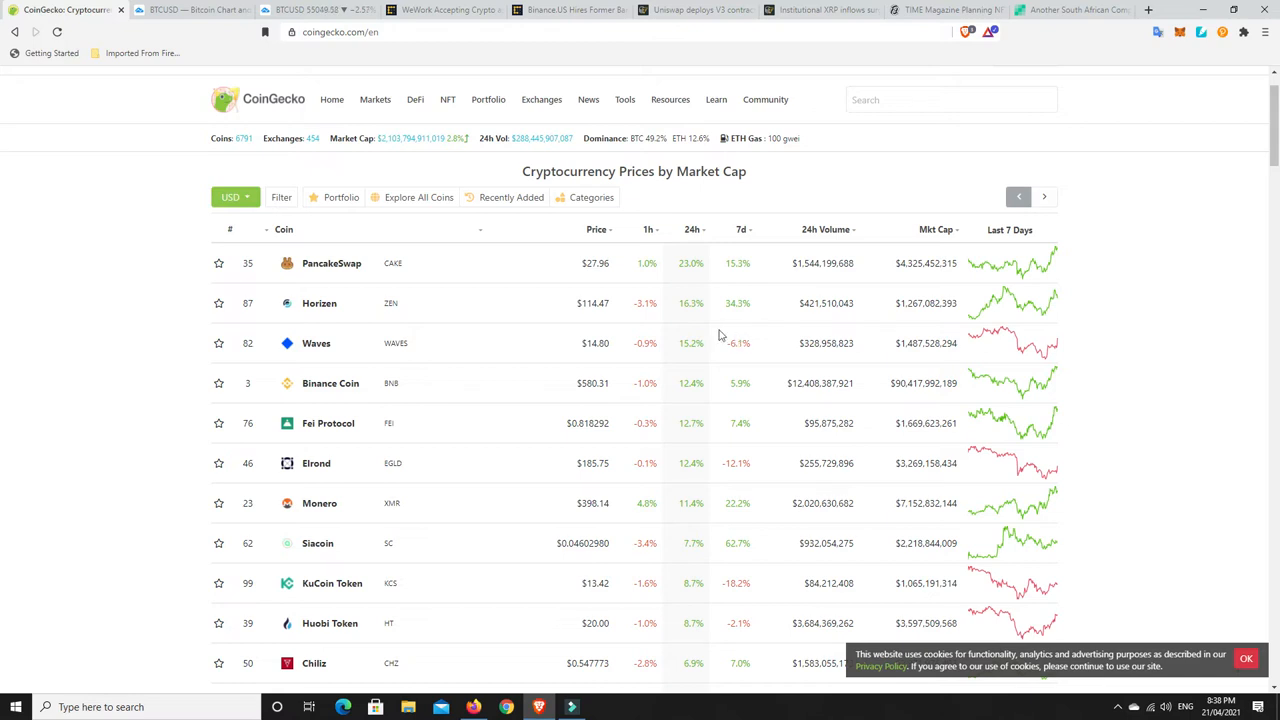
mouse_move(687, 453)
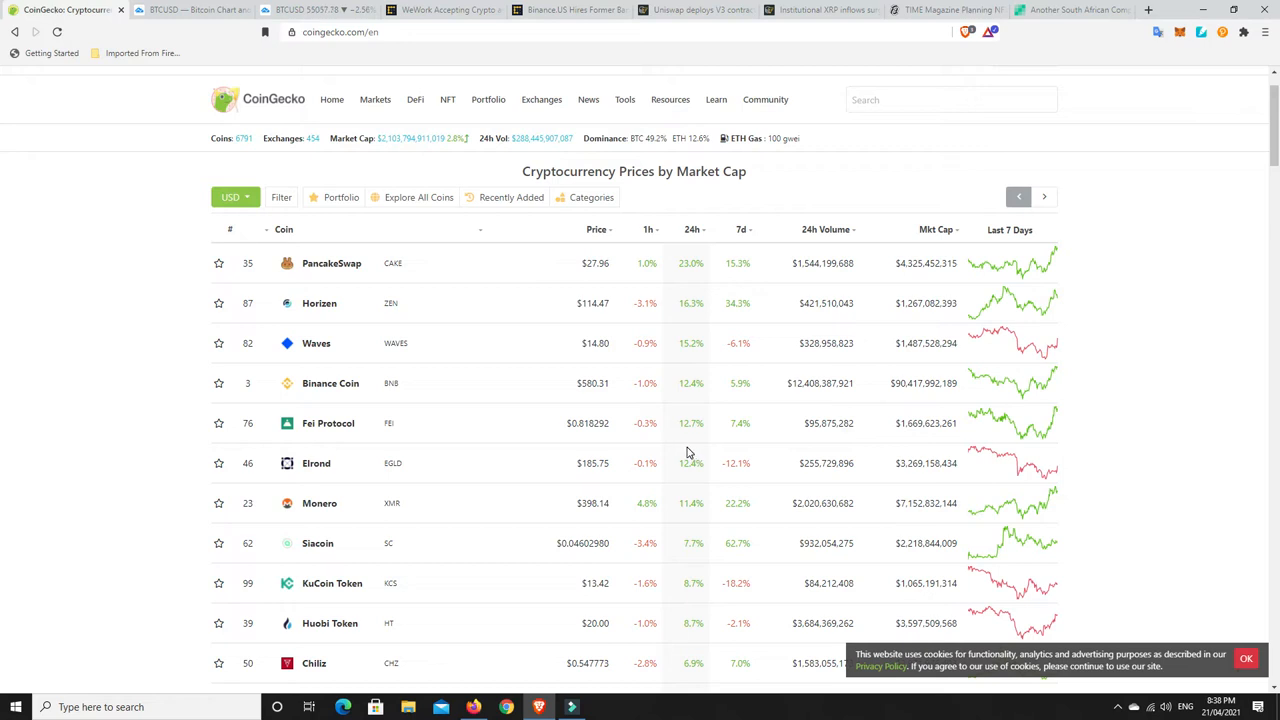
mouse_move(703, 450)
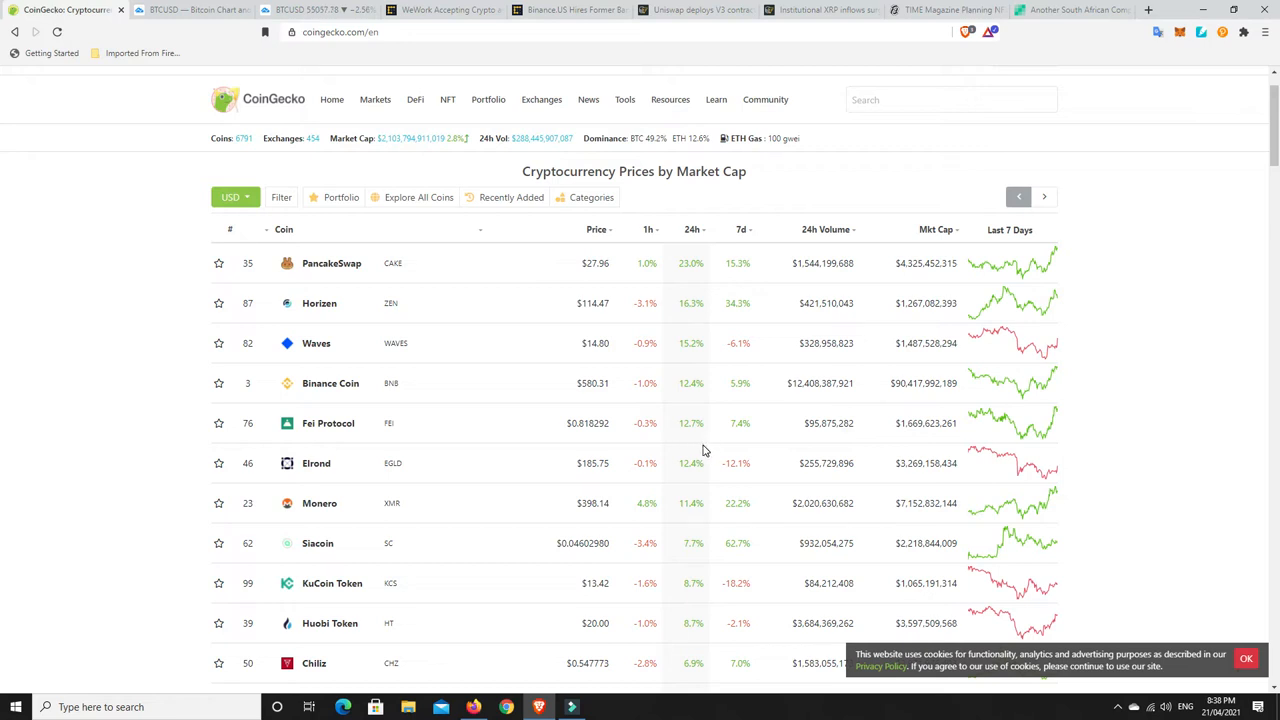
mouse_move(694, 230)
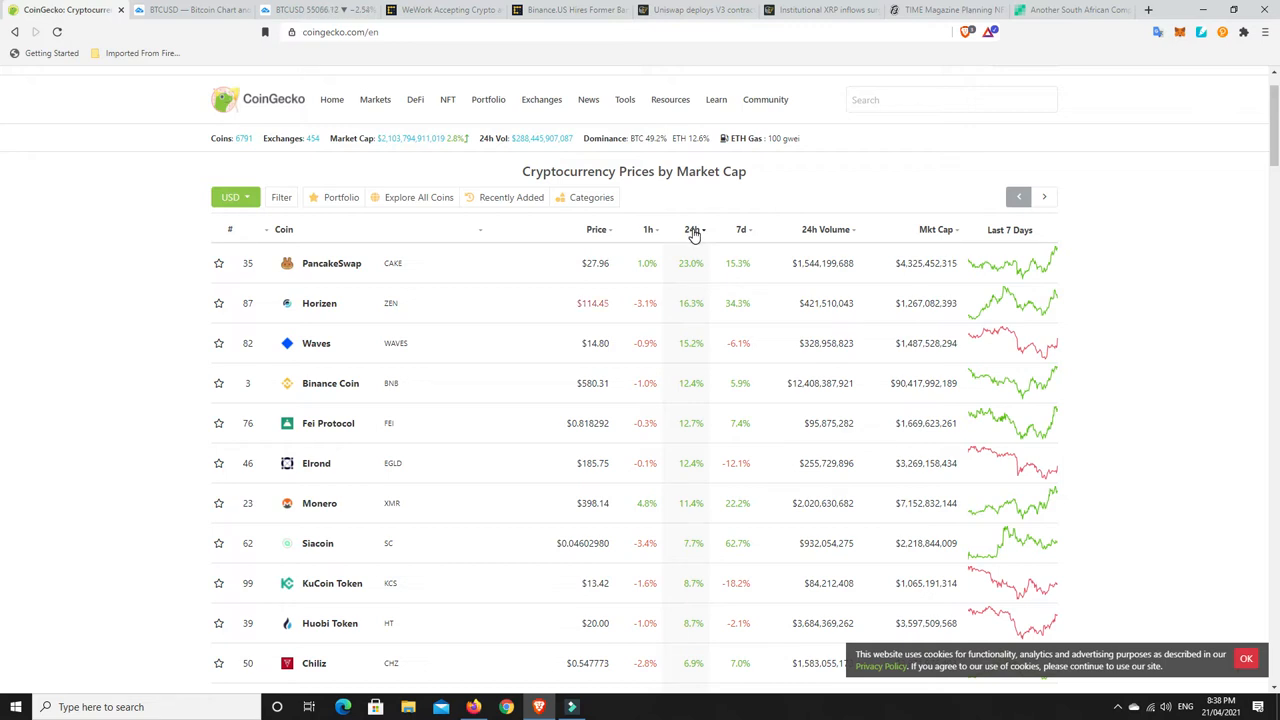
mouse_move(694, 230)
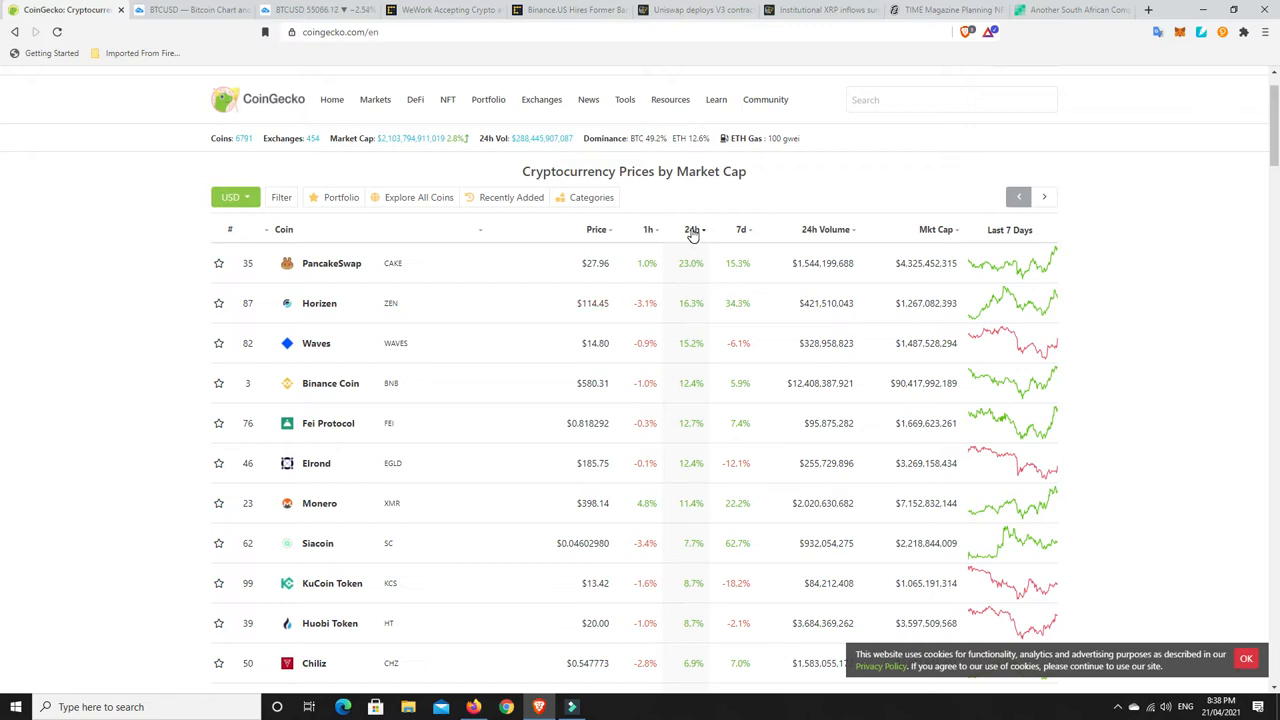
left_click(692, 229)
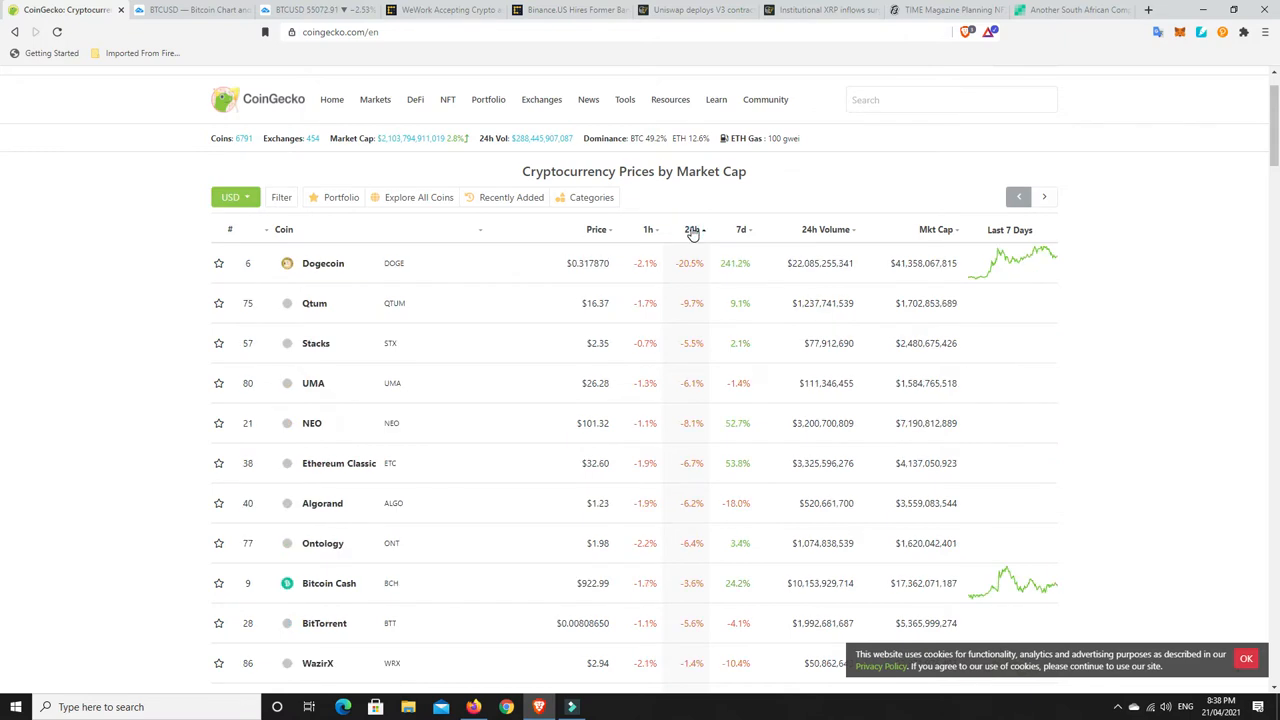
mouse_move(688, 265)
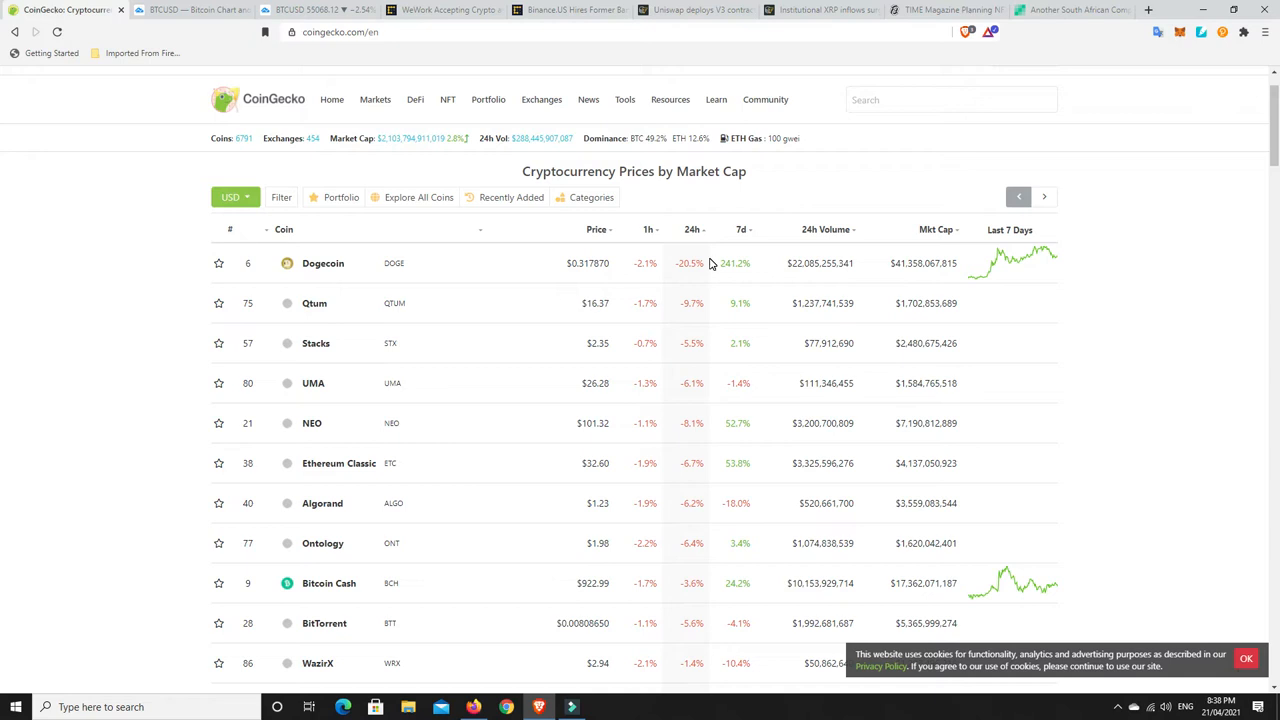
mouse_move(675, 285)
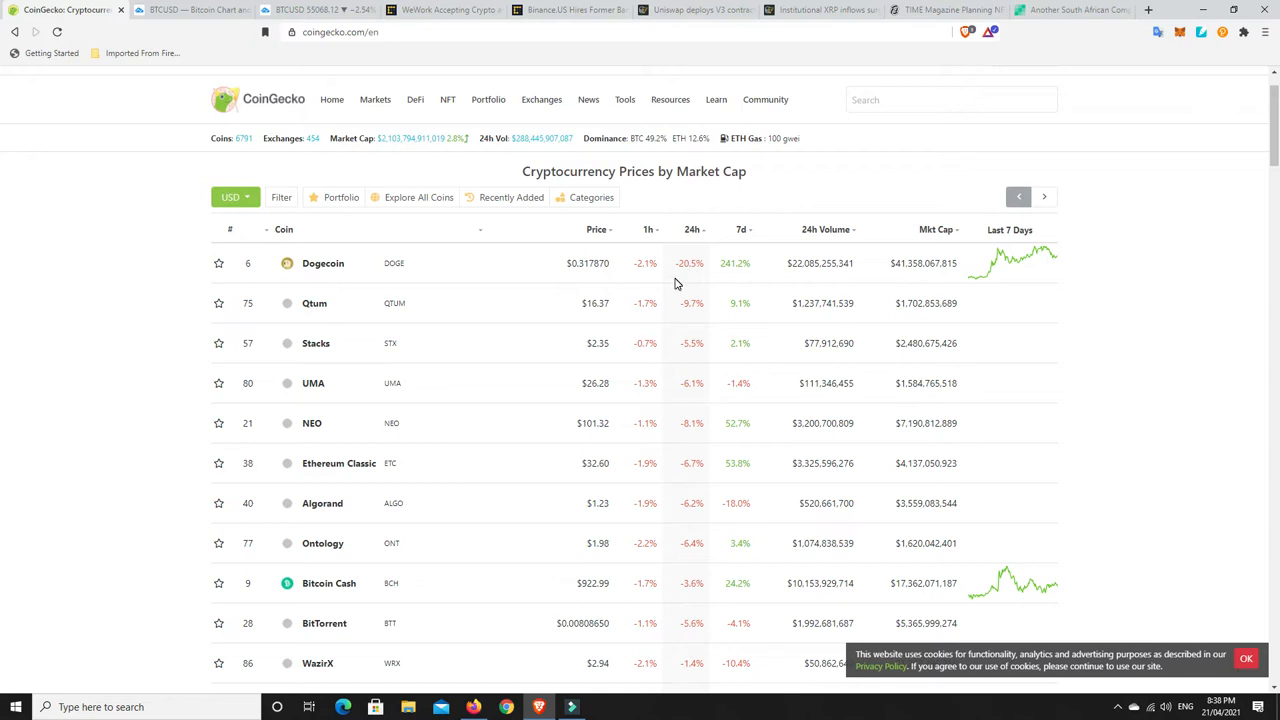
mouse_move(733, 264)
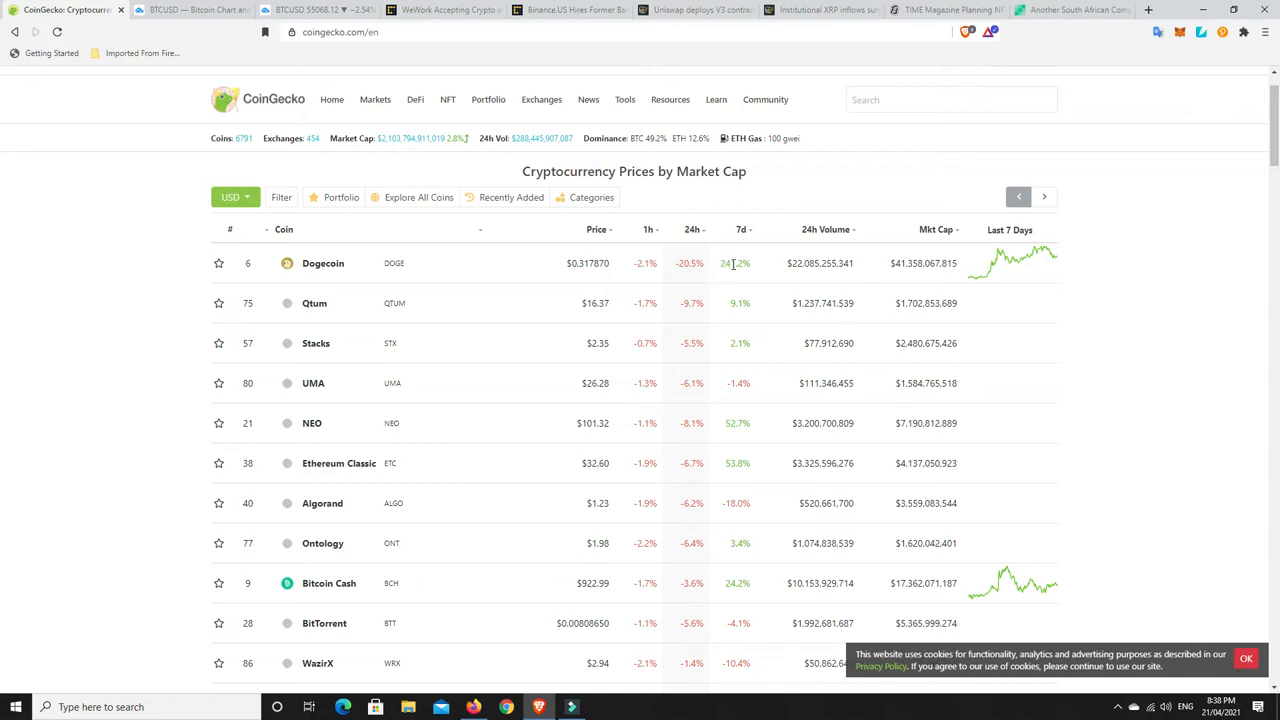
mouse_move(731, 281)
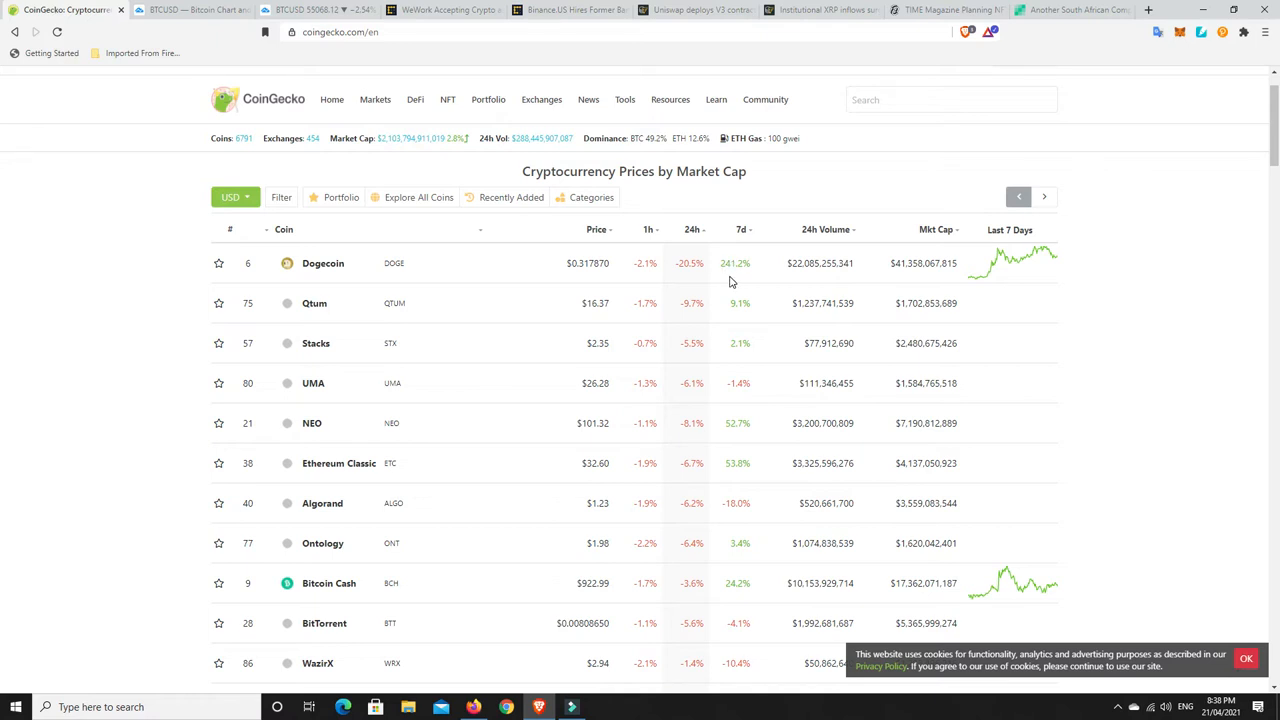
mouse_move(752, 280)
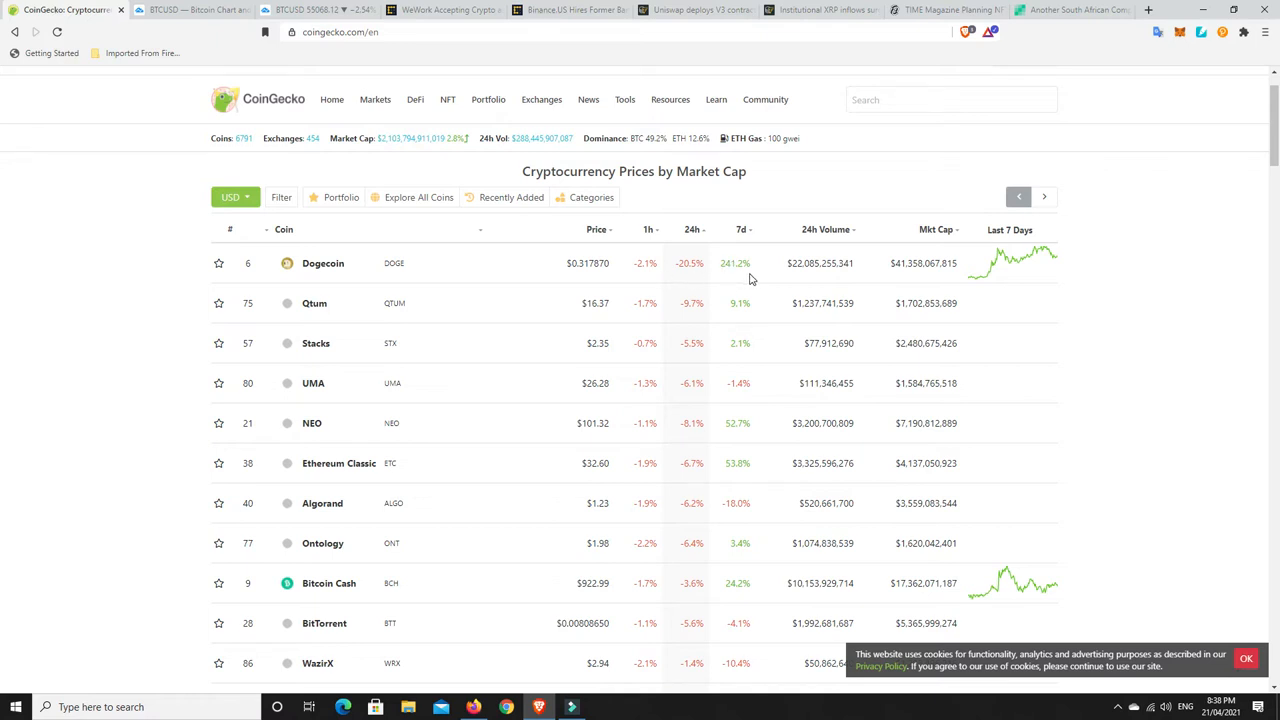
mouse_move(742, 282)
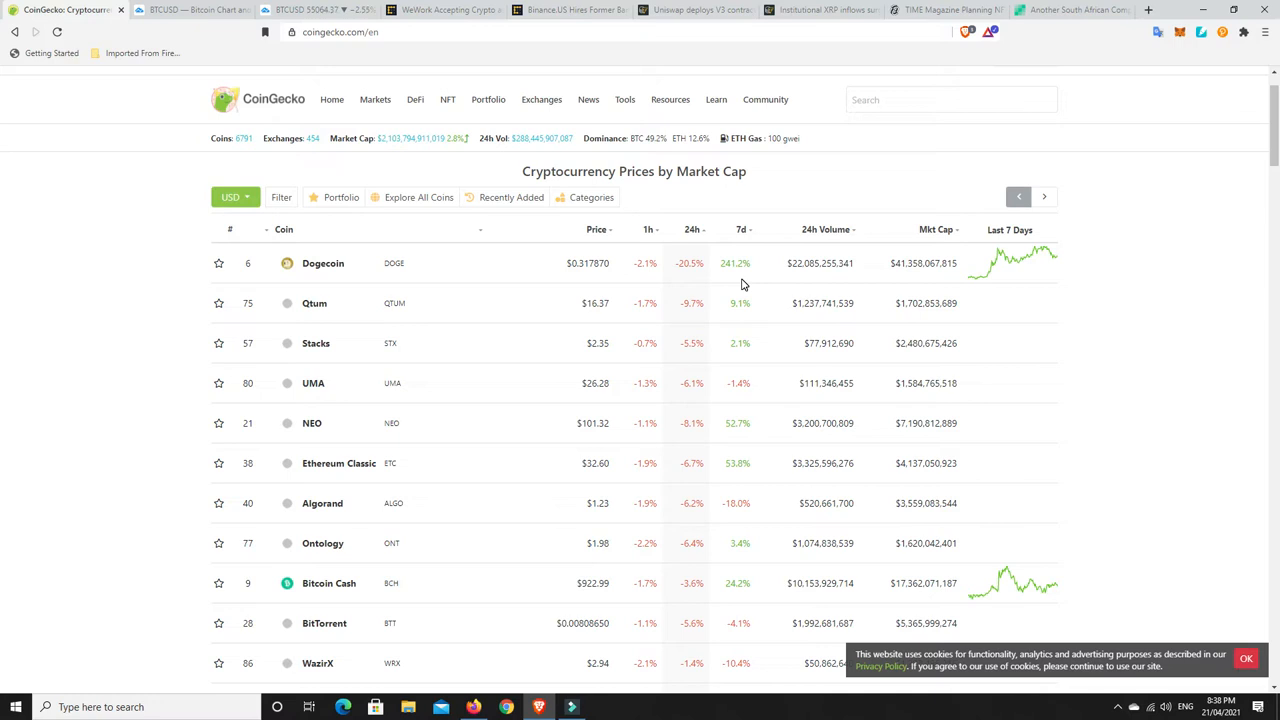
mouse_move(749, 278)
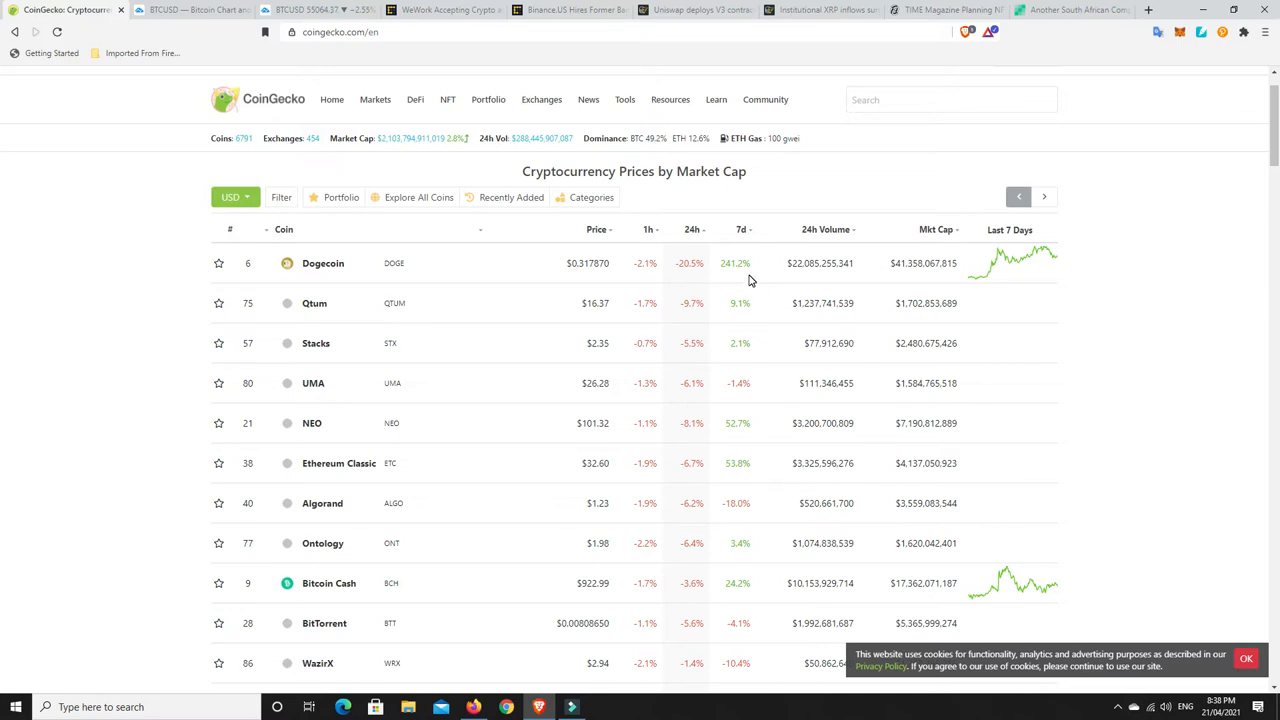
mouse_move(418, 271)
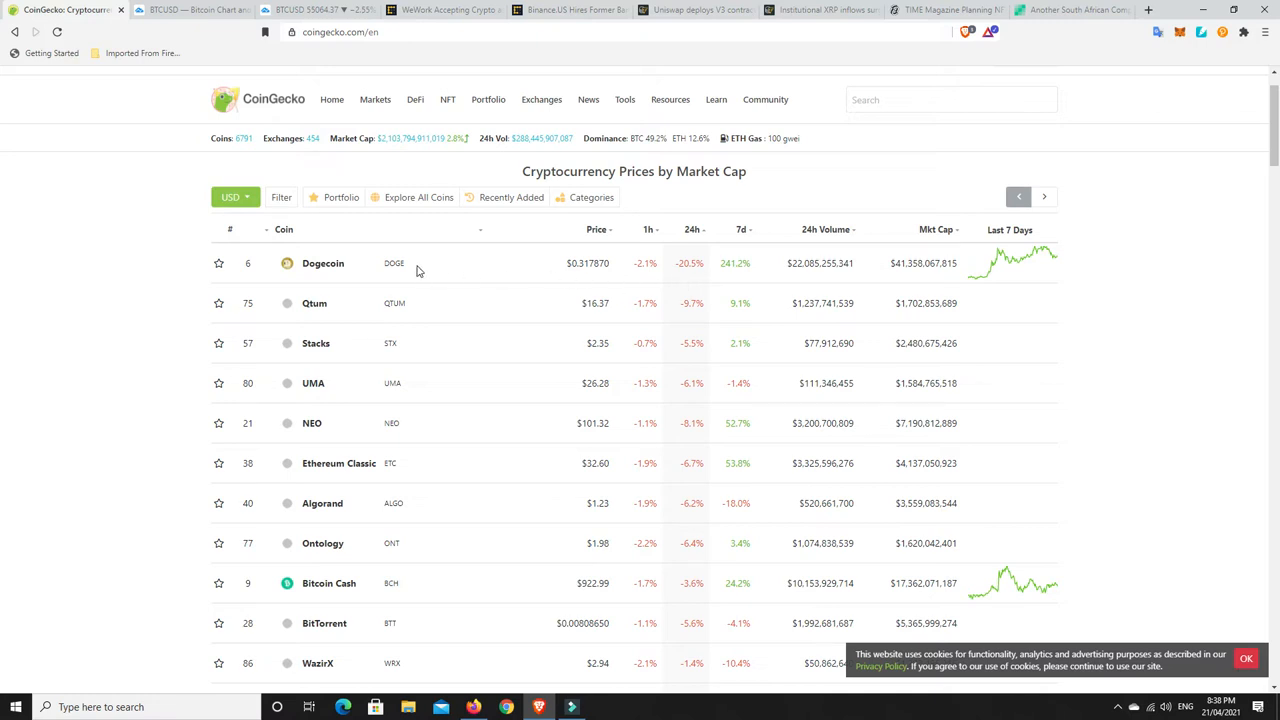
mouse_move(398, 263)
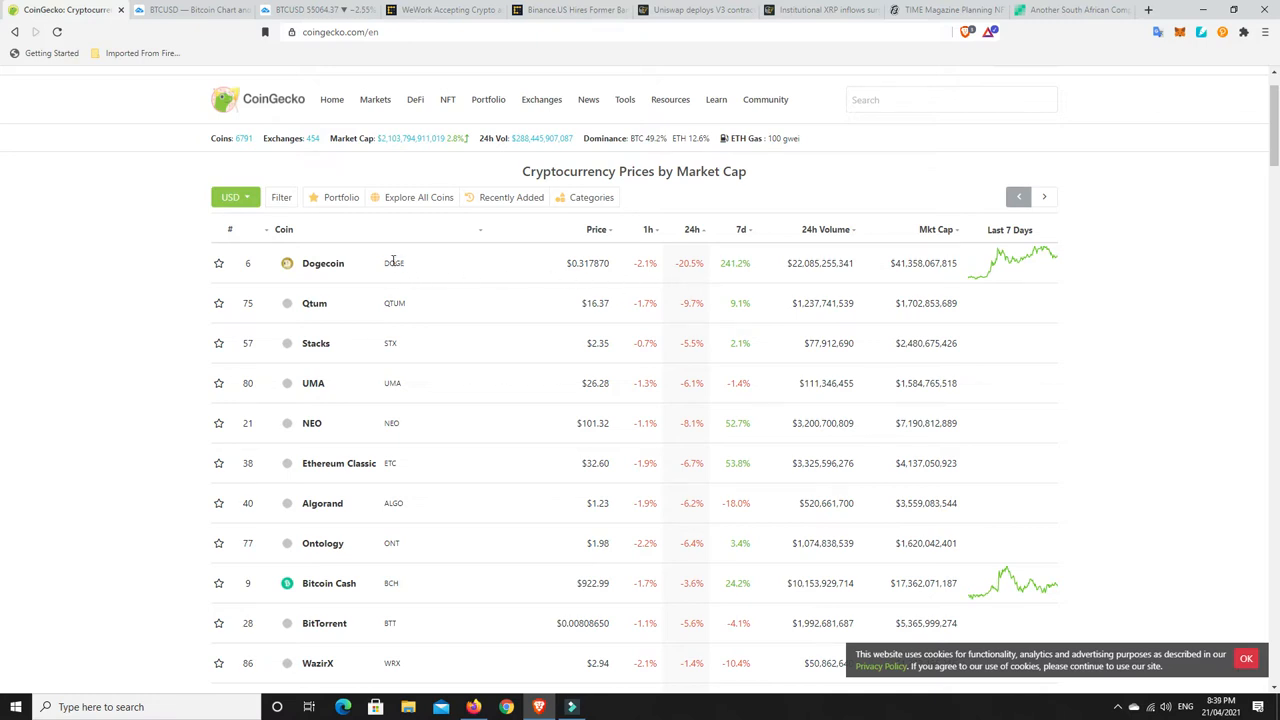
mouse_move(483, 241)
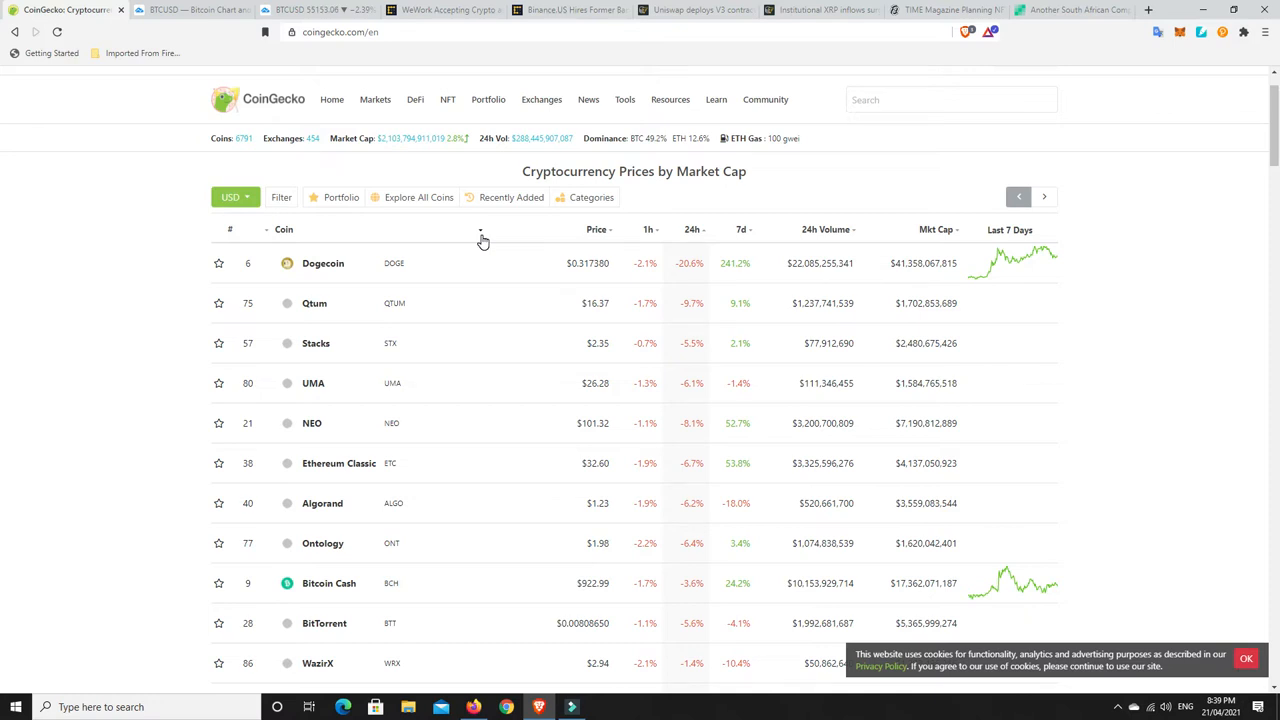
mouse_move(505, 234)
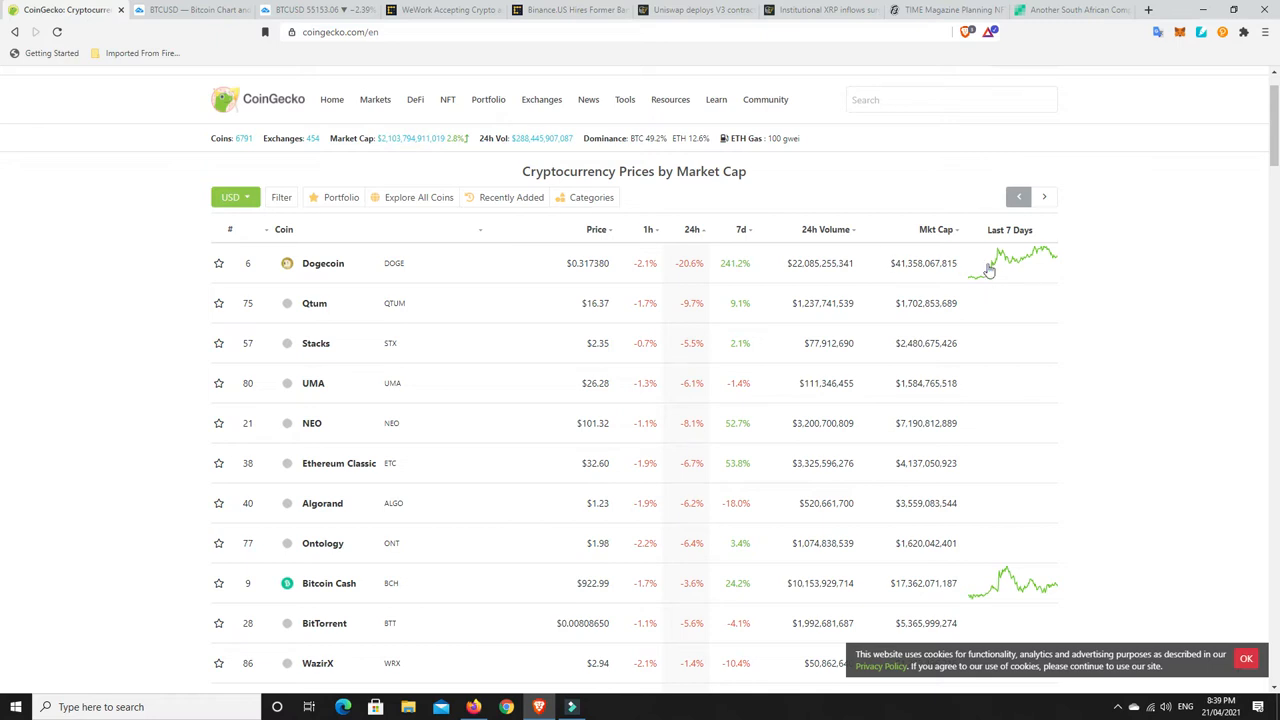
mouse_move(1053, 265)
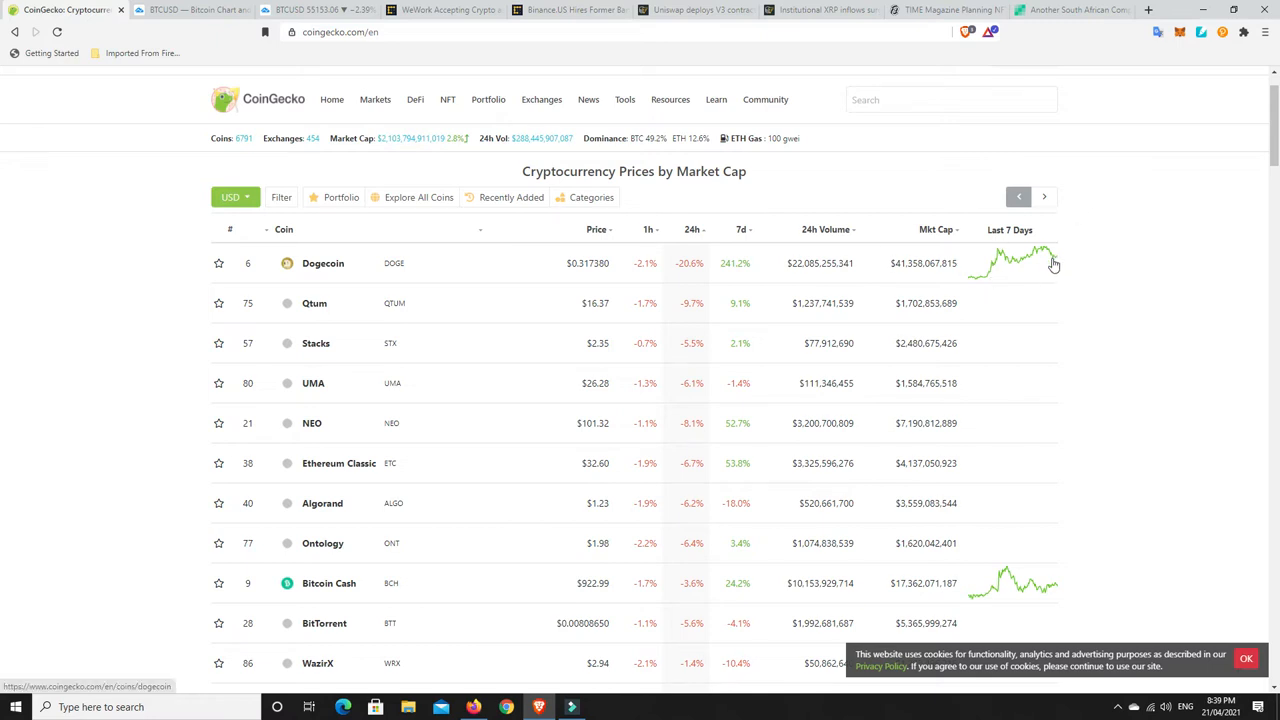
mouse_move(1031, 278)
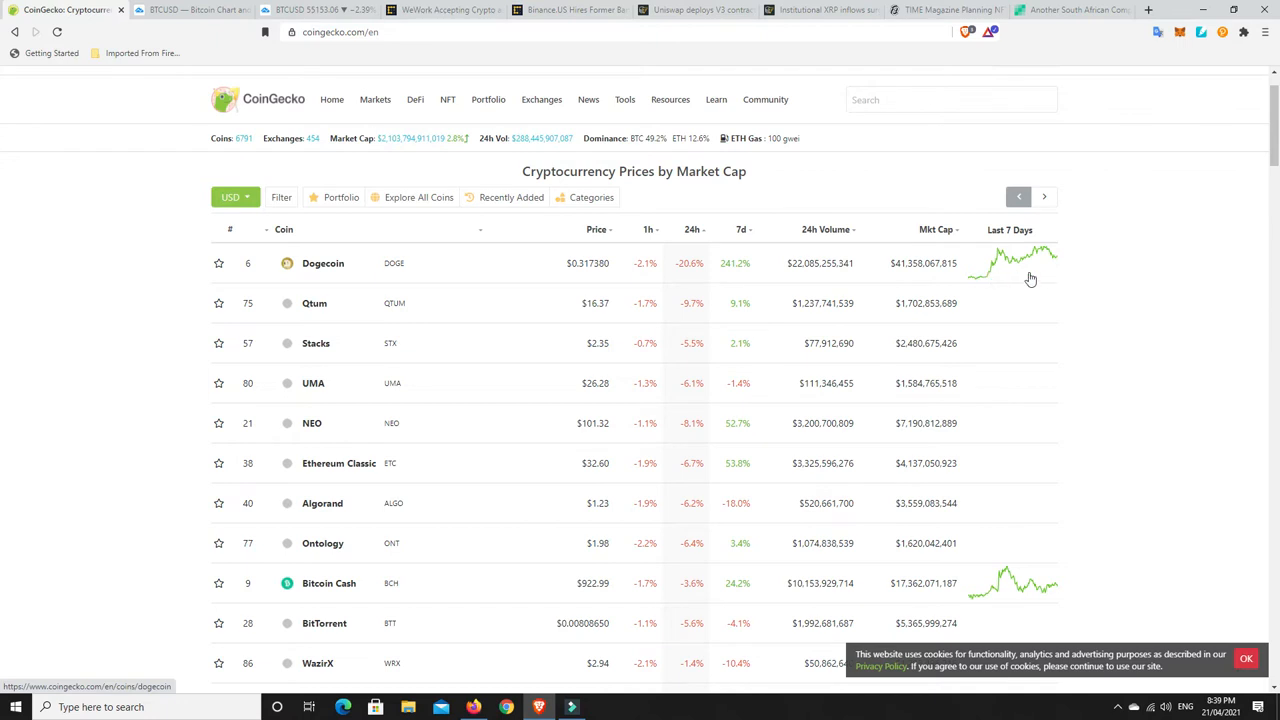
mouse_move(1006, 596)
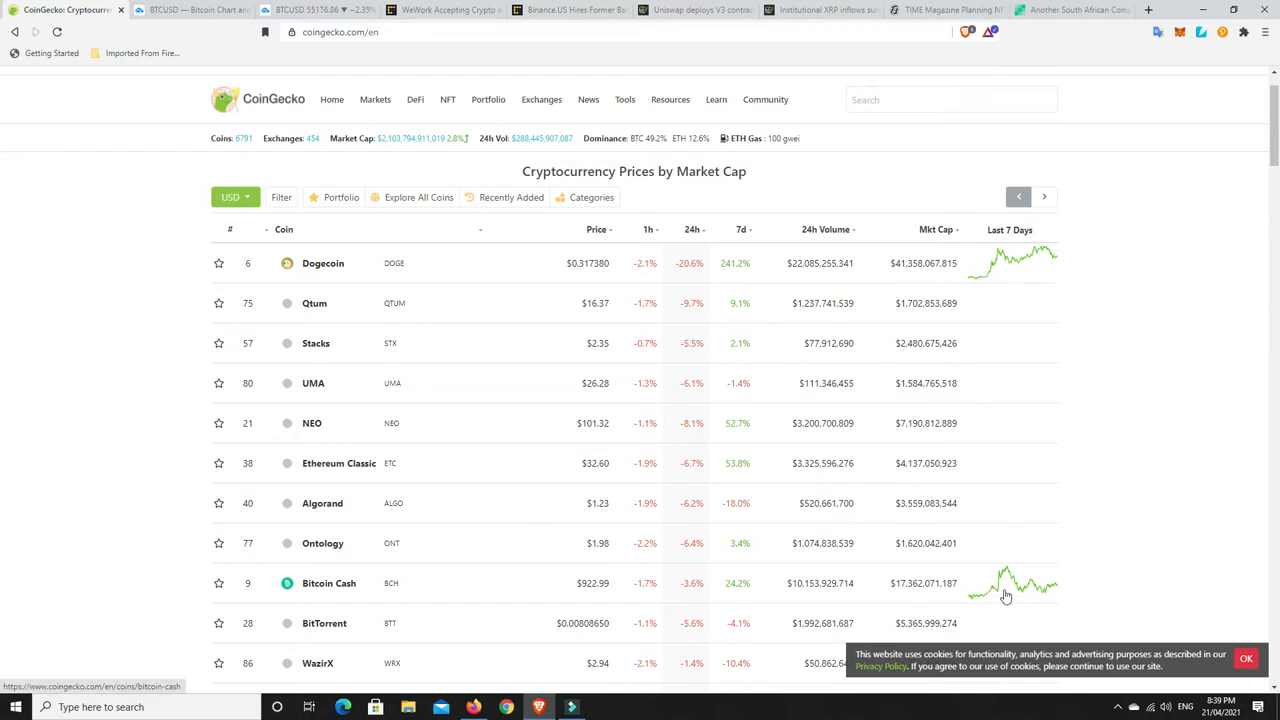
mouse_move(1050, 591)
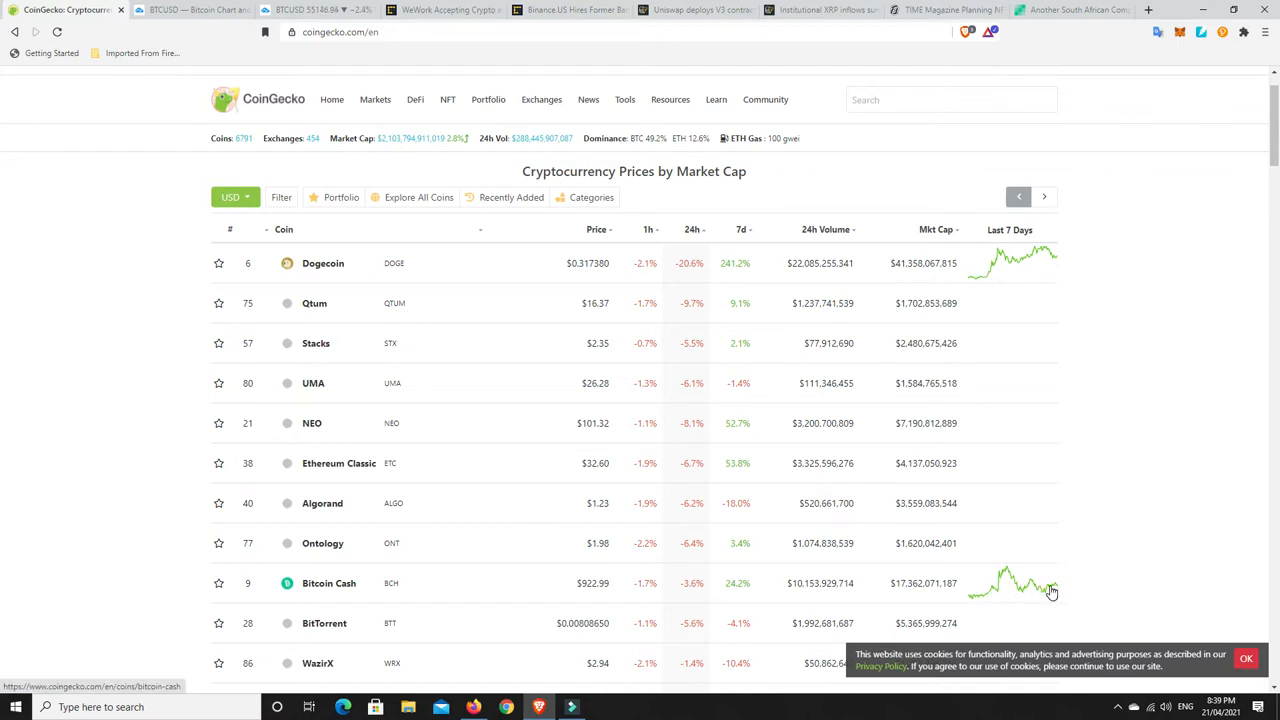
mouse_move(1055, 588)
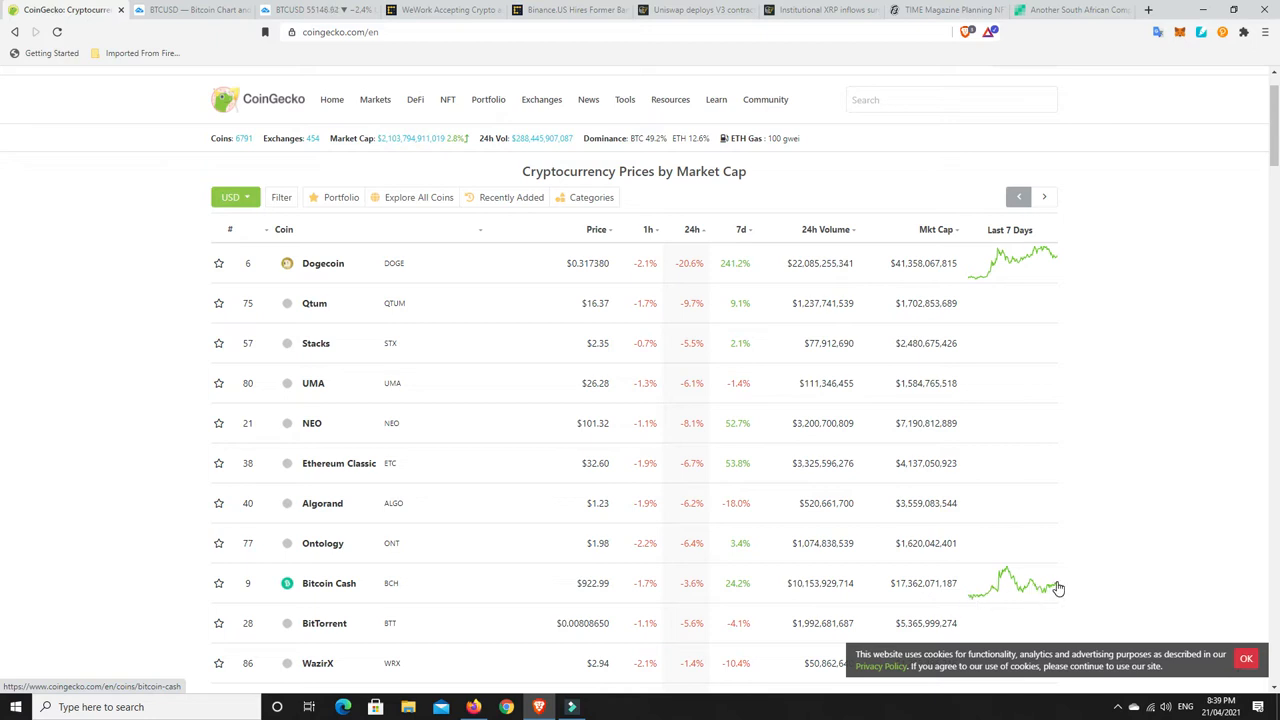
mouse_move(972, 607)
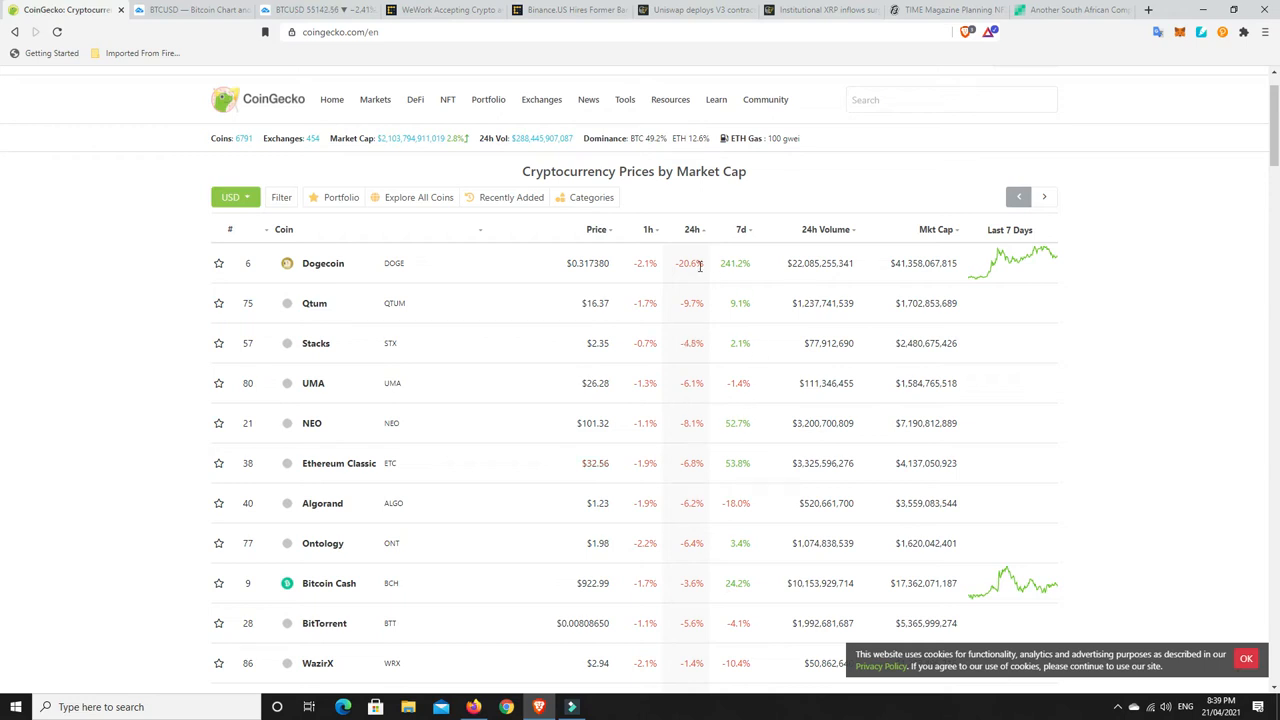
mouse_move(697, 265)
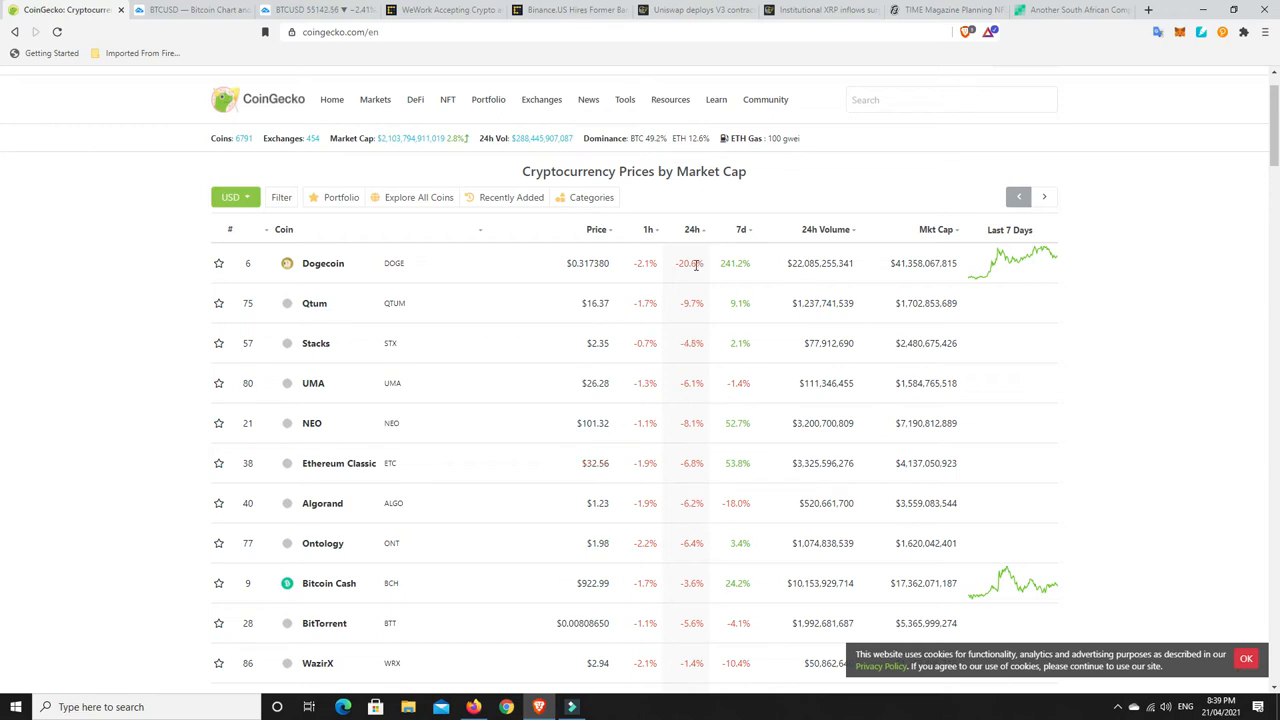
mouse_move(688, 323)
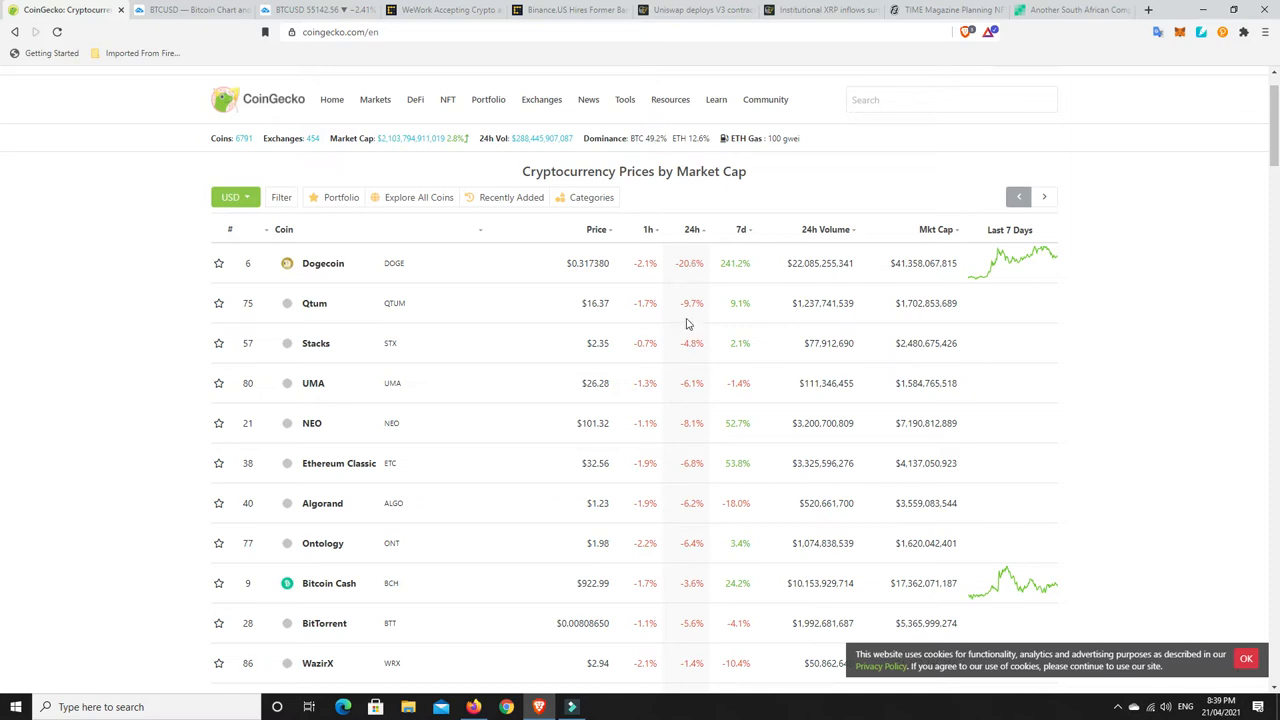
mouse_move(740, 316)
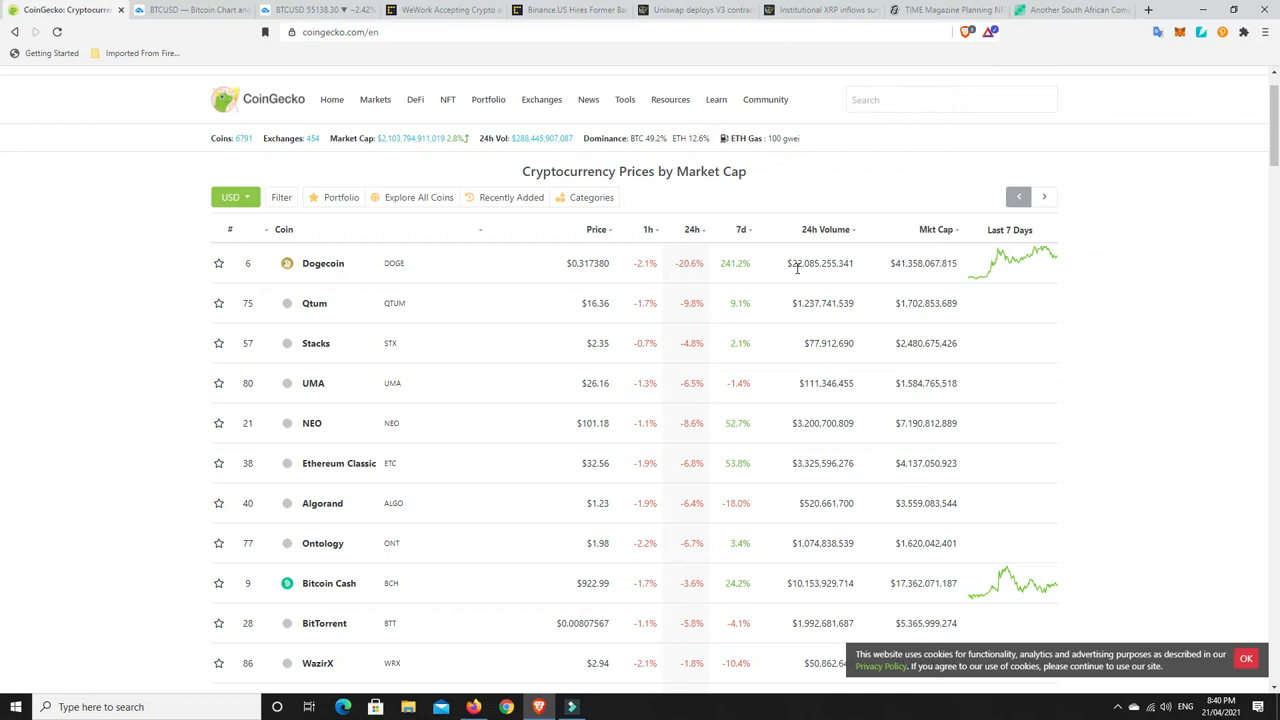
mouse_move(799, 283)
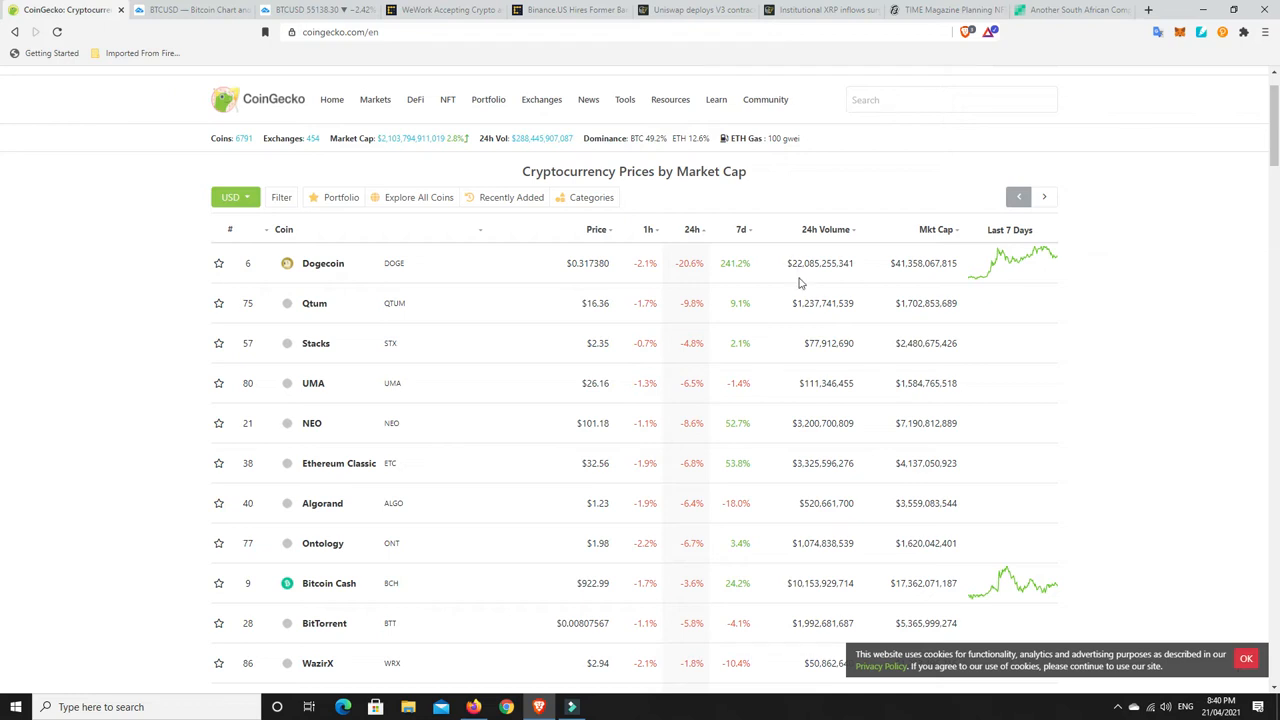
mouse_move(772, 380)
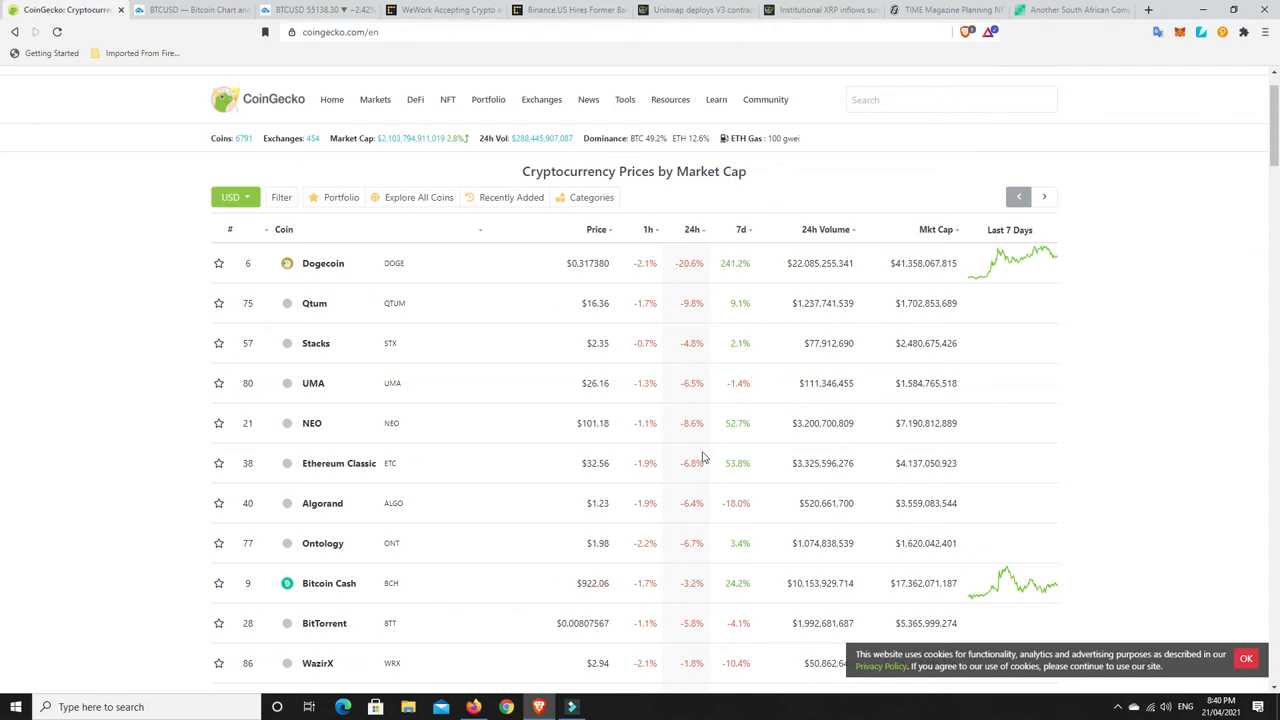
scroll("down", 3)
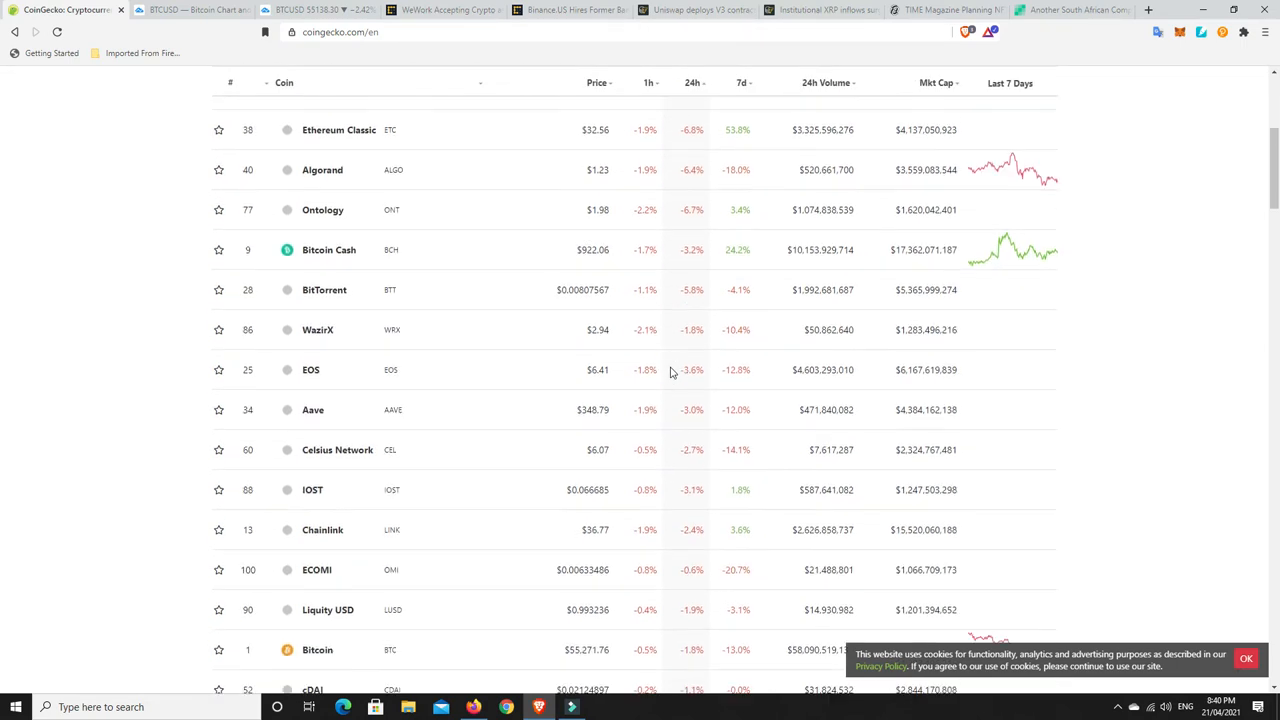
scroll("down", 3)
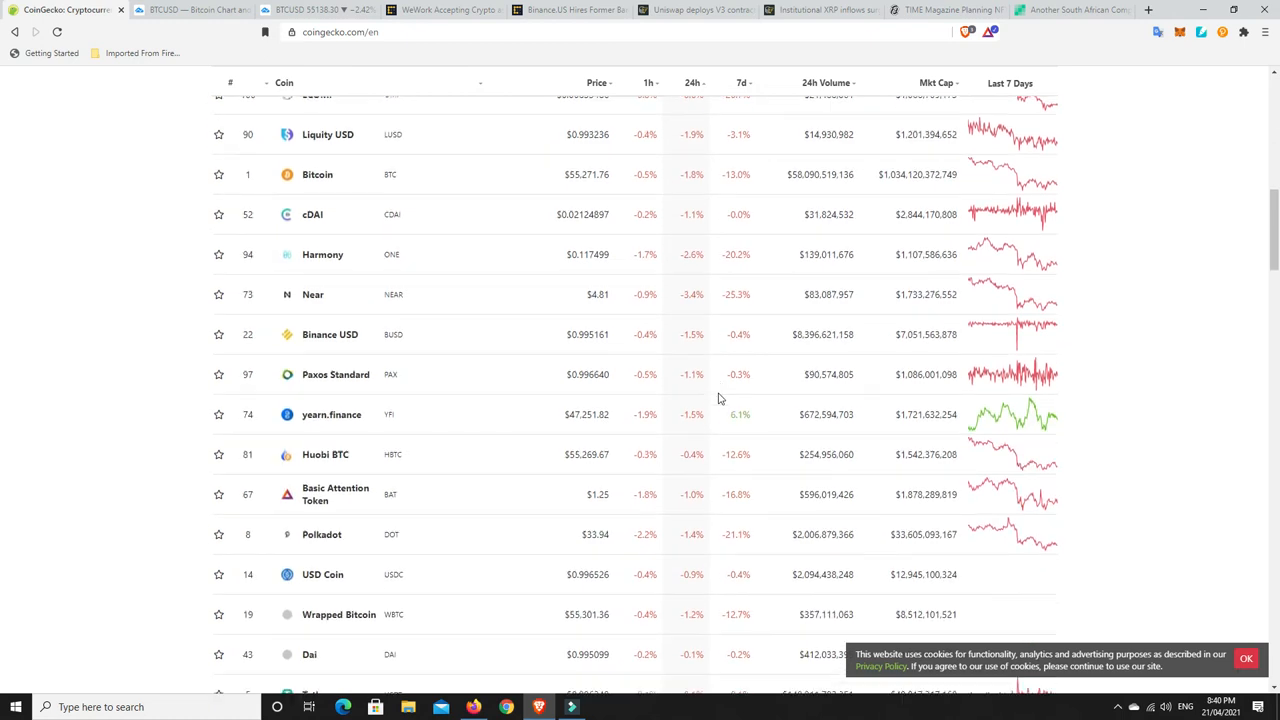
scroll("down", 3)
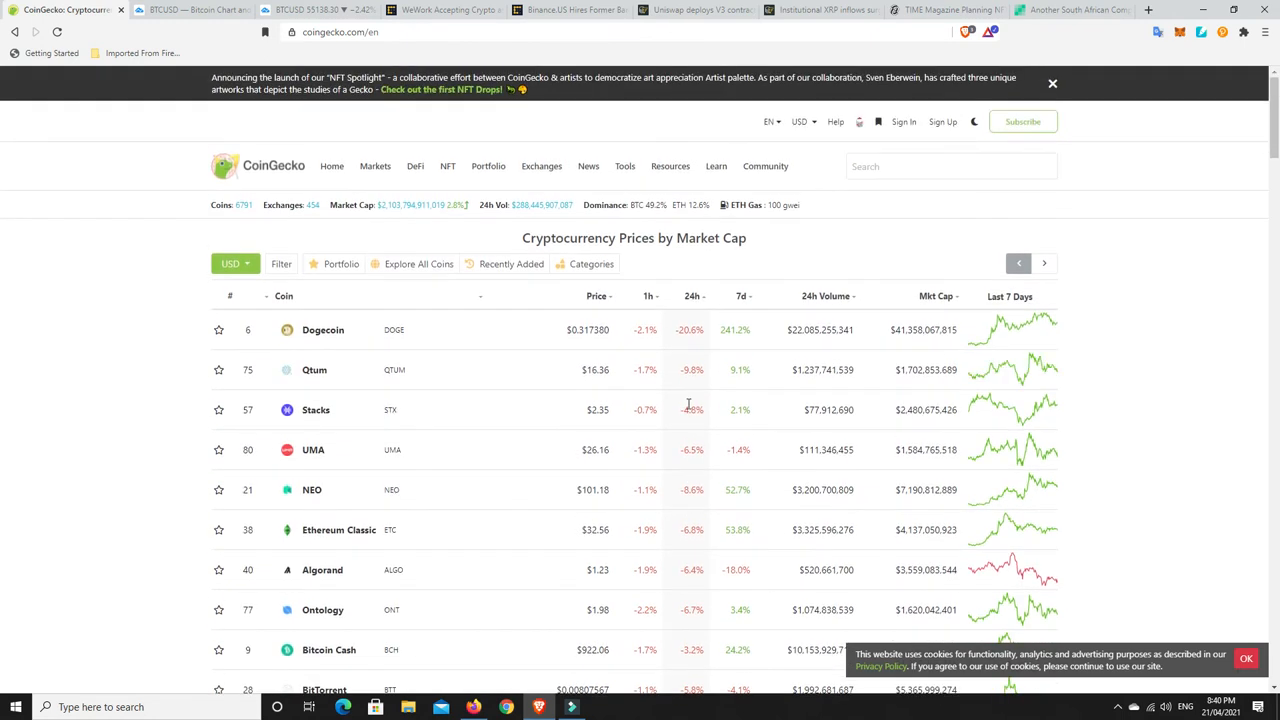
mouse_move(693, 524)
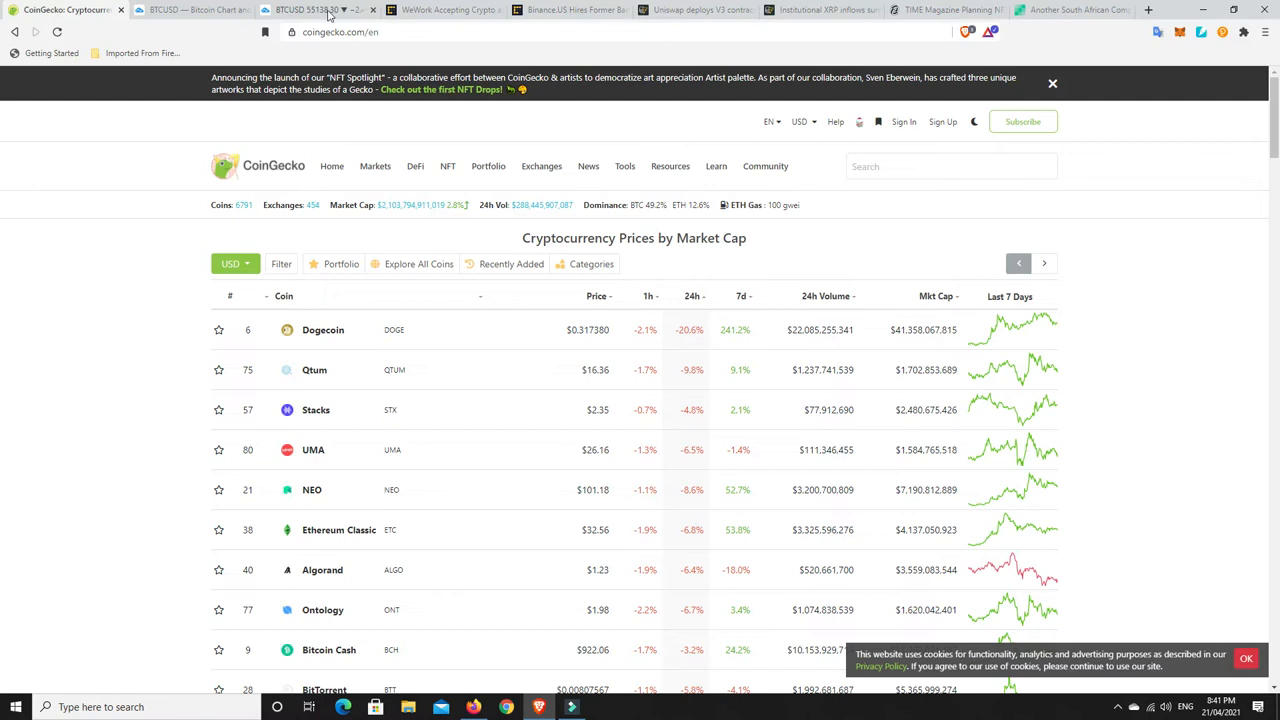
left_click(290, 9)
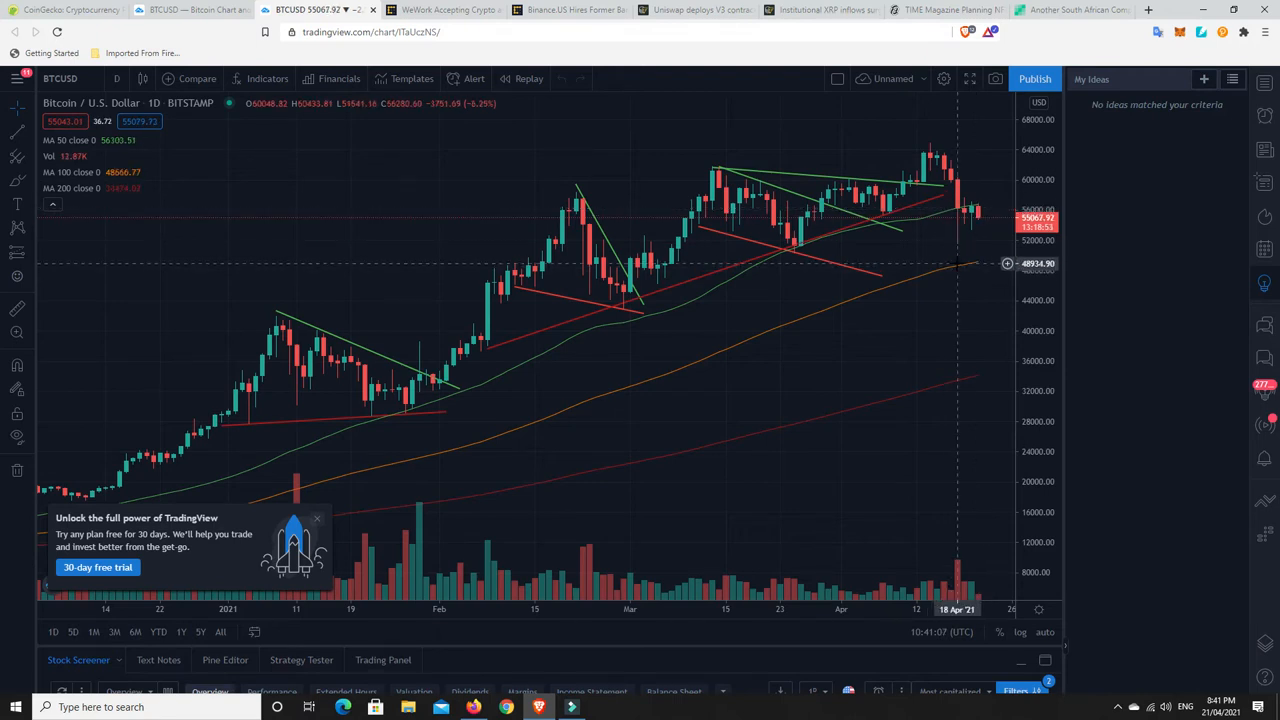
mouse_move(961, 270)
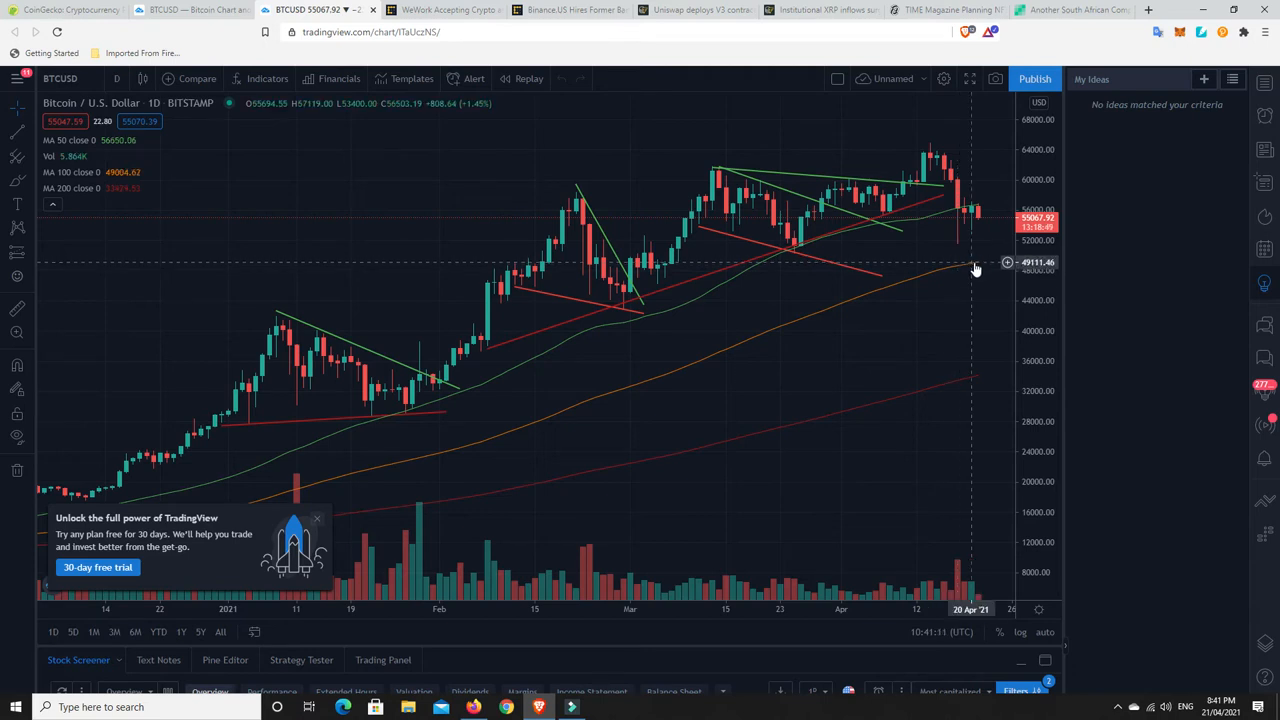
mouse_move(975, 257)
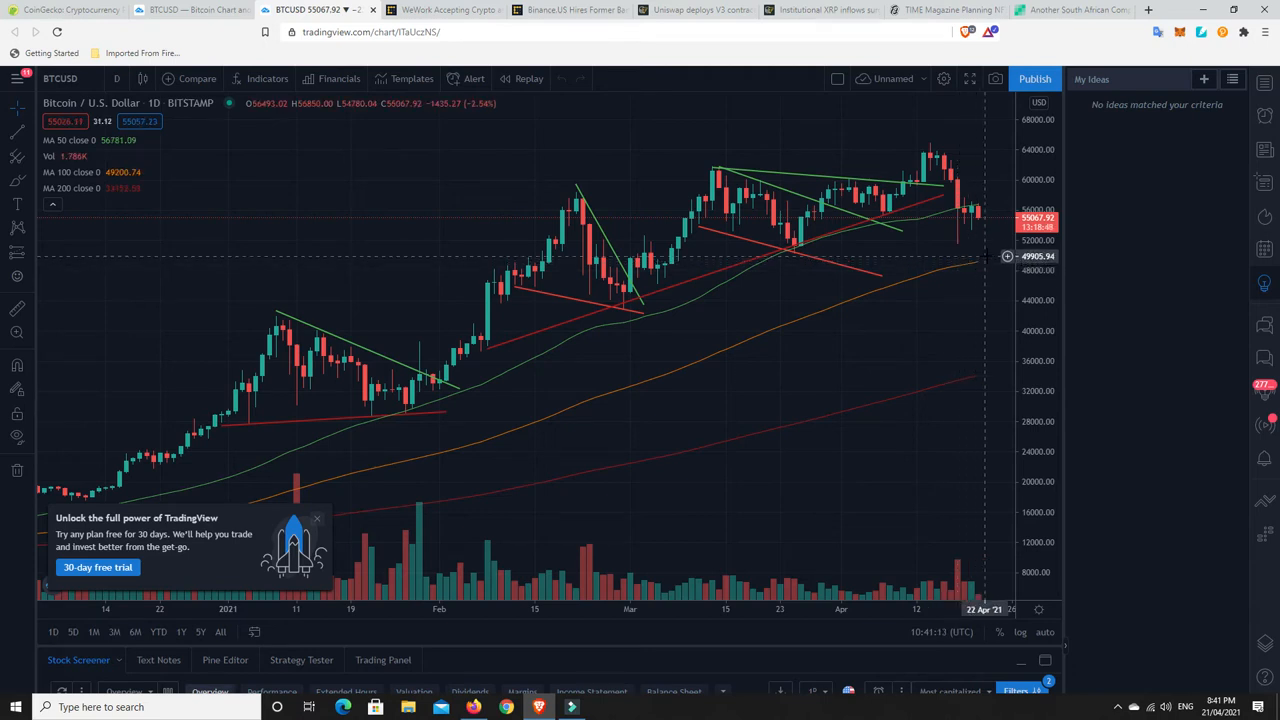
mouse_move(975, 218)
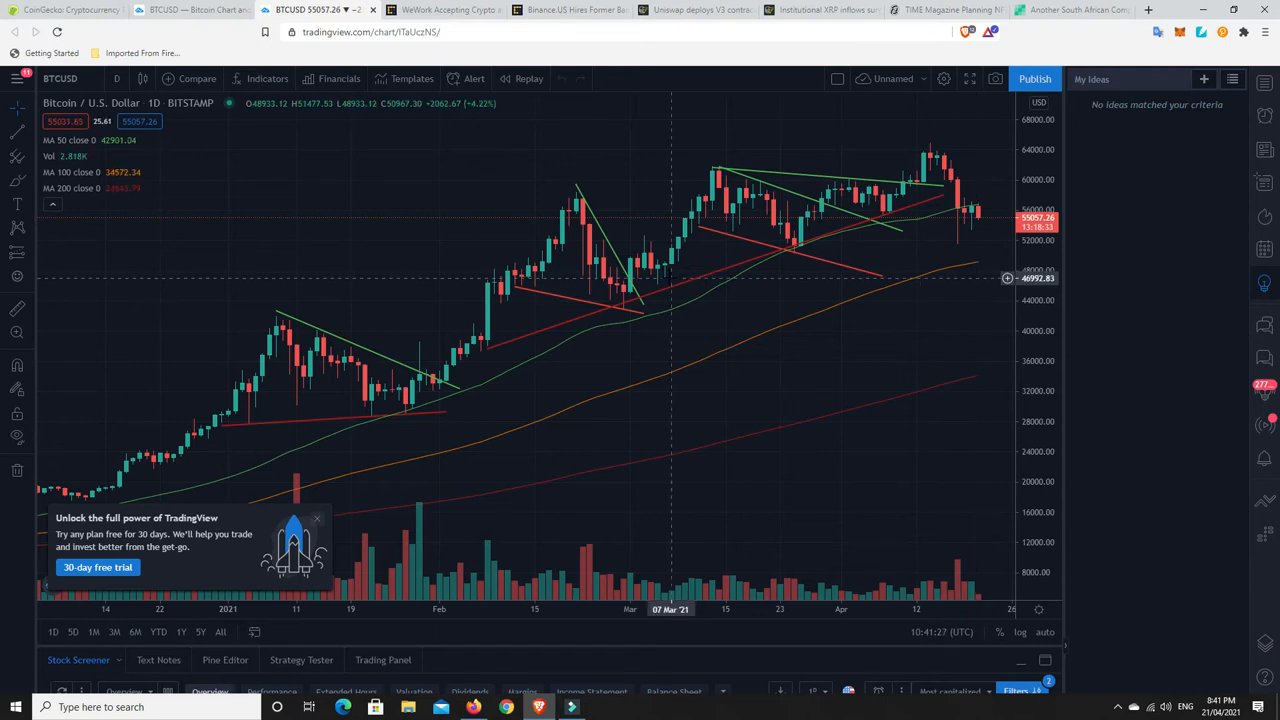
mouse_move(615, 273)
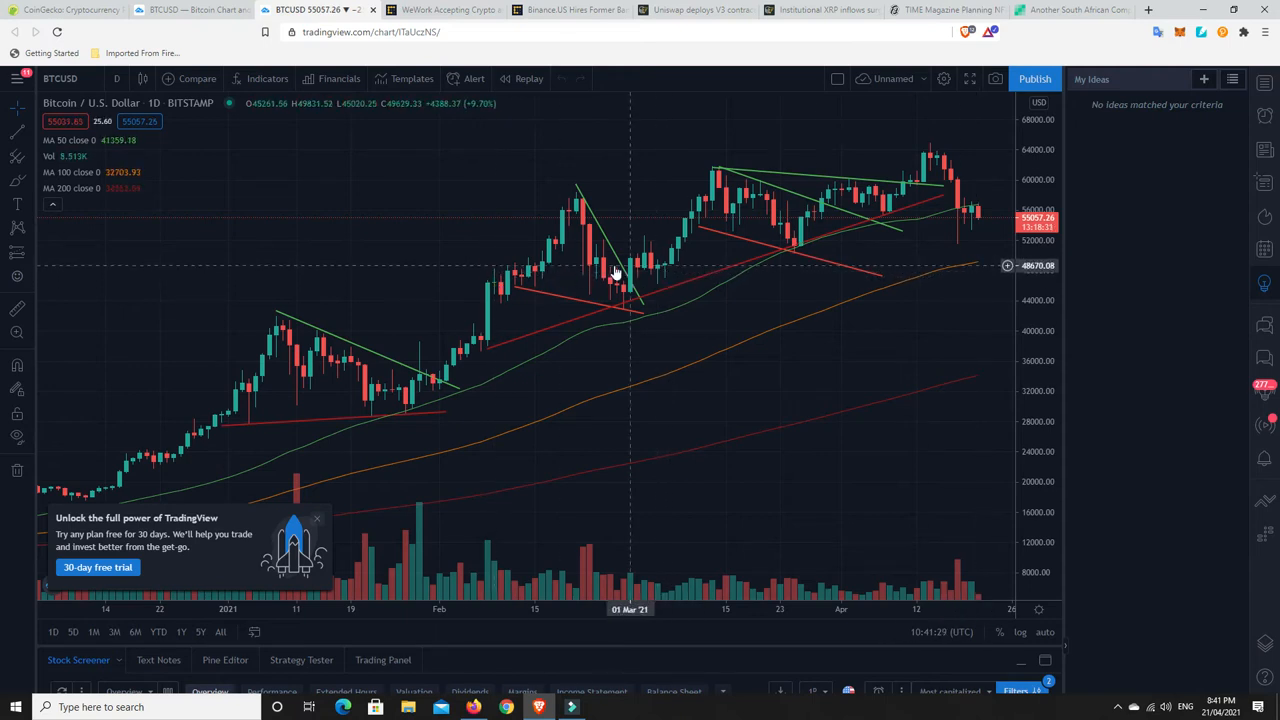
mouse_move(665, 278)
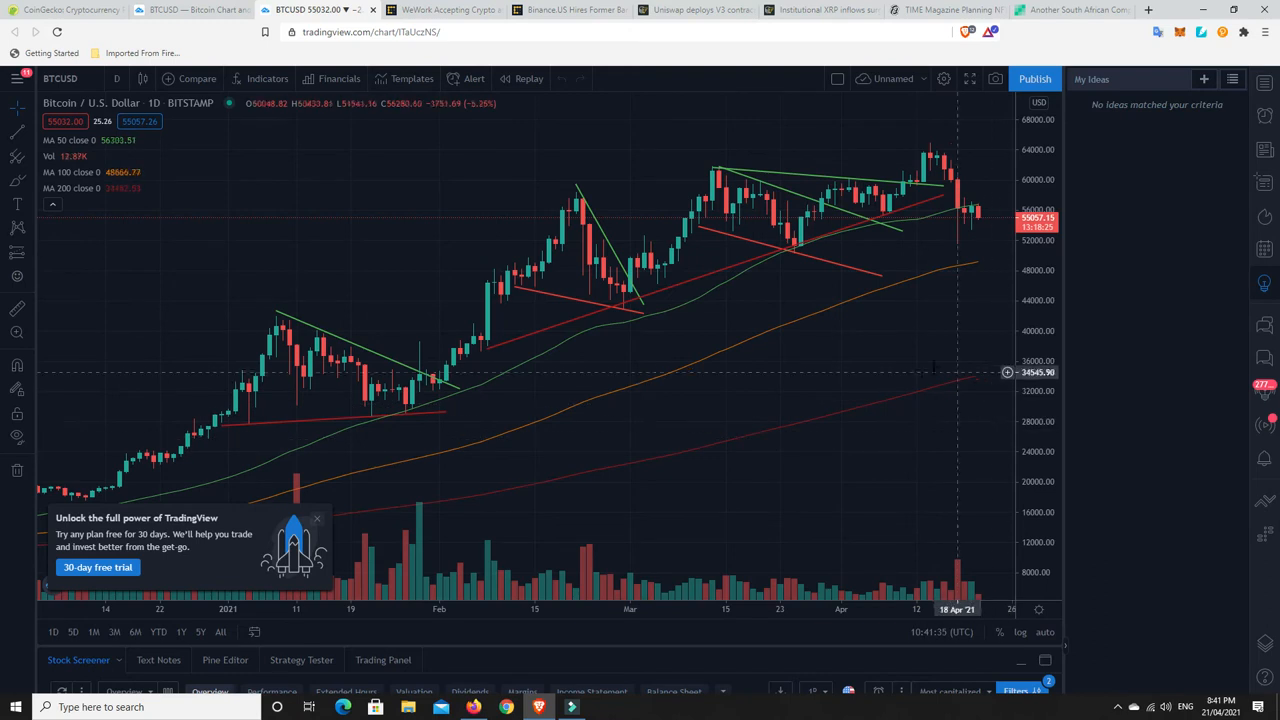
mouse_move(951, 383)
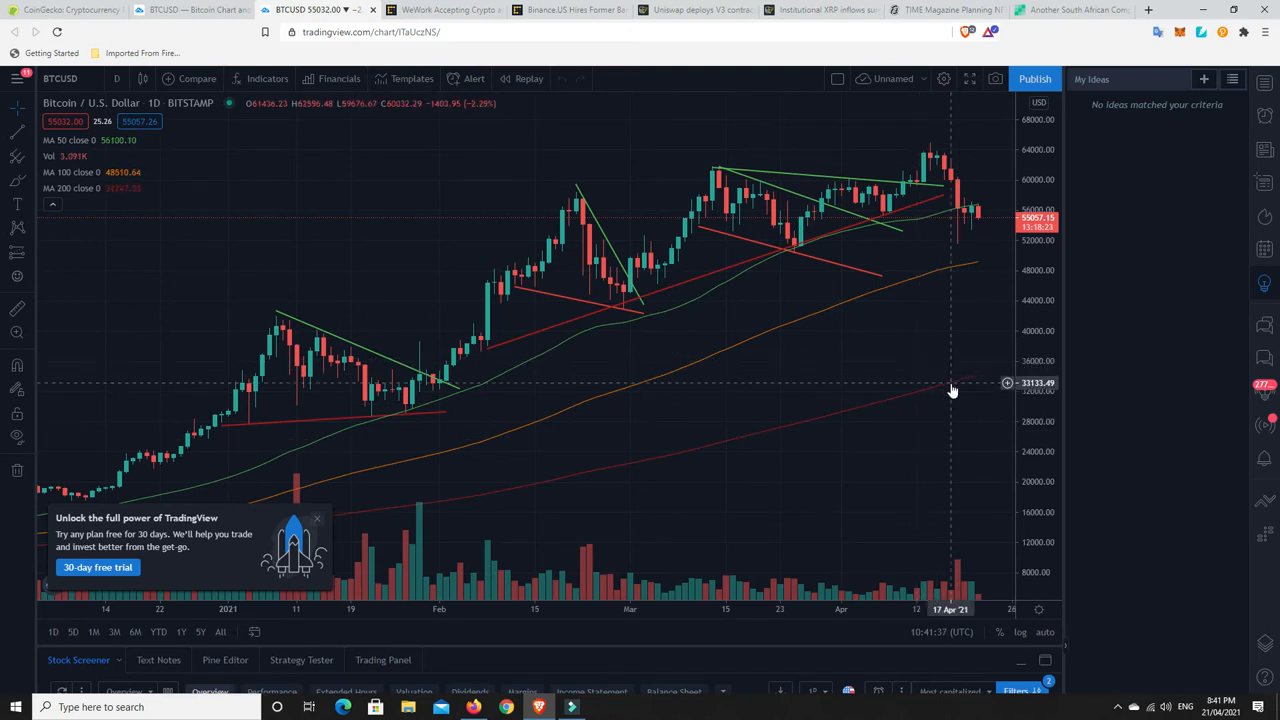
mouse_move(950, 375)
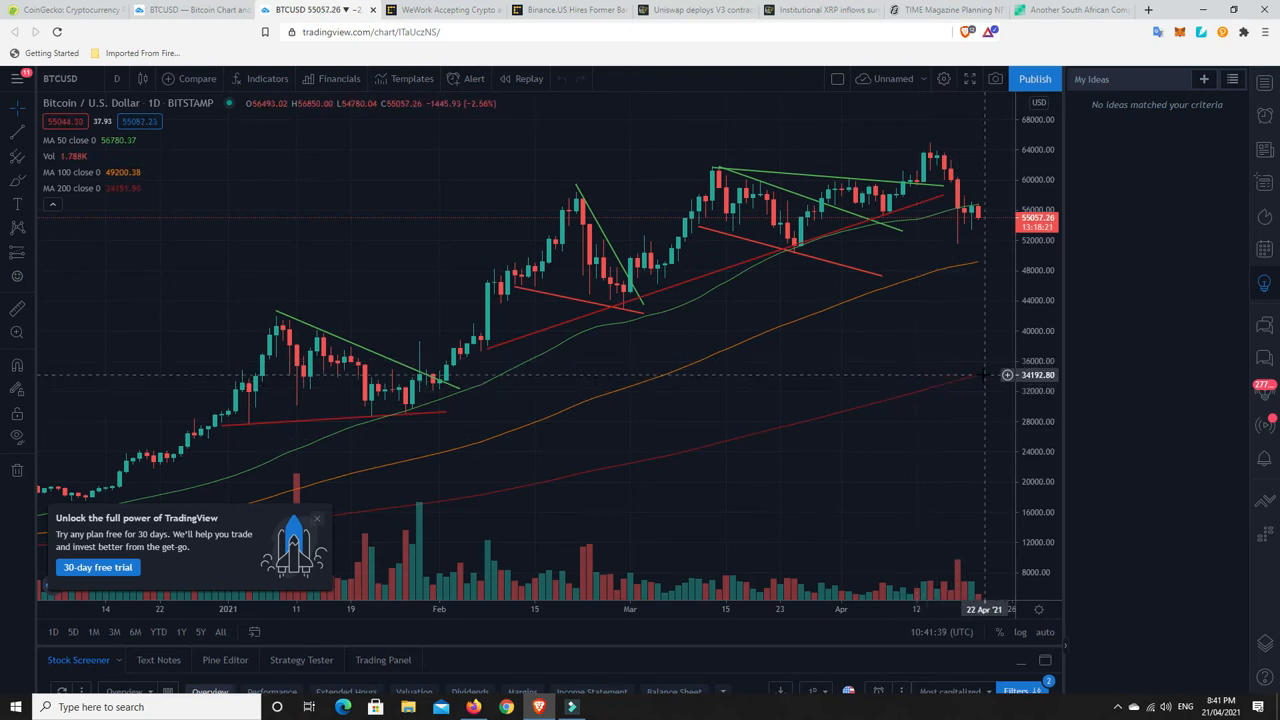
mouse_move(978, 381)
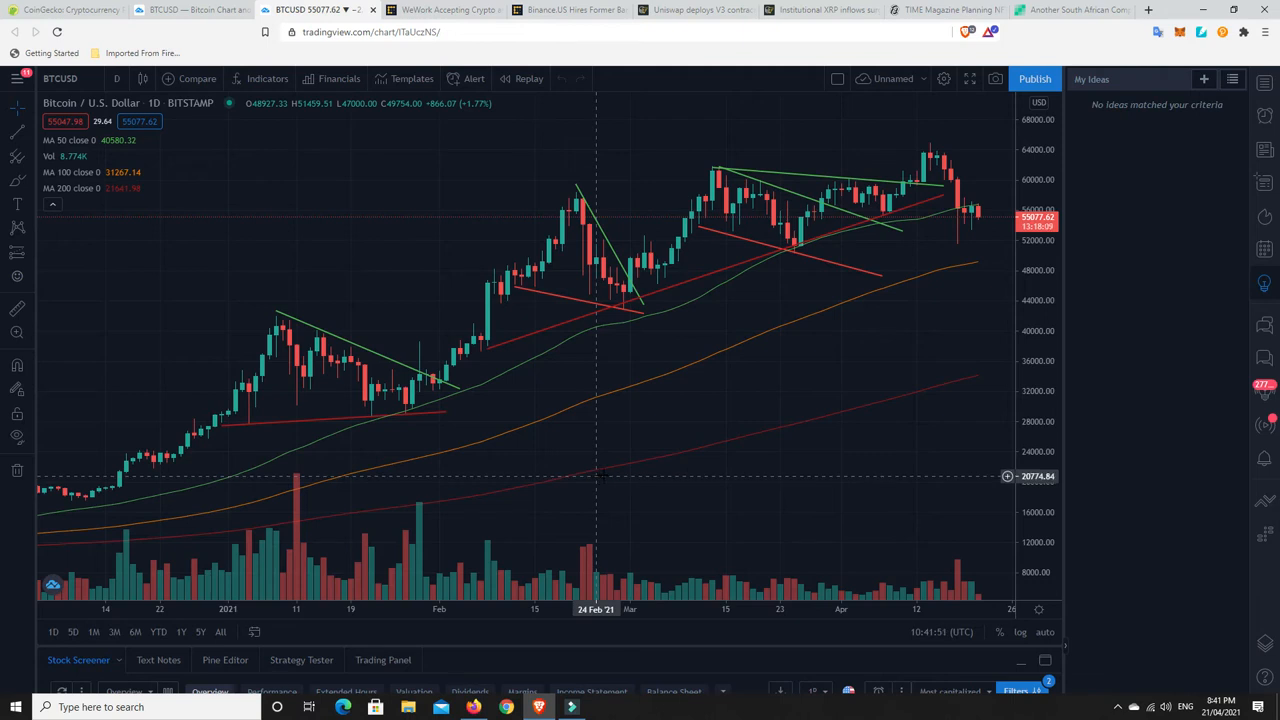
mouse_move(895, 408)
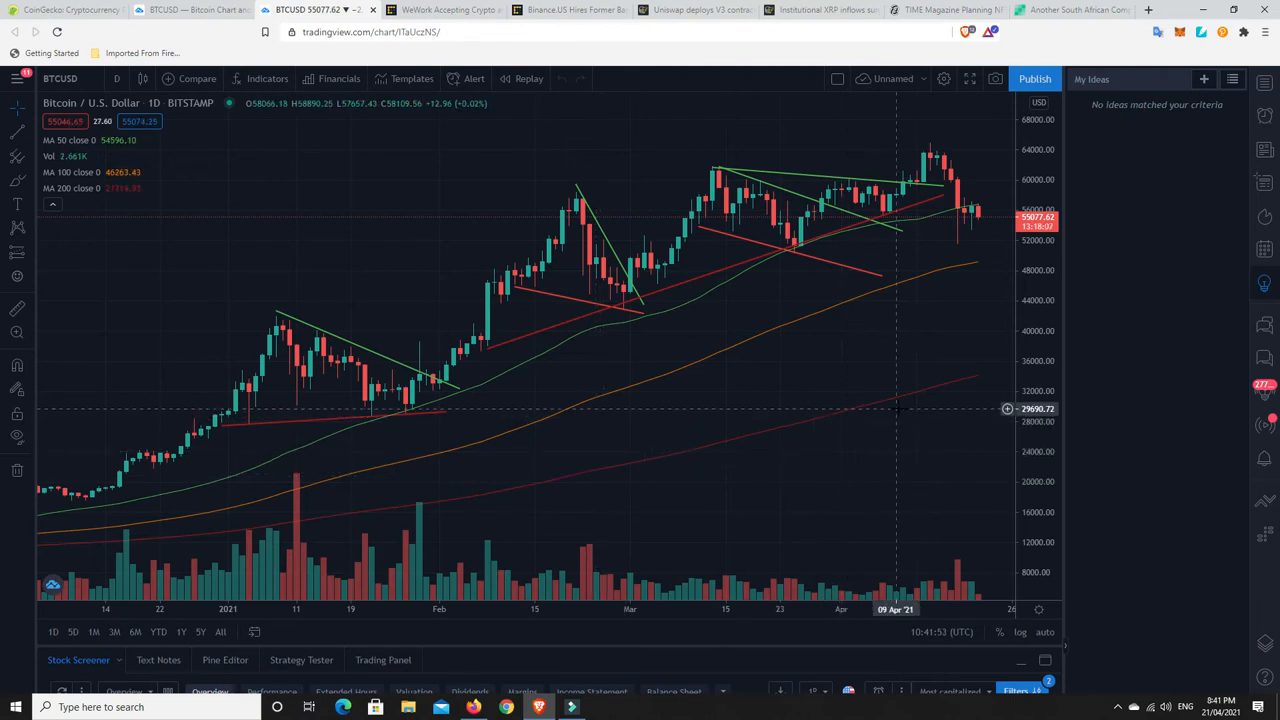
mouse_move(908, 405)
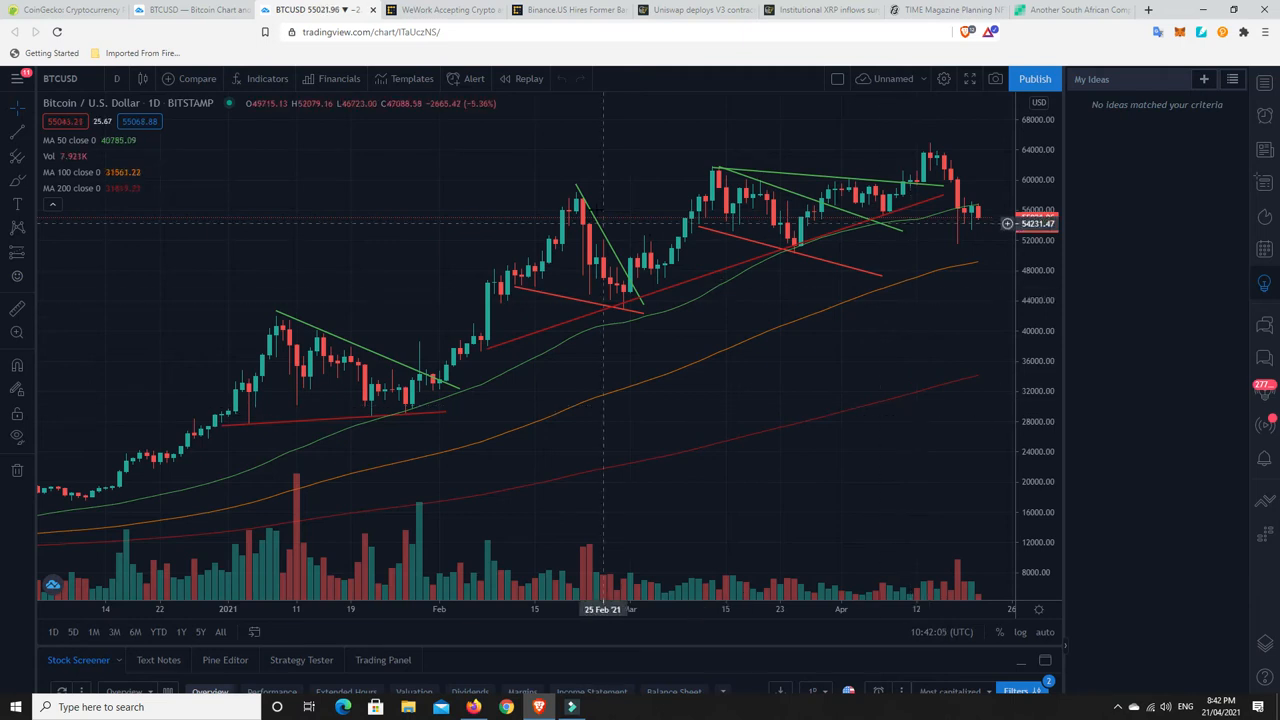
Open the WeWork crypto payments article and reach its highlighted bitcoin, ether, USDC and PAX points
left_click(443, 10)
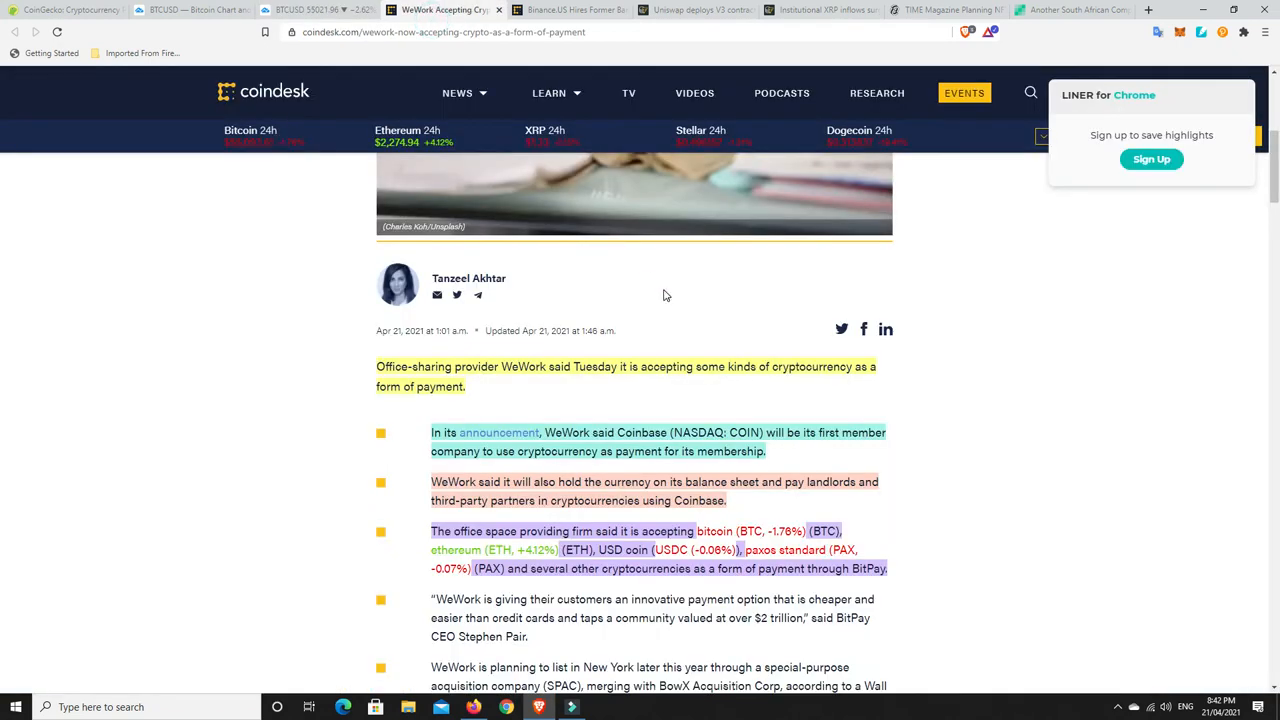
scroll("down", 3)
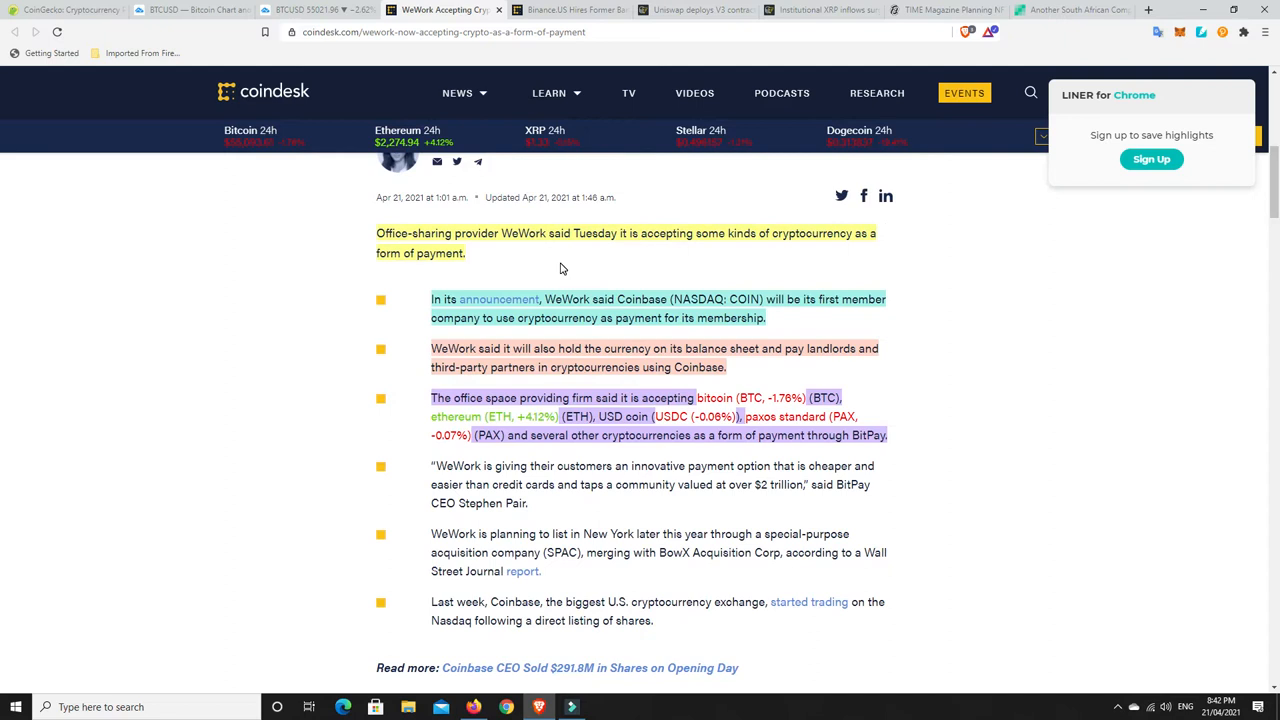
mouse_move(708, 264)
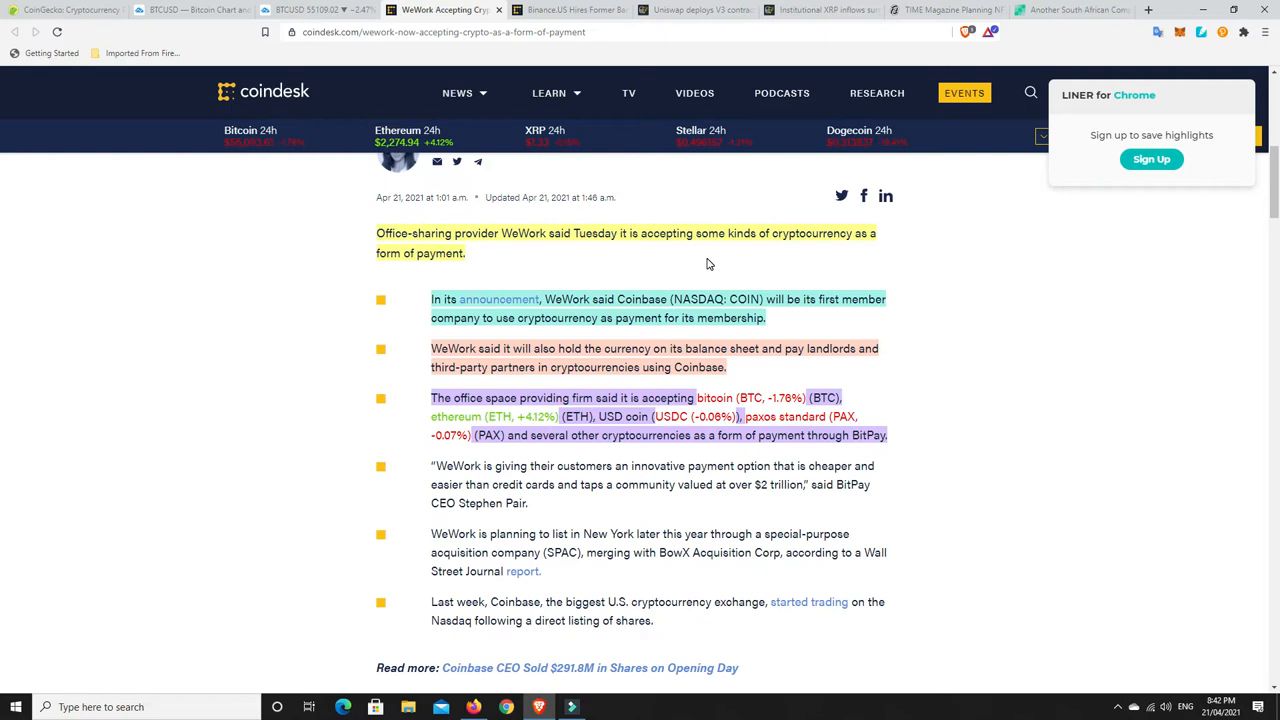
mouse_move(731, 256)
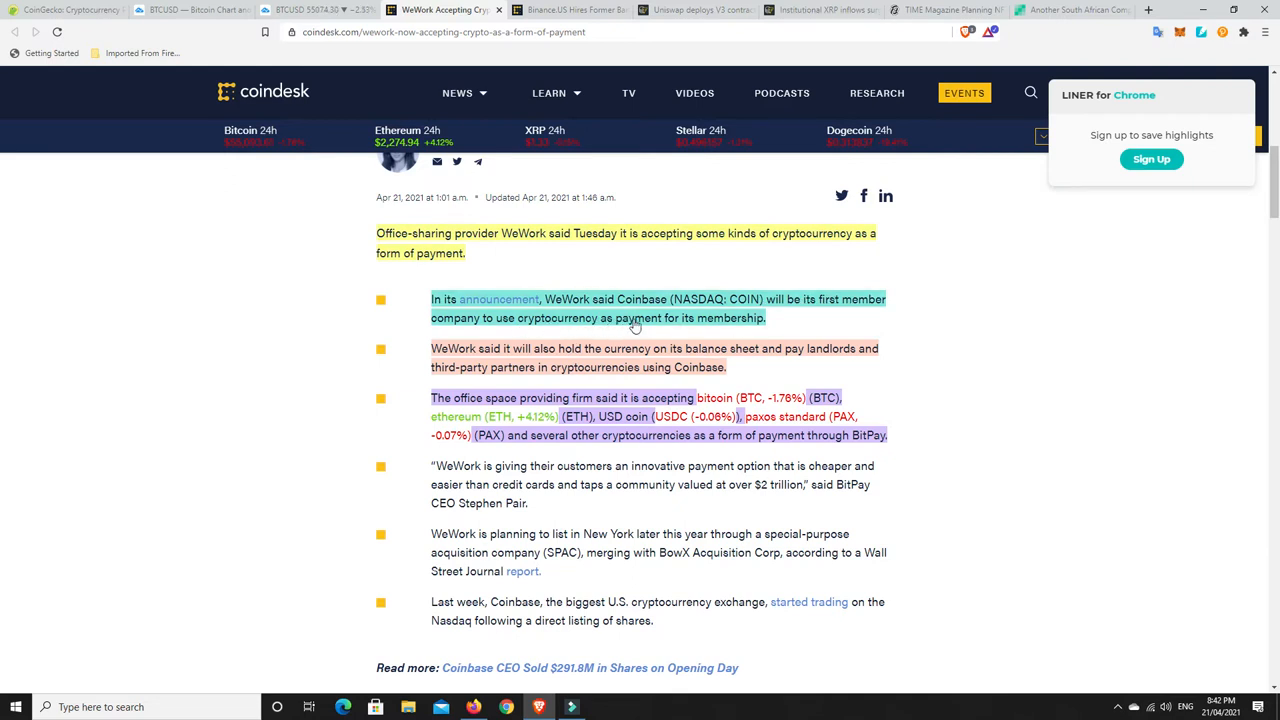
mouse_move(728, 330)
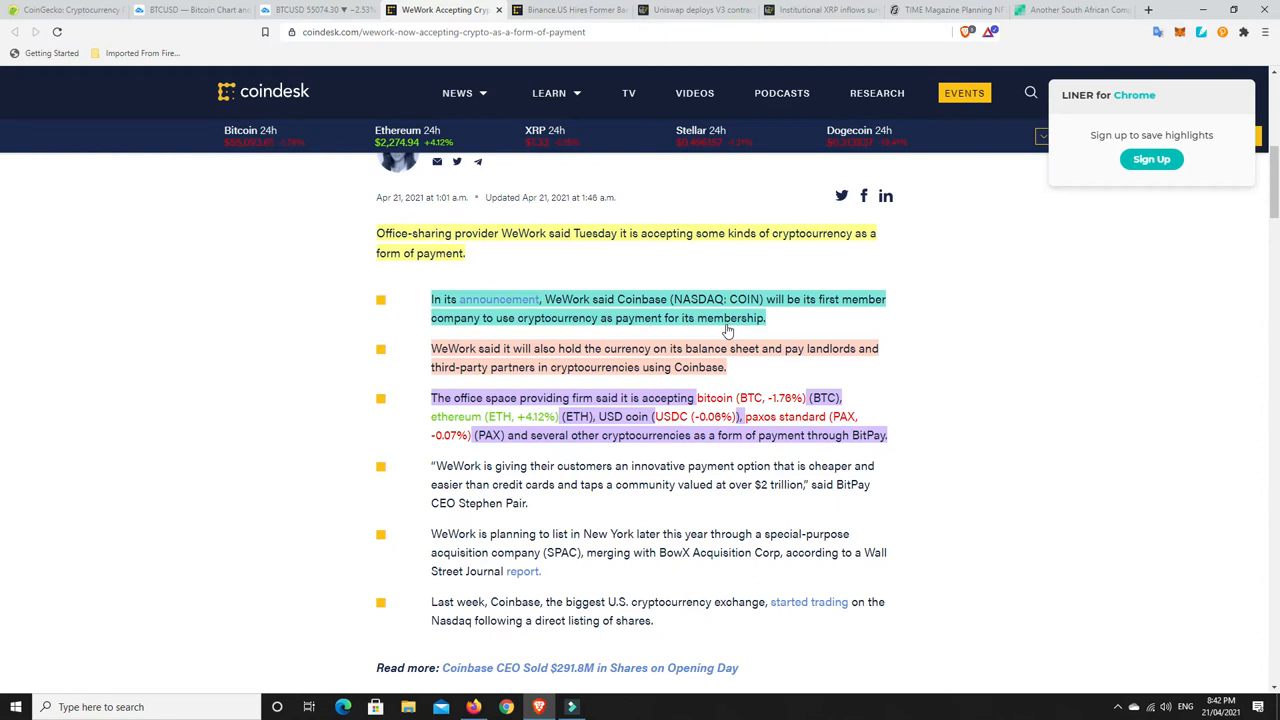
mouse_move(763, 362)
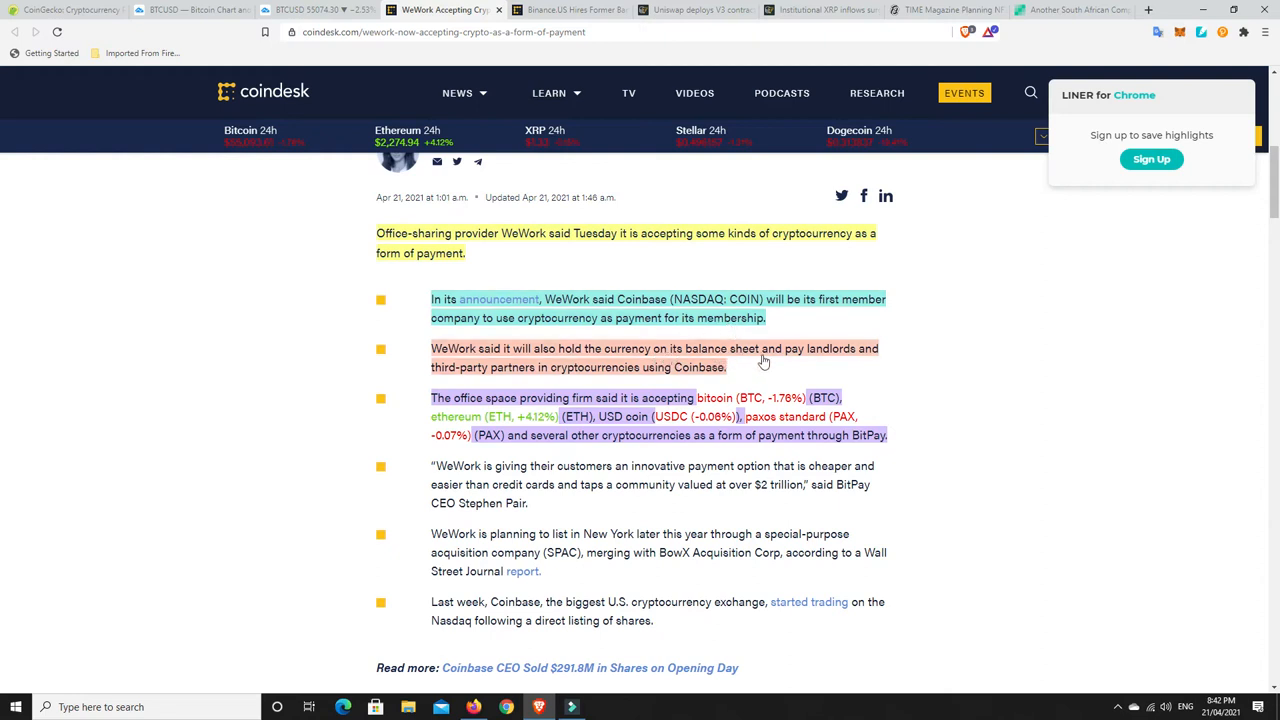
mouse_move(530, 378)
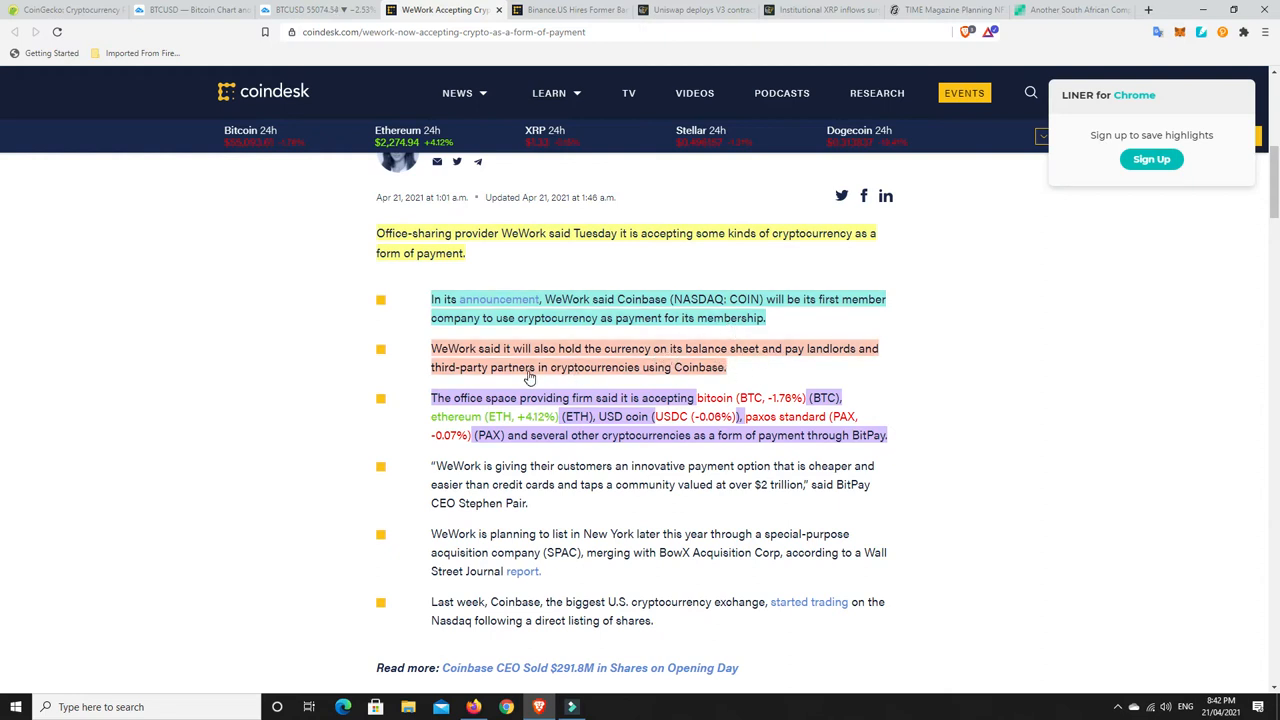
mouse_move(635, 380)
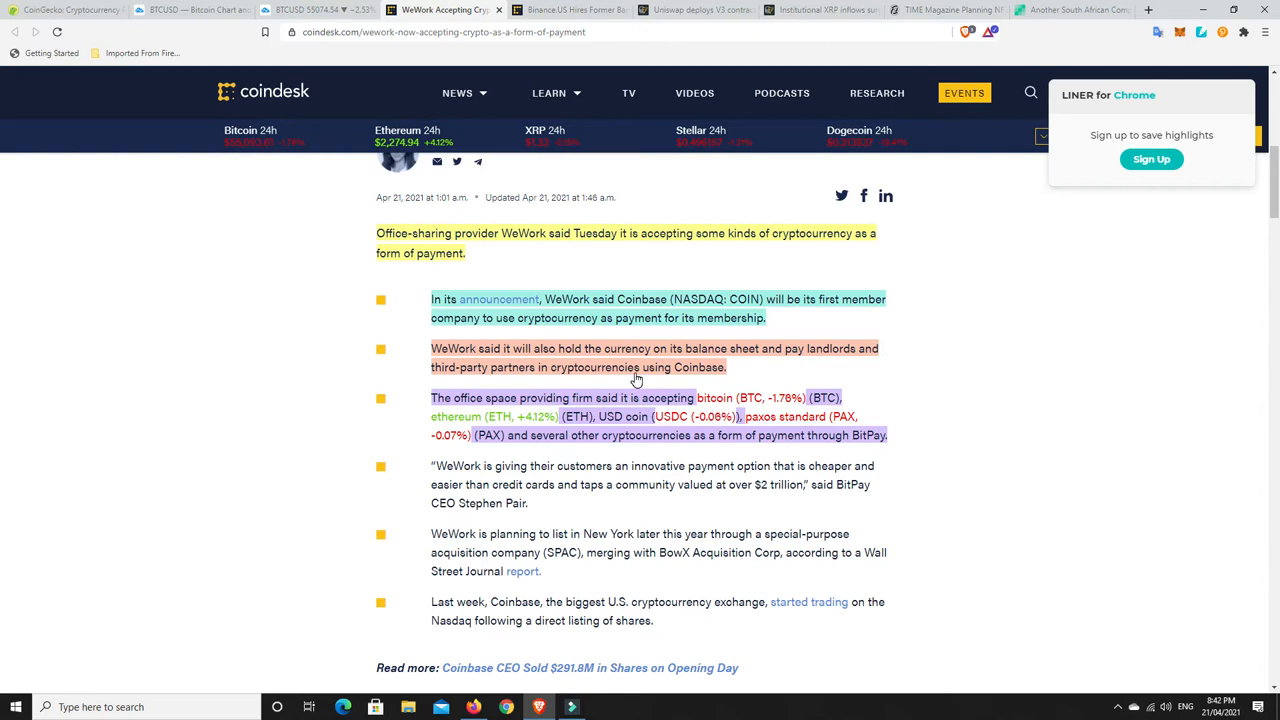
mouse_move(715, 373)
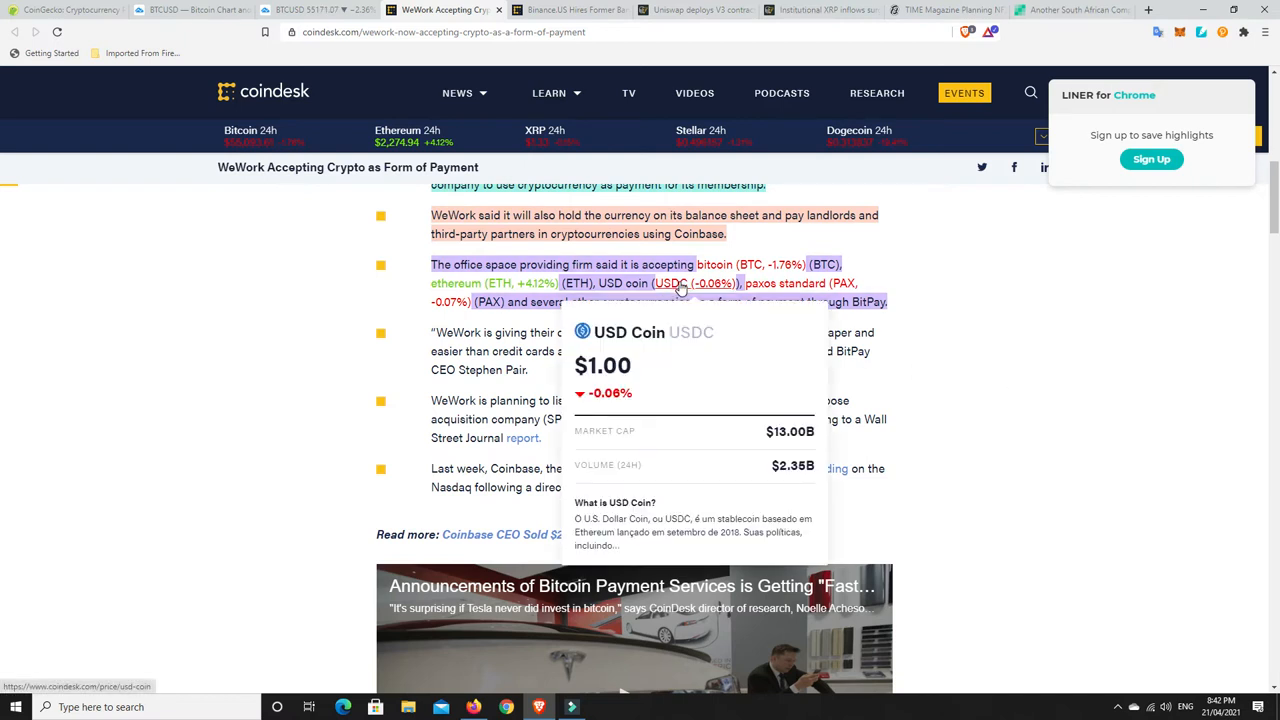
mouse_move(949, 289)
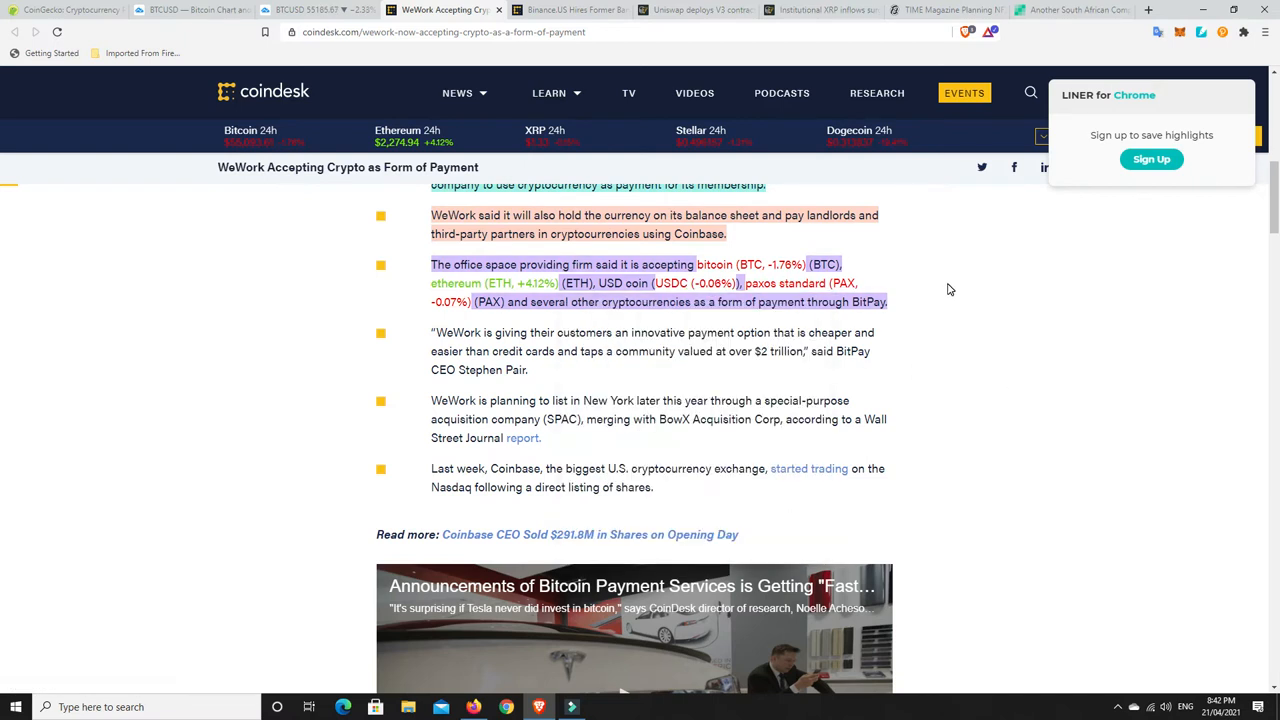
mouse_move(943, 289)
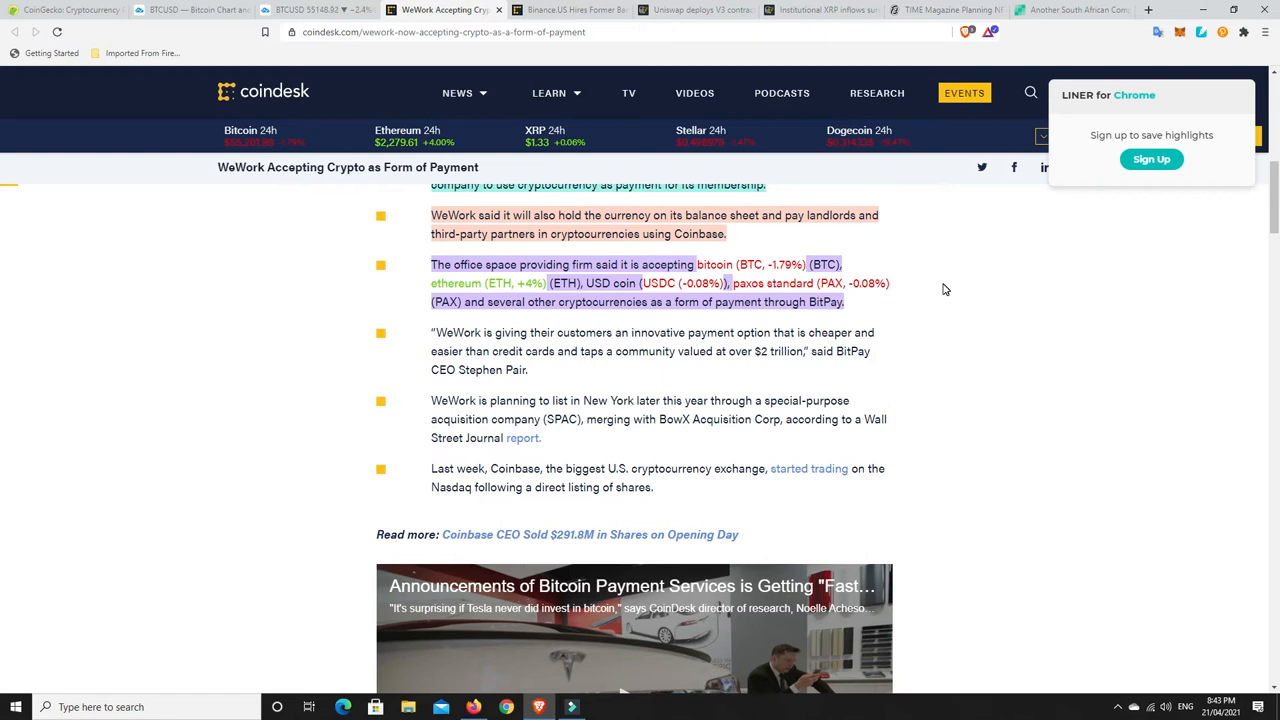
mouse_move(683, 310)
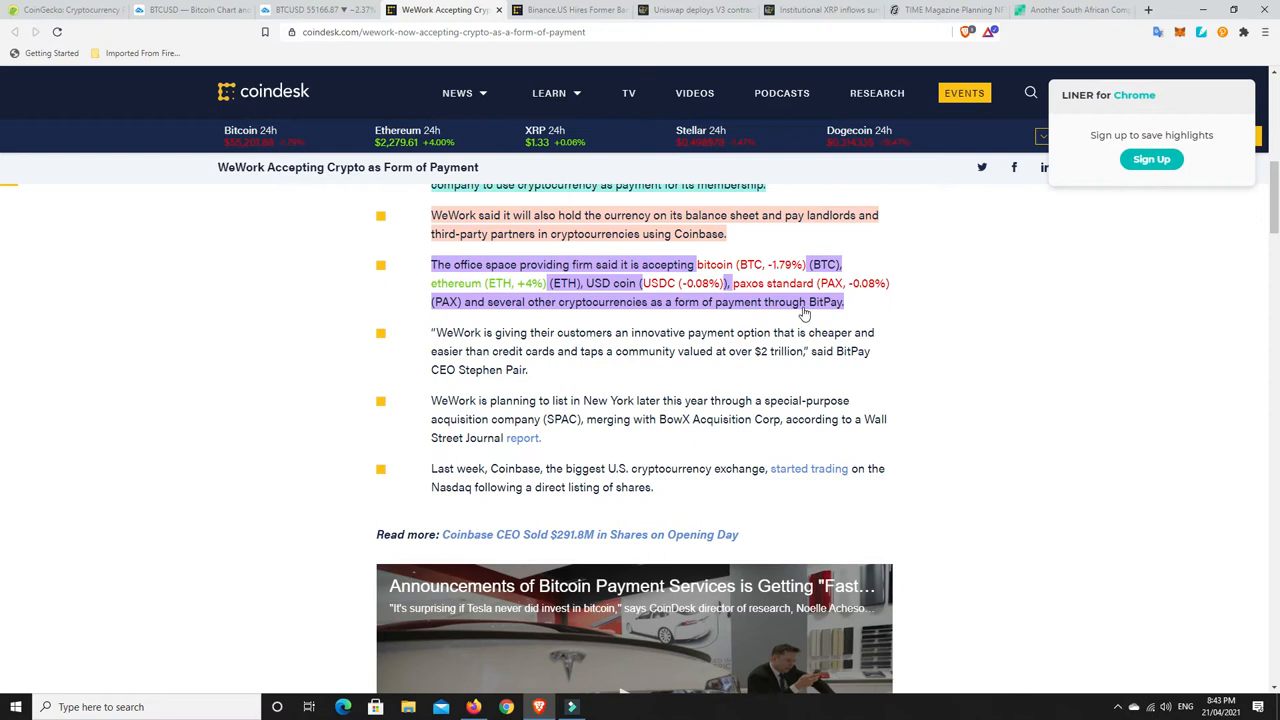
mouse_move(975, 333)
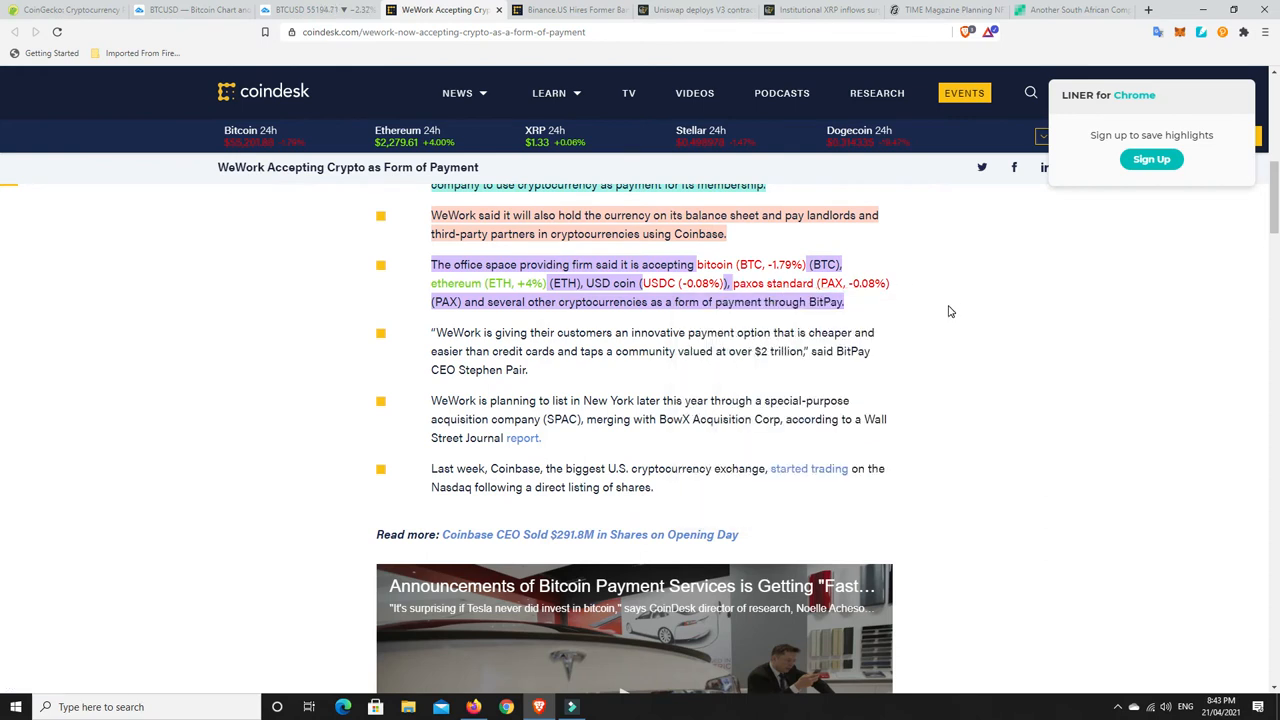
mouse_move(455, 283)
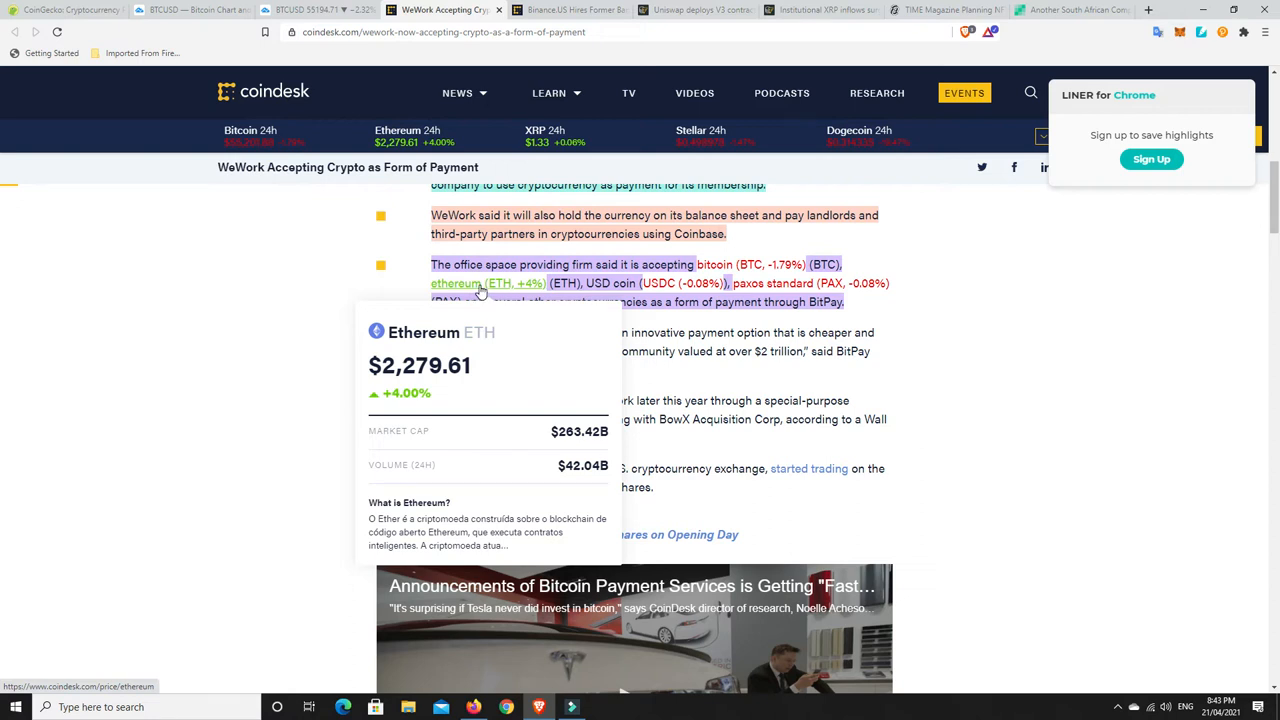
mouse_move(518, 289)
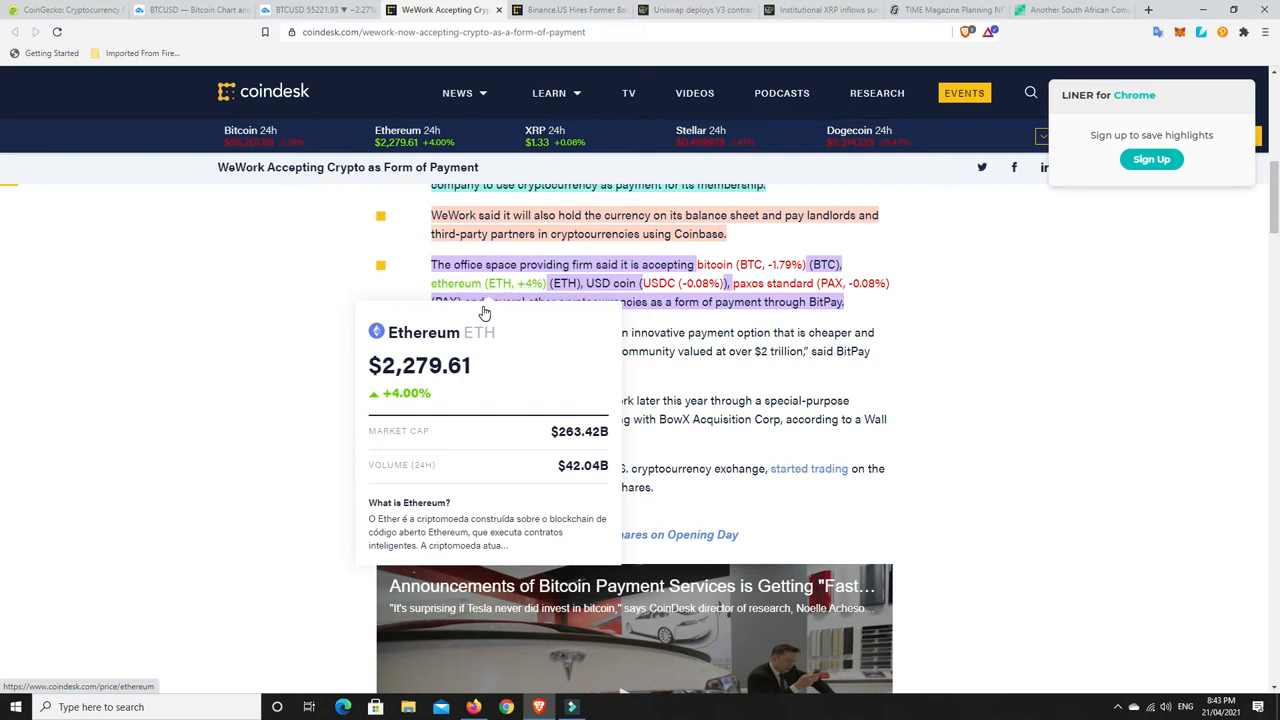
mouse_move(470, 368)
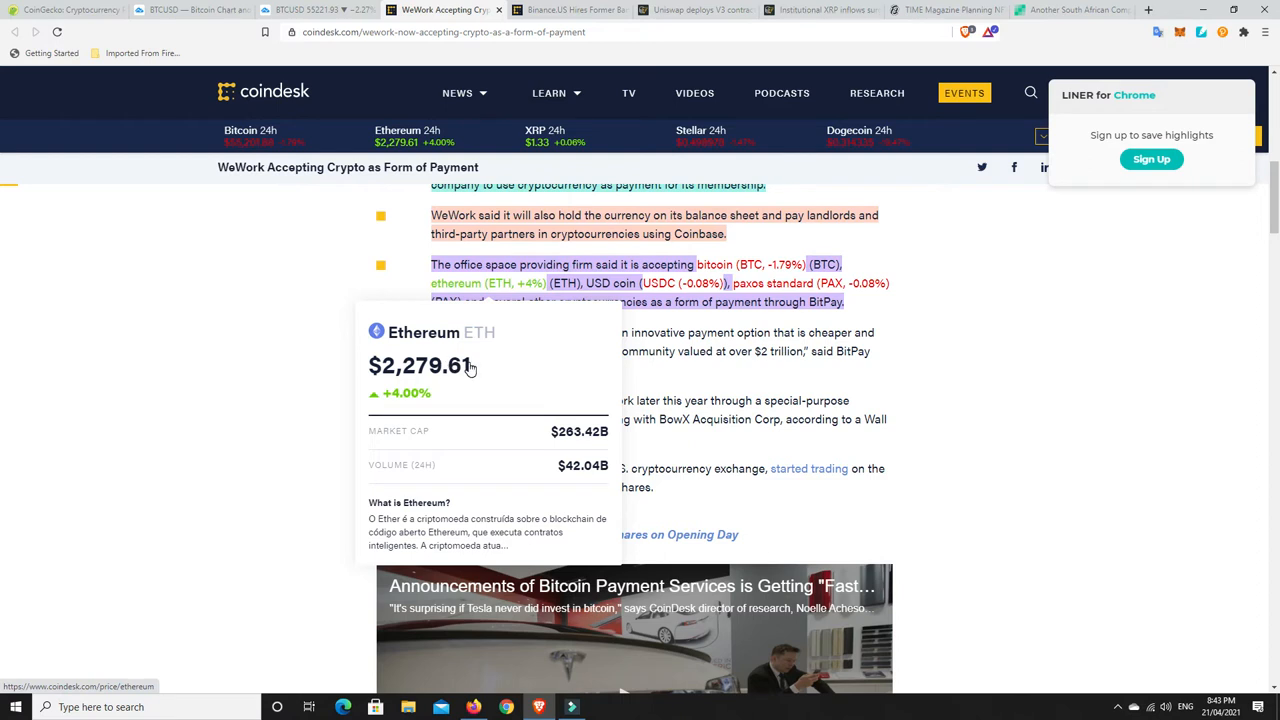
mouse_move(920, 323)
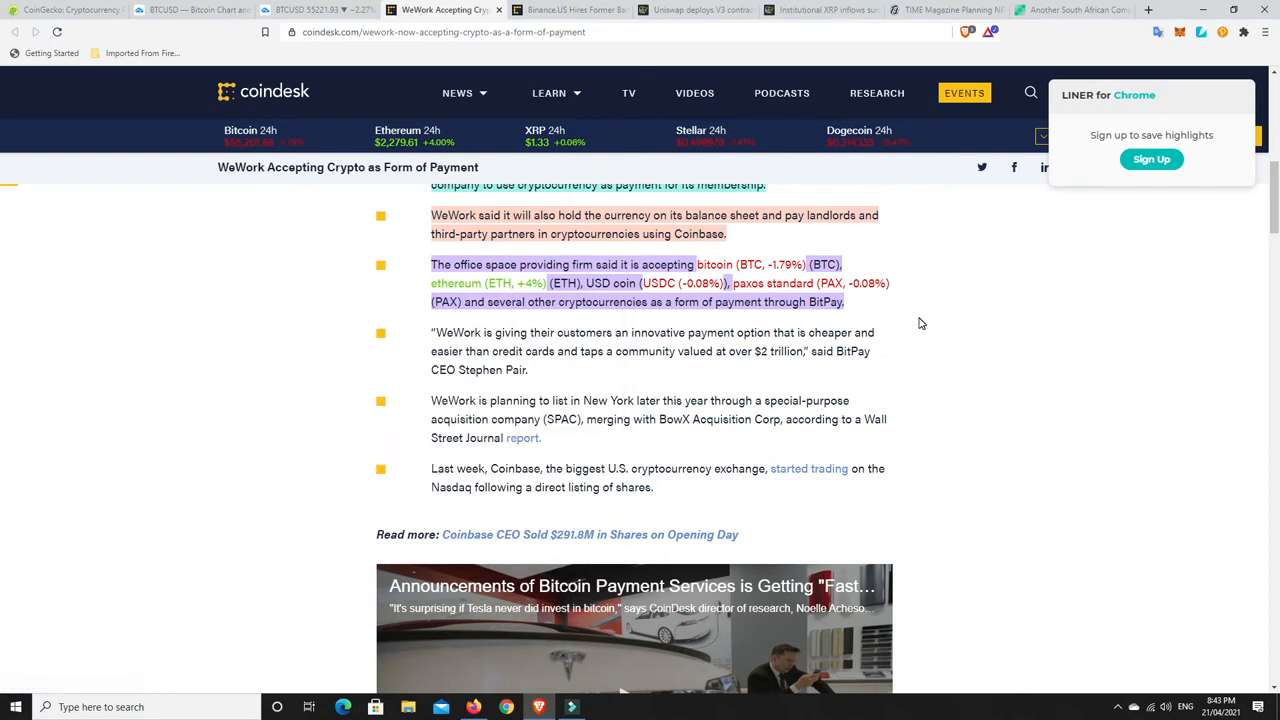
mouse_move(560, 10)
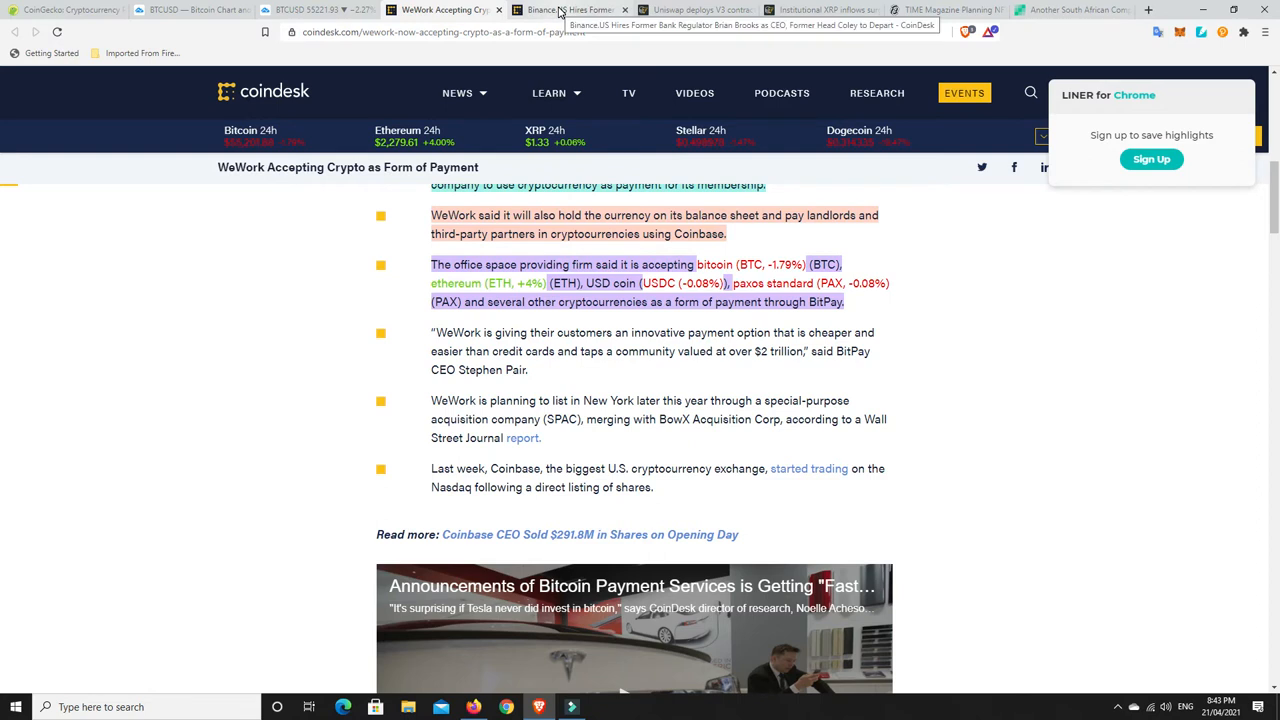
Open the Binance.US CEO article and read Brian Brooks's highlighted opening paragraphs
left_click(562, 10)
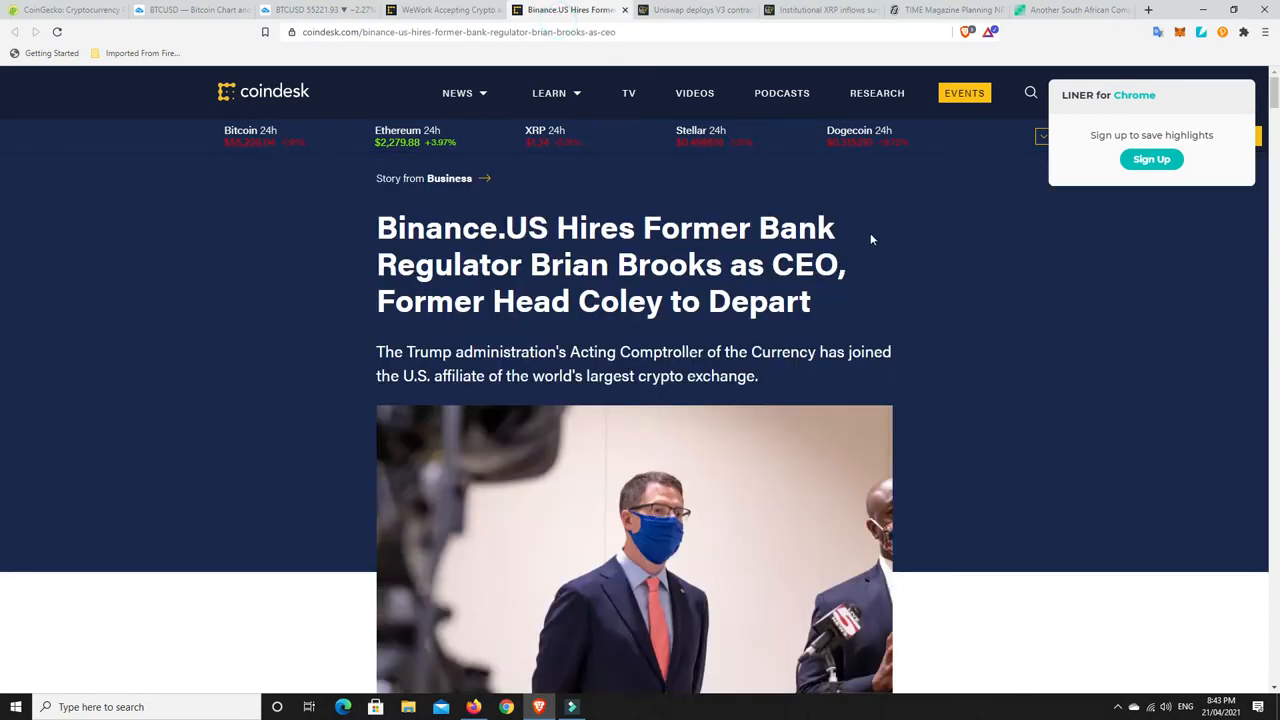
mouse_move(876, 238)
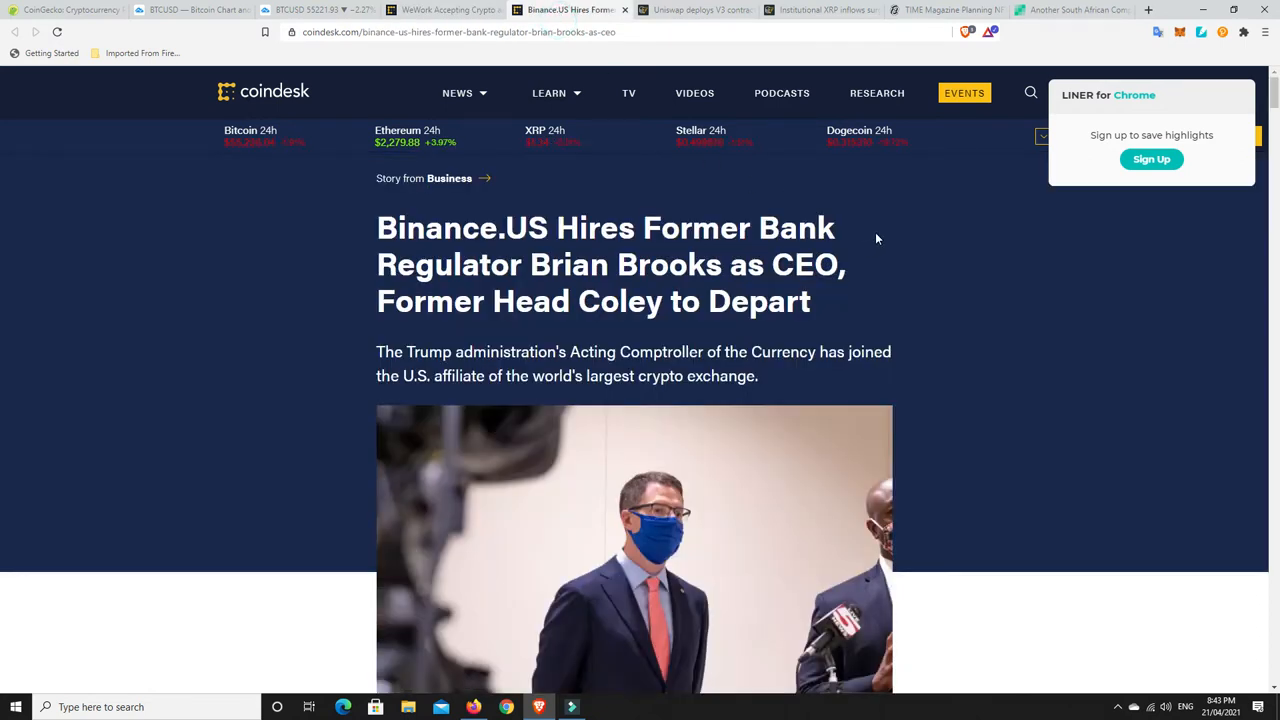
mouse_move(884, 235)
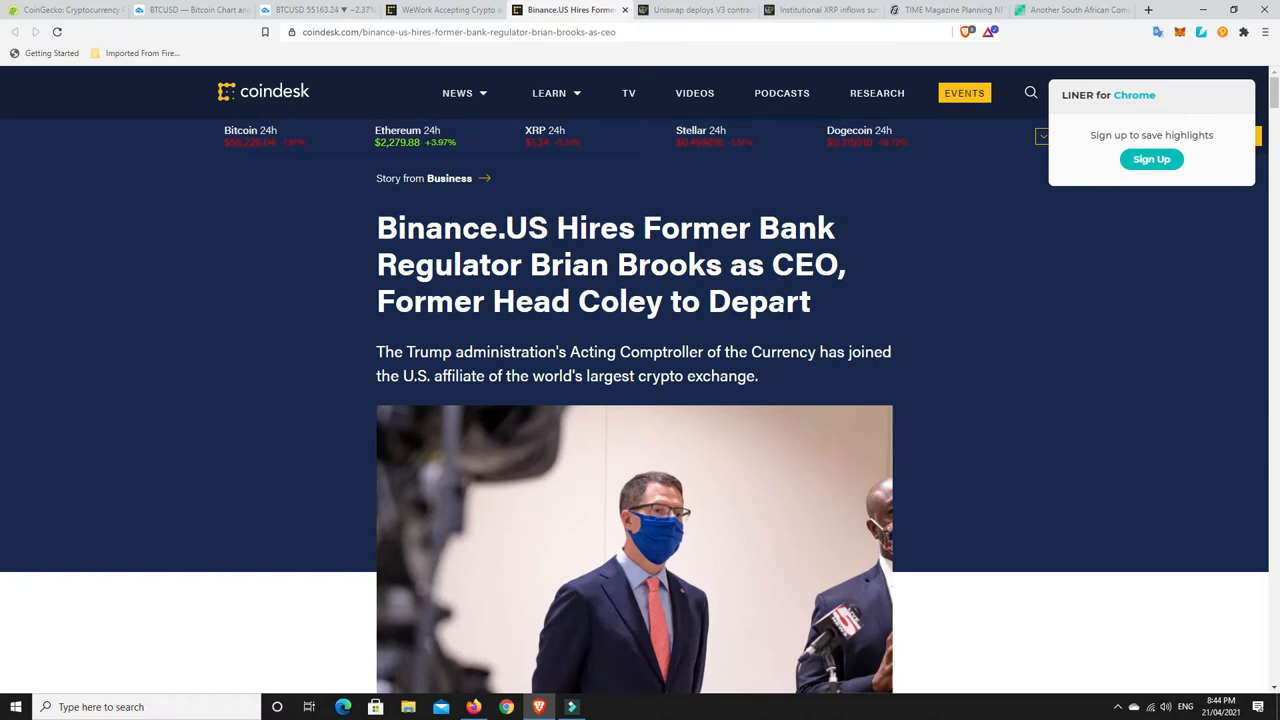
scroll("down", 3)
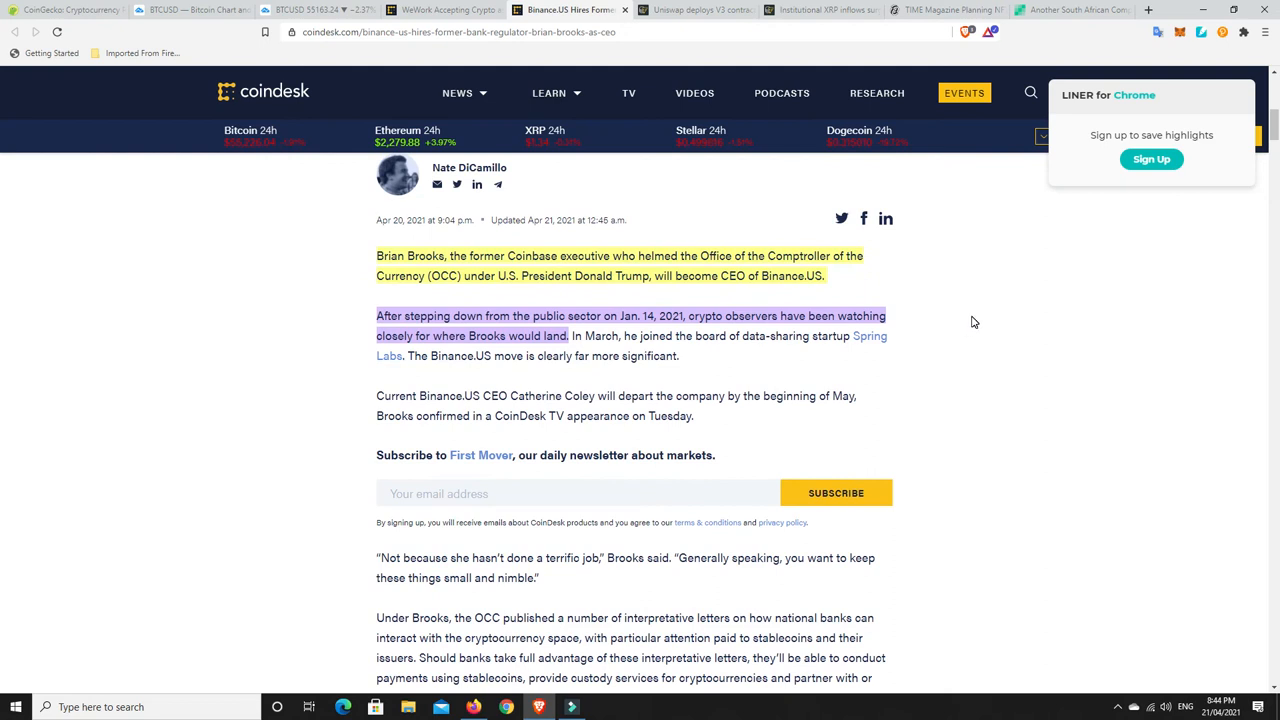
mouse_move(836, 271)
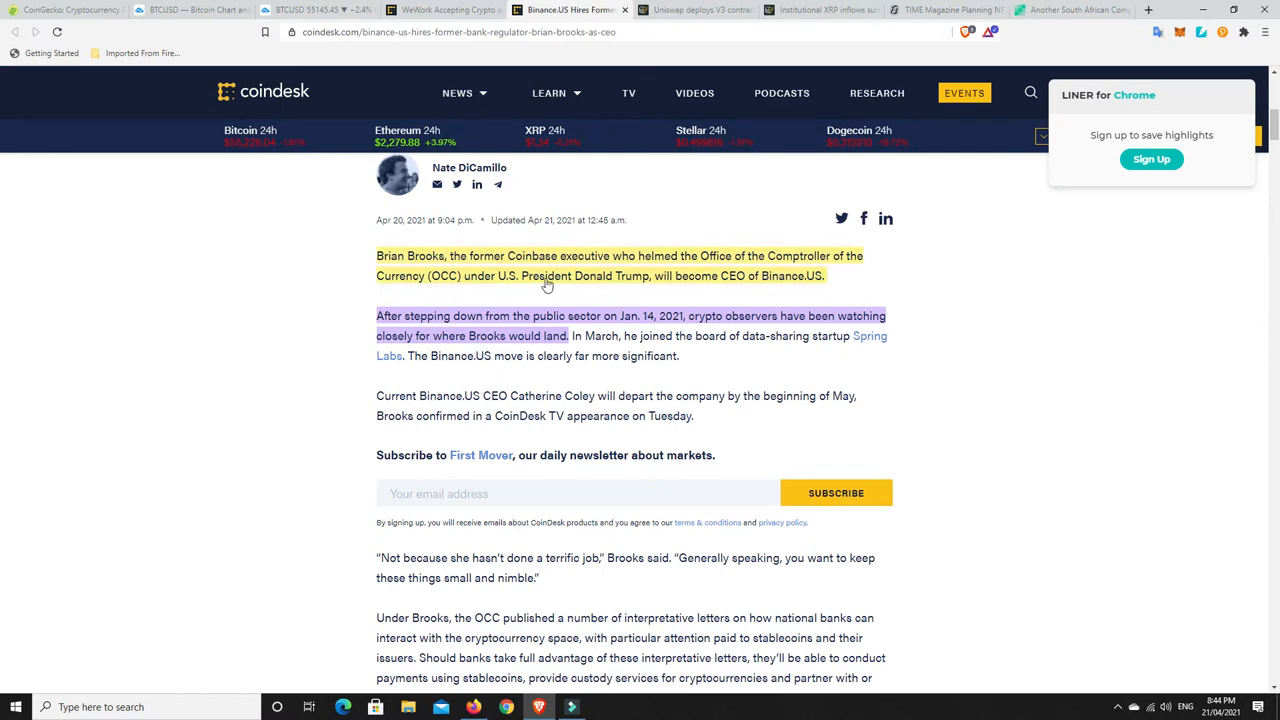
mouse_move(715, 289)
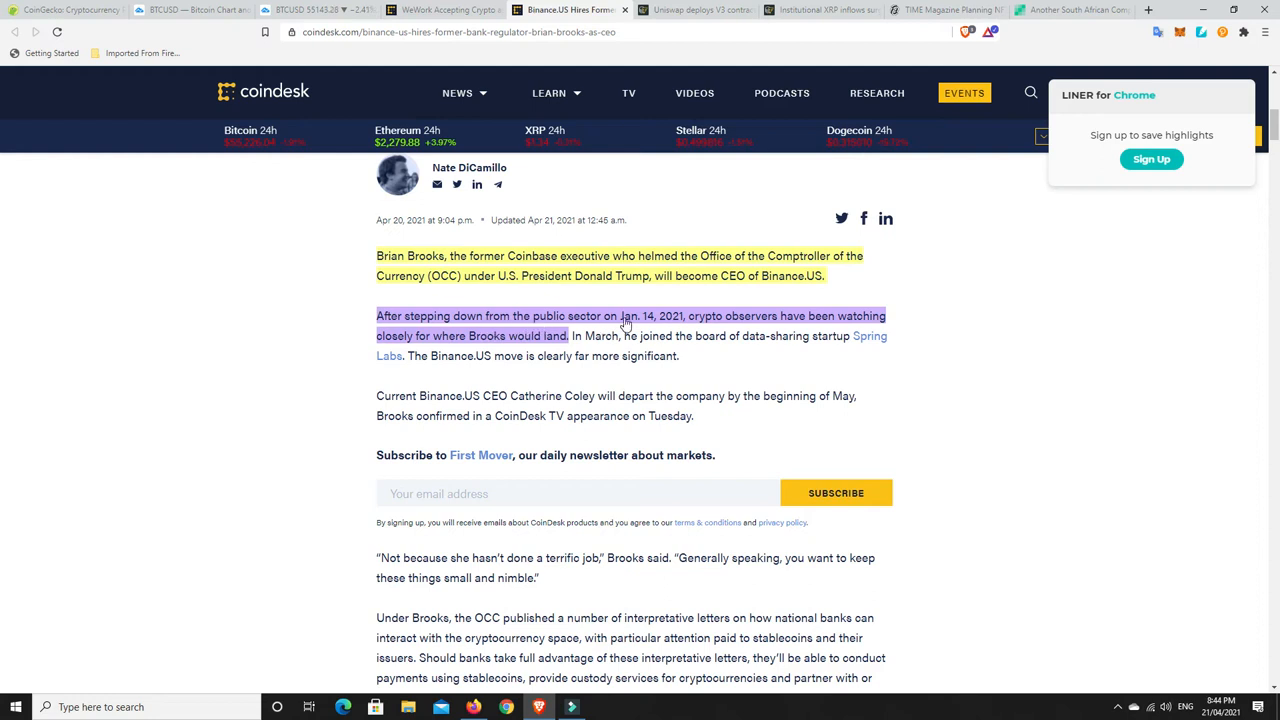
mouse_move(665, 320)
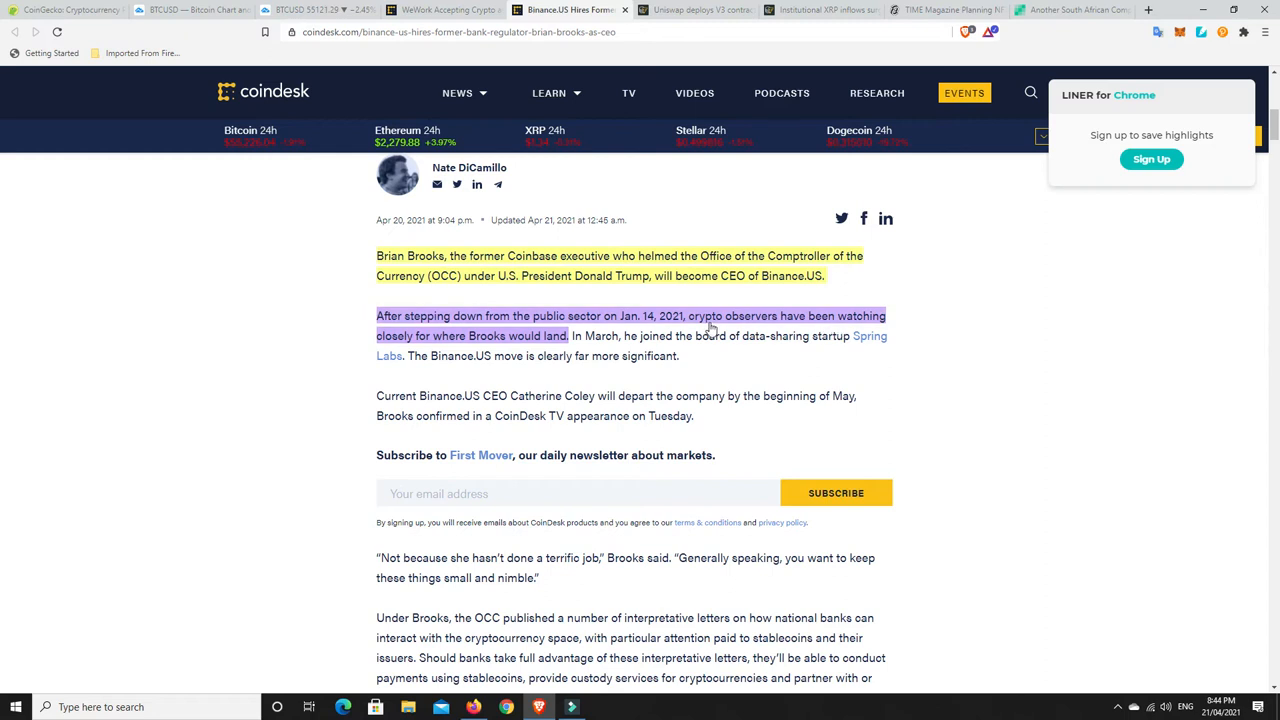
mouse_move(513, 343)
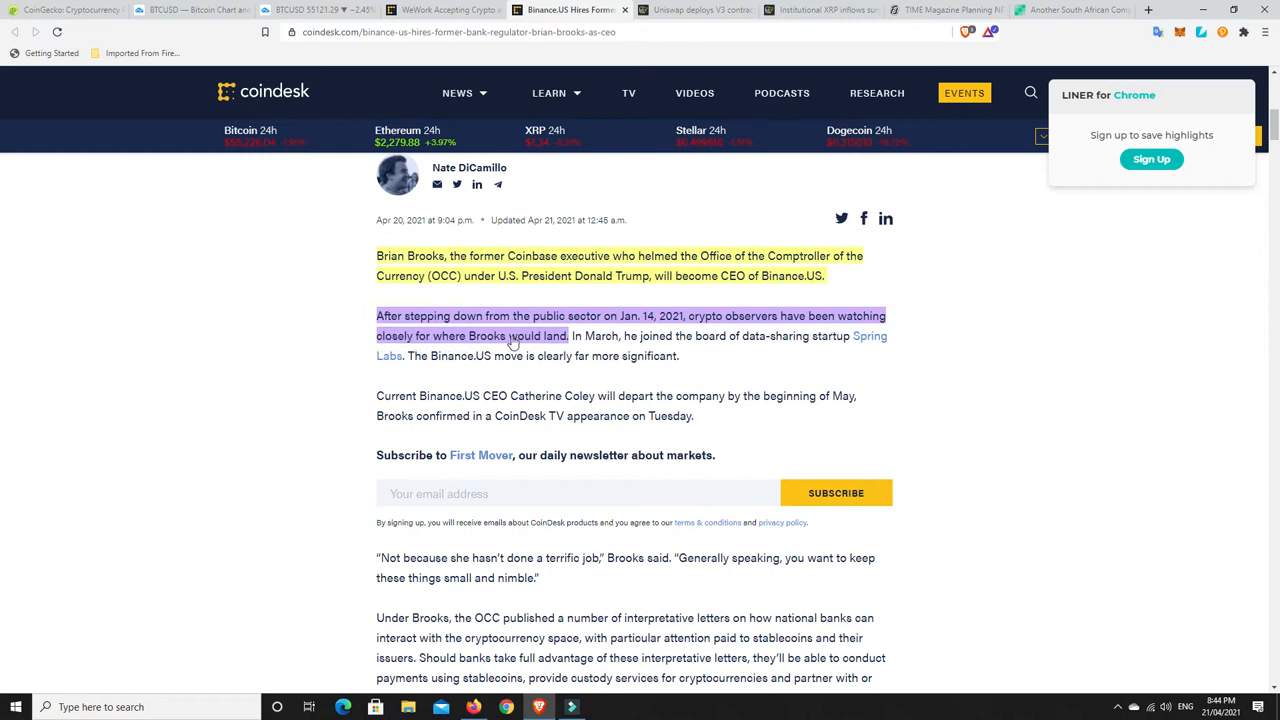
mouse_move(925, 375)
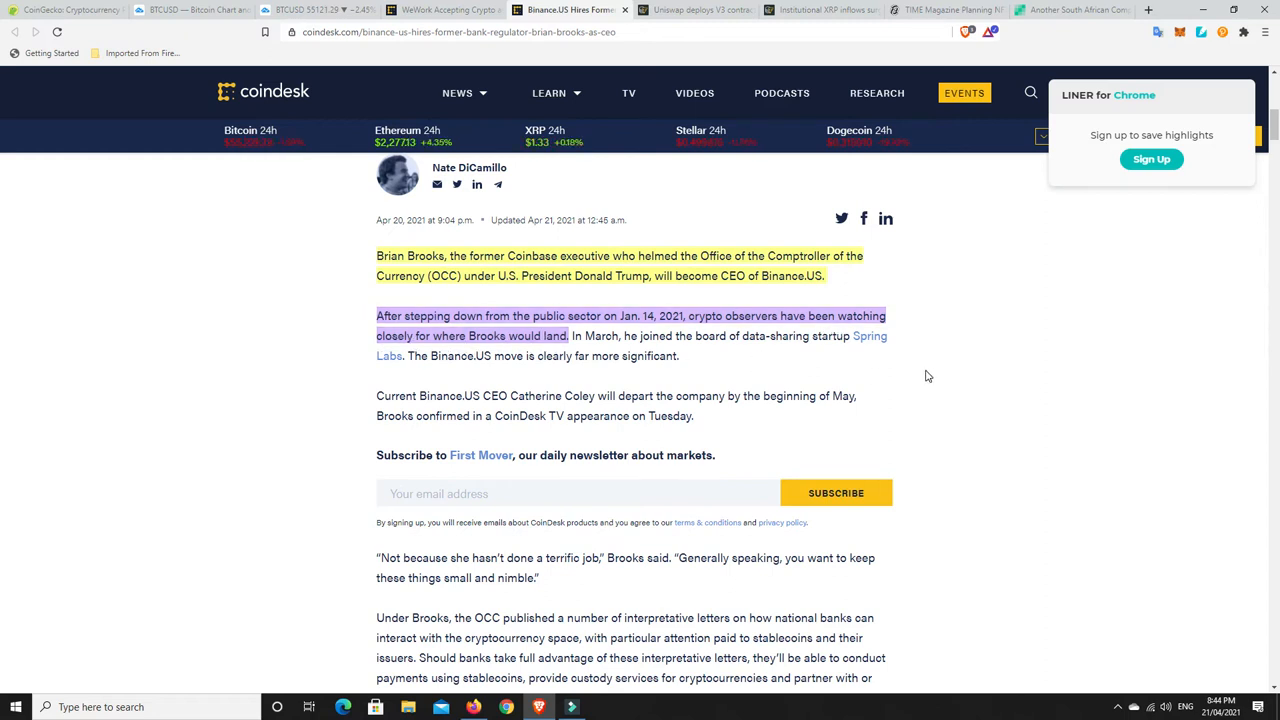
scroll("down", 3)
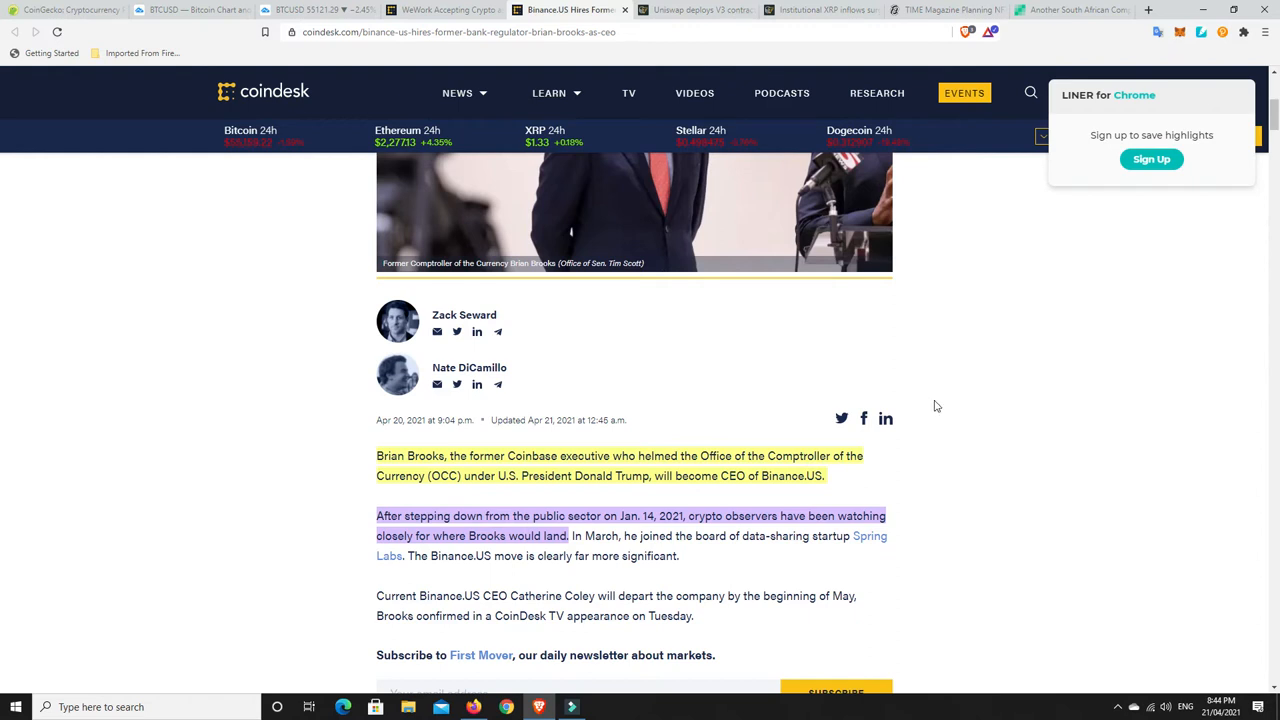
mouse_move(949, 396)
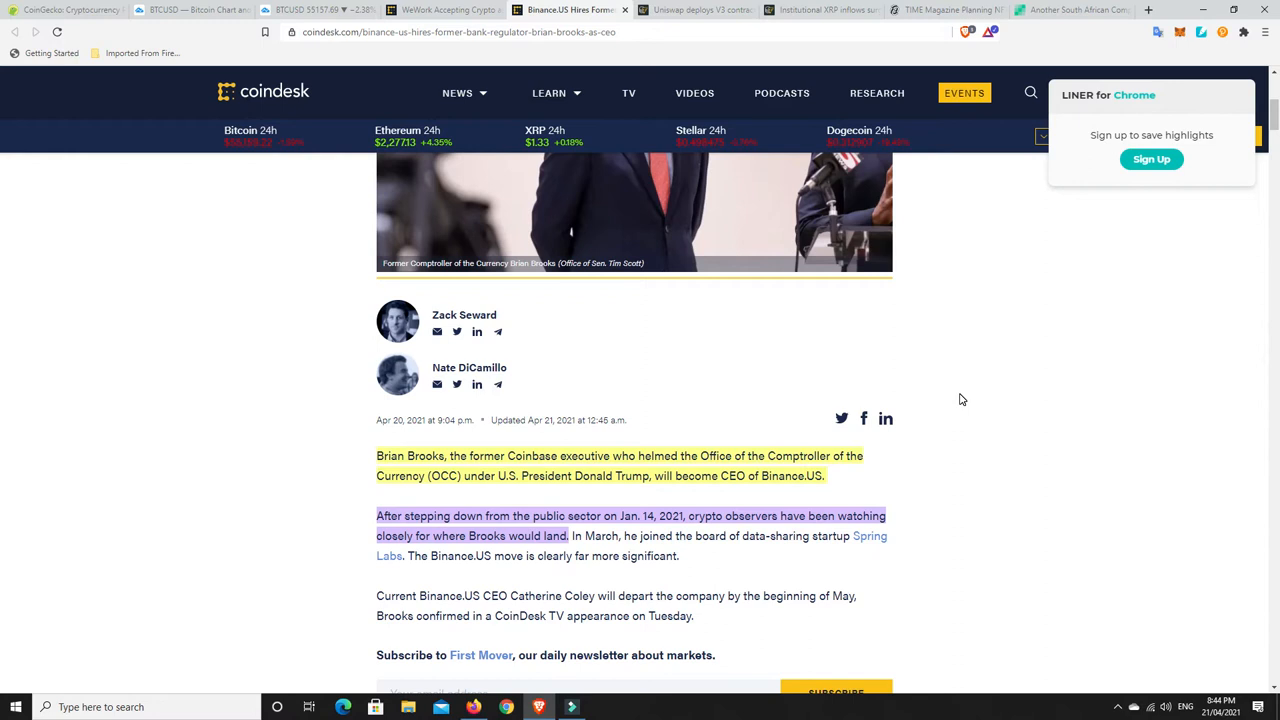
scroll("down", 3)
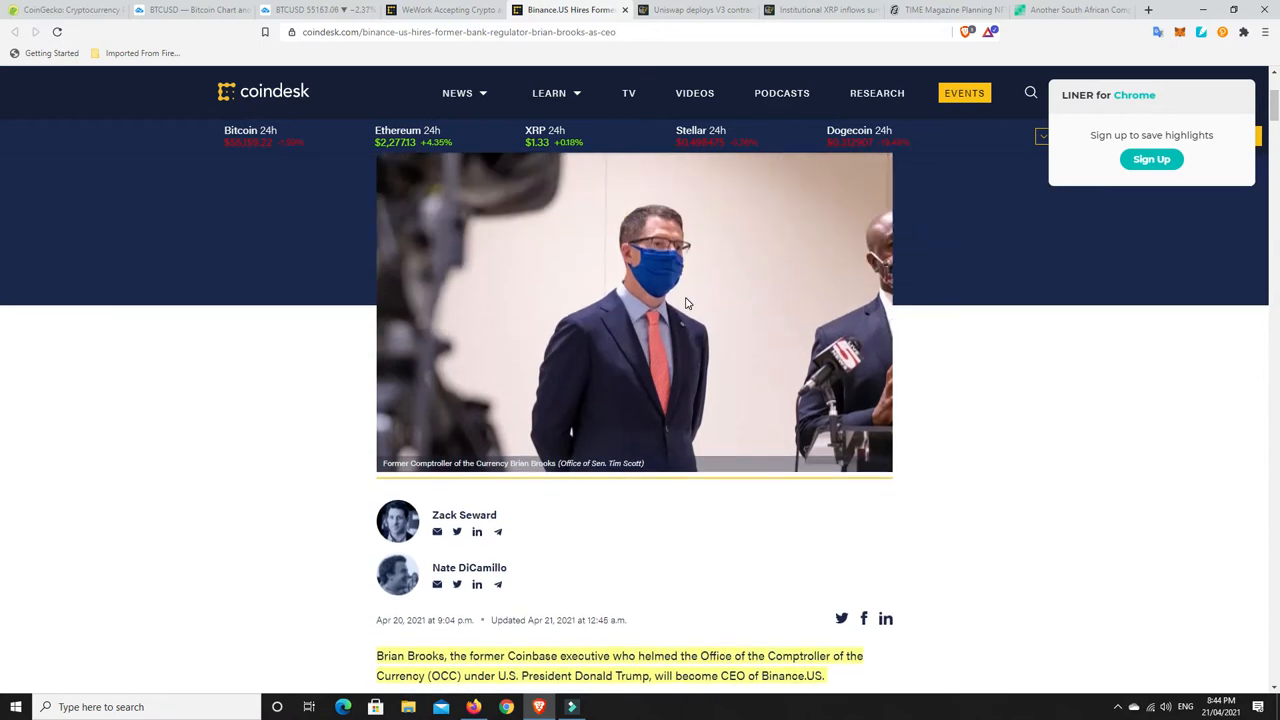
mouse_move(670, 308)
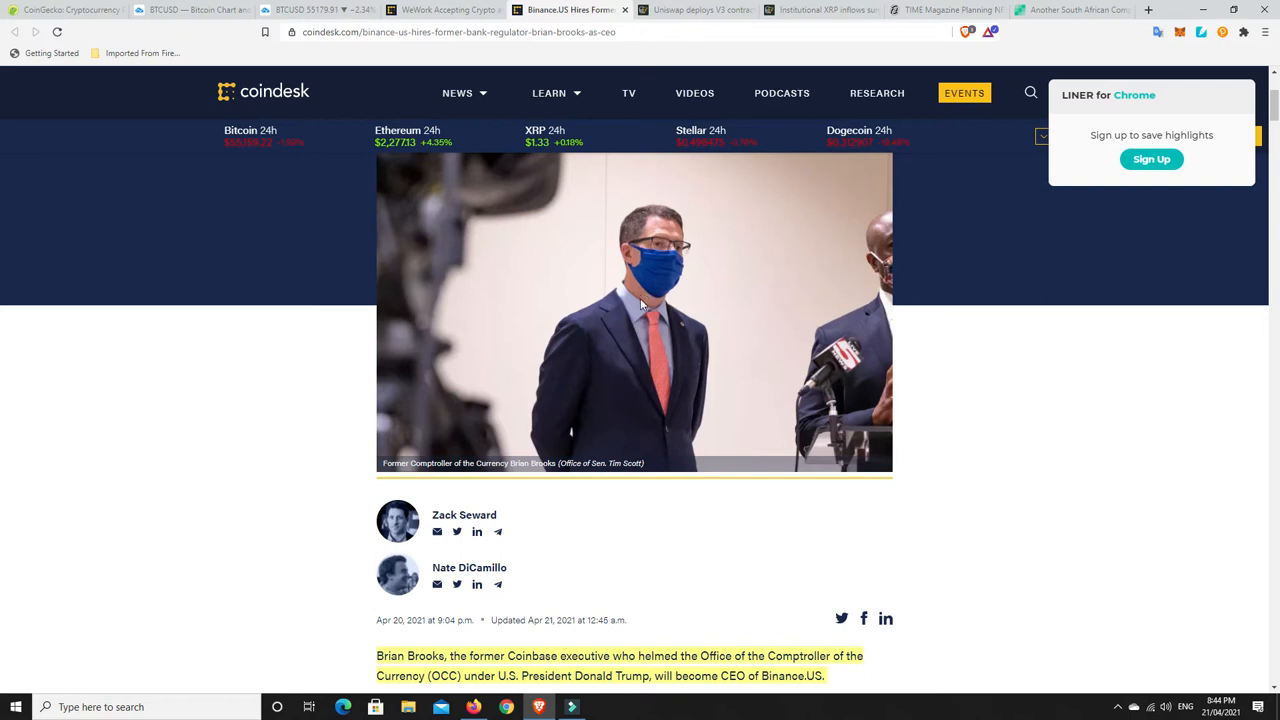
mouse_move(669, 362)
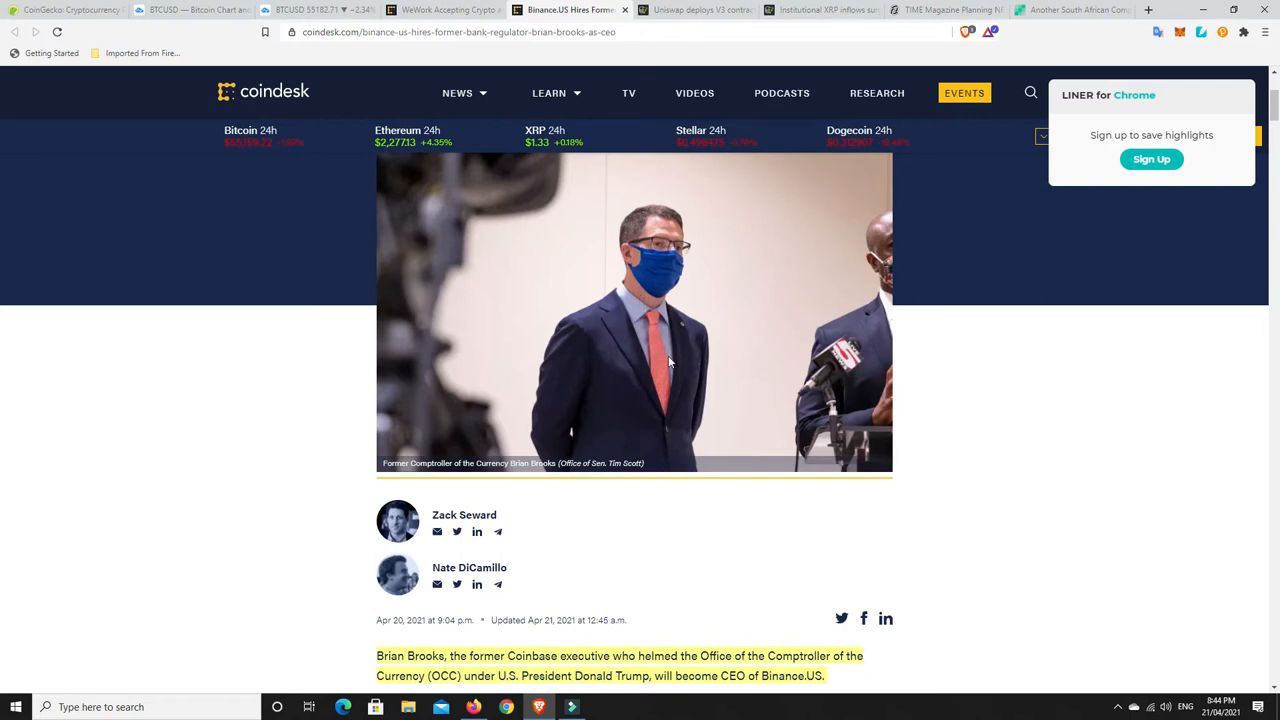
mouse_move(696, 347)
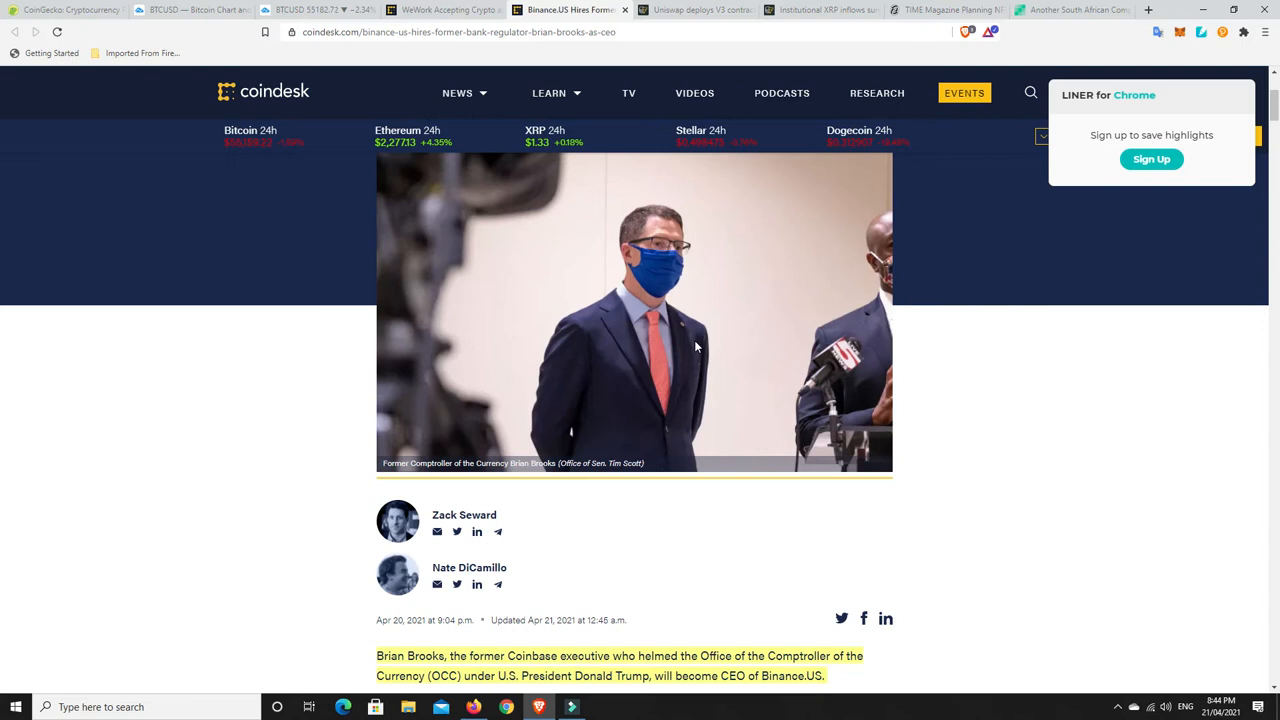
mouse_move(703, 352)
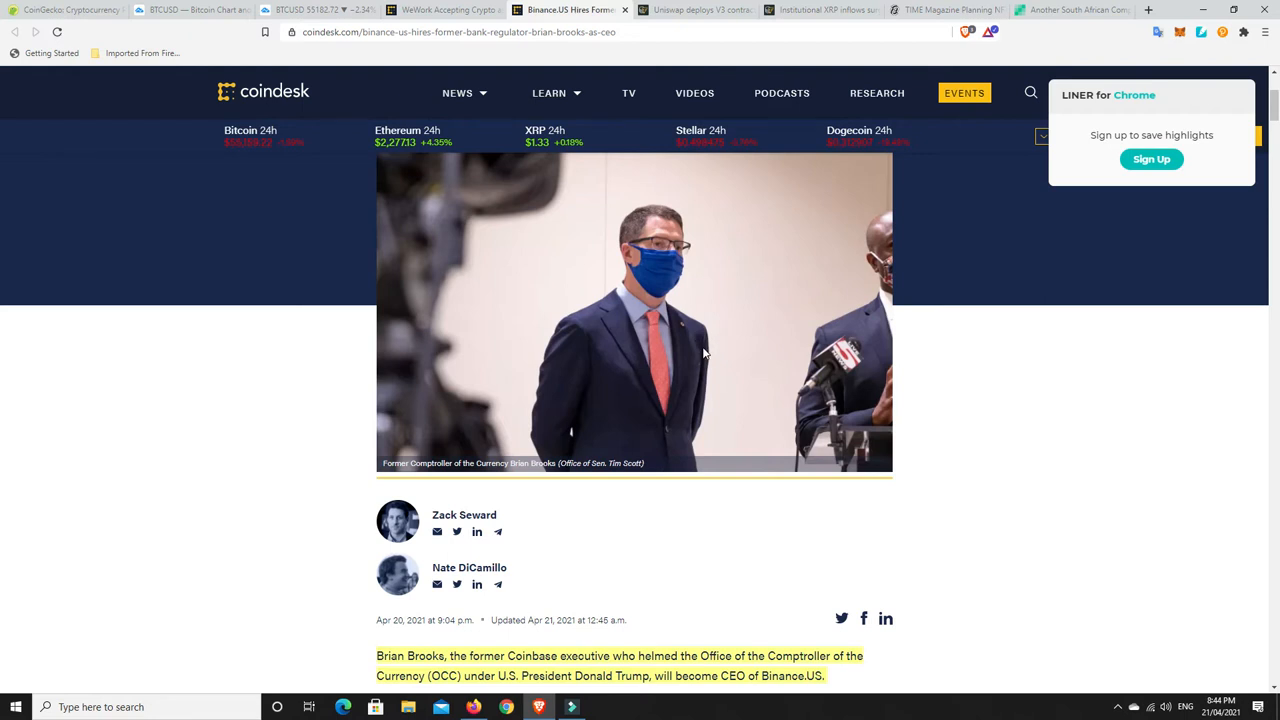
mouse_move(712, 351)
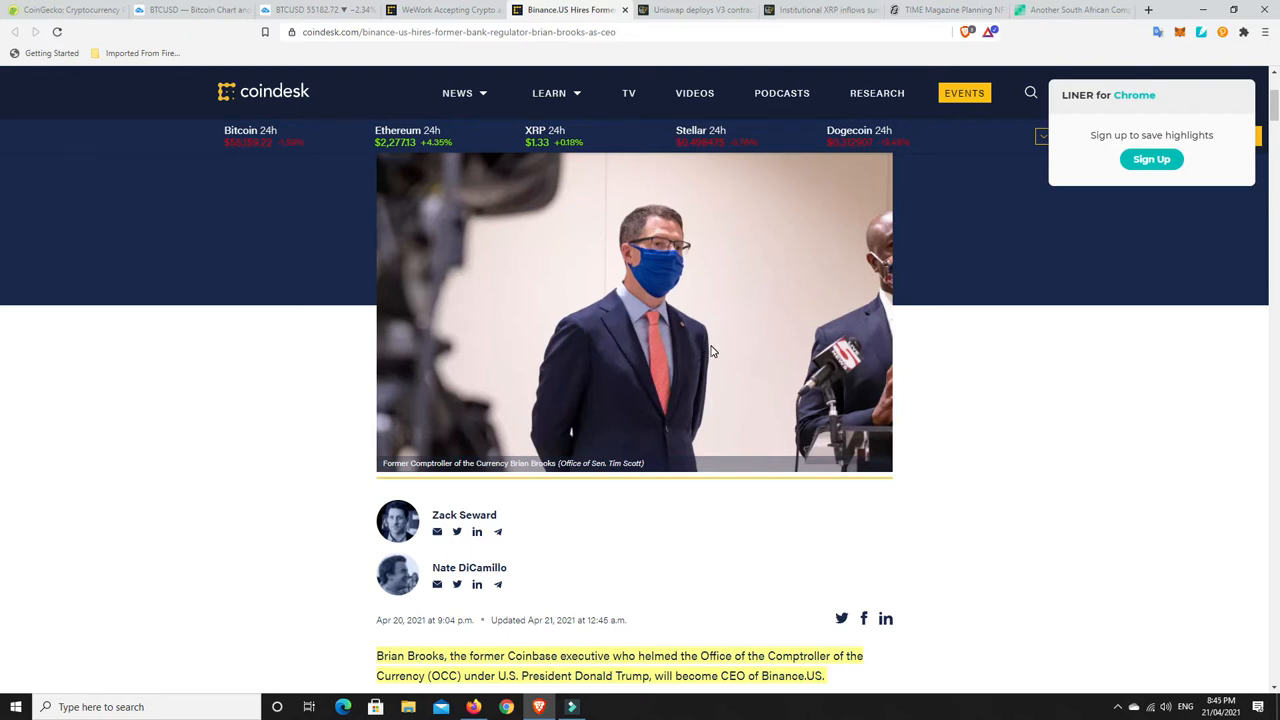
mouse_move(715, 357)
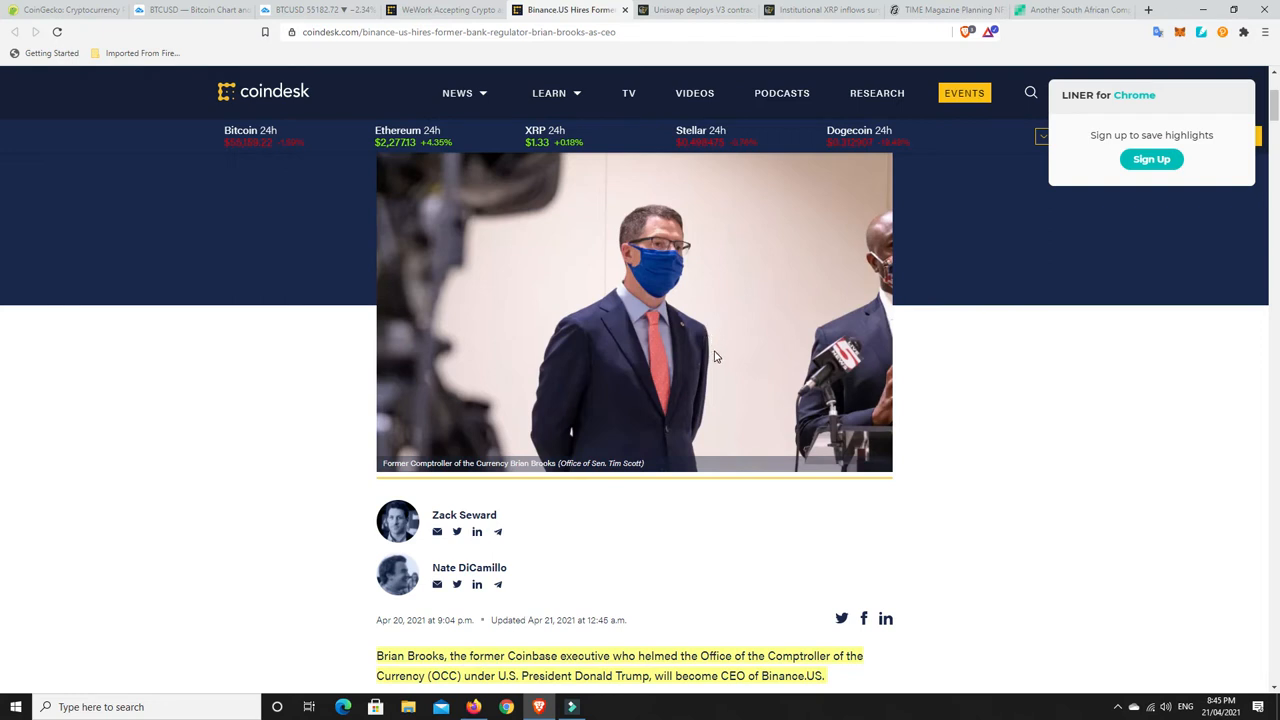
mouse_move(650, 288)
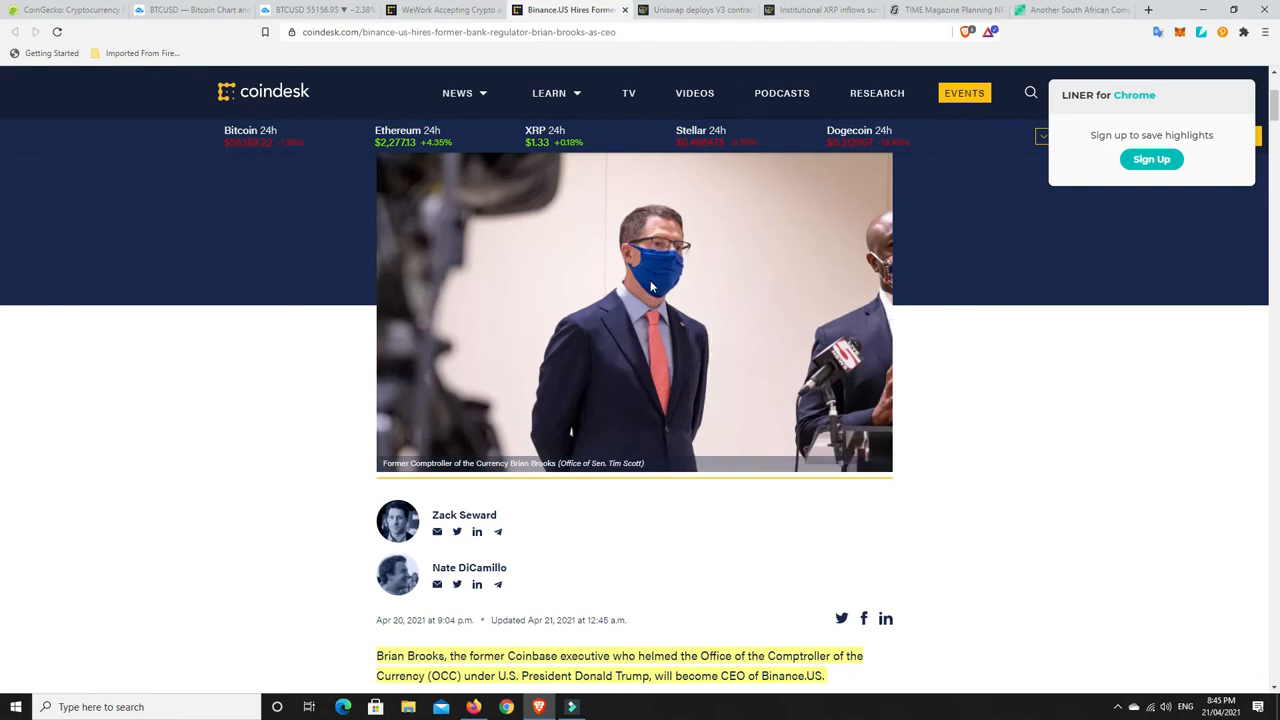
mouse_move(649, 315)
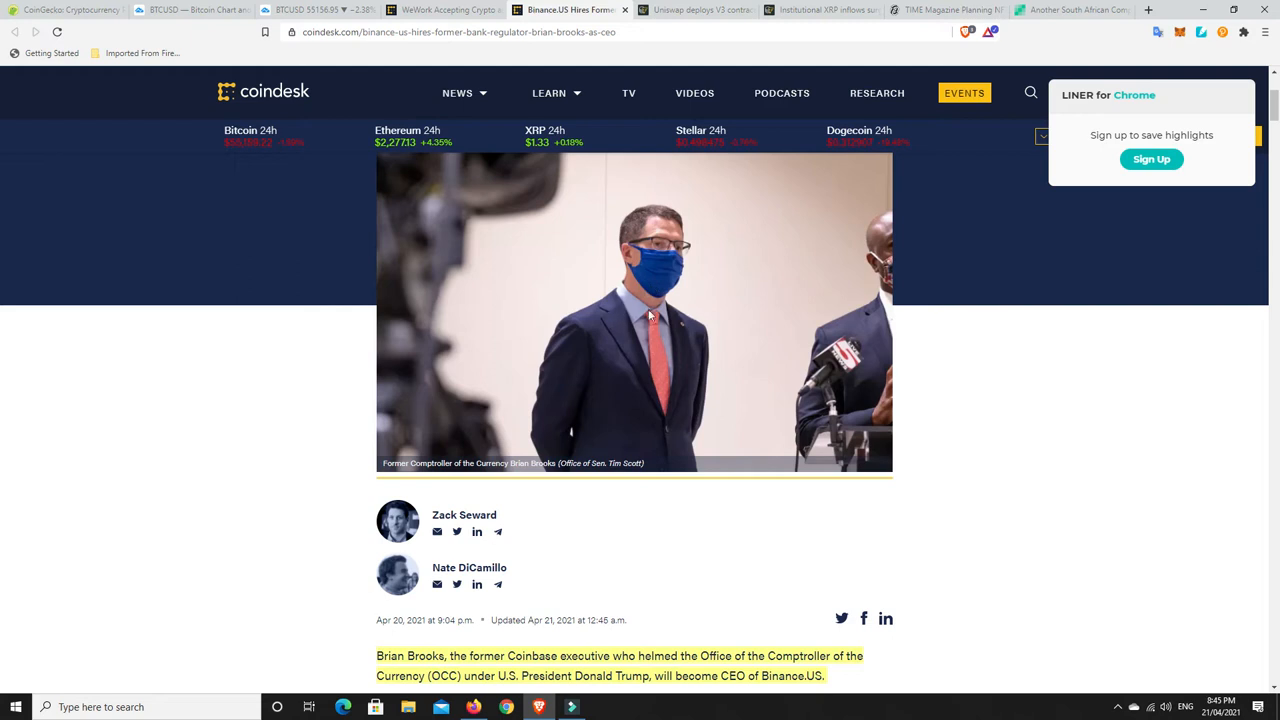
mouse_move(676, 320)
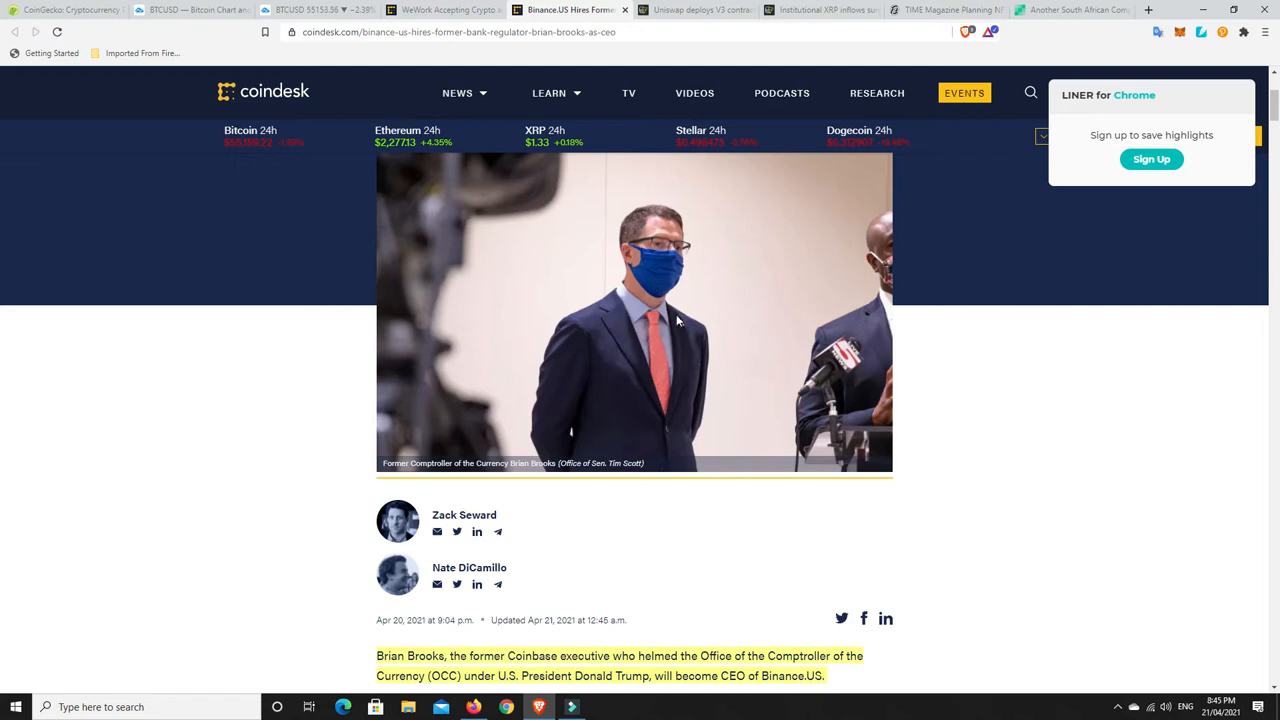
mouse_move(640, 350)
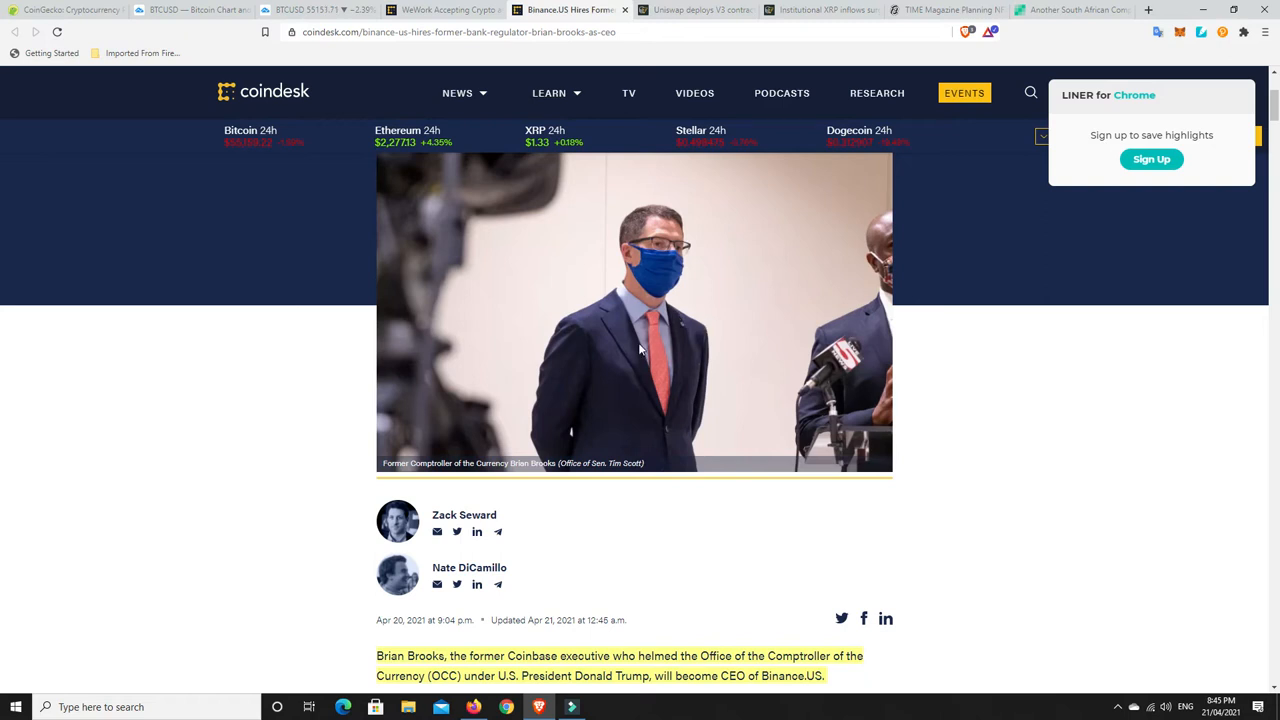
mouse_move(647, 343)
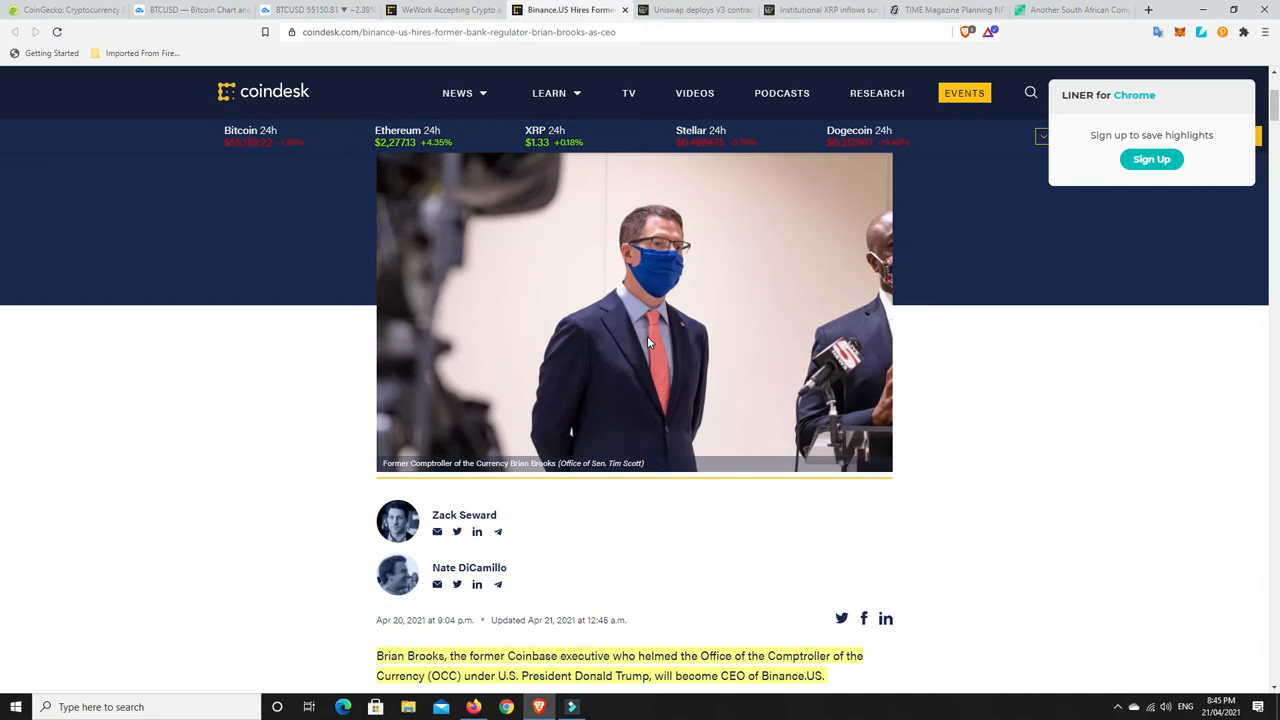
mouse_move(643, 335)
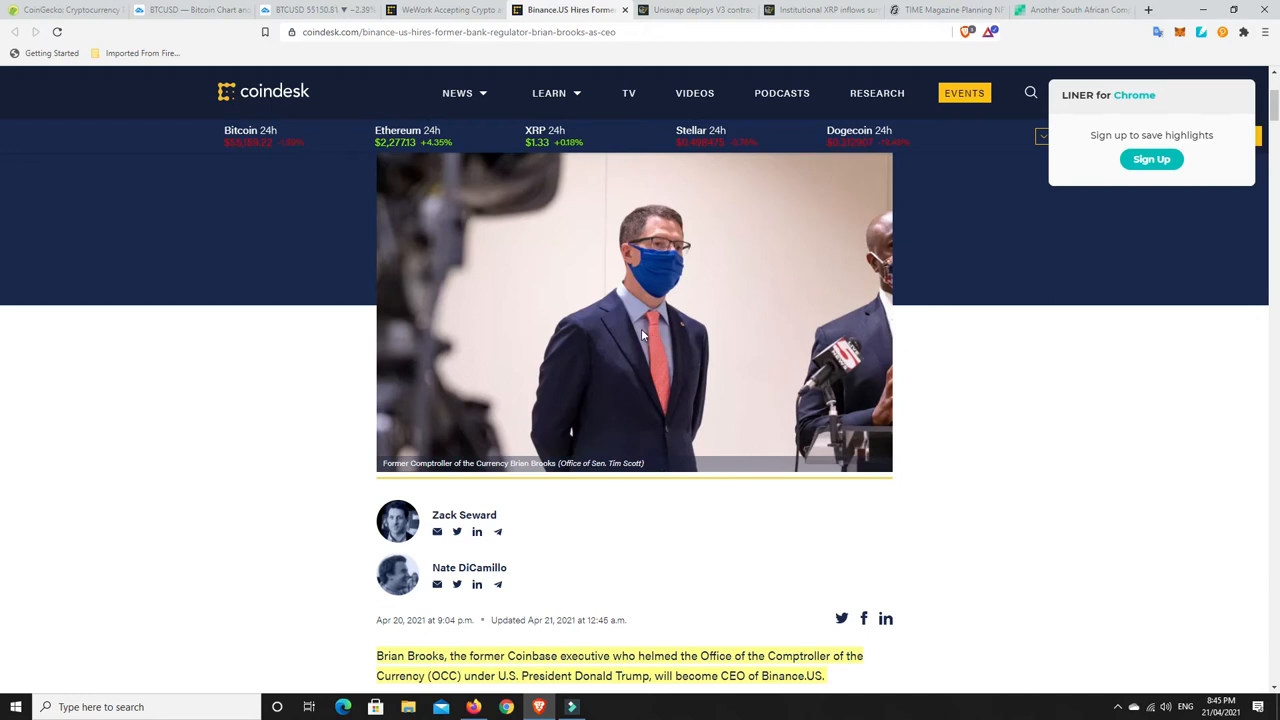
mouse_move(597, 305)
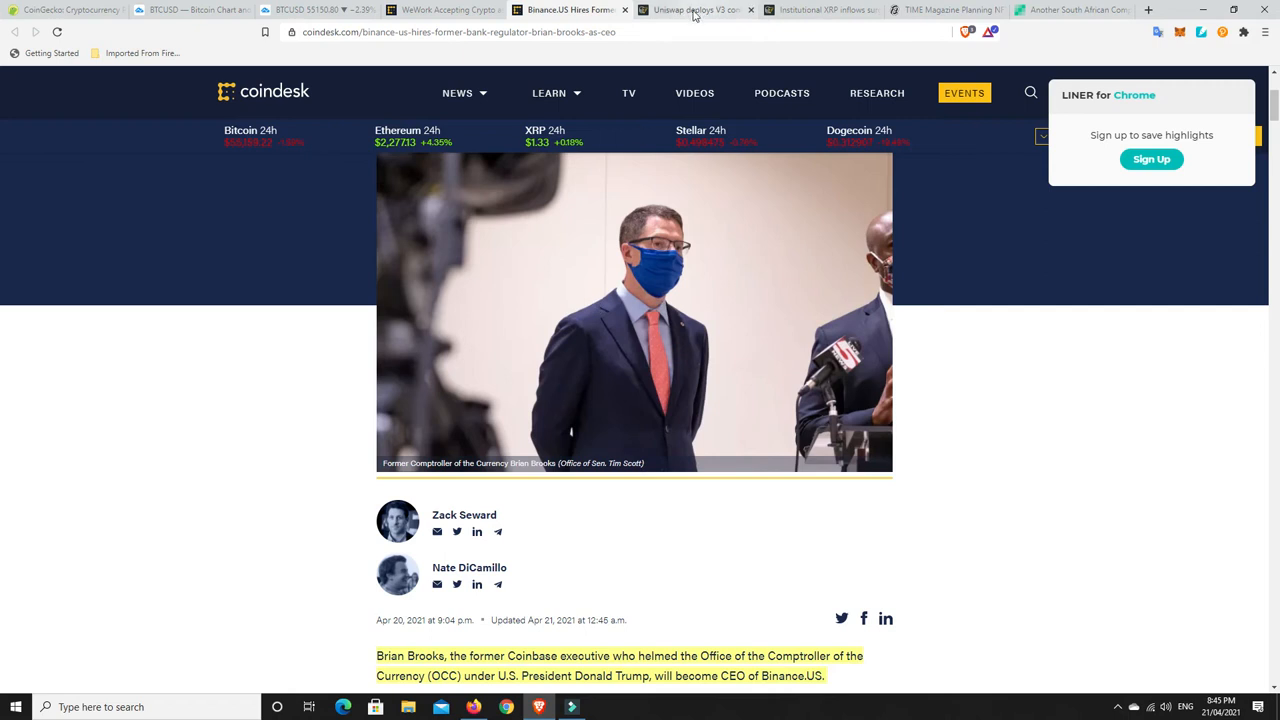
Open the Uniswap V3 testnets article and read down to its May 5 mainnet launch note
left_click(697, 10)
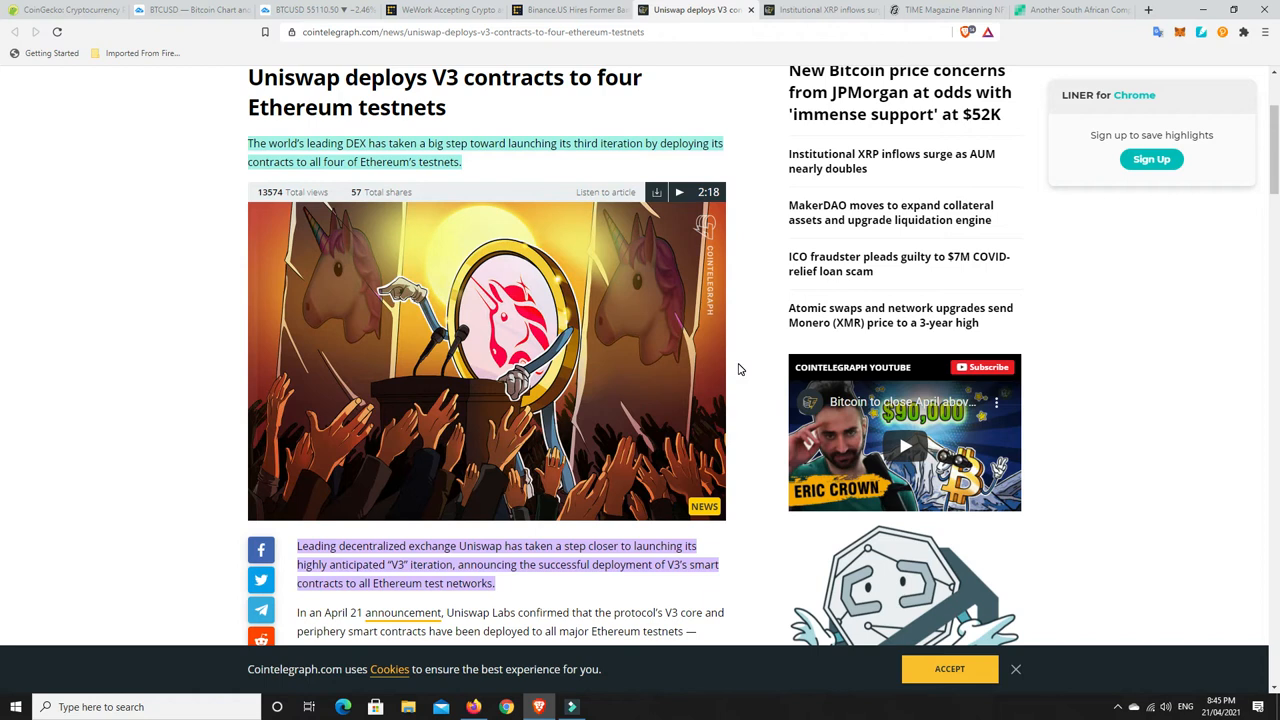
scroll("down", 3)
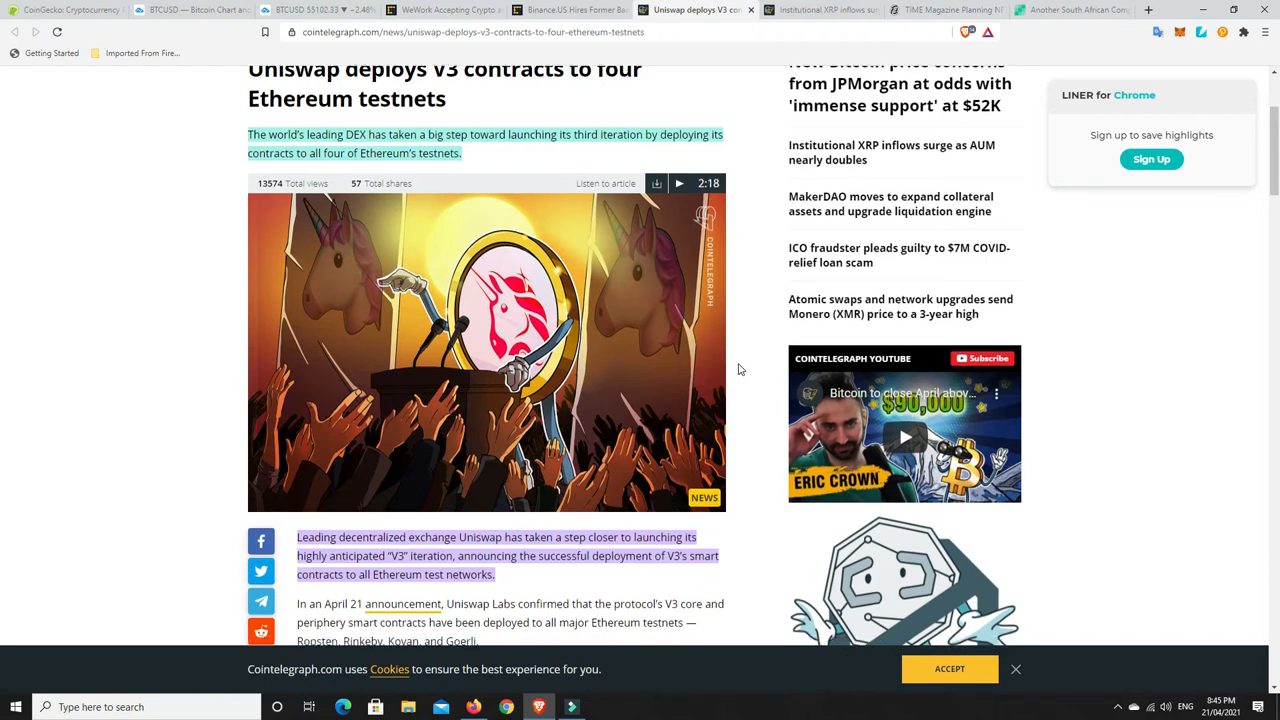
scroll("down", 3)
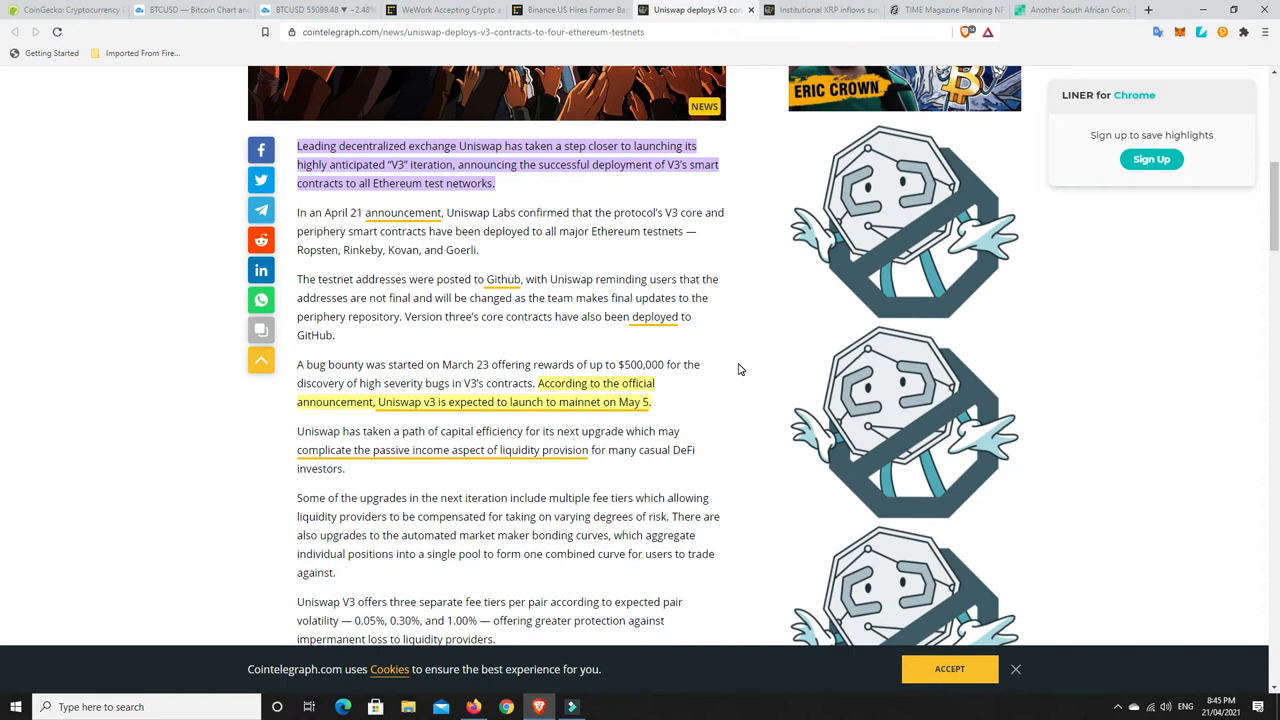
mouse_move(630, 185)
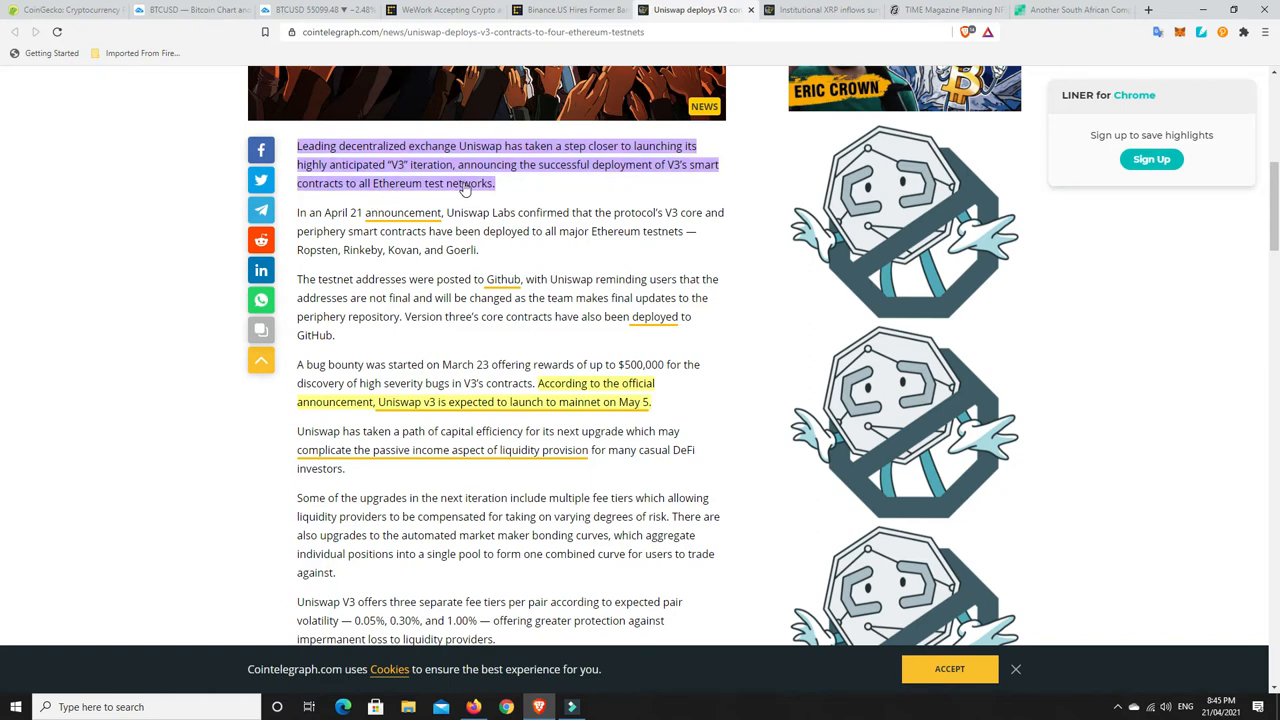
mouse_move(696, 393)
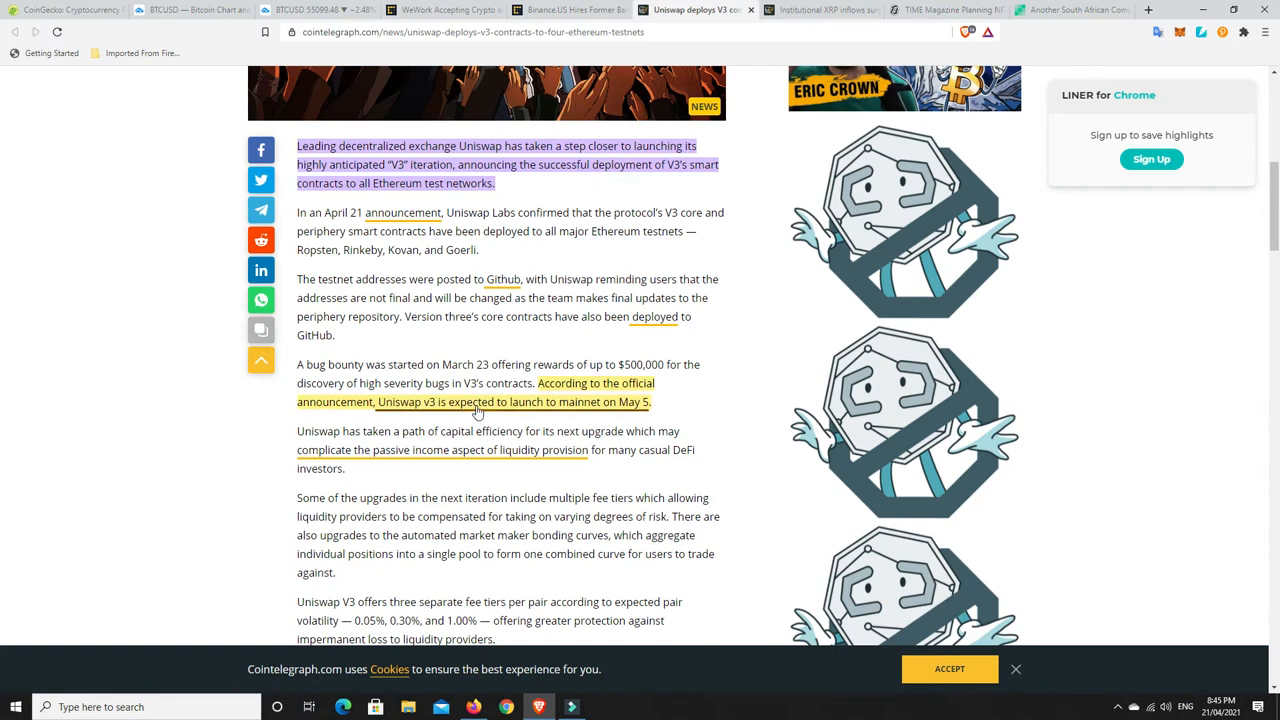
mouse_move(565, 408)
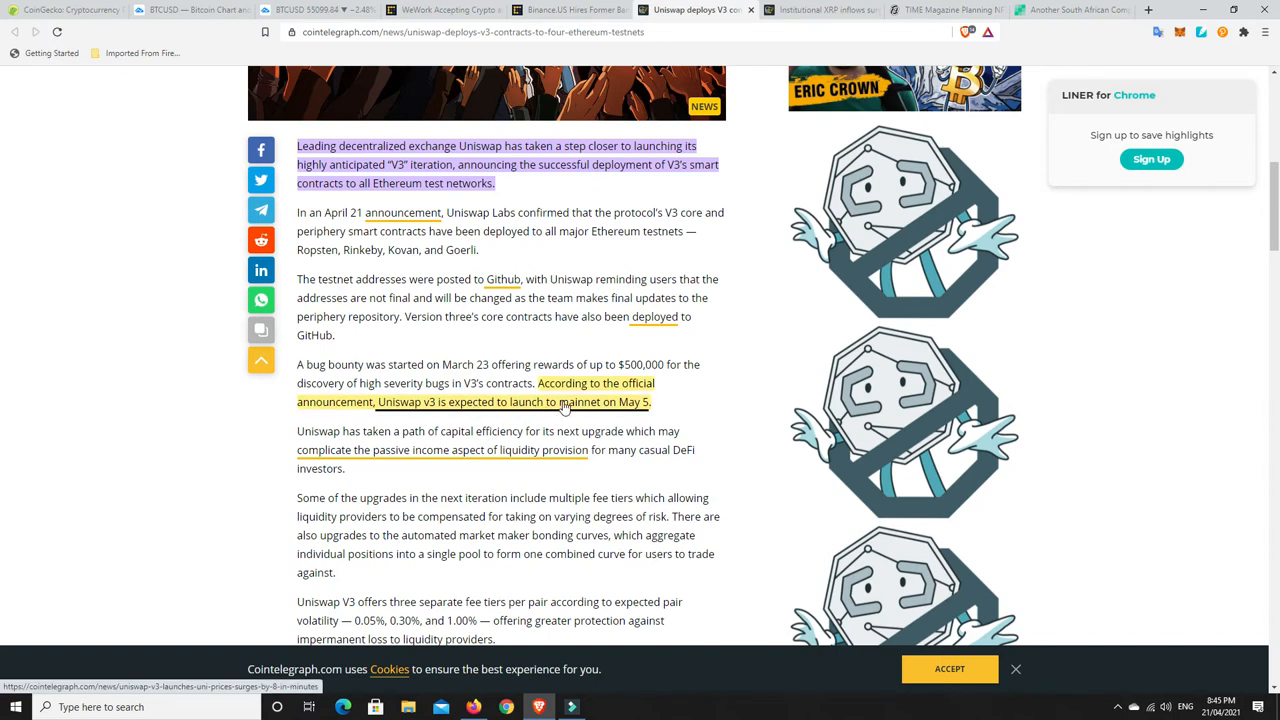
mouse_move(650, 420)
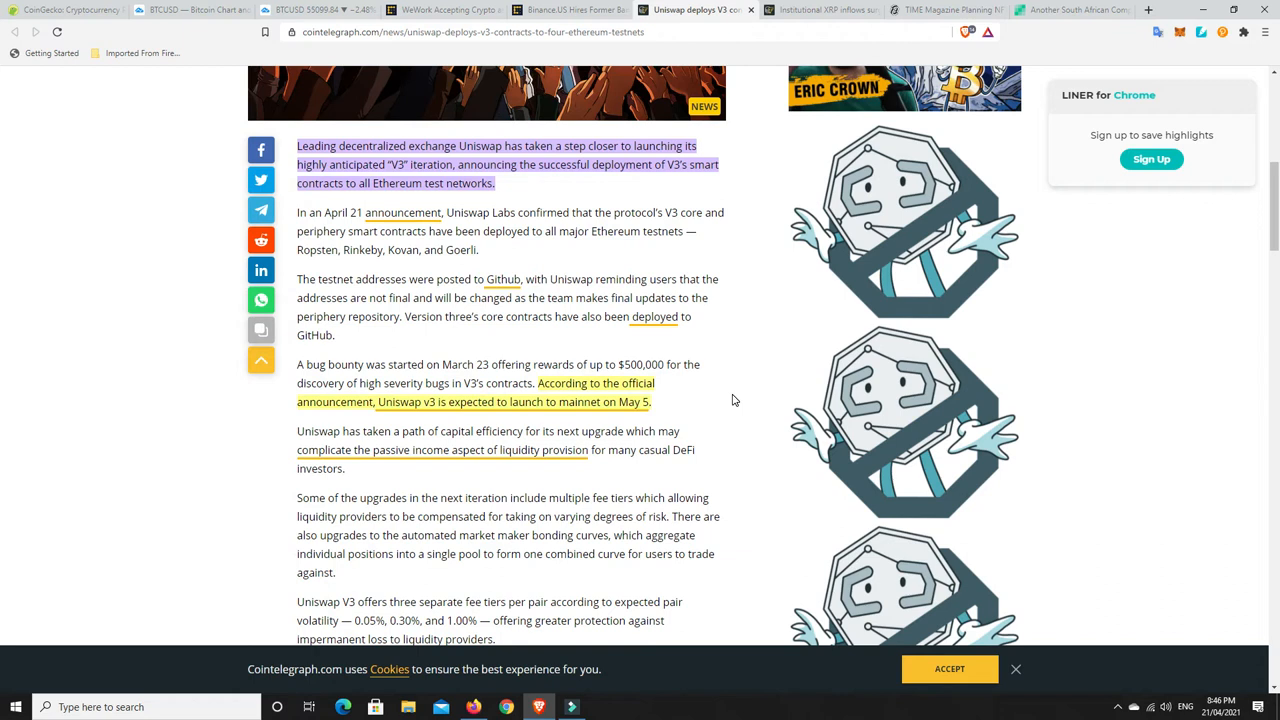
mouse_move(727, 400)
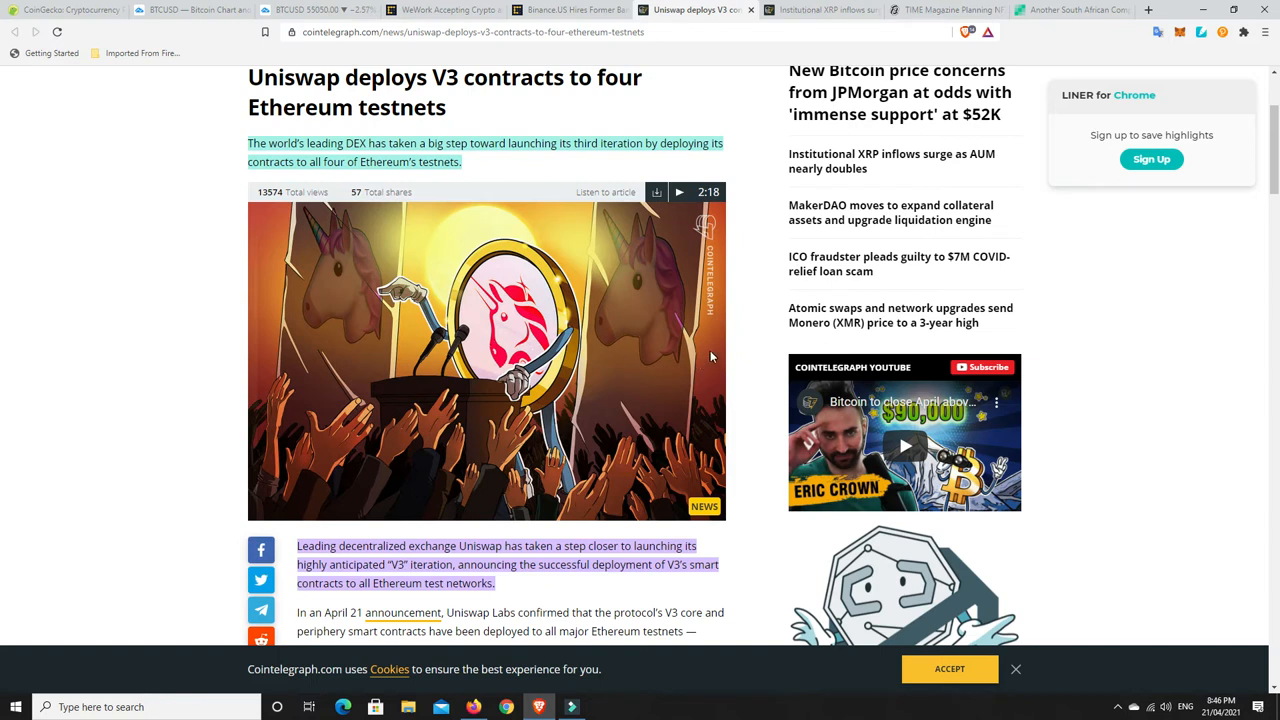
mouse_move(650, 367)
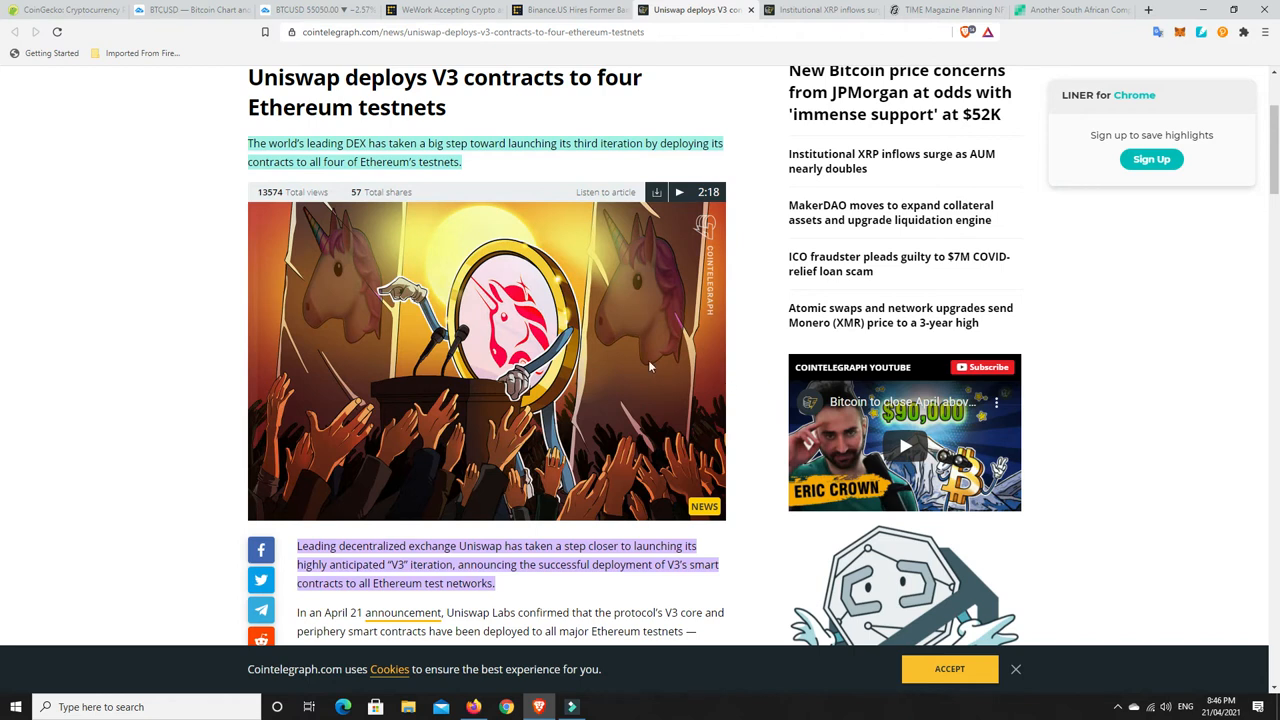
mouse_move(507, 370)
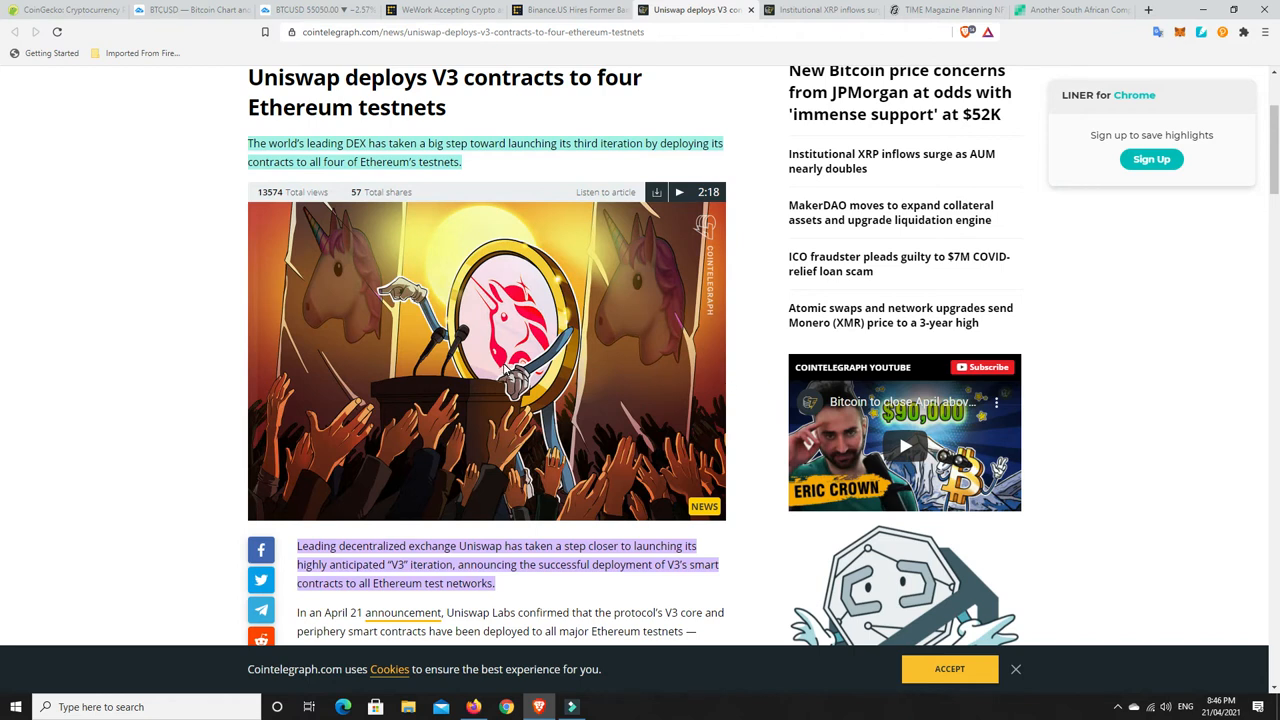
mouse_move(748, 344)
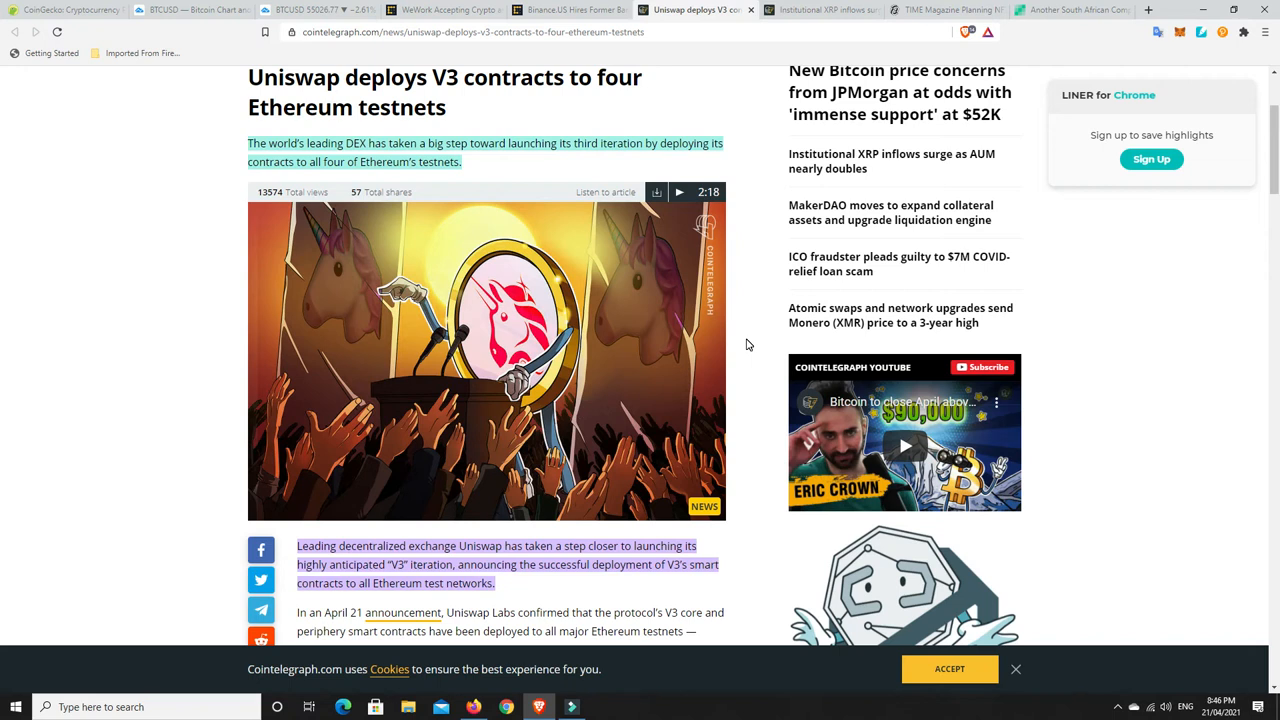
mouse_move(754, 343)
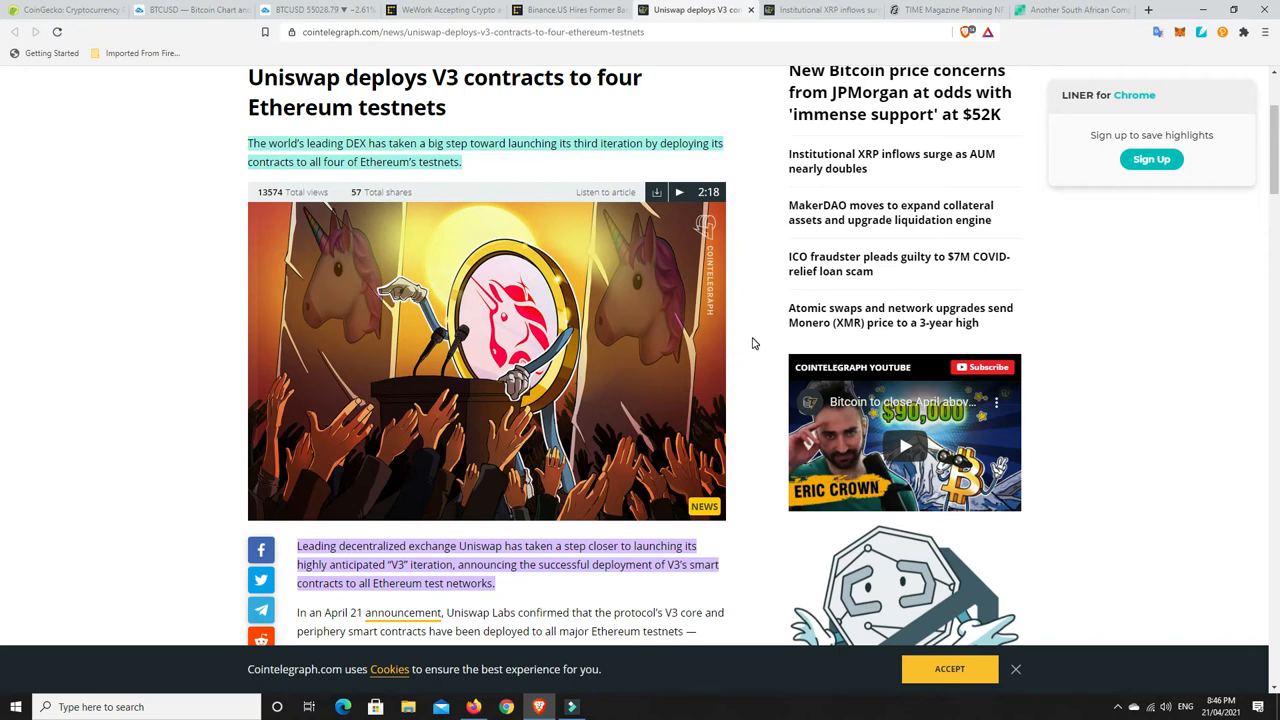
mouse_move(745, 348)
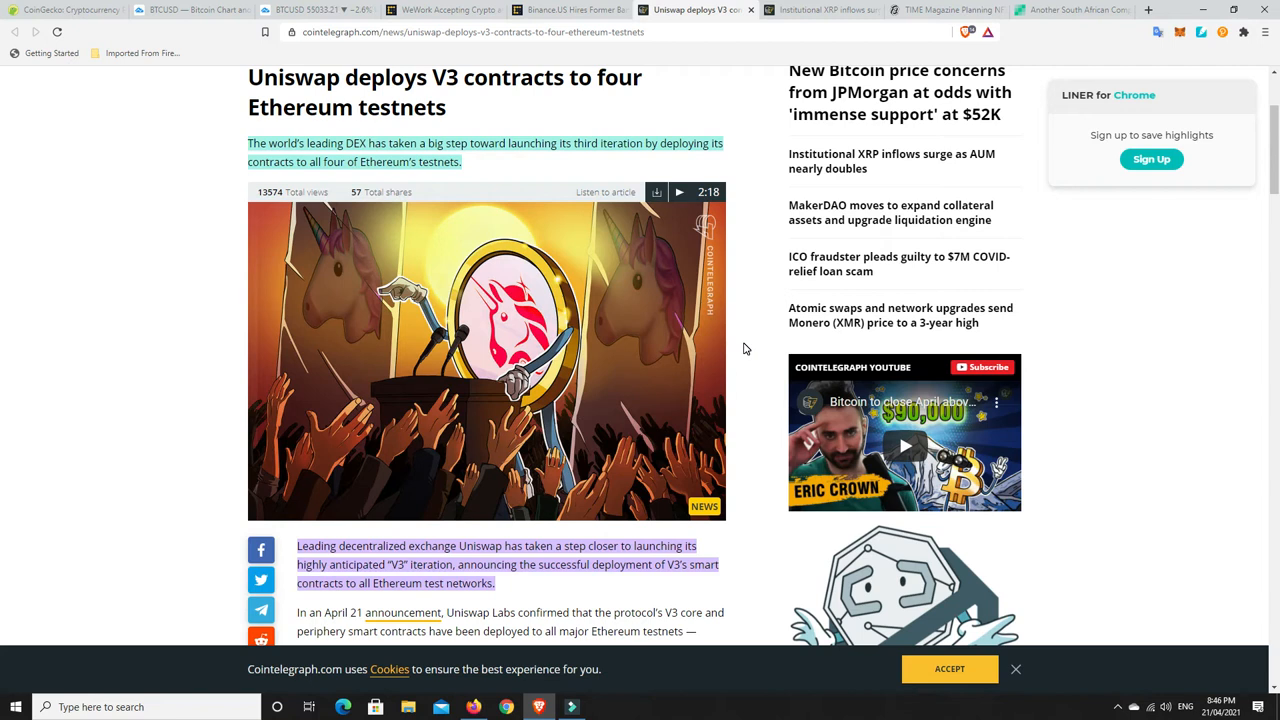
mouse_move(743, 343)
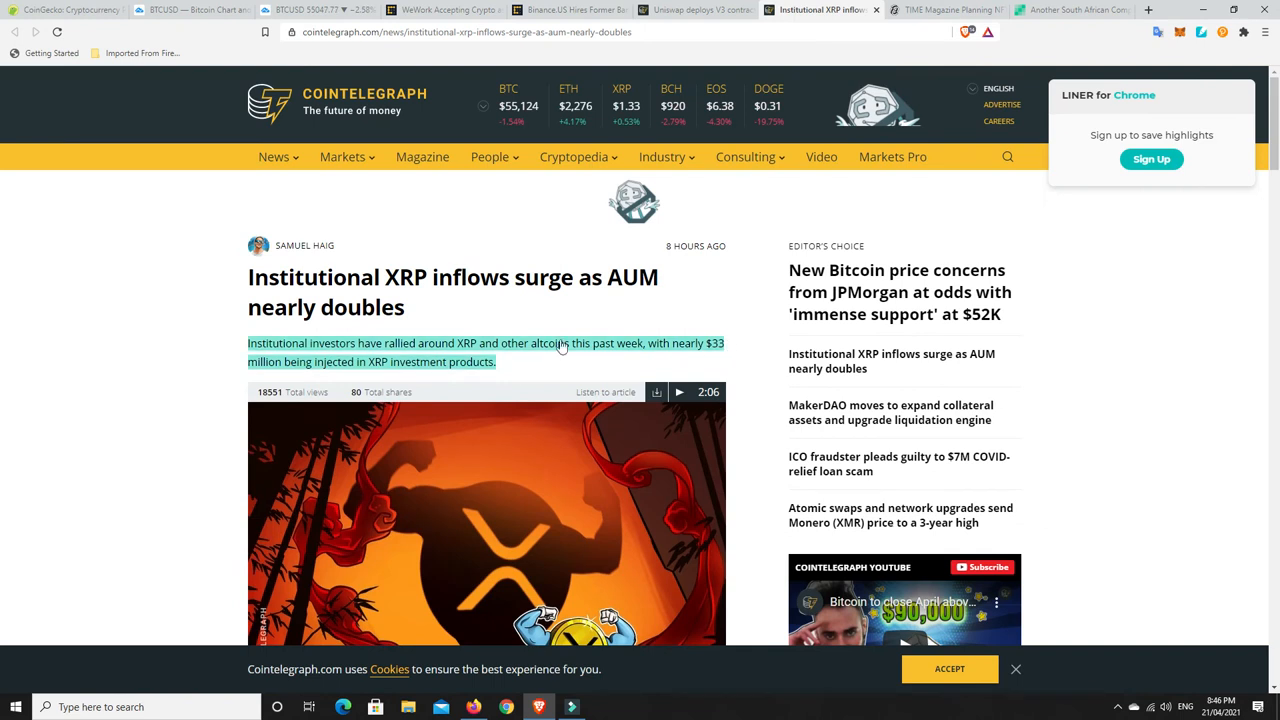
Read past the highlighted $233 million institutional XRP inflows paragraph
scroll("down", 3)
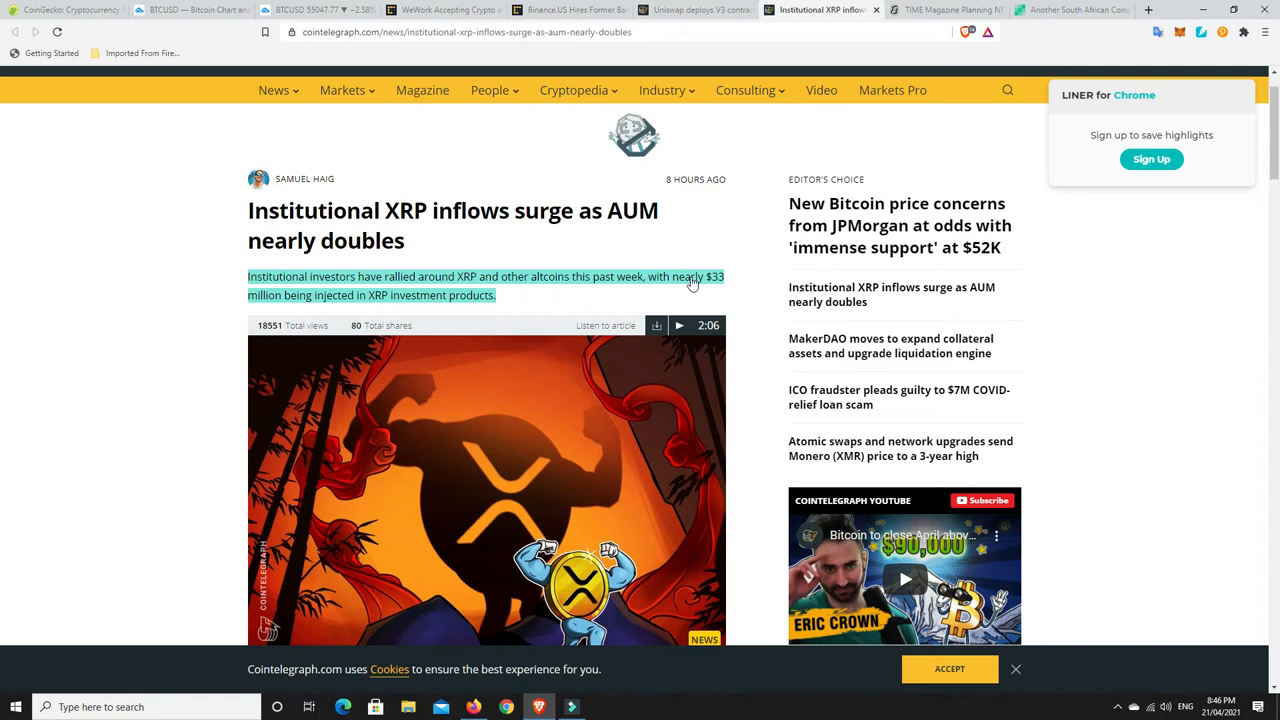
mouse_move(378, 316)
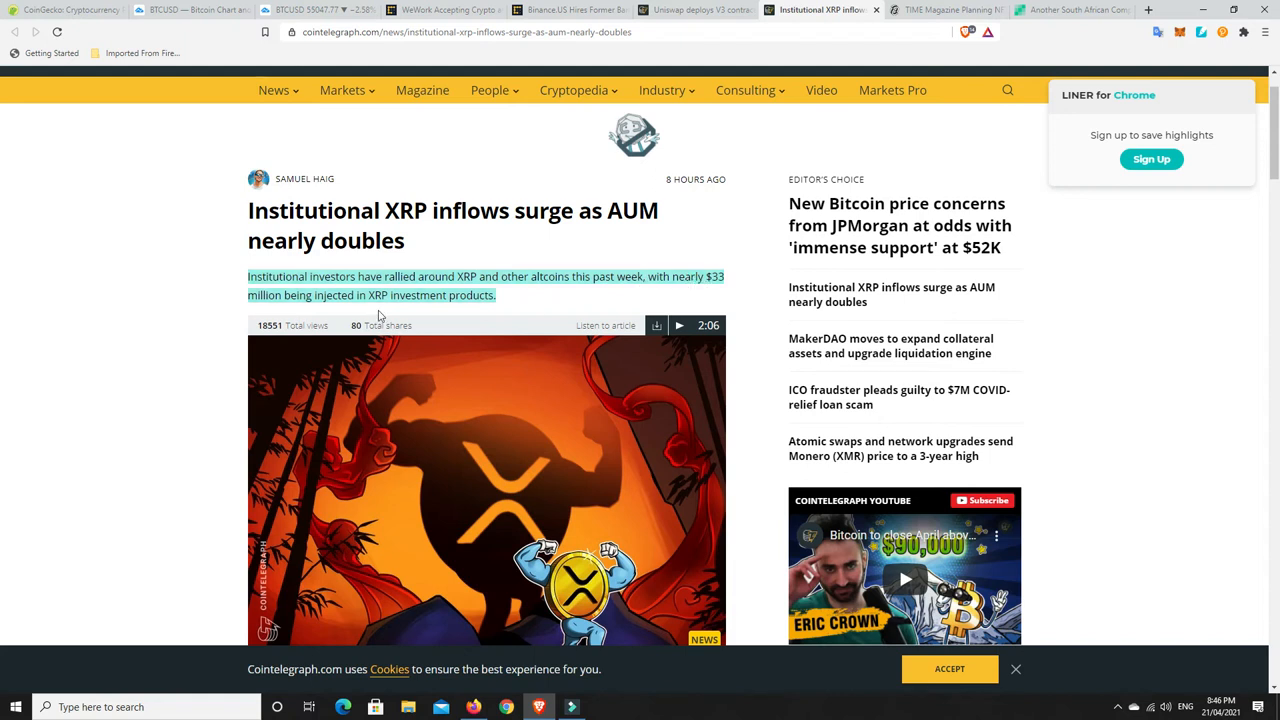
mouse_move(278, 309)
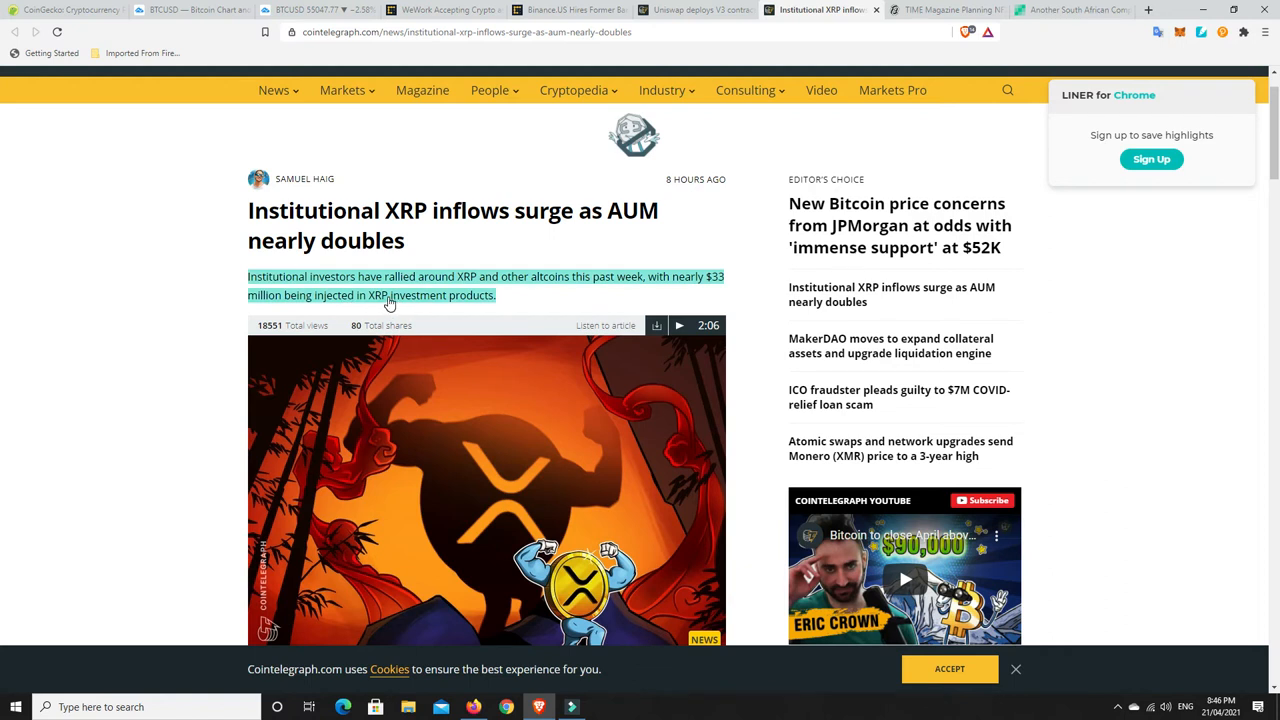
scroll("down", 3)
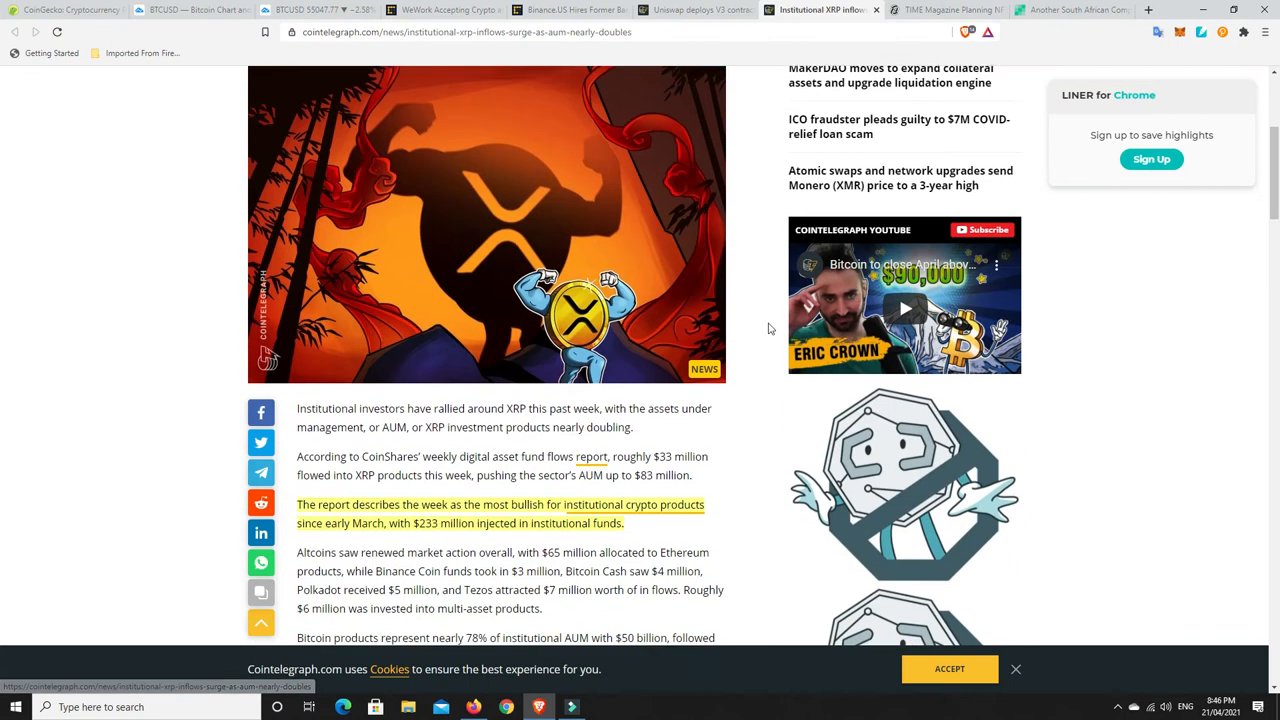
scroll("down", 3)
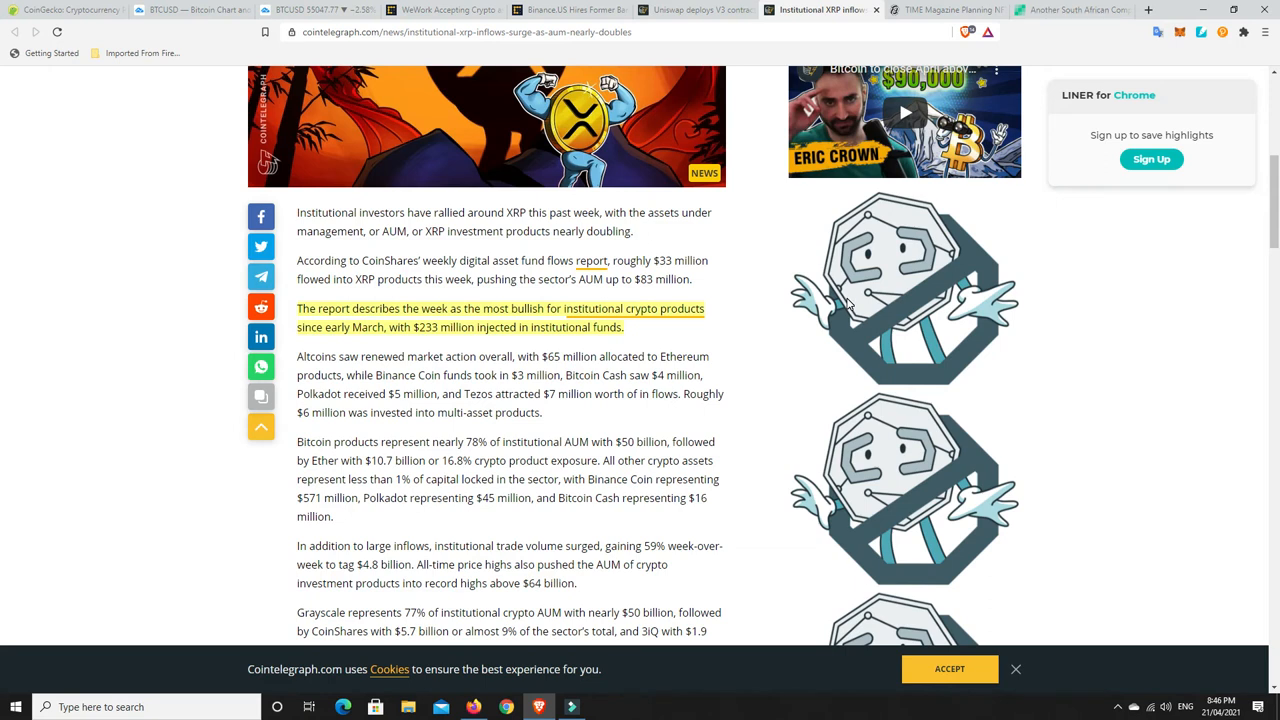
mouse_move(487, 329)
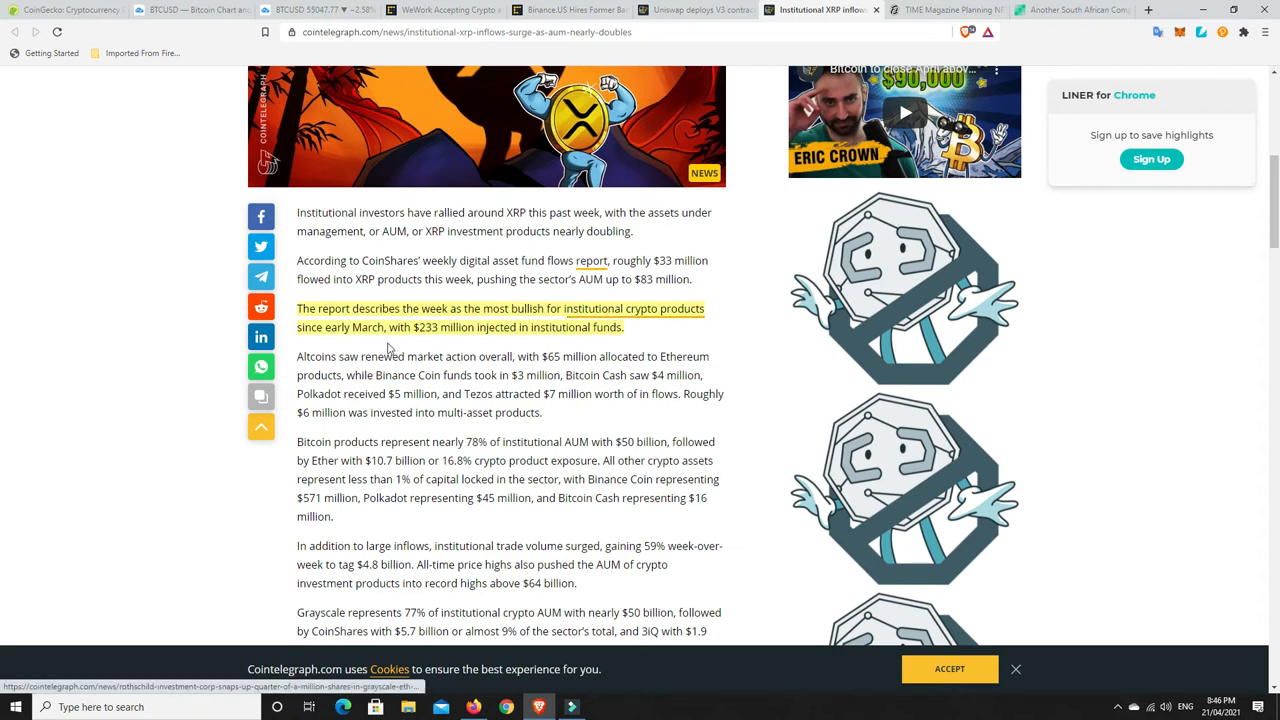
mouse_move(432, 340)
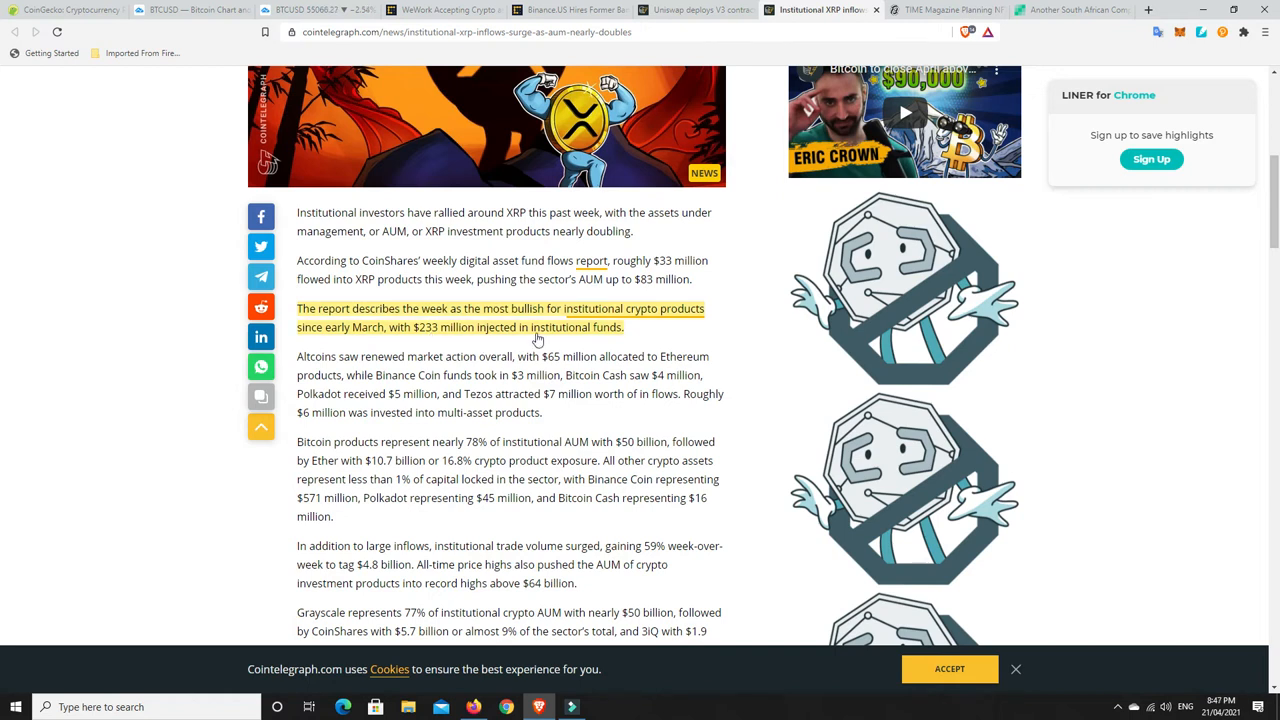
mouse_move(660, 347)
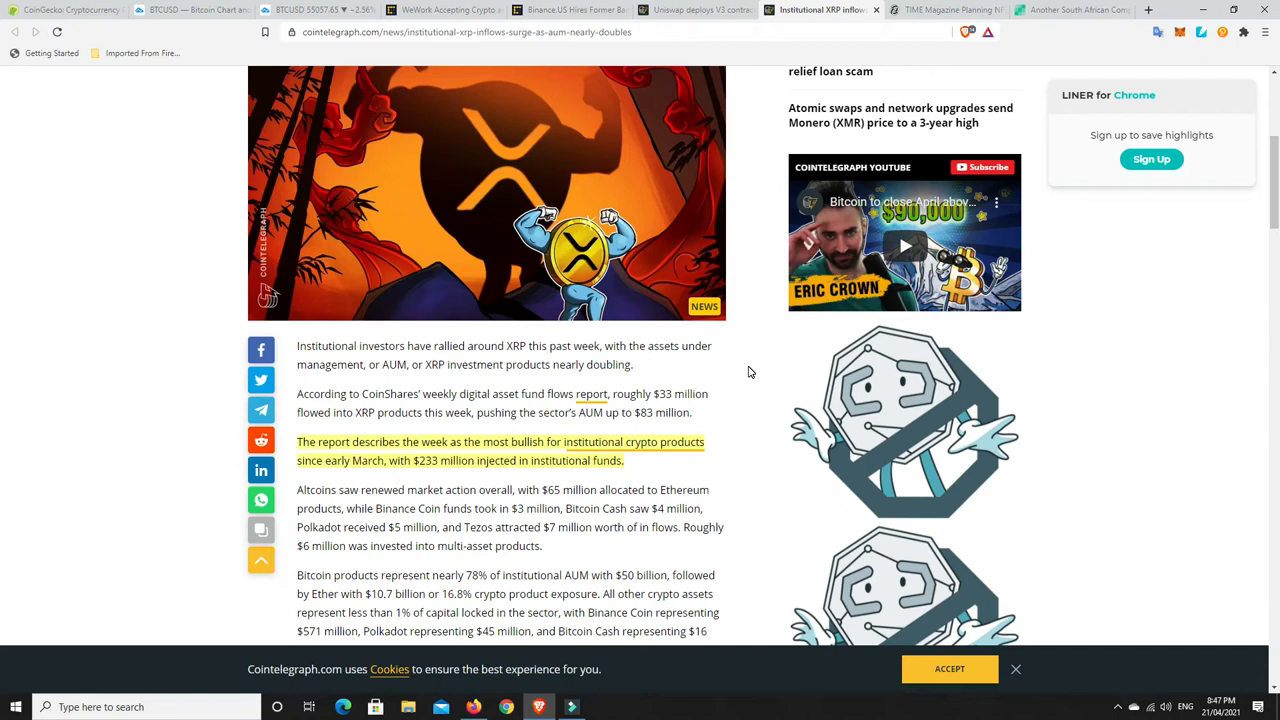
mouse_move(750, 384)
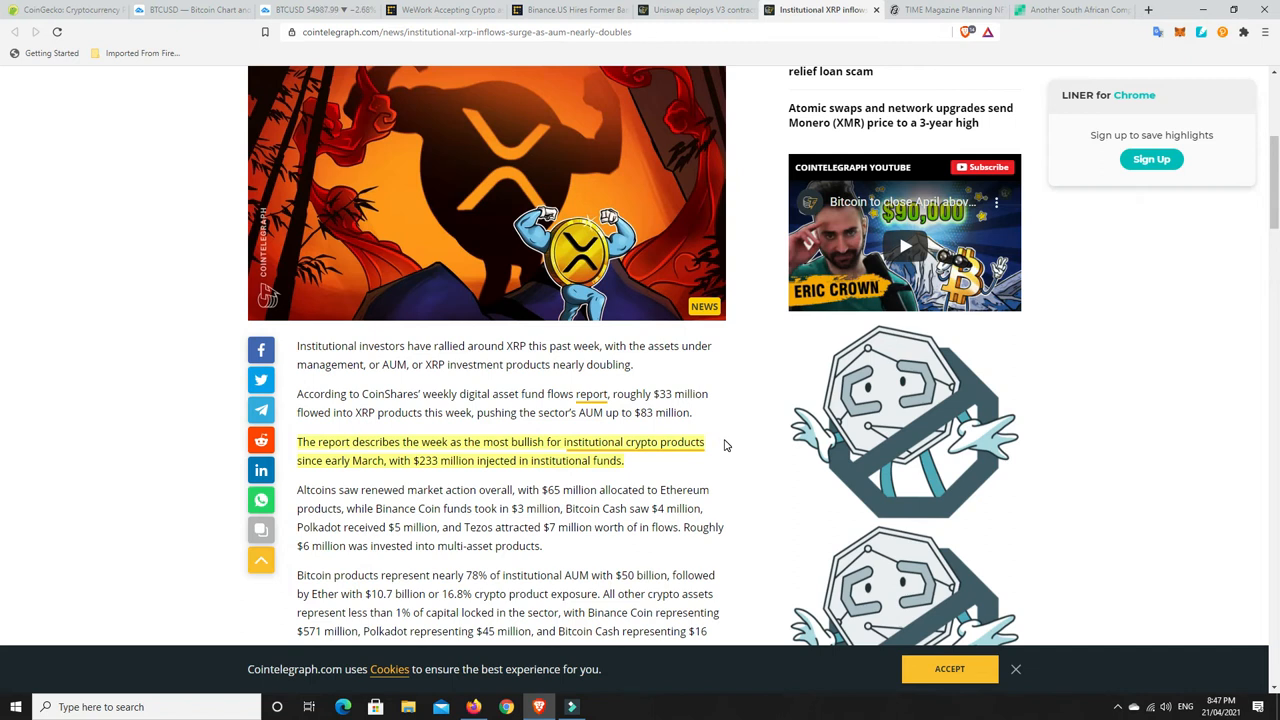
mouse_move(730, 425)
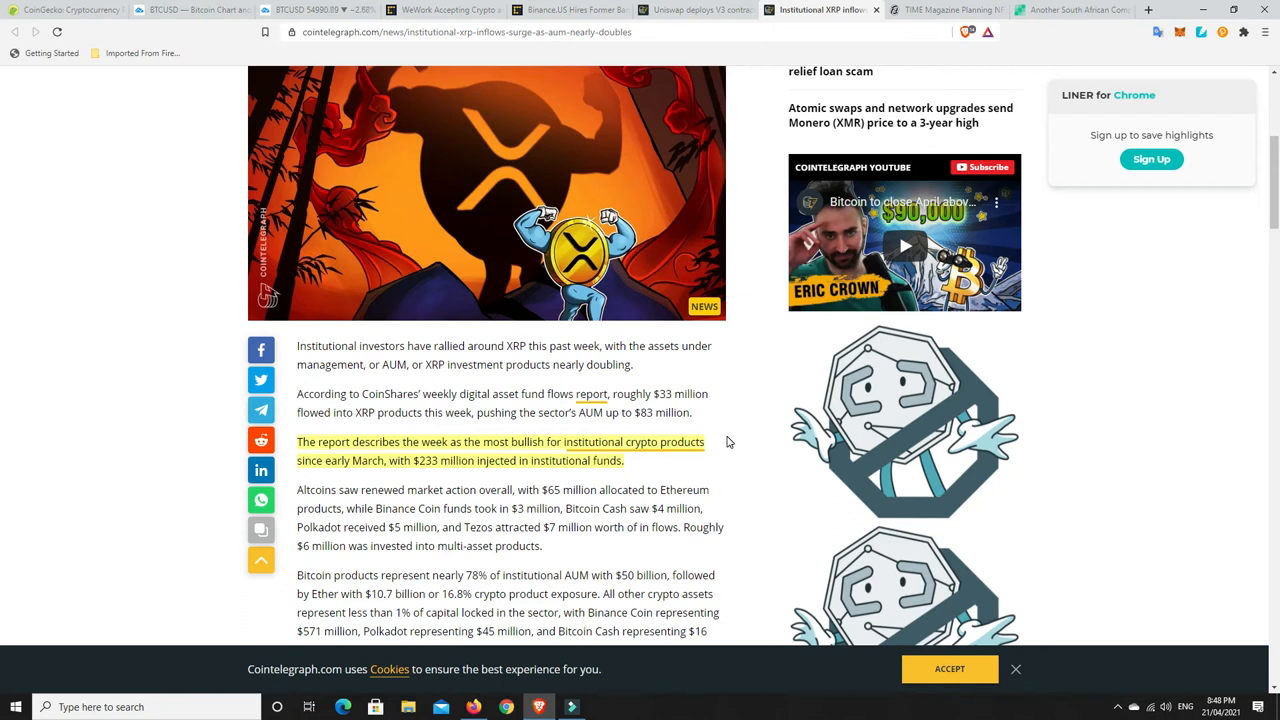
mouse_move(768, 215)
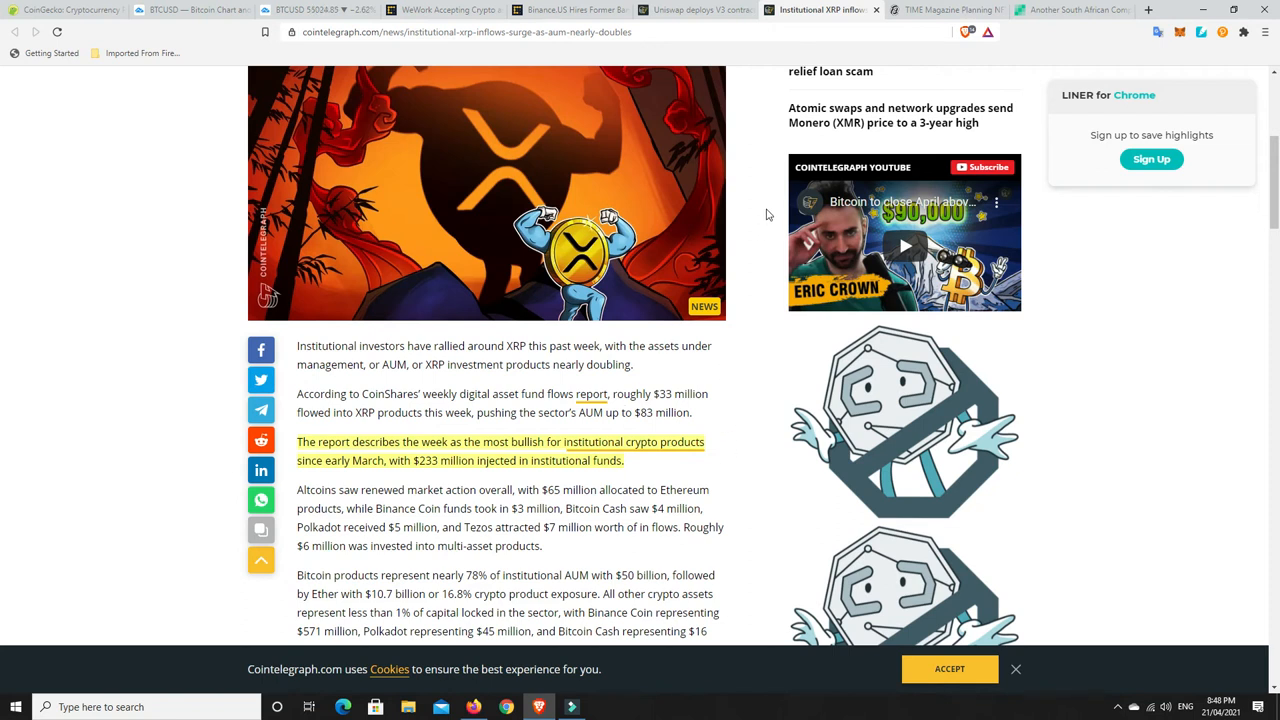
left_click(940, 10)
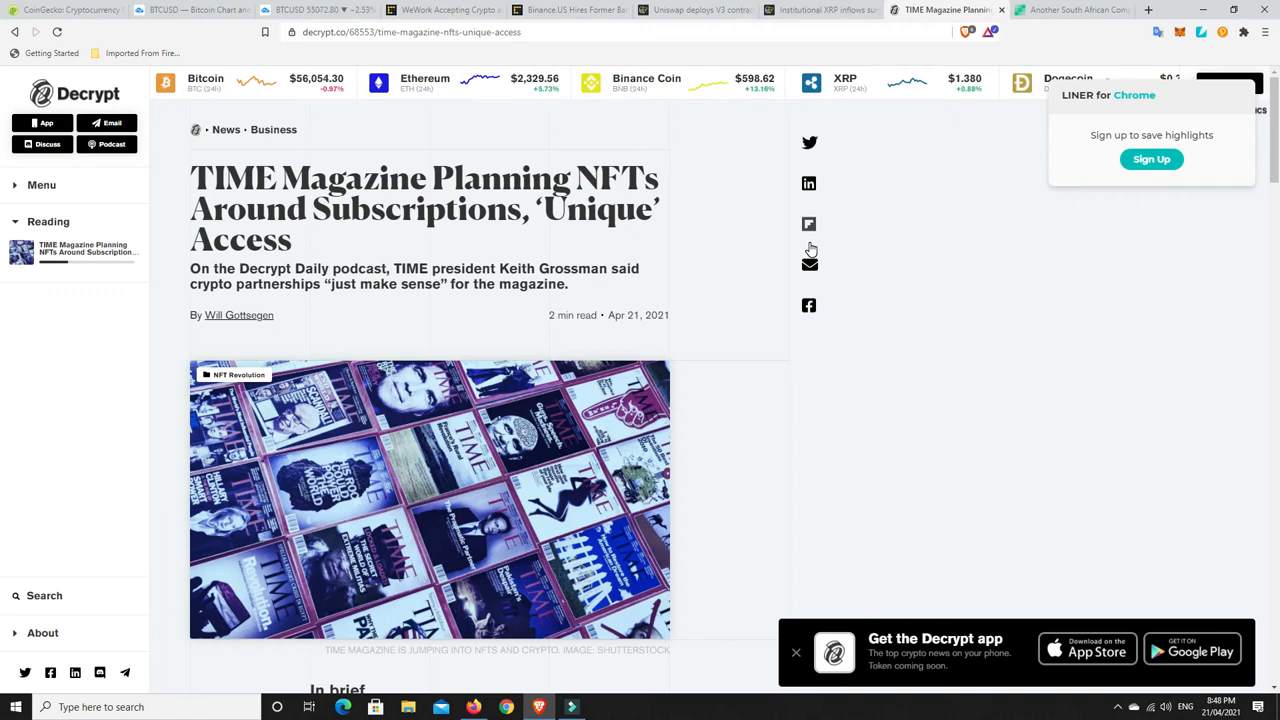
mouse_move(690, 250)
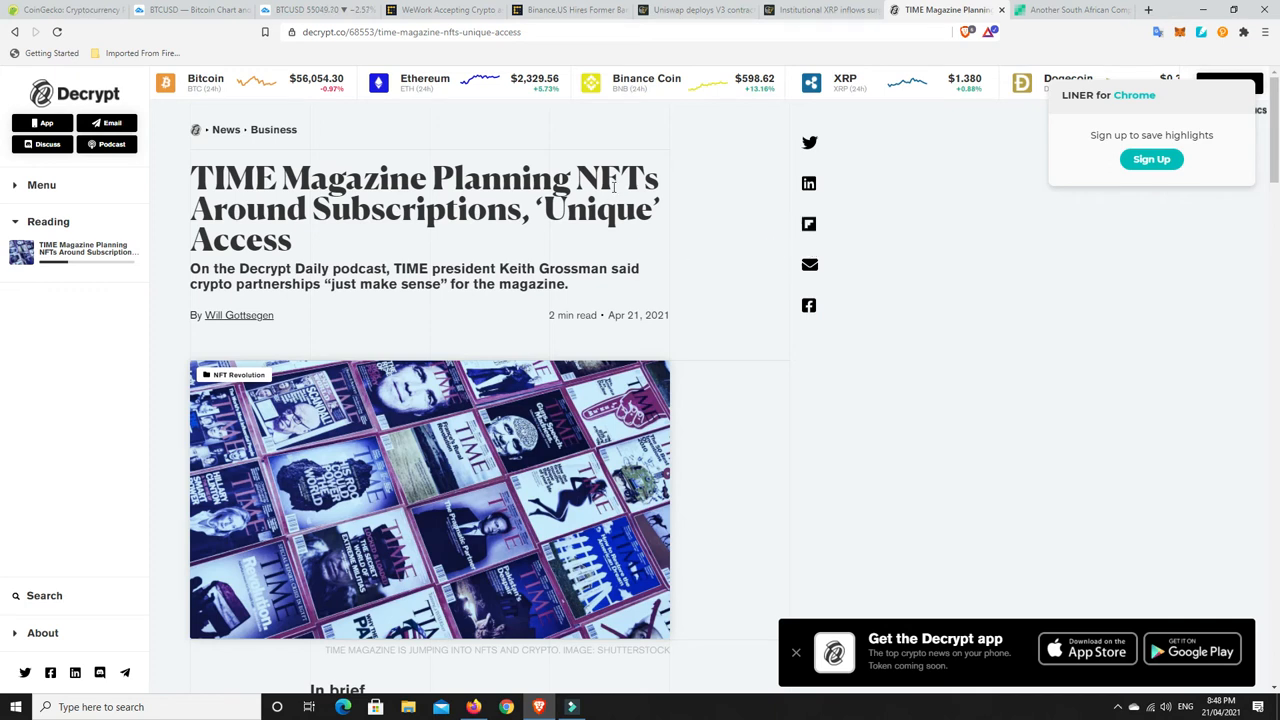
Scroll the TIME NFT article to its In brief highlights on crypto payments
scroll("down", 3)
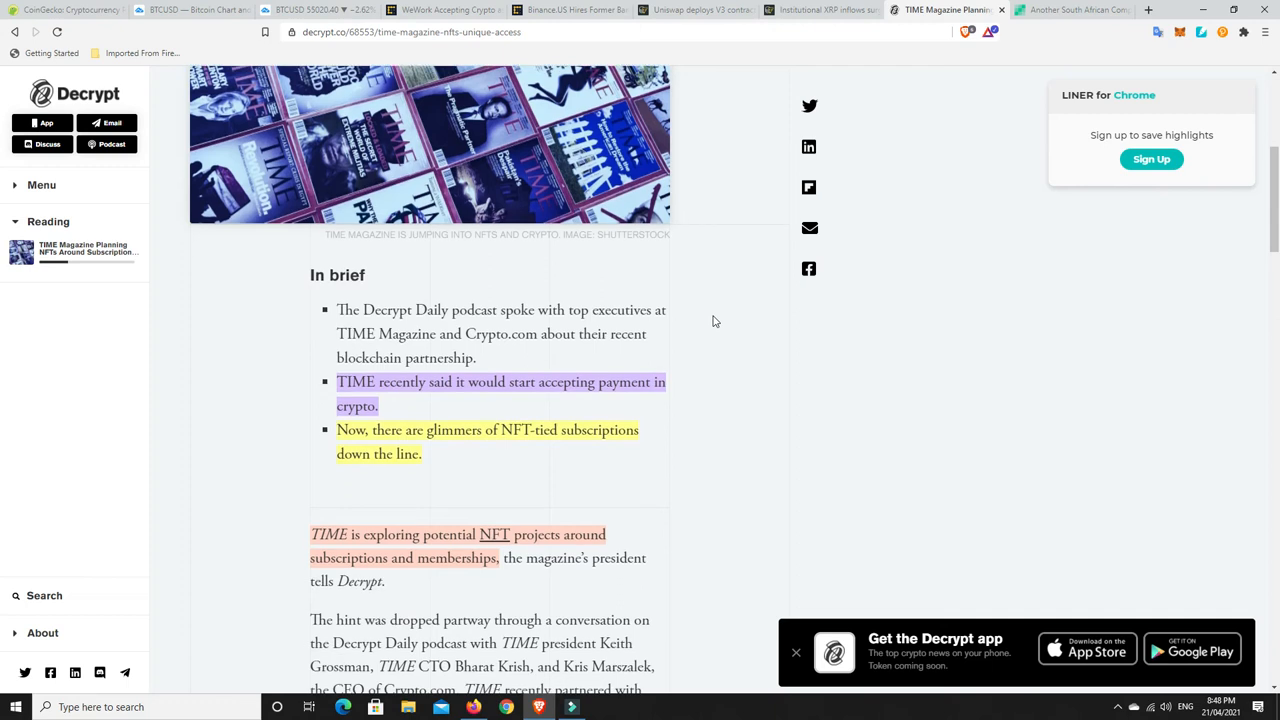
scroll("down", 3)
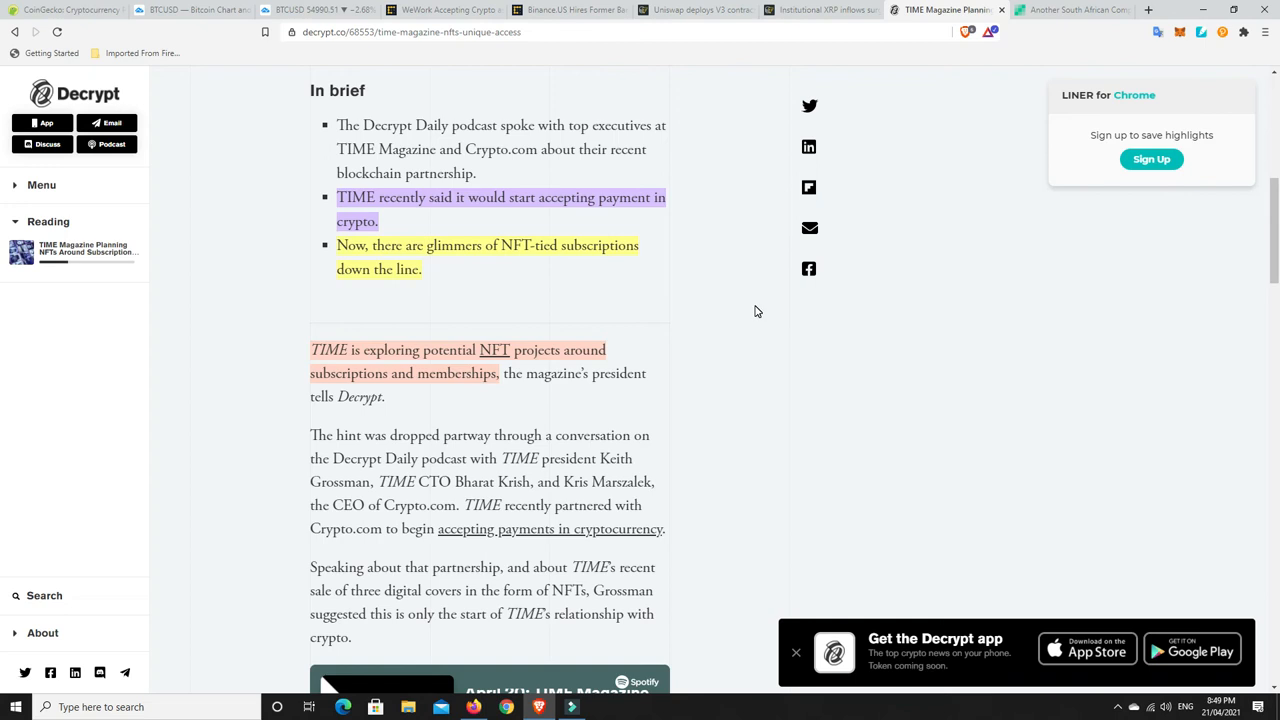
mouse_move(394, 280)
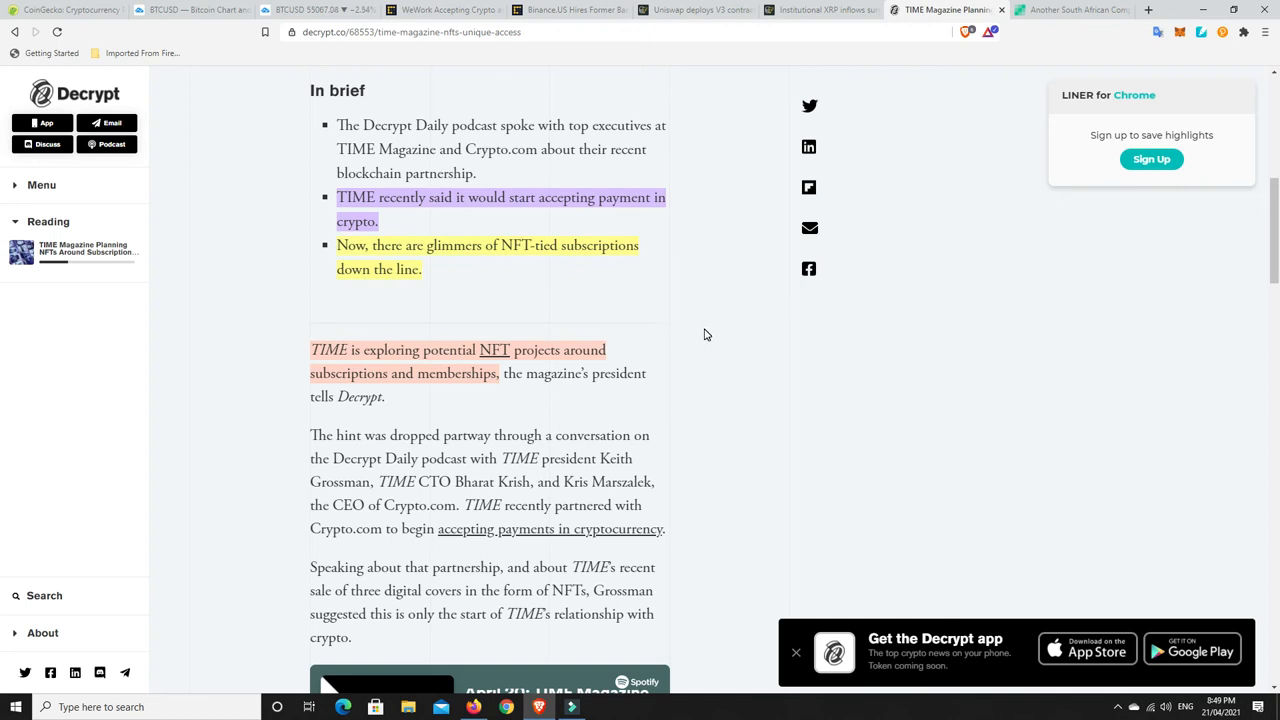
mouse_move(425, 390)
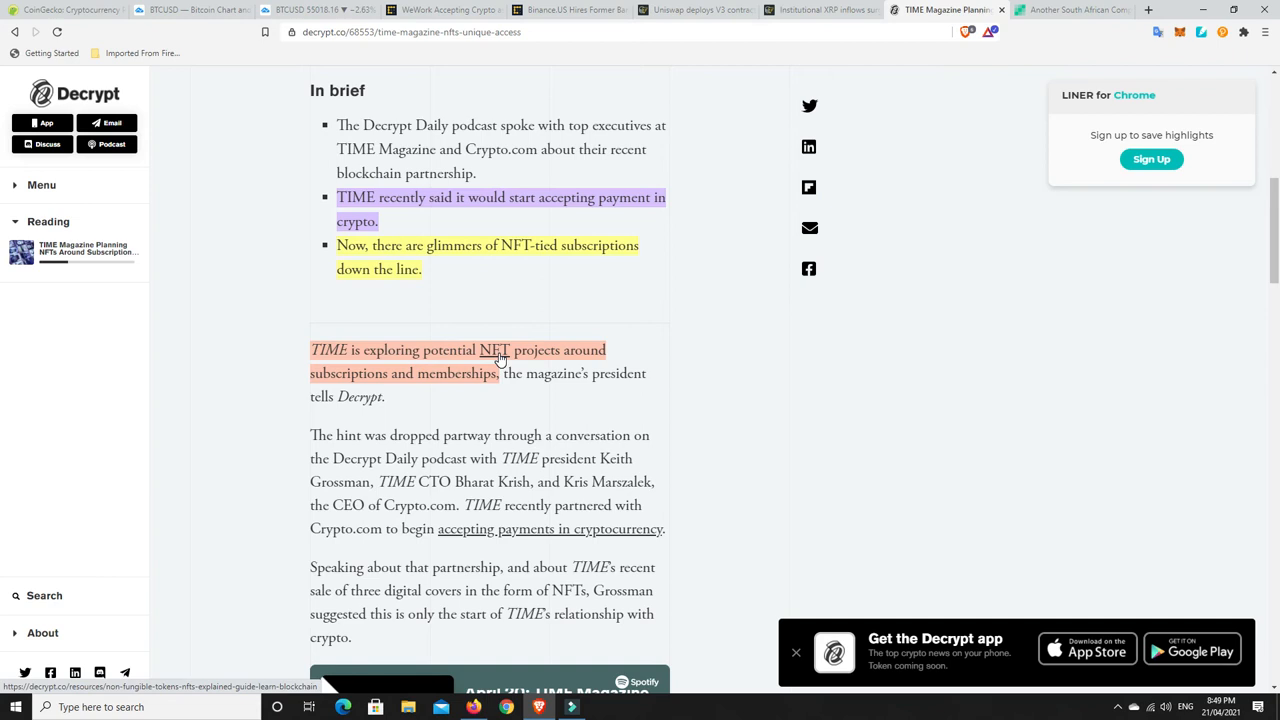
mouse_move(490, 328)
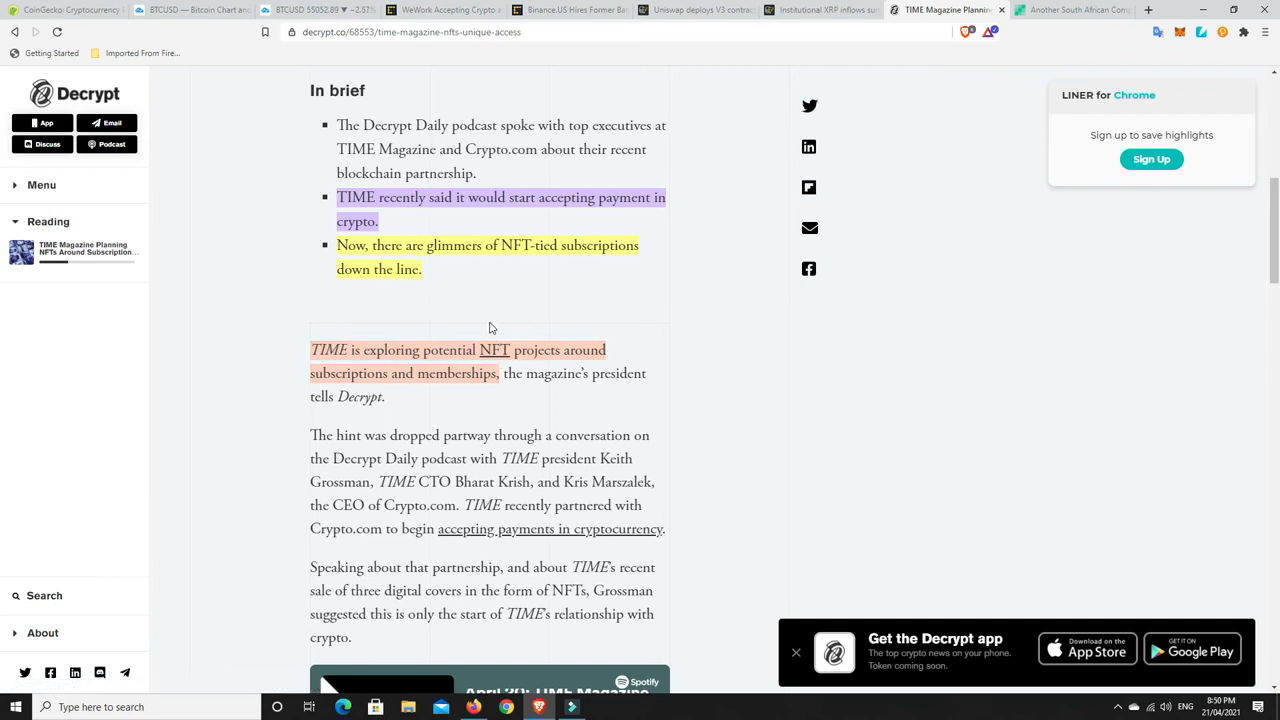
mouse_move(460, 331)
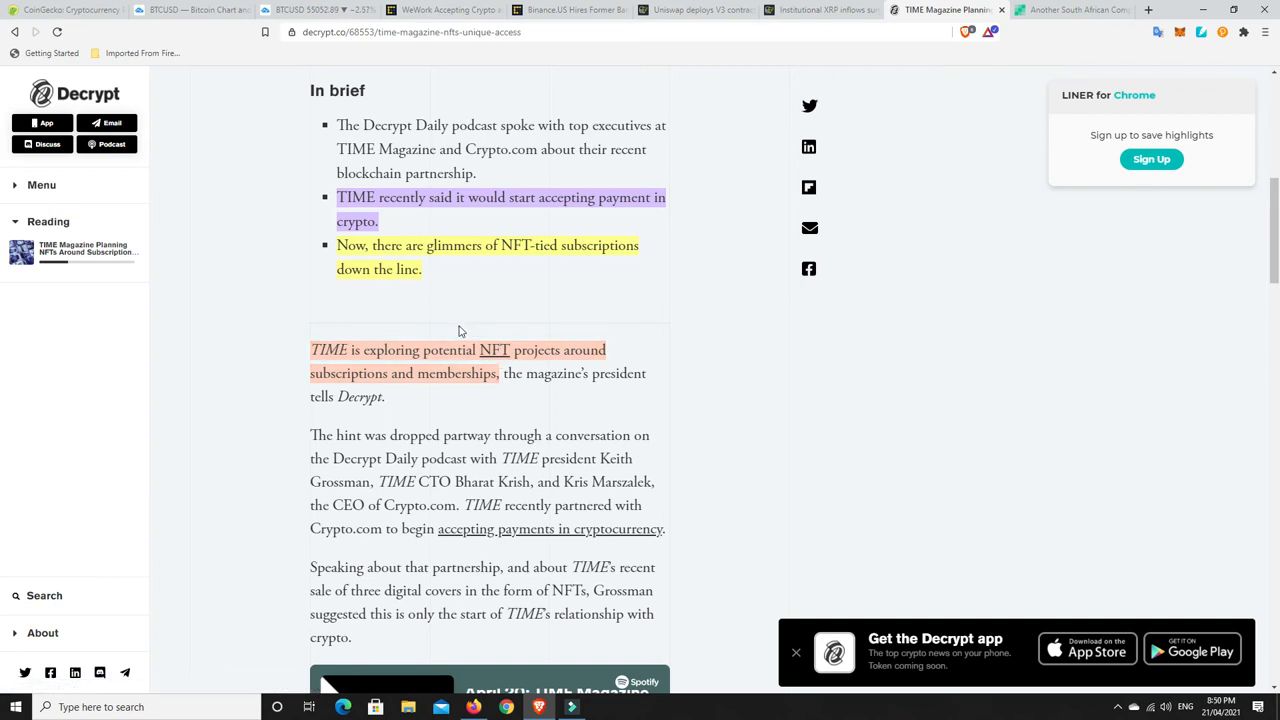
mouse_move(442, 364)
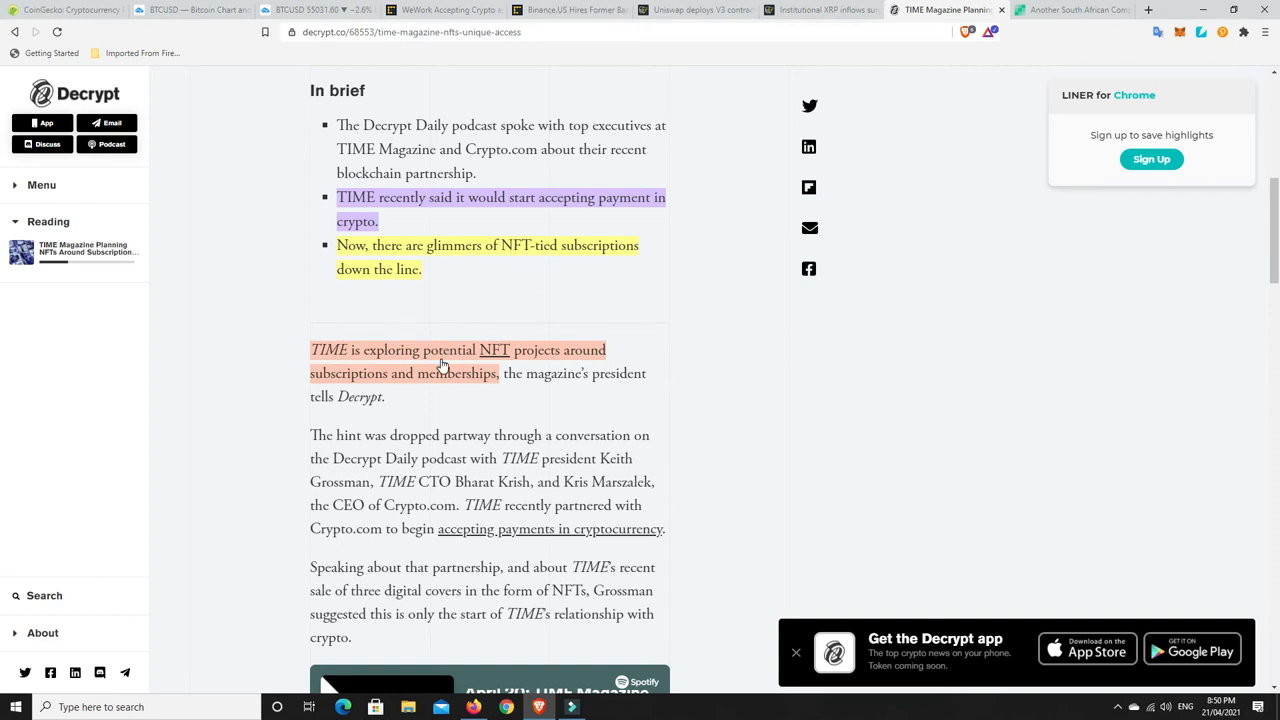
mouse_move(463, 358)
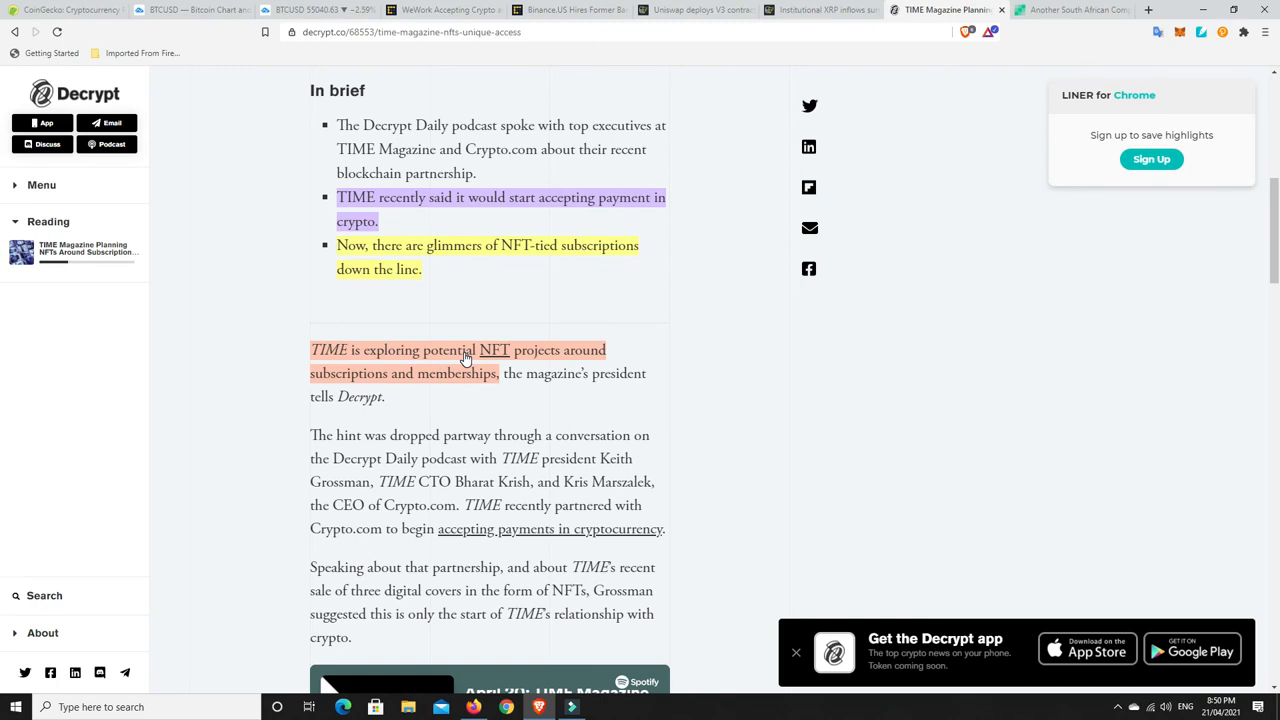
mouse_move(637, 325)
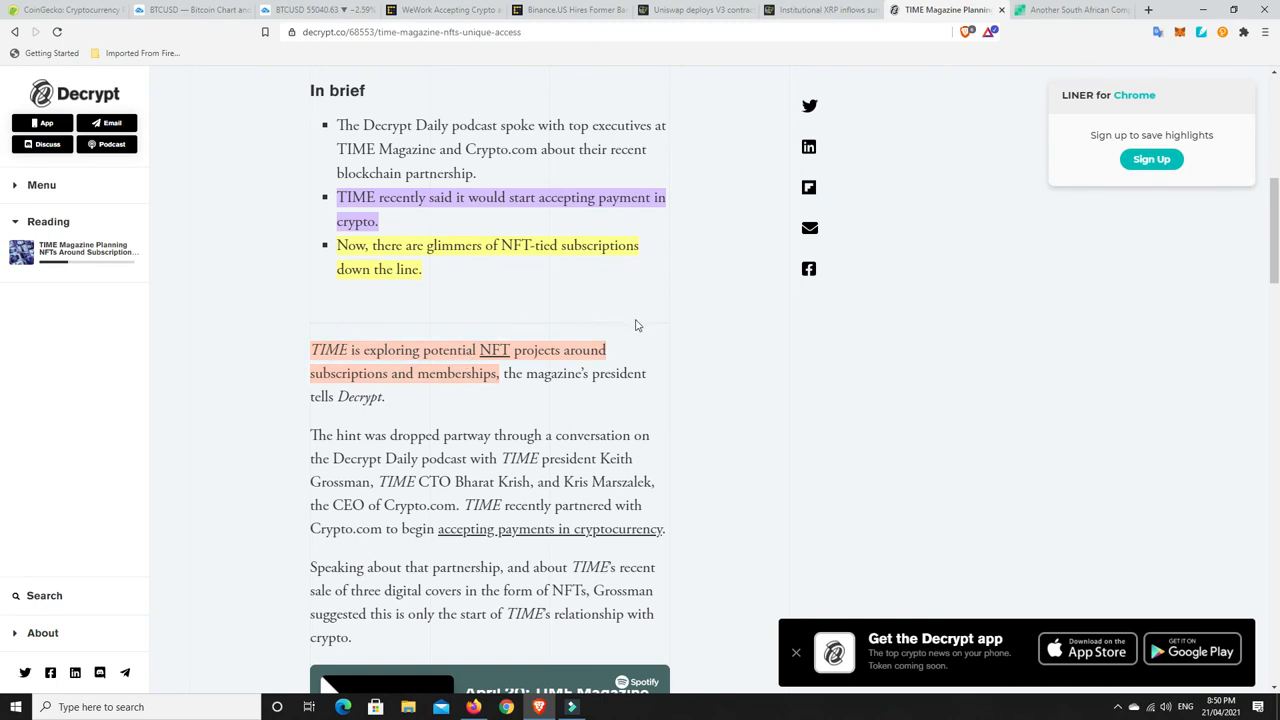
mouse_move(680, 308)
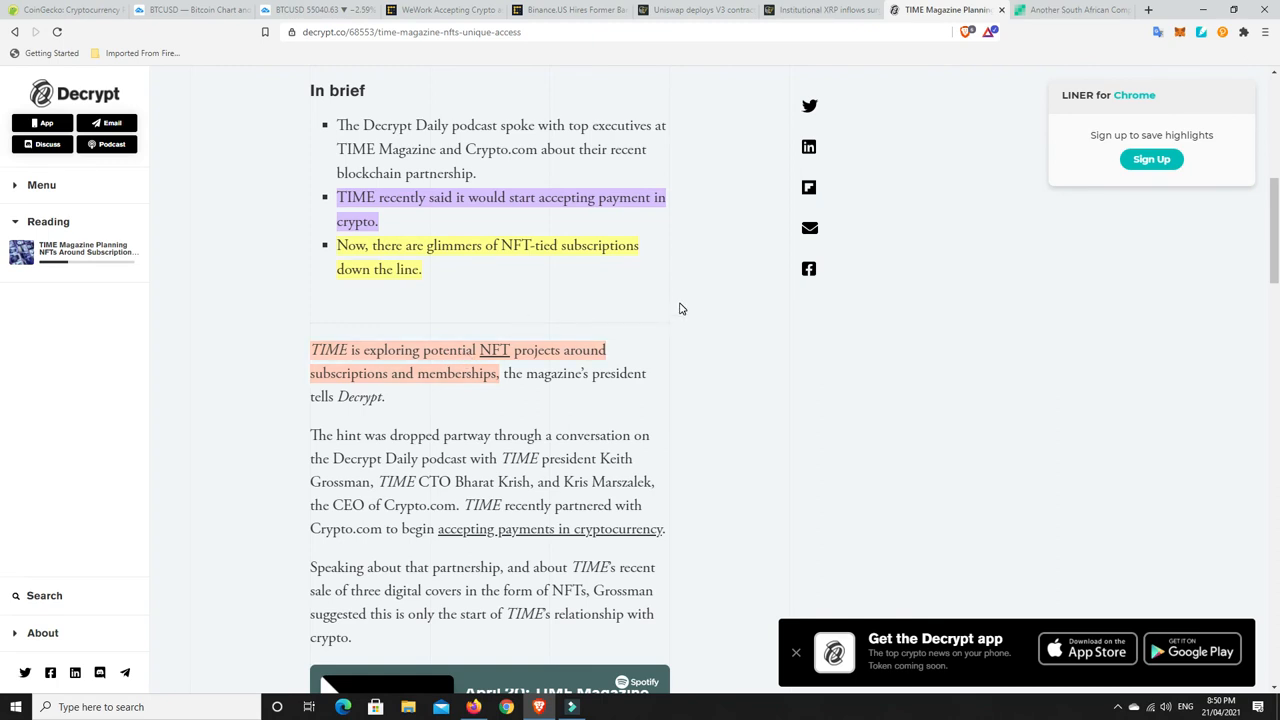
mouse_move(448, 363)
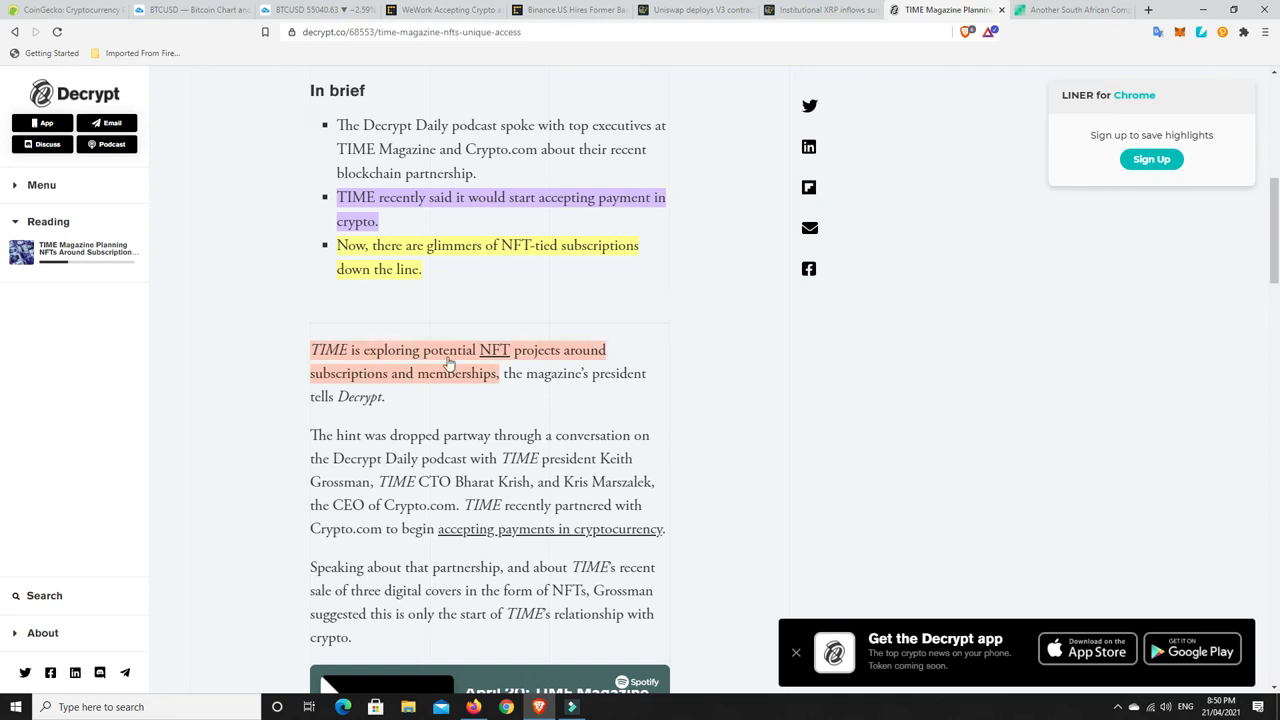
mouse_move(630, 355)
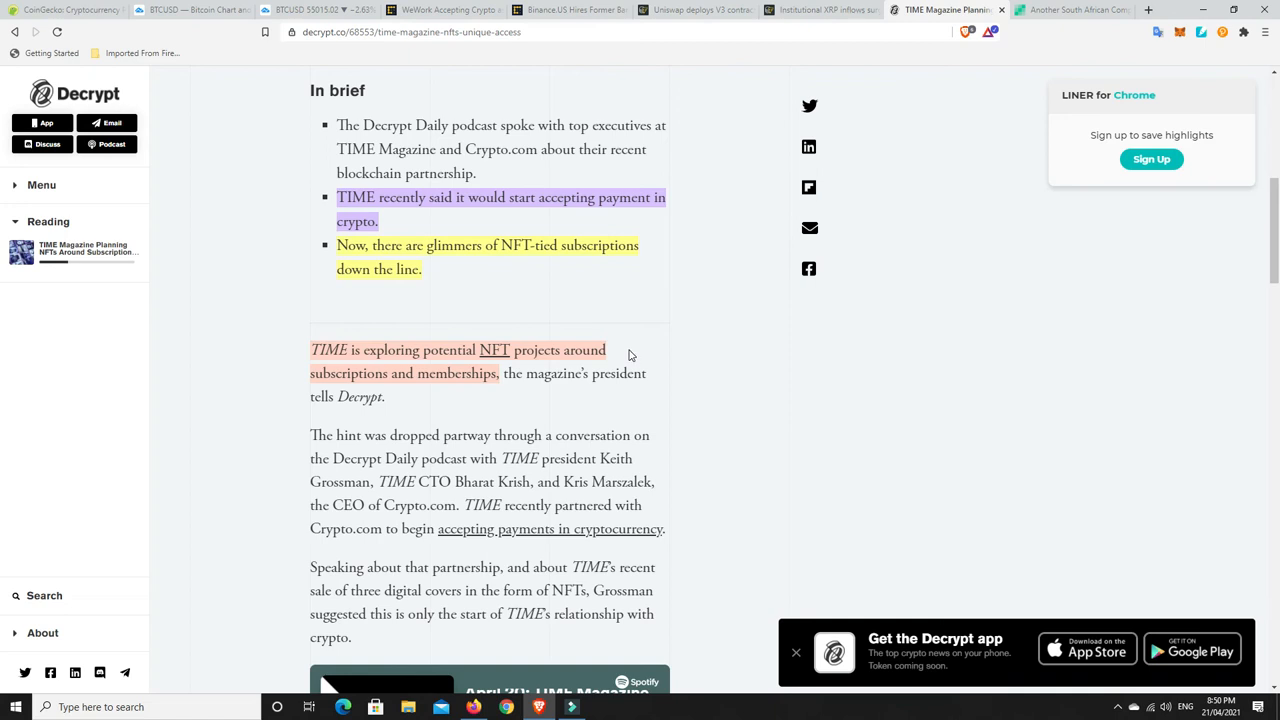
mouse_move(489, 388)
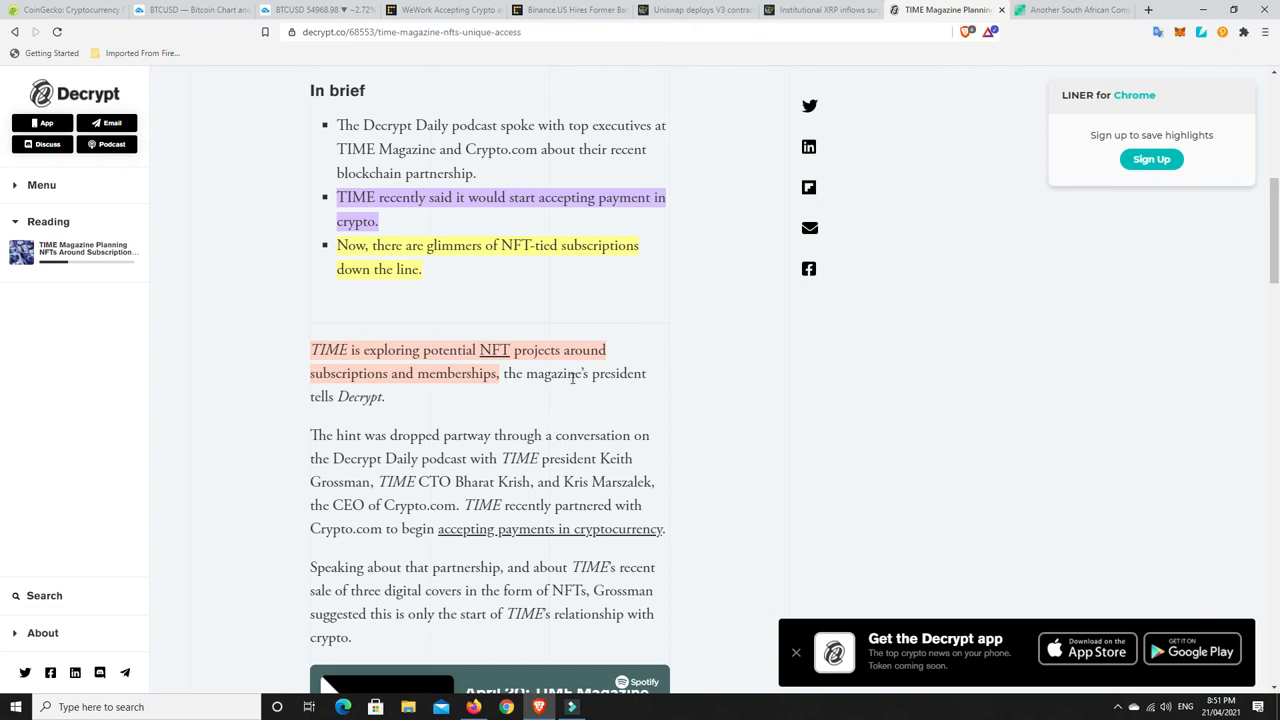
mouse_move(714, 389)
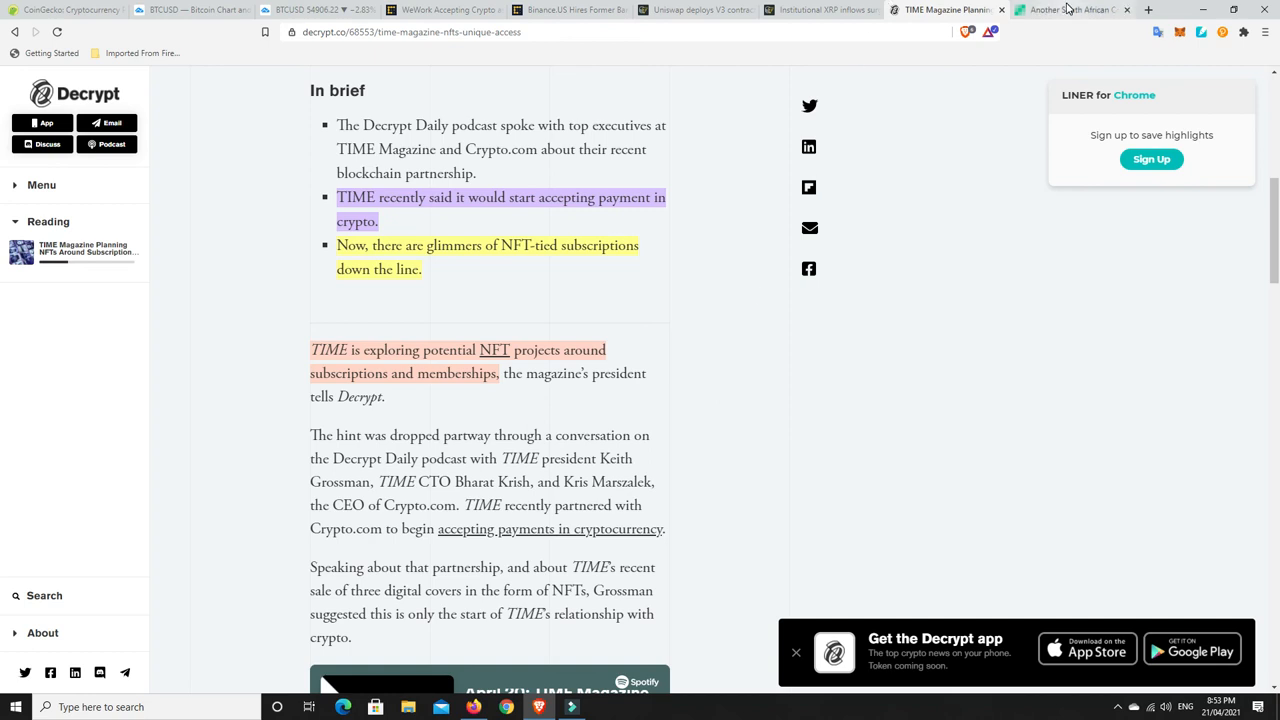
Open the South African crypto ETF article and read Sygnia's highlighted second JSE application paragraph
left_click(1070, 9)
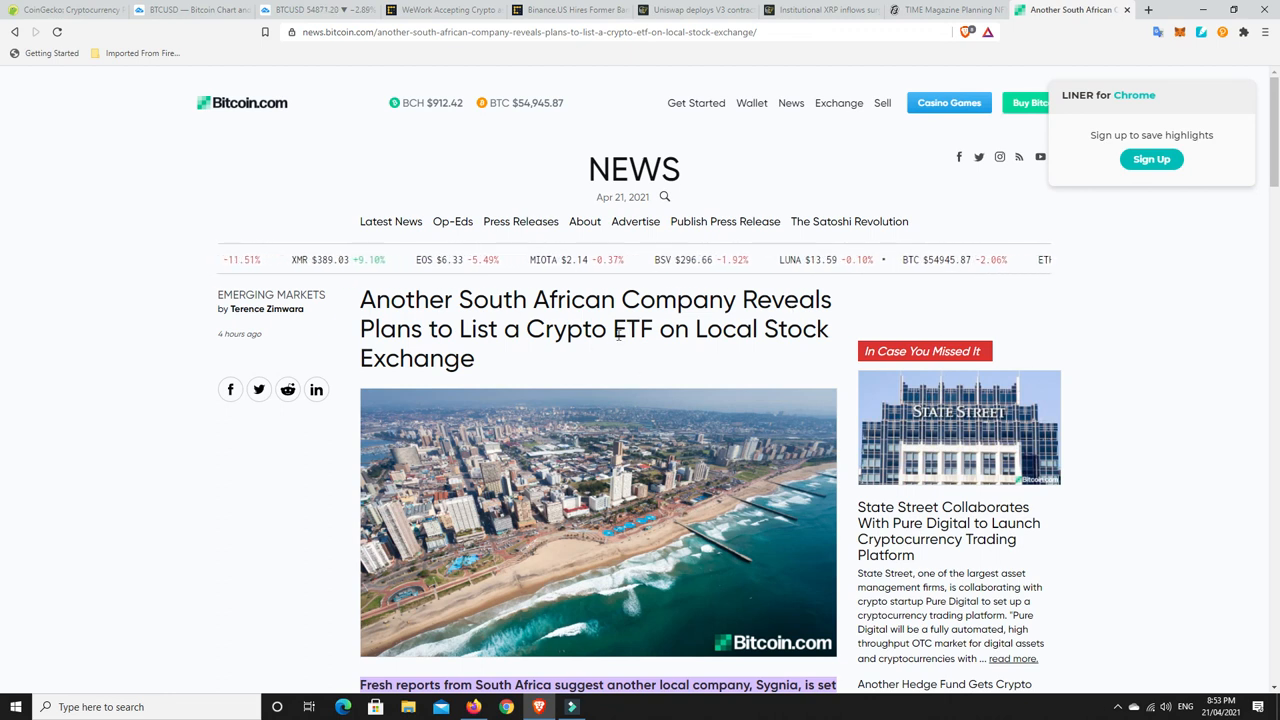
scroll("down", 3)
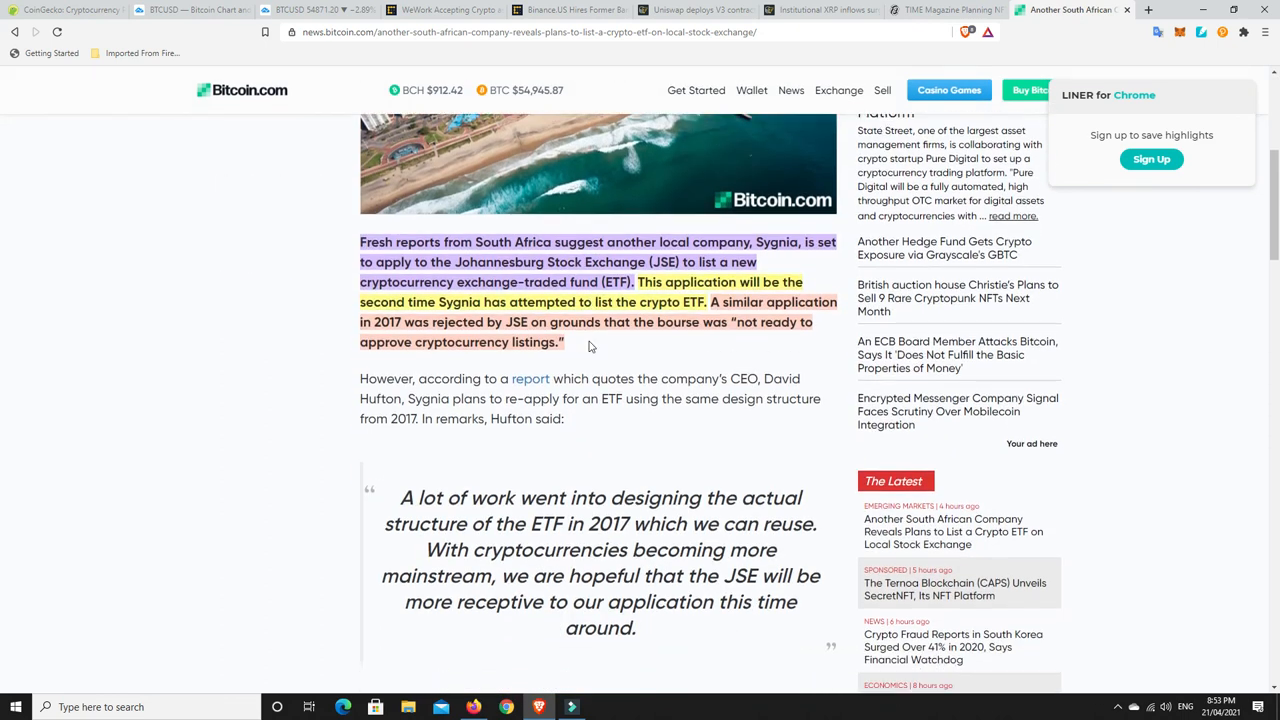
scroll("down", 3)
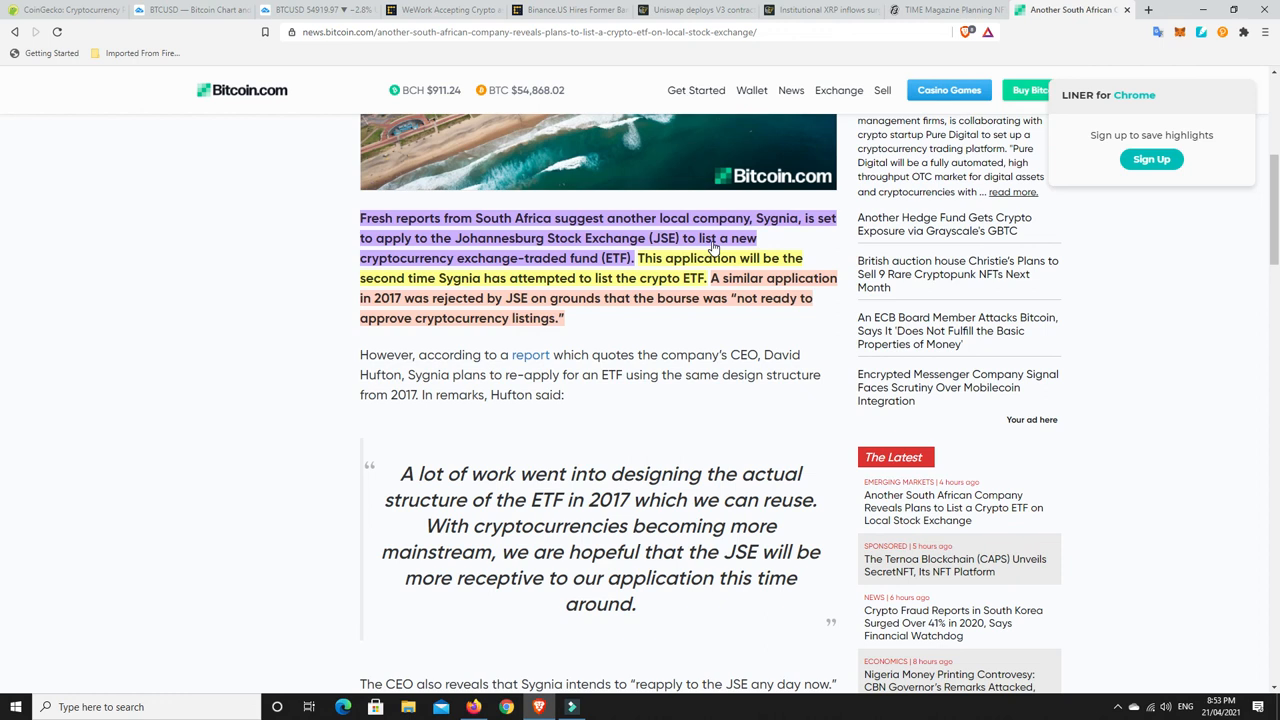
mouse_move(582, 270)
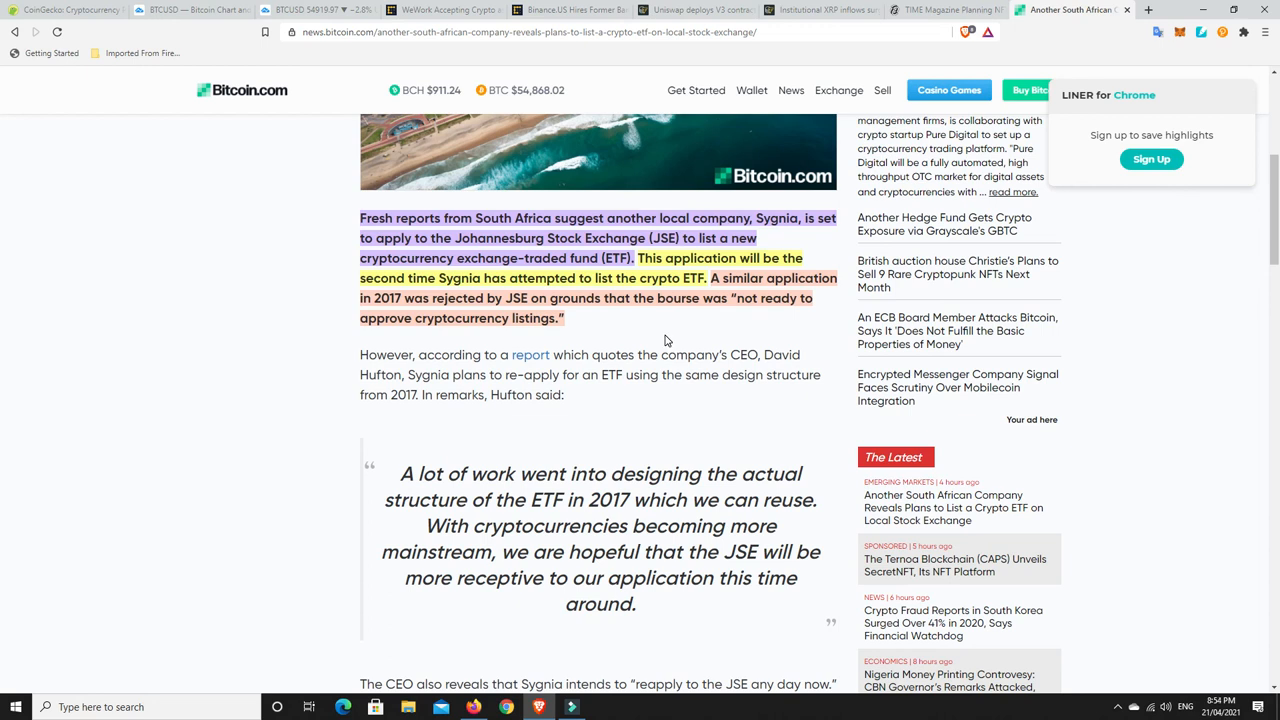
mouse_move(673, 336)
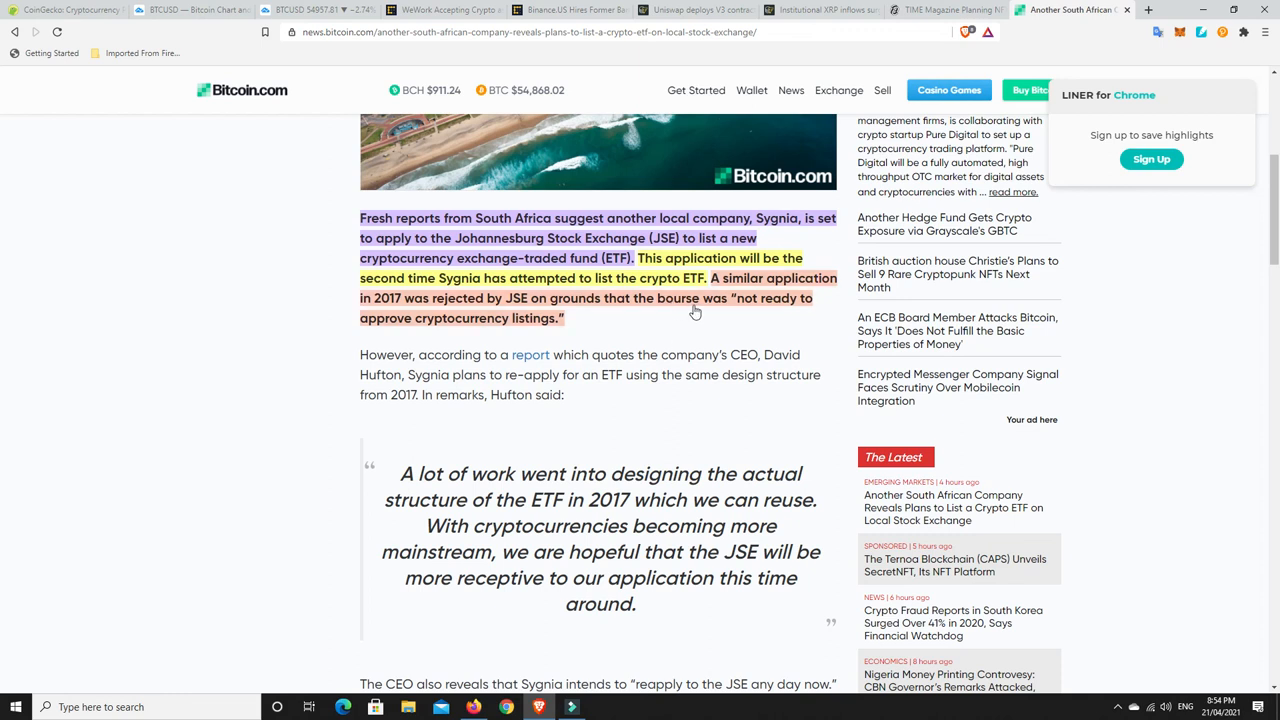
mouse_move(712, 311)
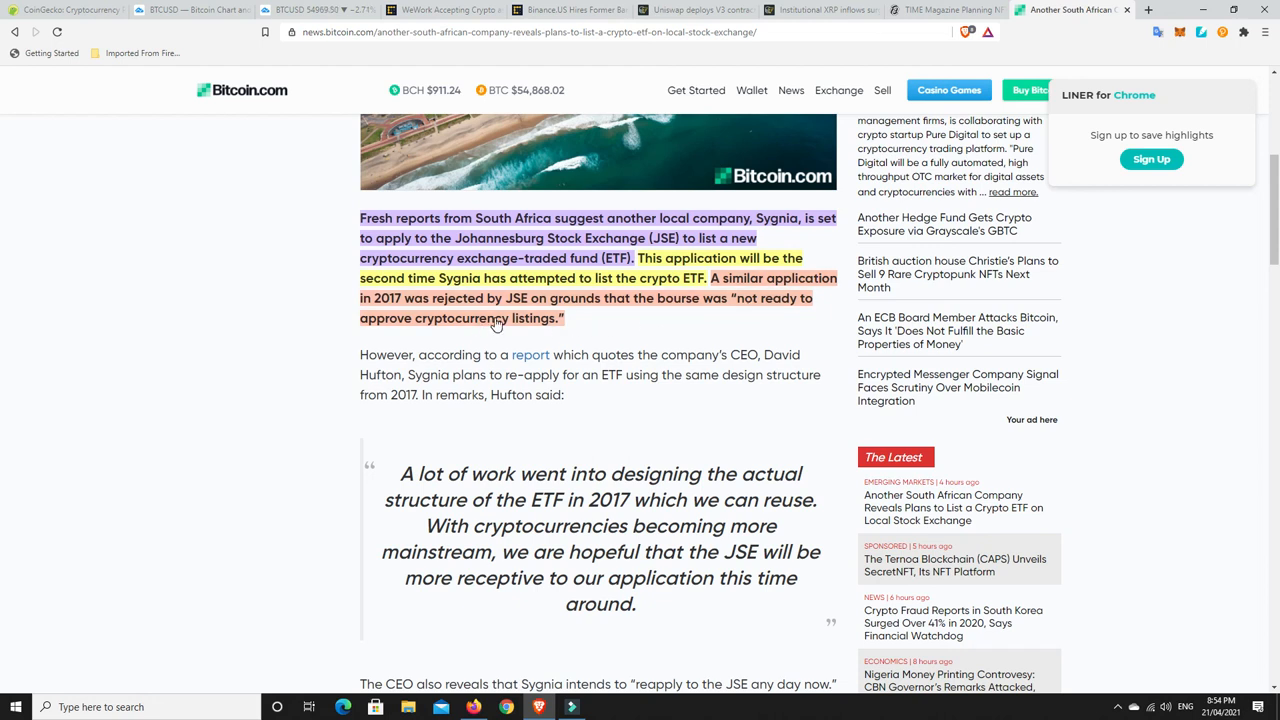
mouse_move(615, 334)
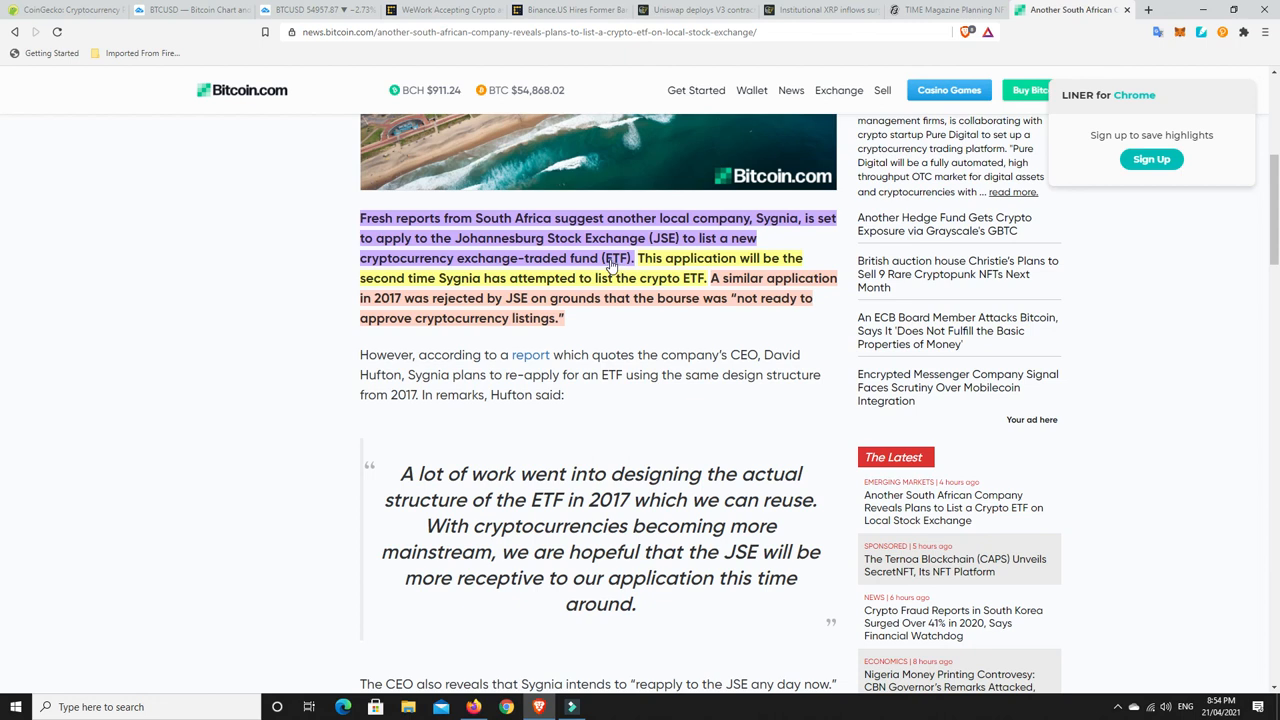
mouse_move(626, 326)
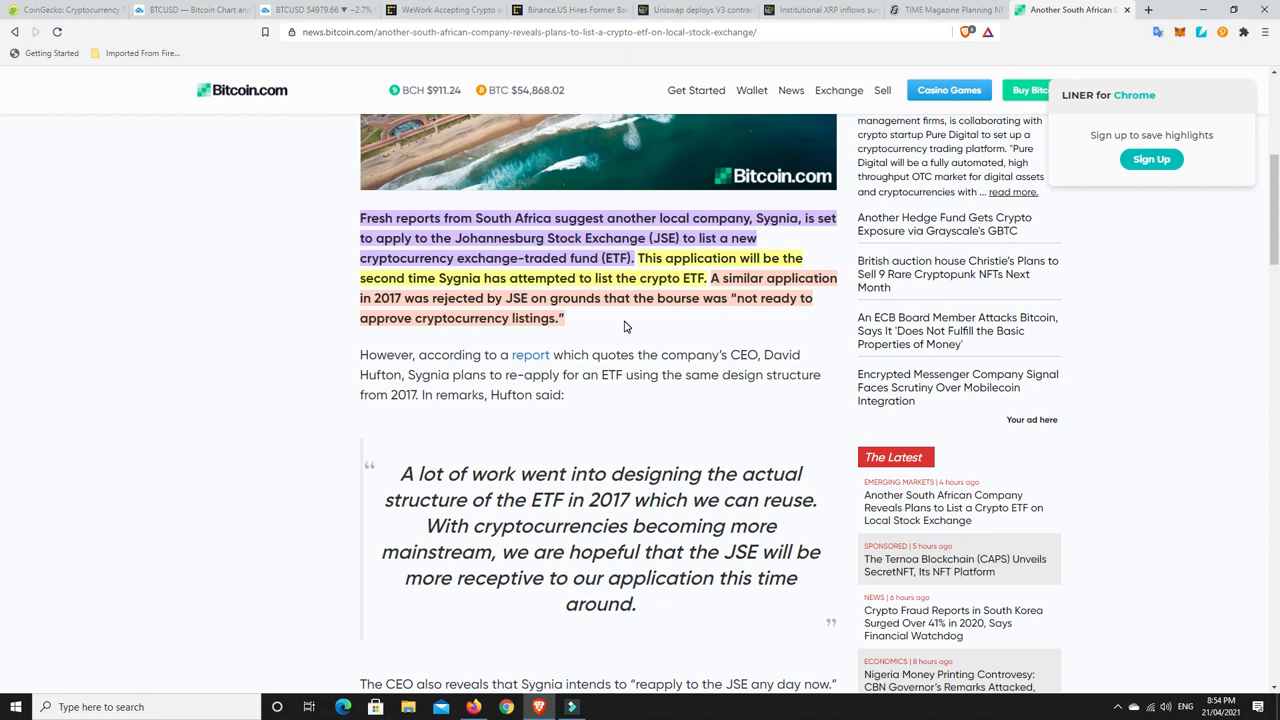
mouse_move(595, 330)
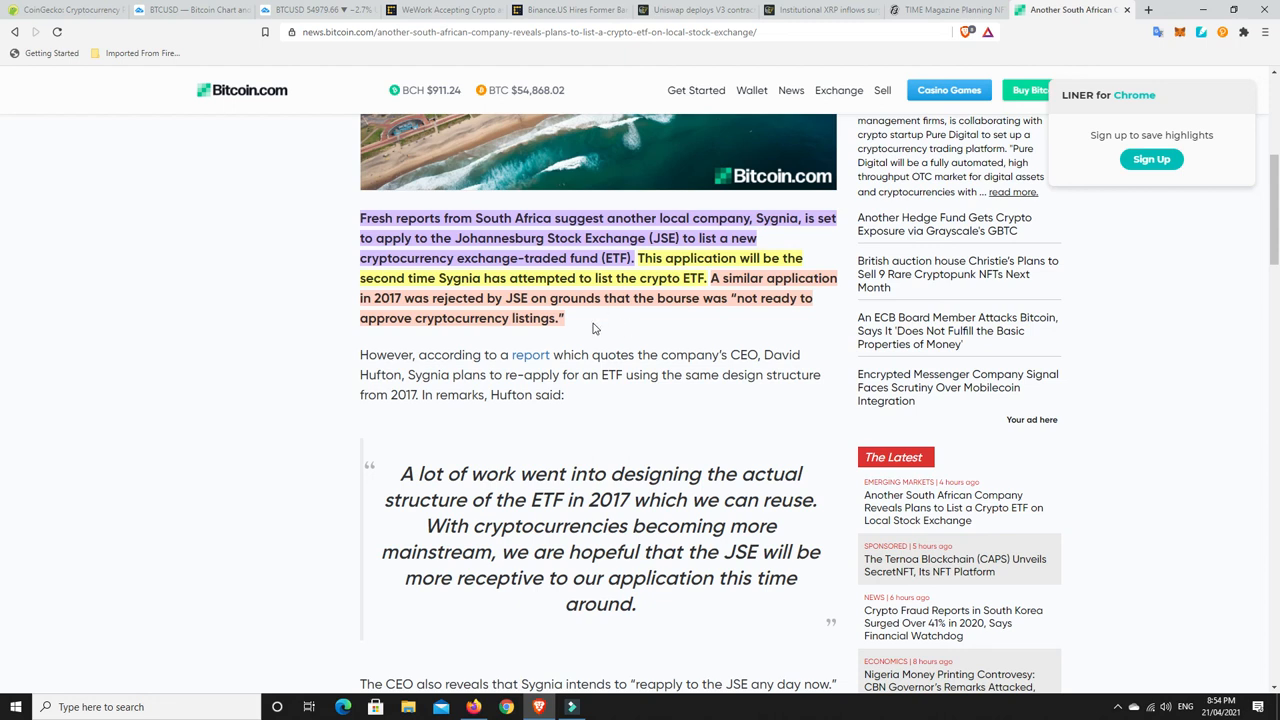
mouse_move(647, 307)
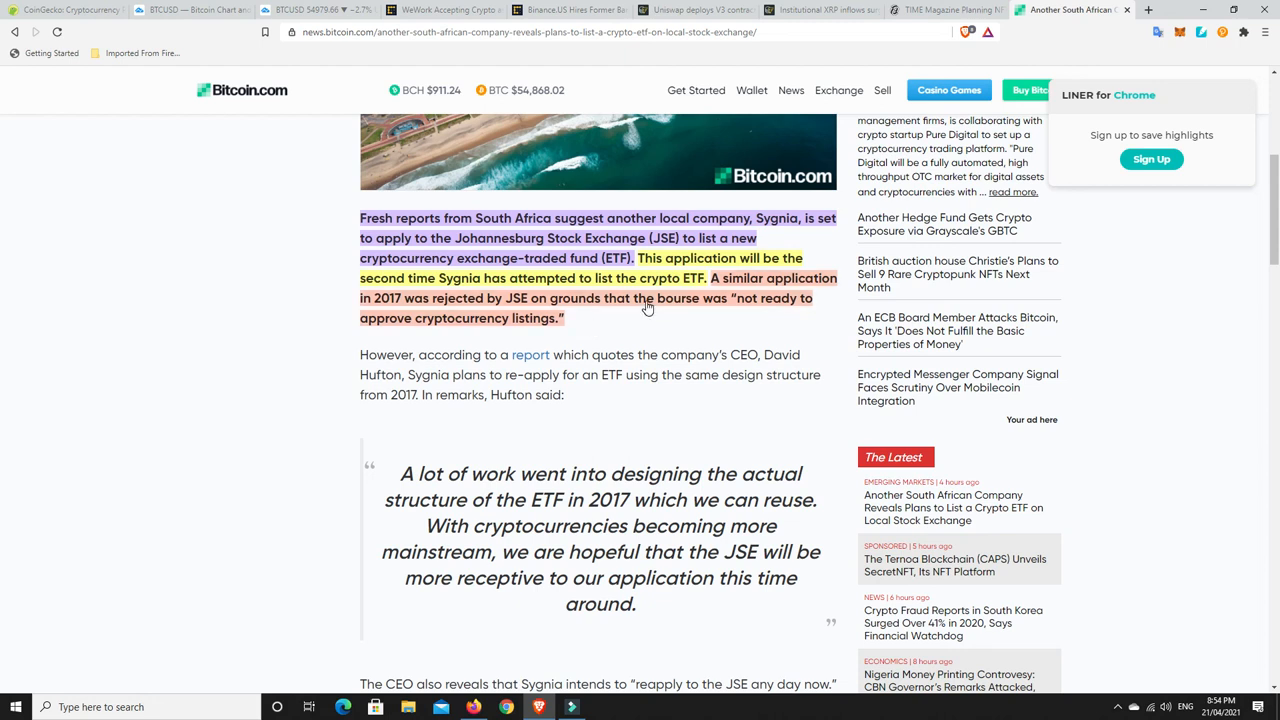
mouse_move(627, 346)
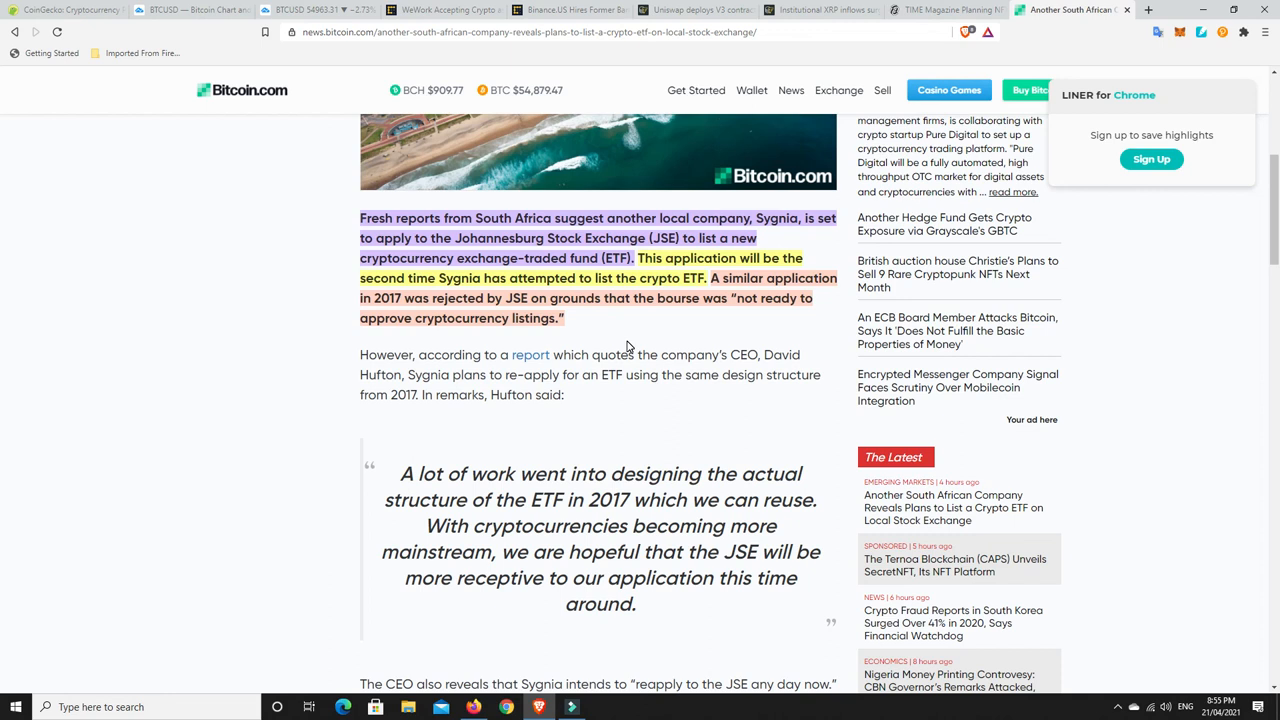
mouse_move(645, 341)
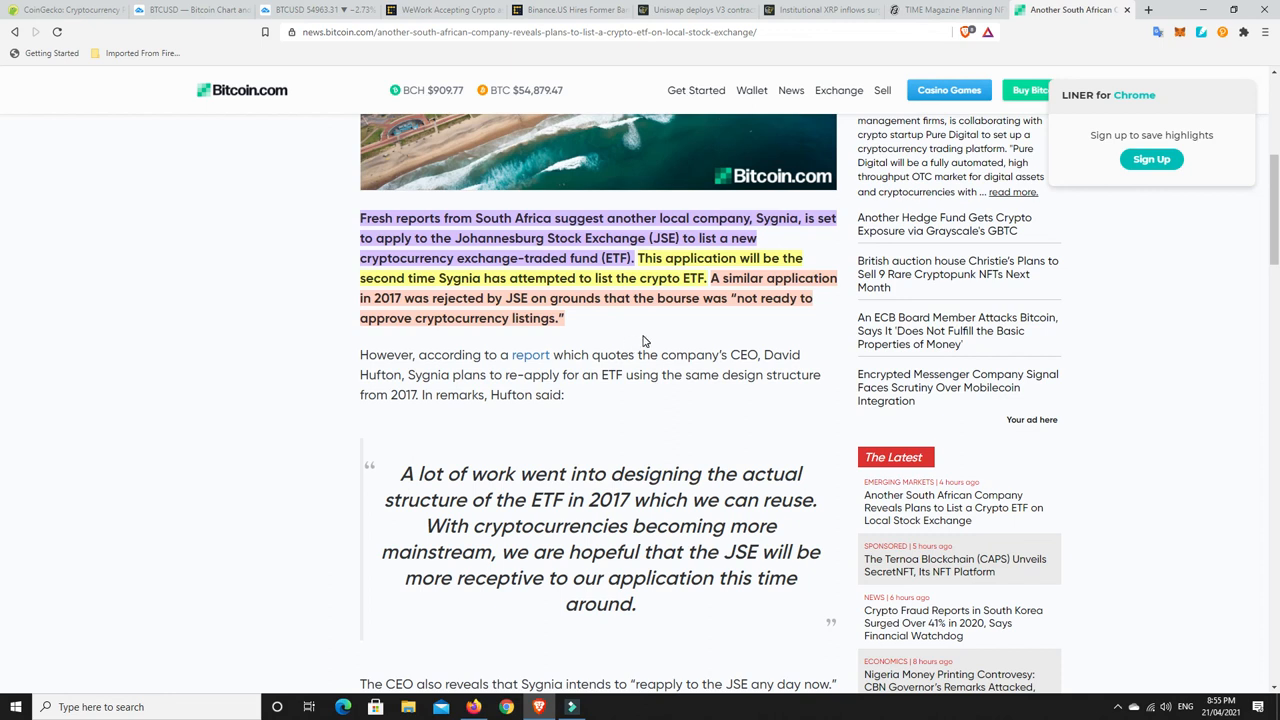
mouse_move(588, 333)
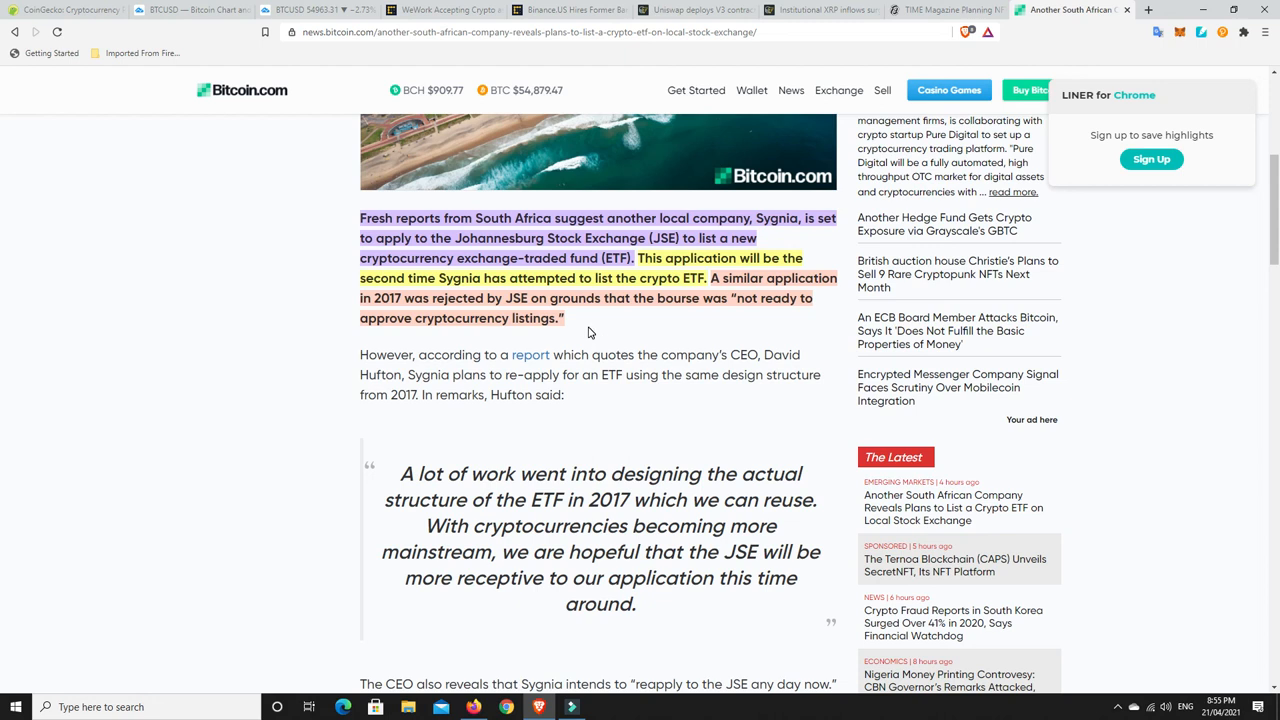